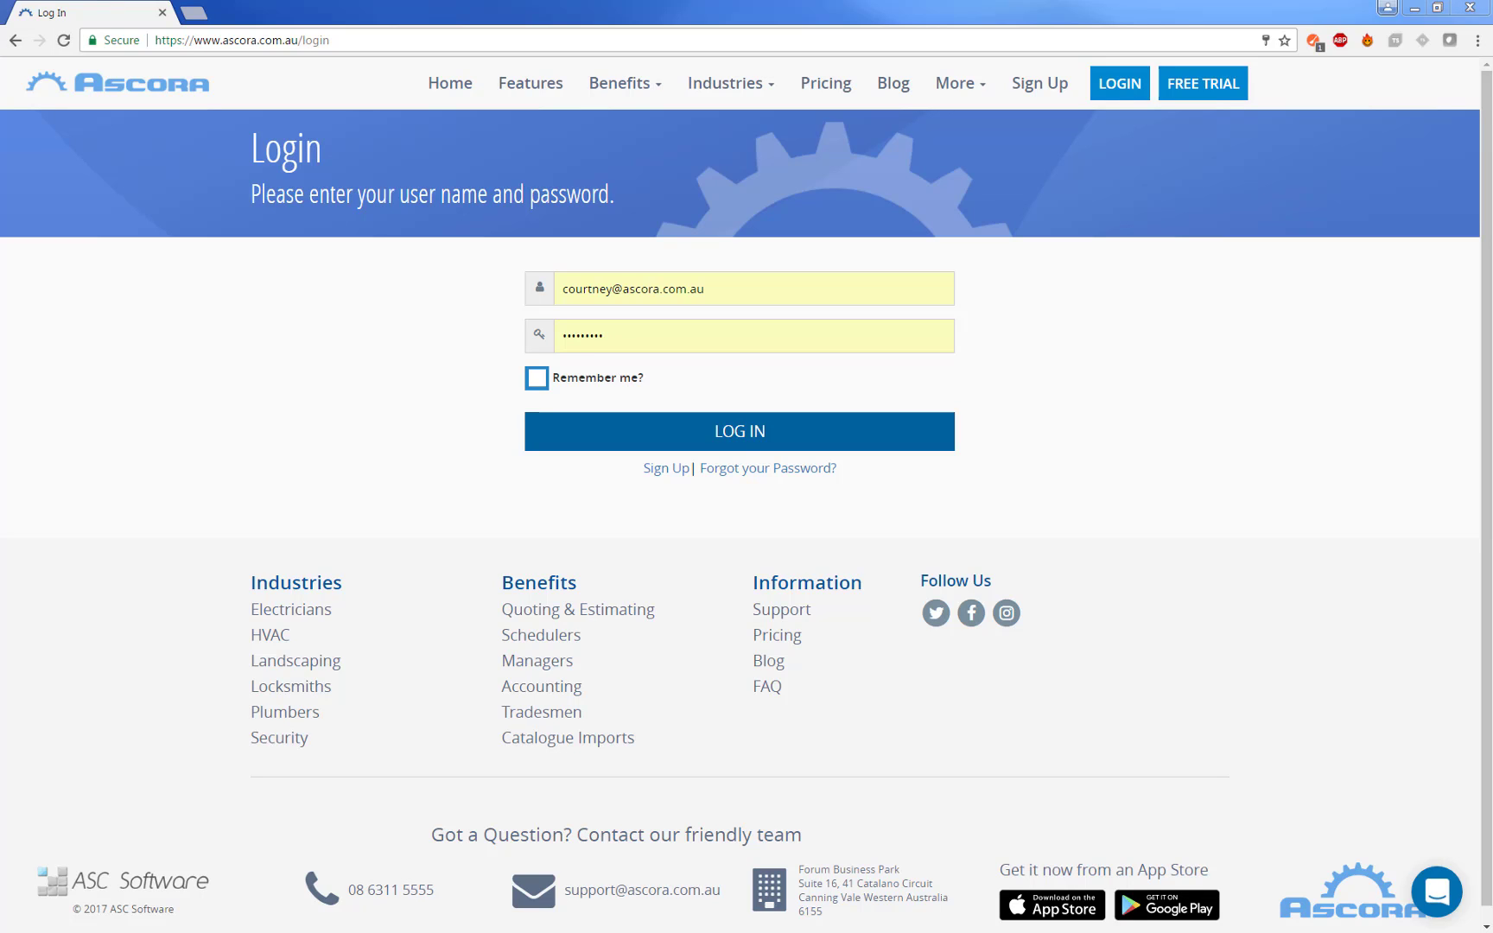
{"action": "mouse_move", "coordinate": [729, 431]}
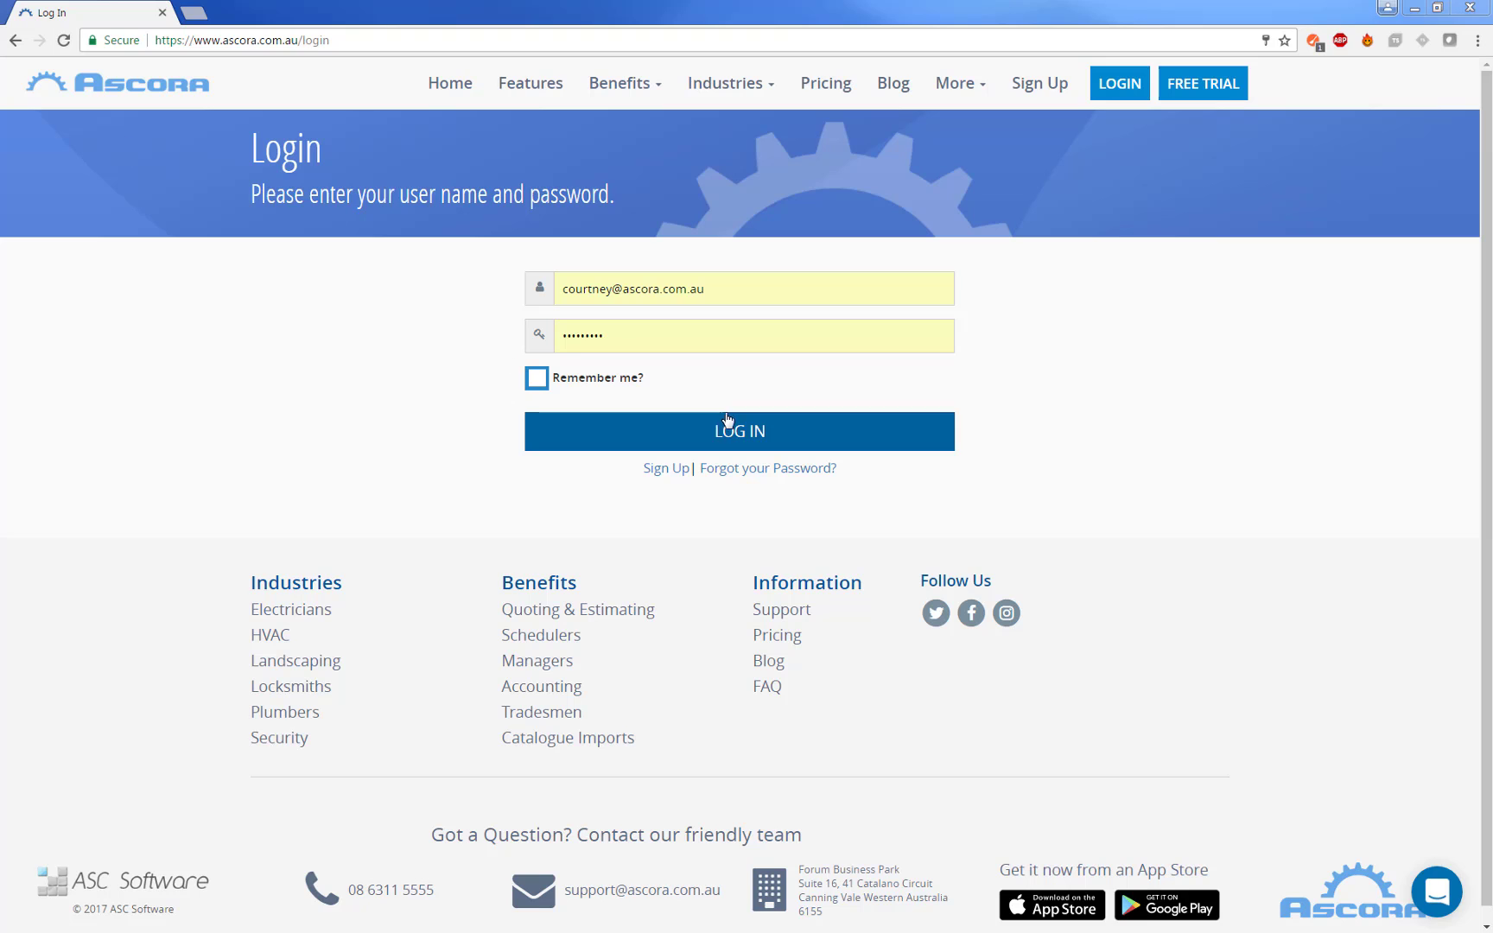
Step: Log in with the filled-in credentials to reach the Ascora dashboard
{"action": "left_click", "coordinate": [739, 430]}
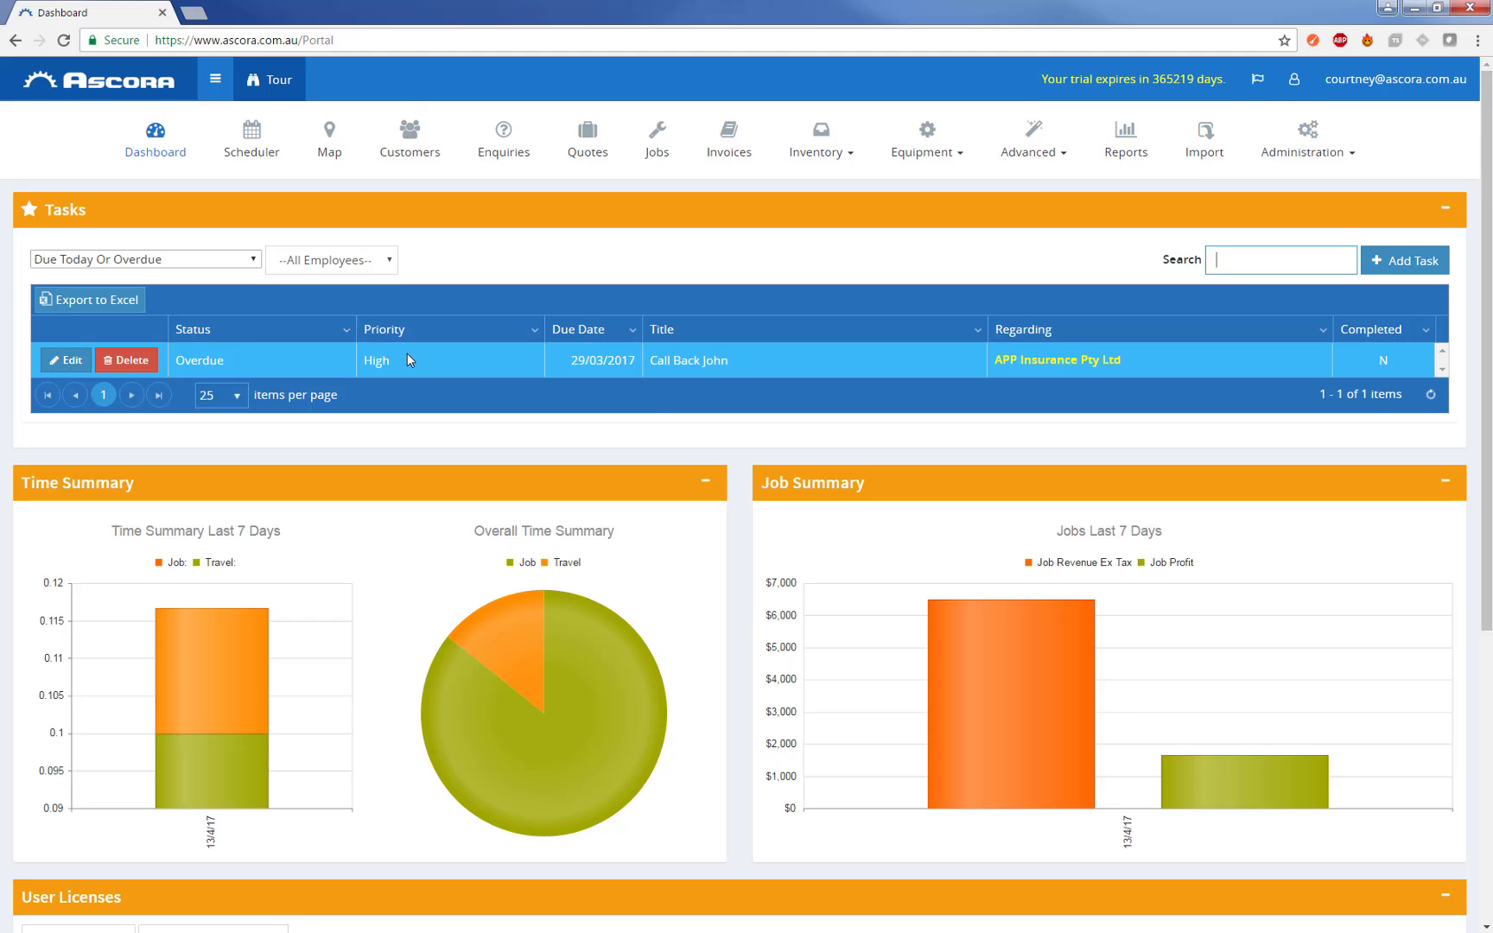
{"action": "scroll", "scroll_direction": "down", "scroll_amount": 3}
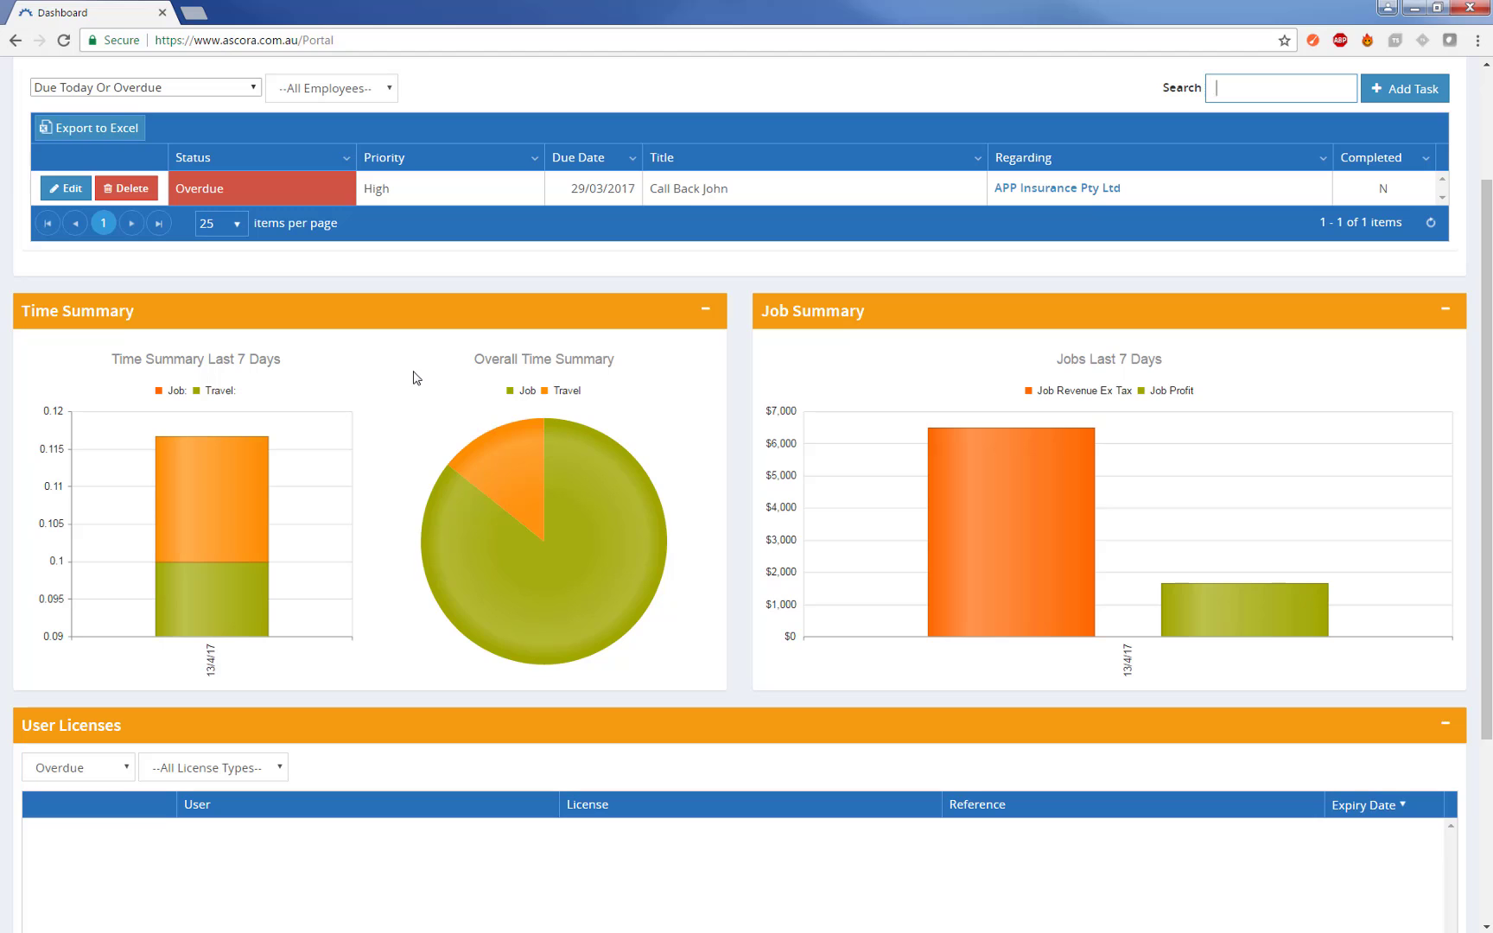
{"action": "mouse_move", "coordinate": [1075, 549]}
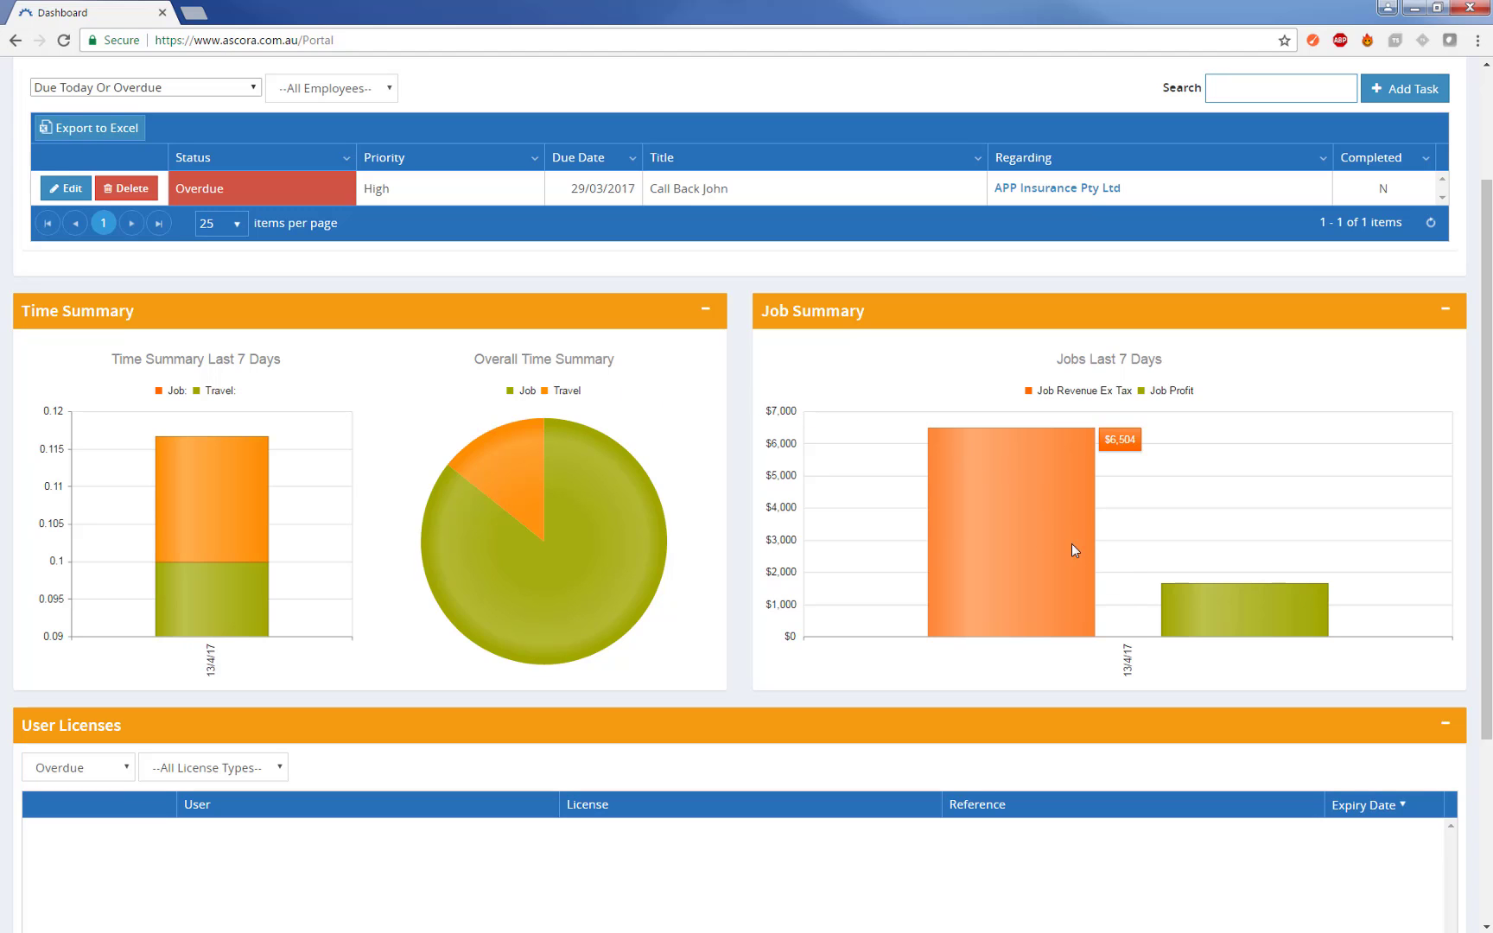
{"action": "scroll", "scroll_direction": "down", "scroll_amount": 3}
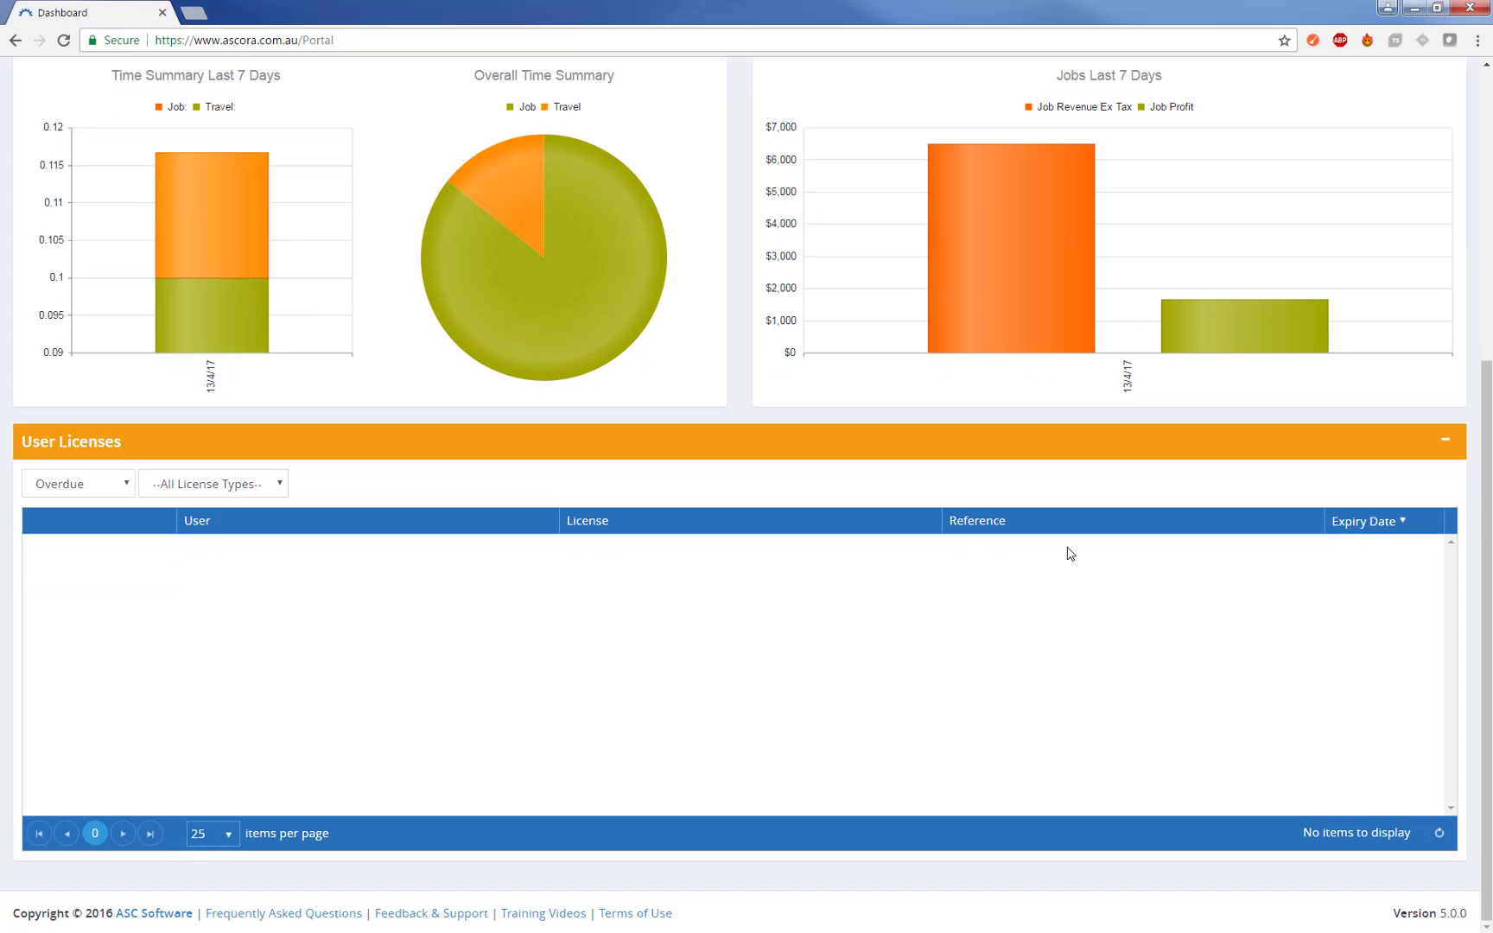
{"action": "mouse_move", "coordinate": [447, 513]}
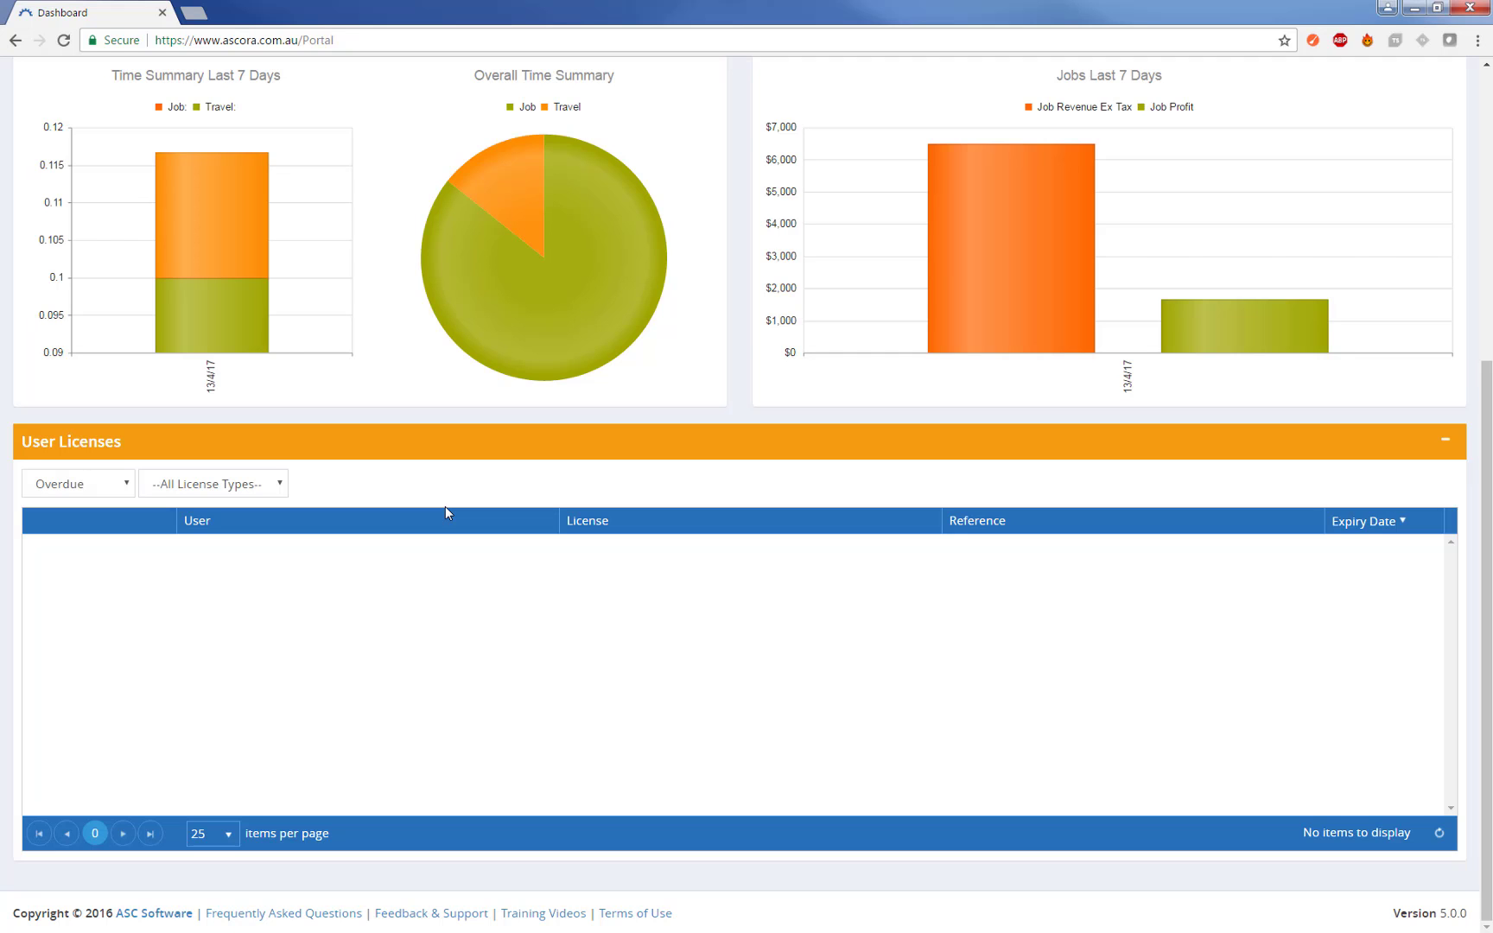
{"action": "scroll", "scroll_direction": "up", "scroll_amount": 3}
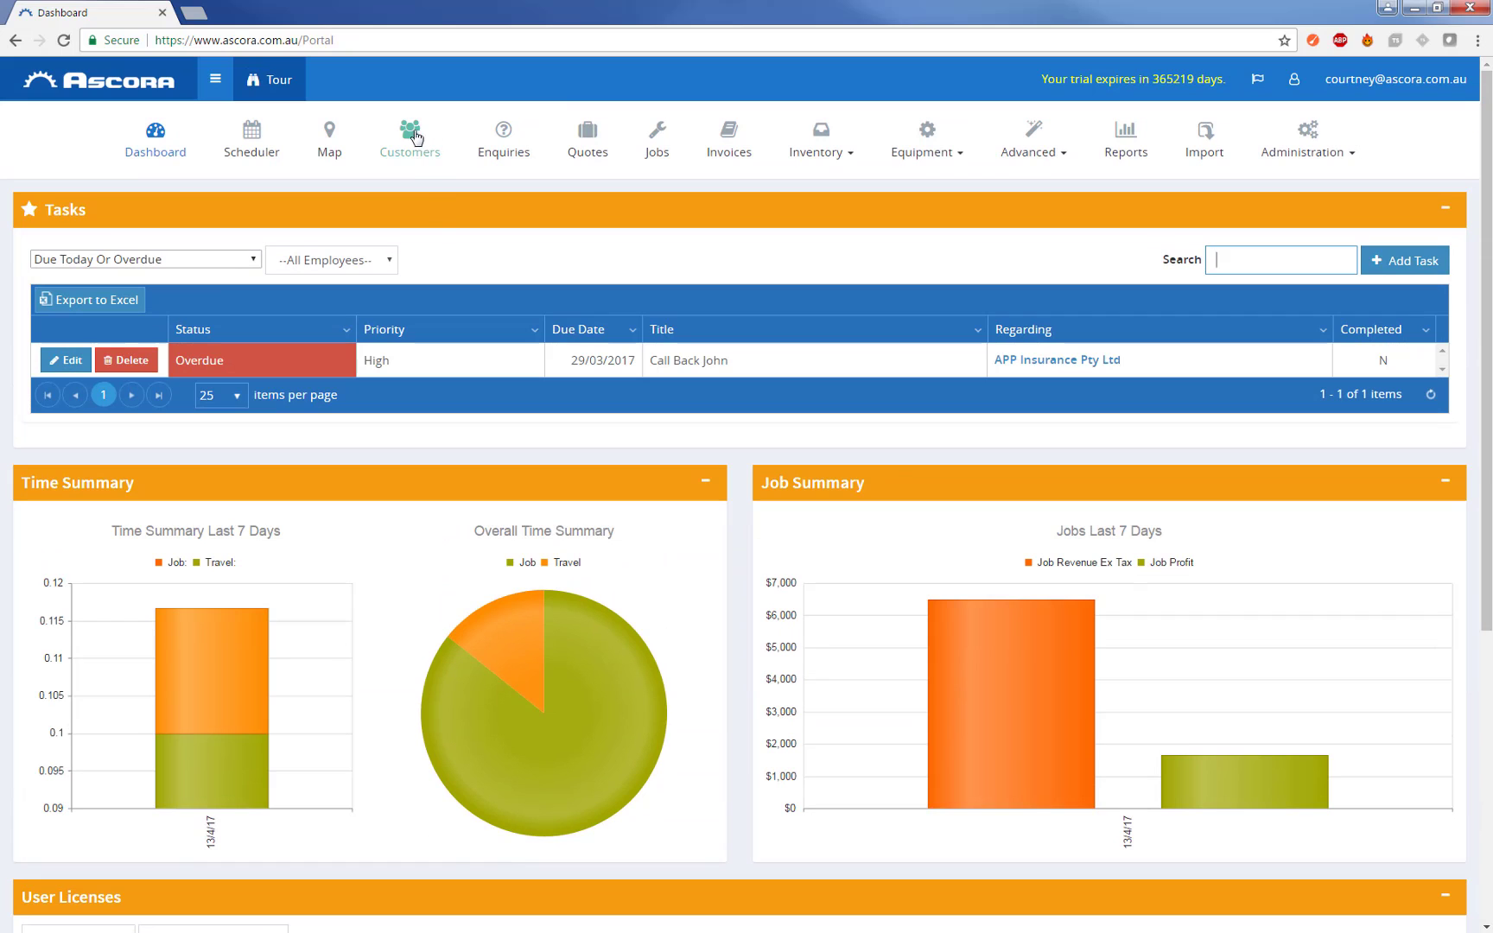
Step: Filter the Customers list by mobile number 0427, leaving only JS Promotion
{"action": "left_click", "coordinate": [408, 139]}
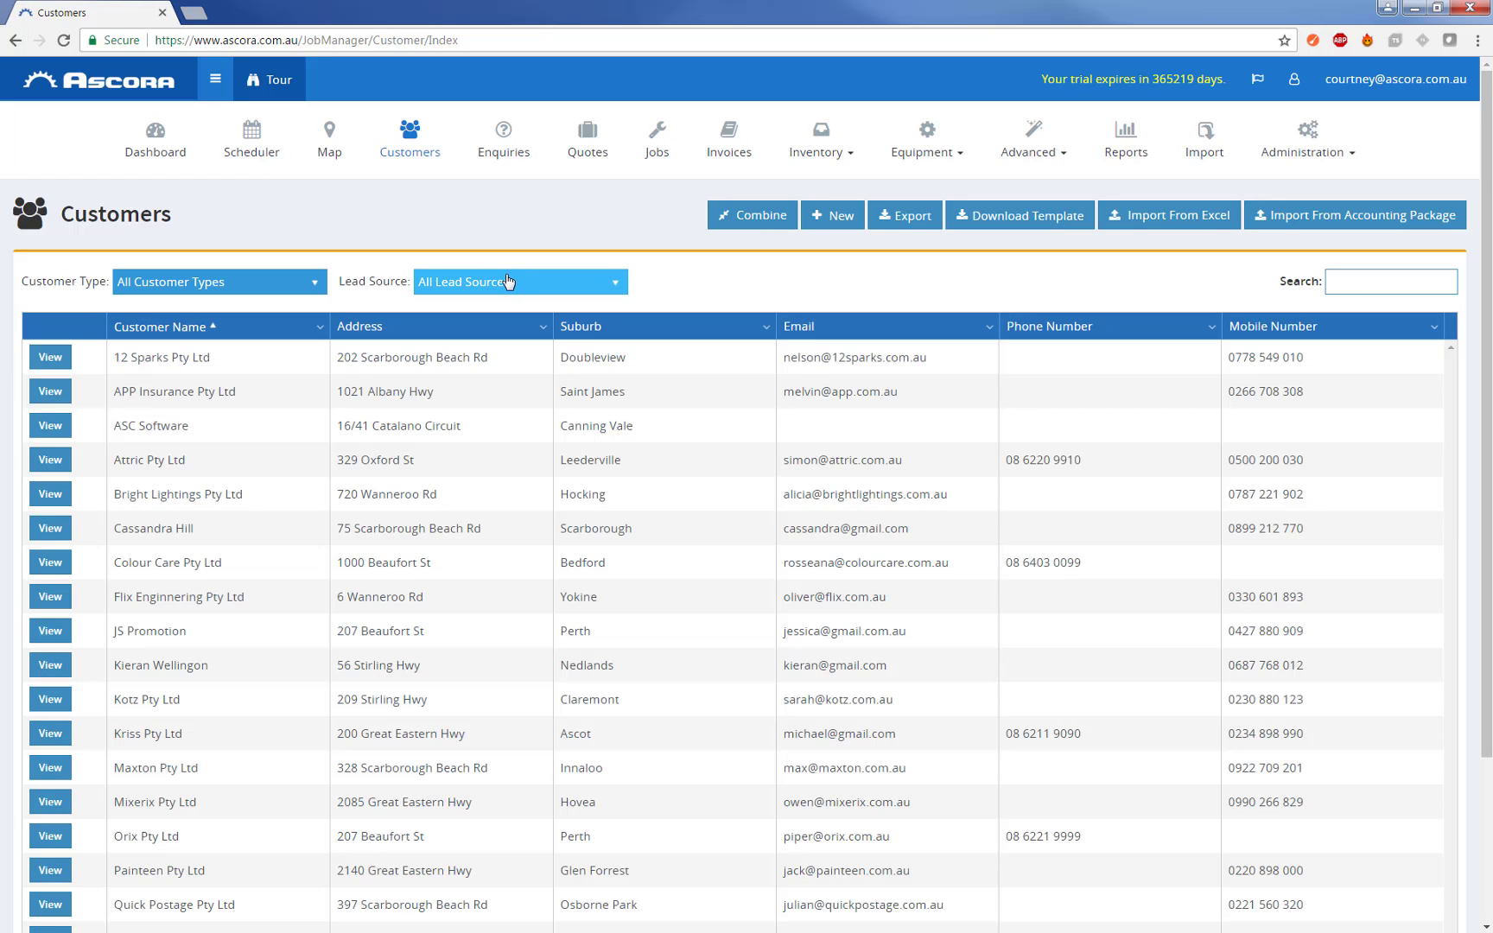
{"action": "mouse_move", "coordinate": [297, 284]}
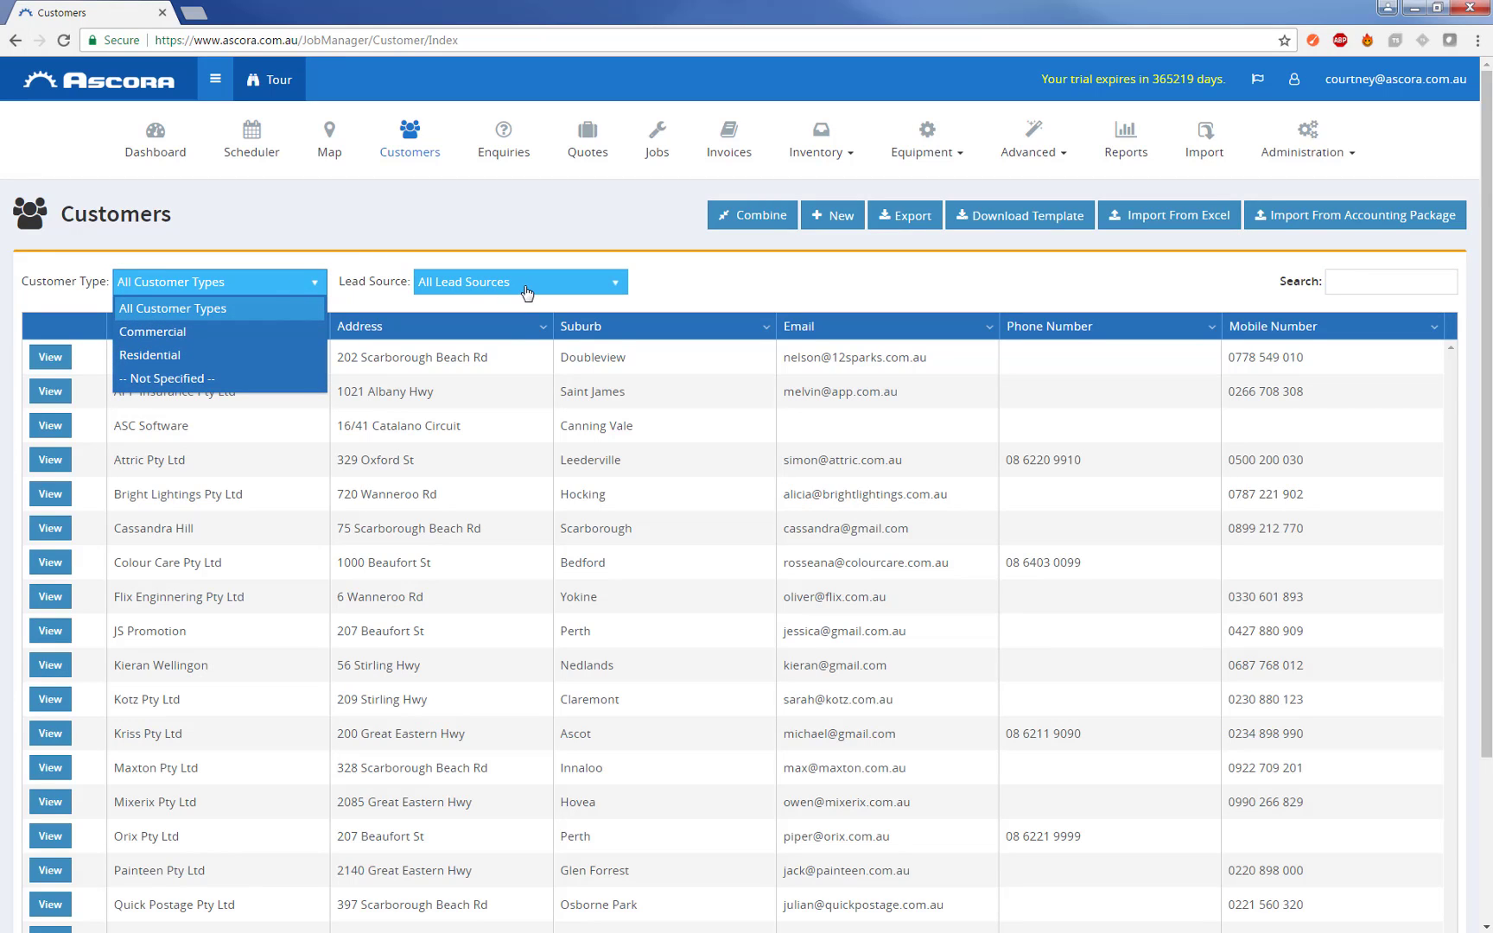
{"action": "left_click", "coordinate": [519, 281]}
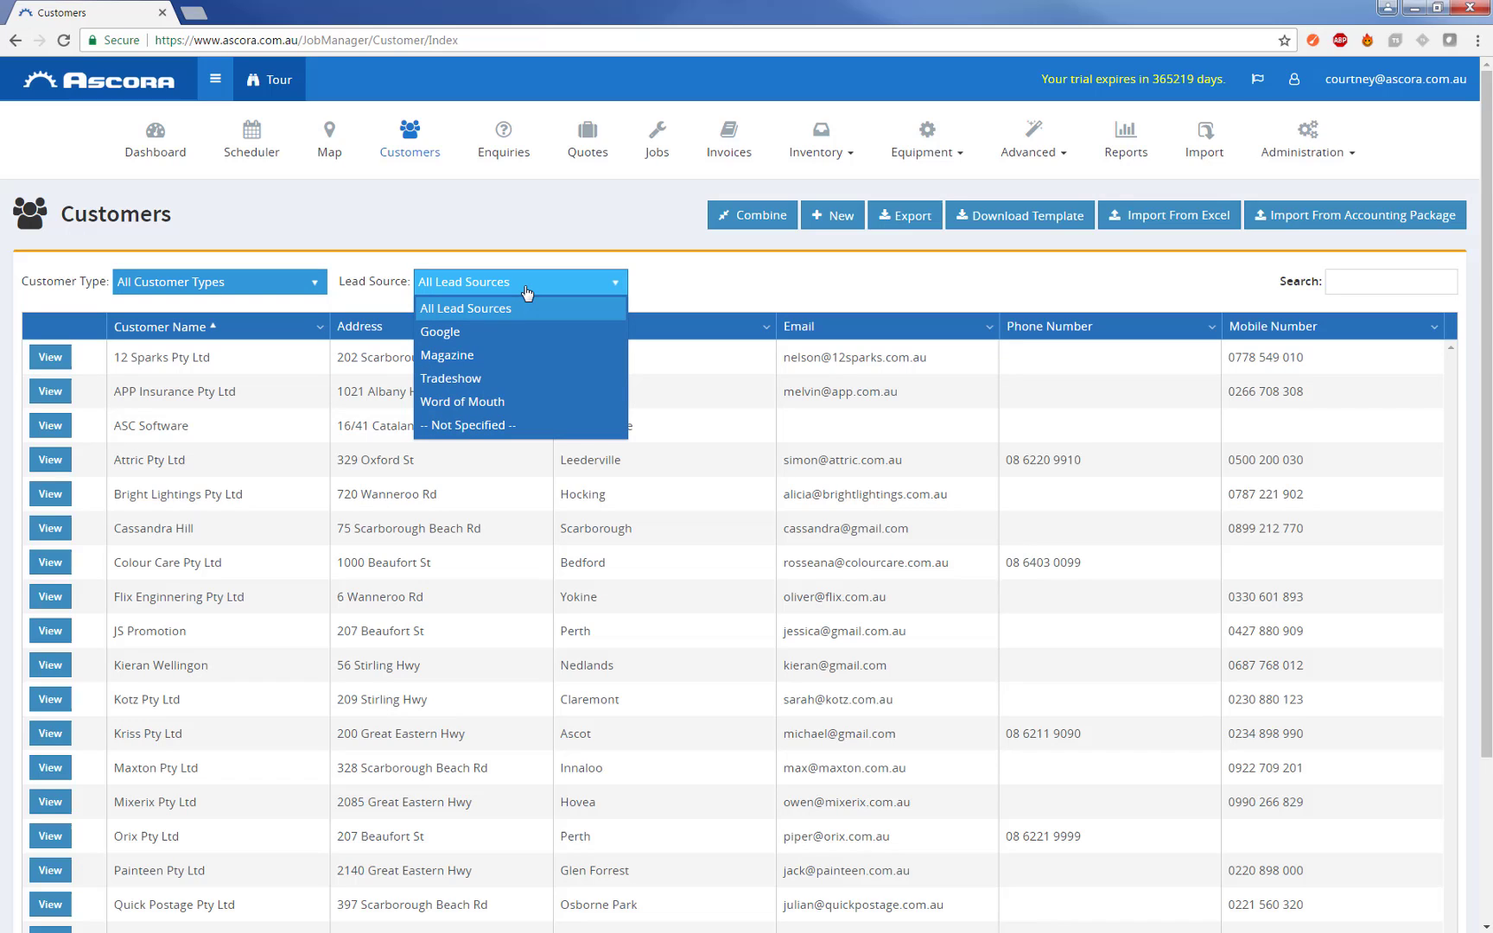
{"action": "mouse_move", "coordinate": [634, 290]}
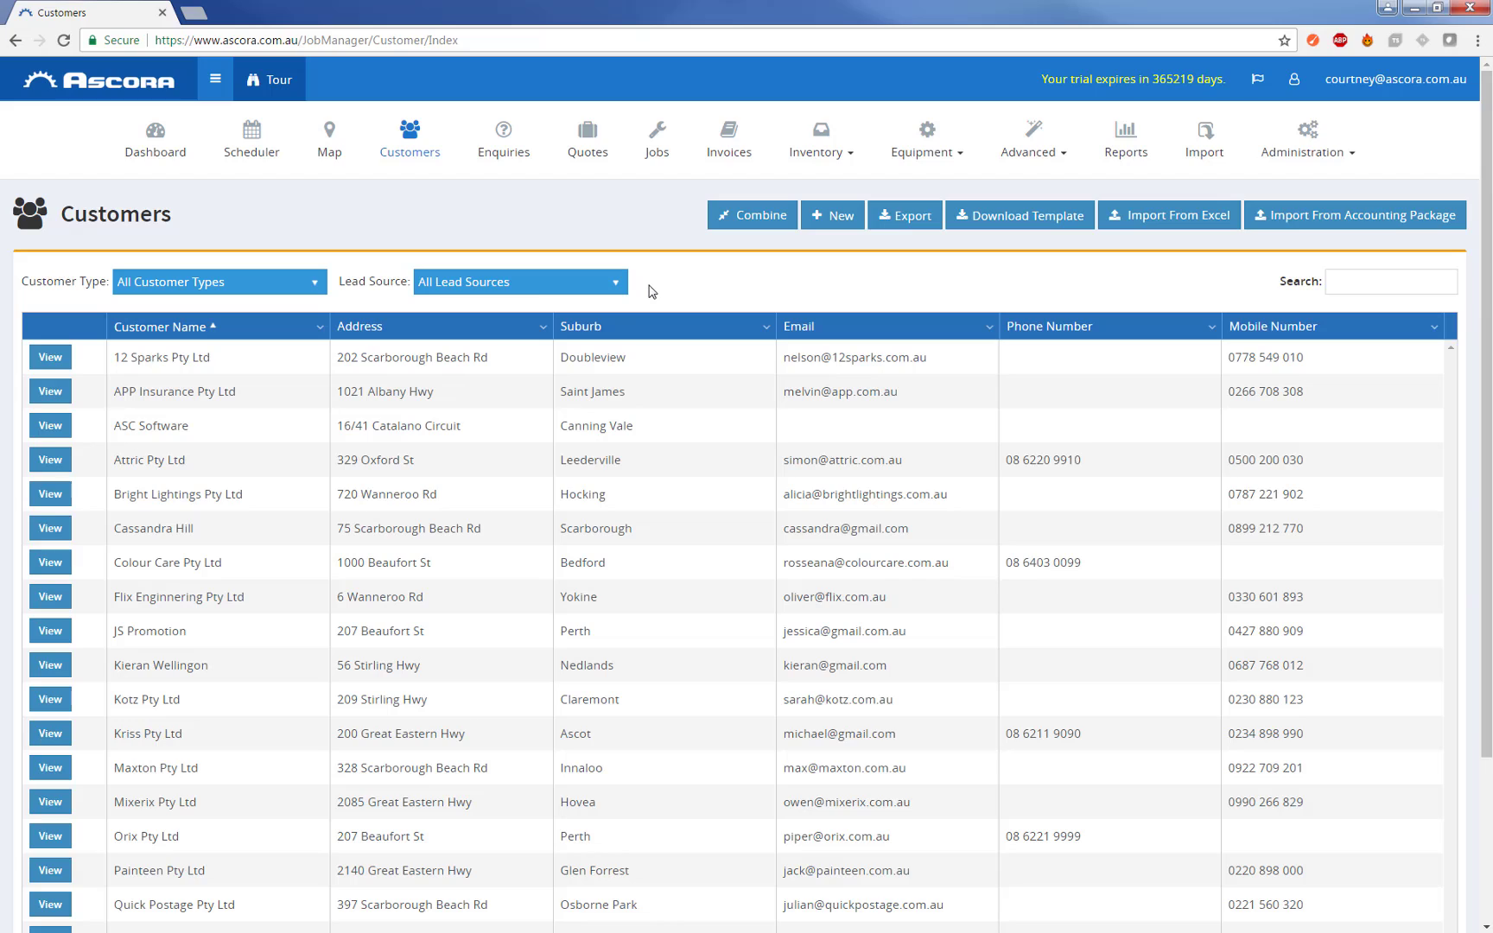
{"action": "mouse_move", "coordinate": [1257, 324]}
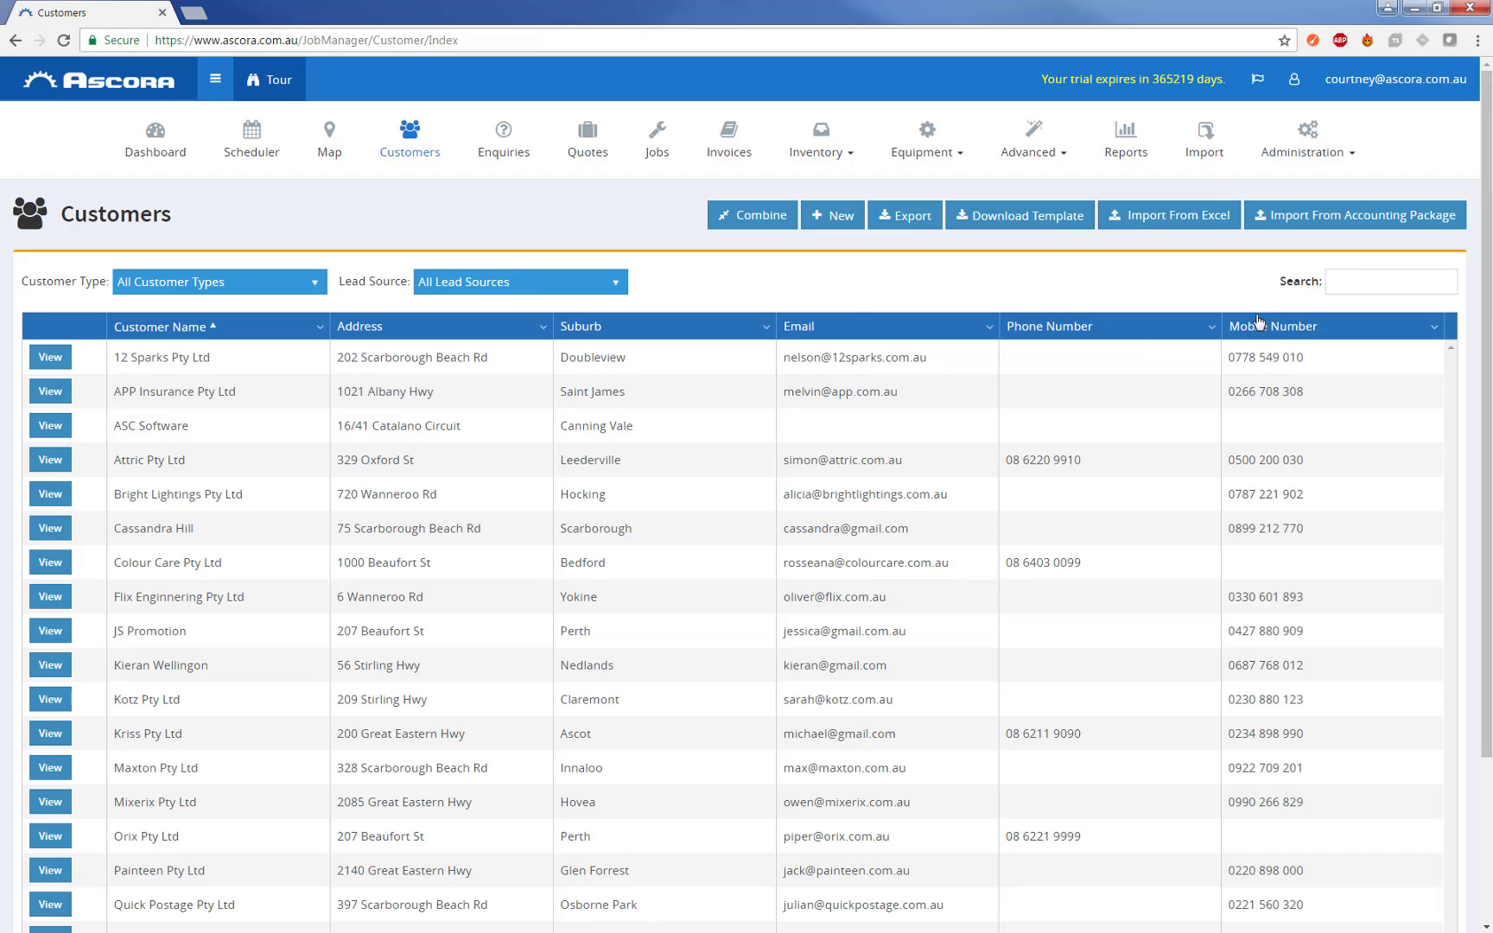
{"action": "left_click", "coordinate": [1389, 282]}
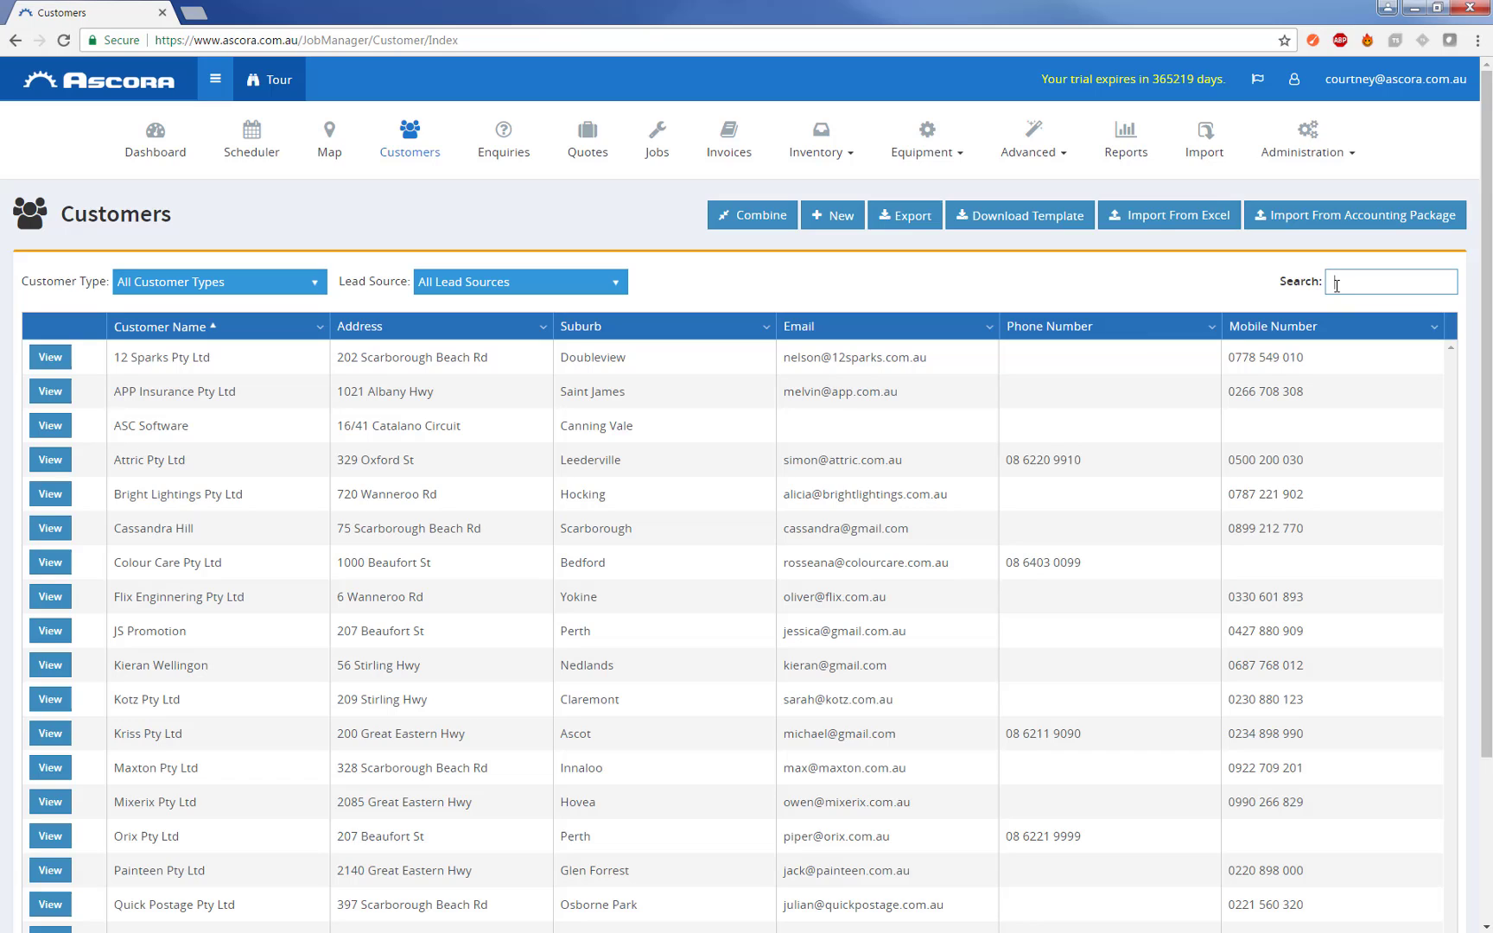
{"action": "type", "text": "and"}
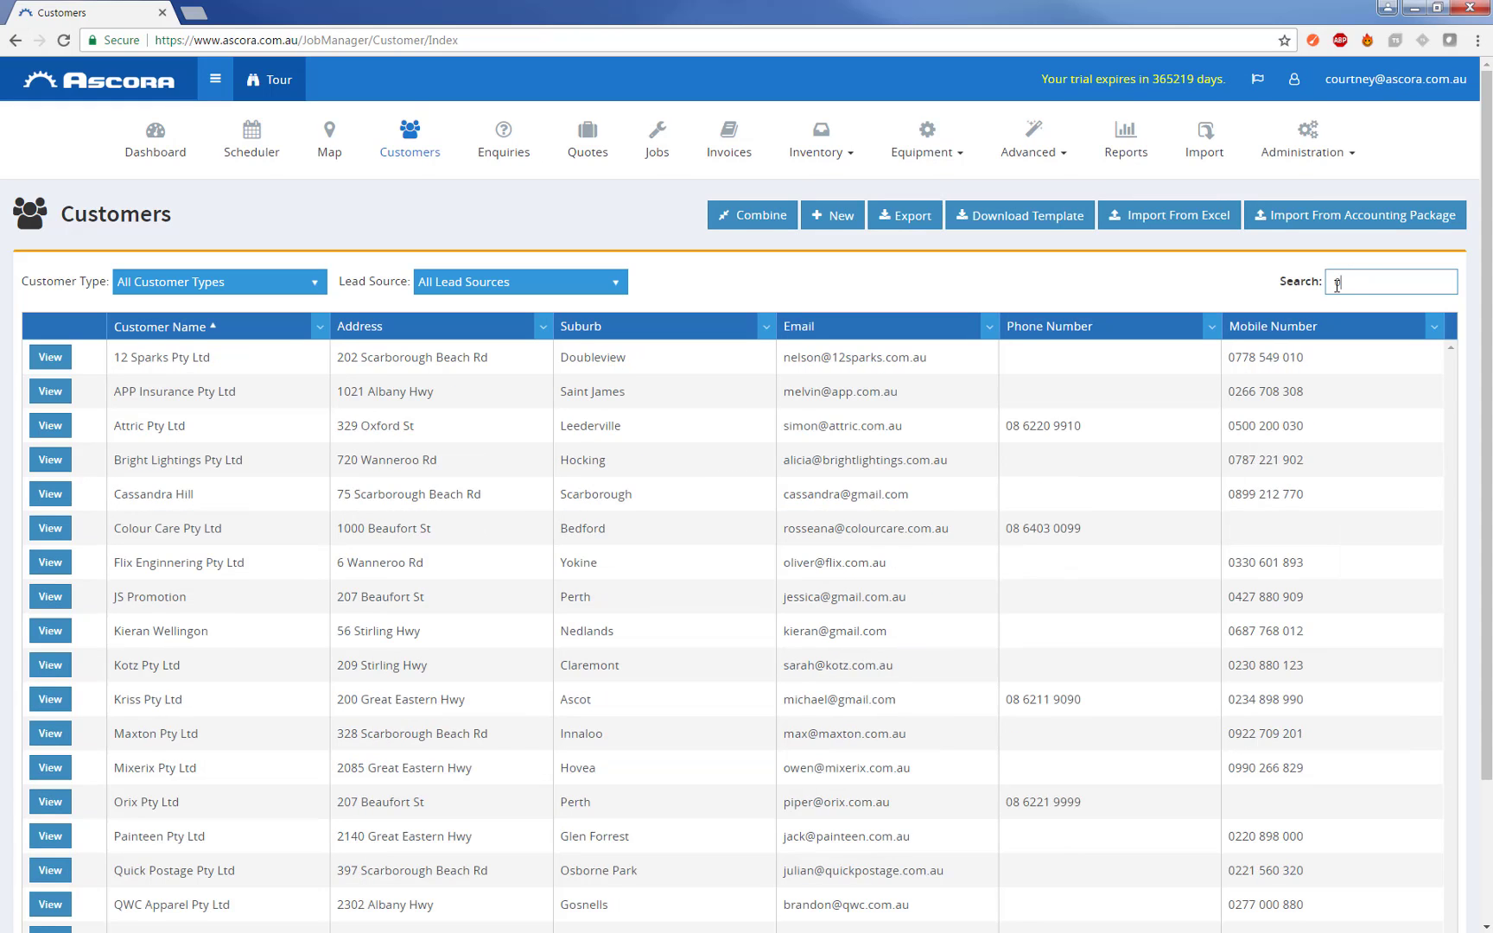
{"action": "type", "text": "0427"}
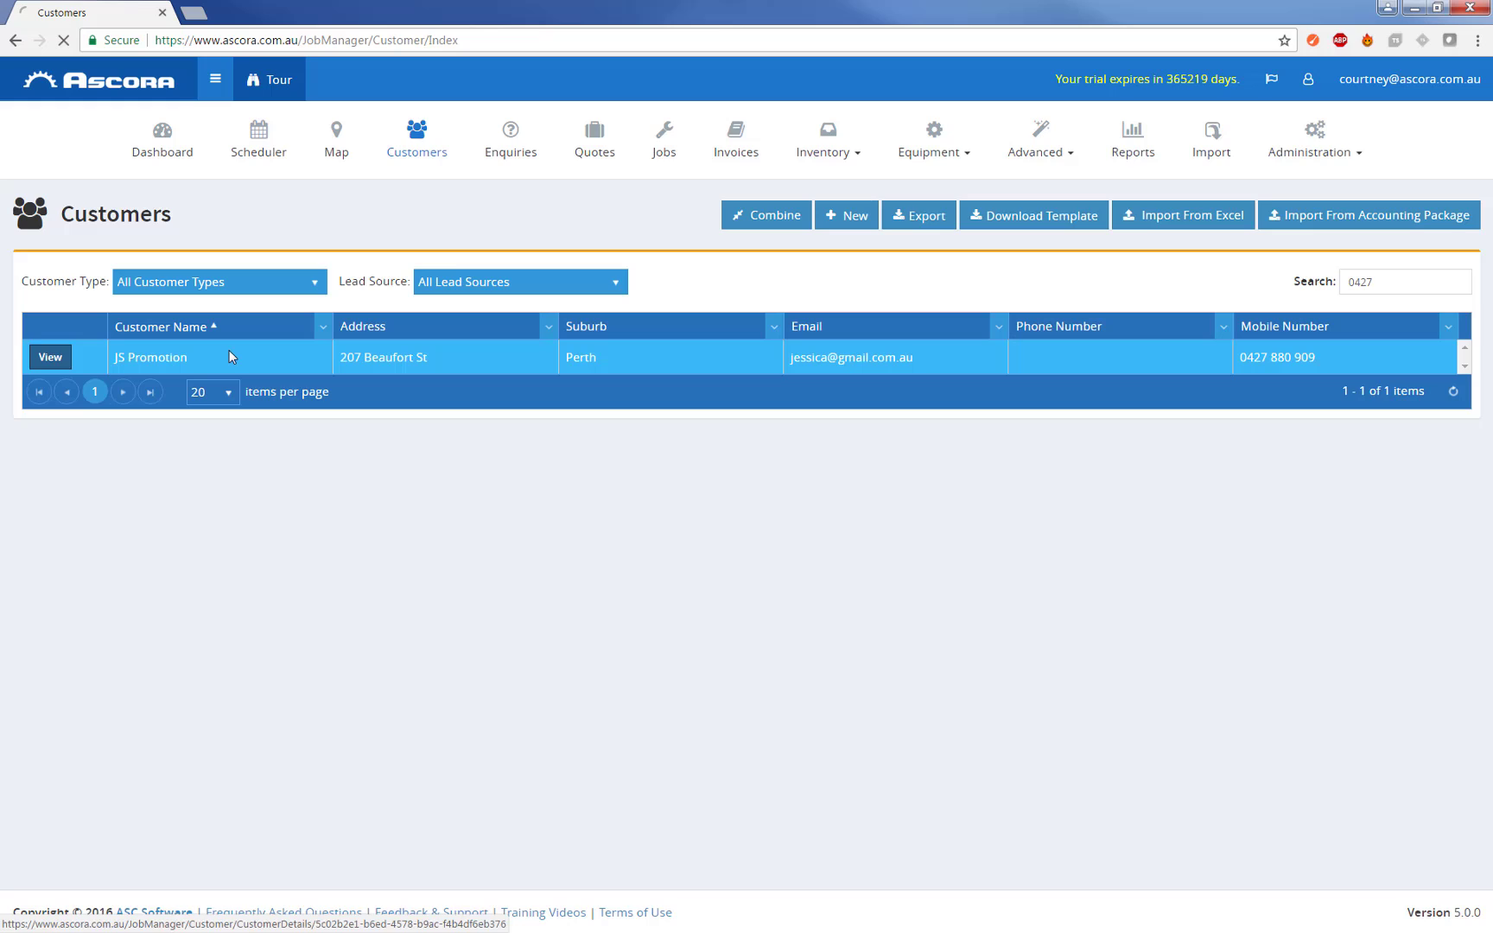
Step: Open the JS Promotion customer record and review its contact, site and billing details
{"action": "left_click", "coordinate": [50, 357]}
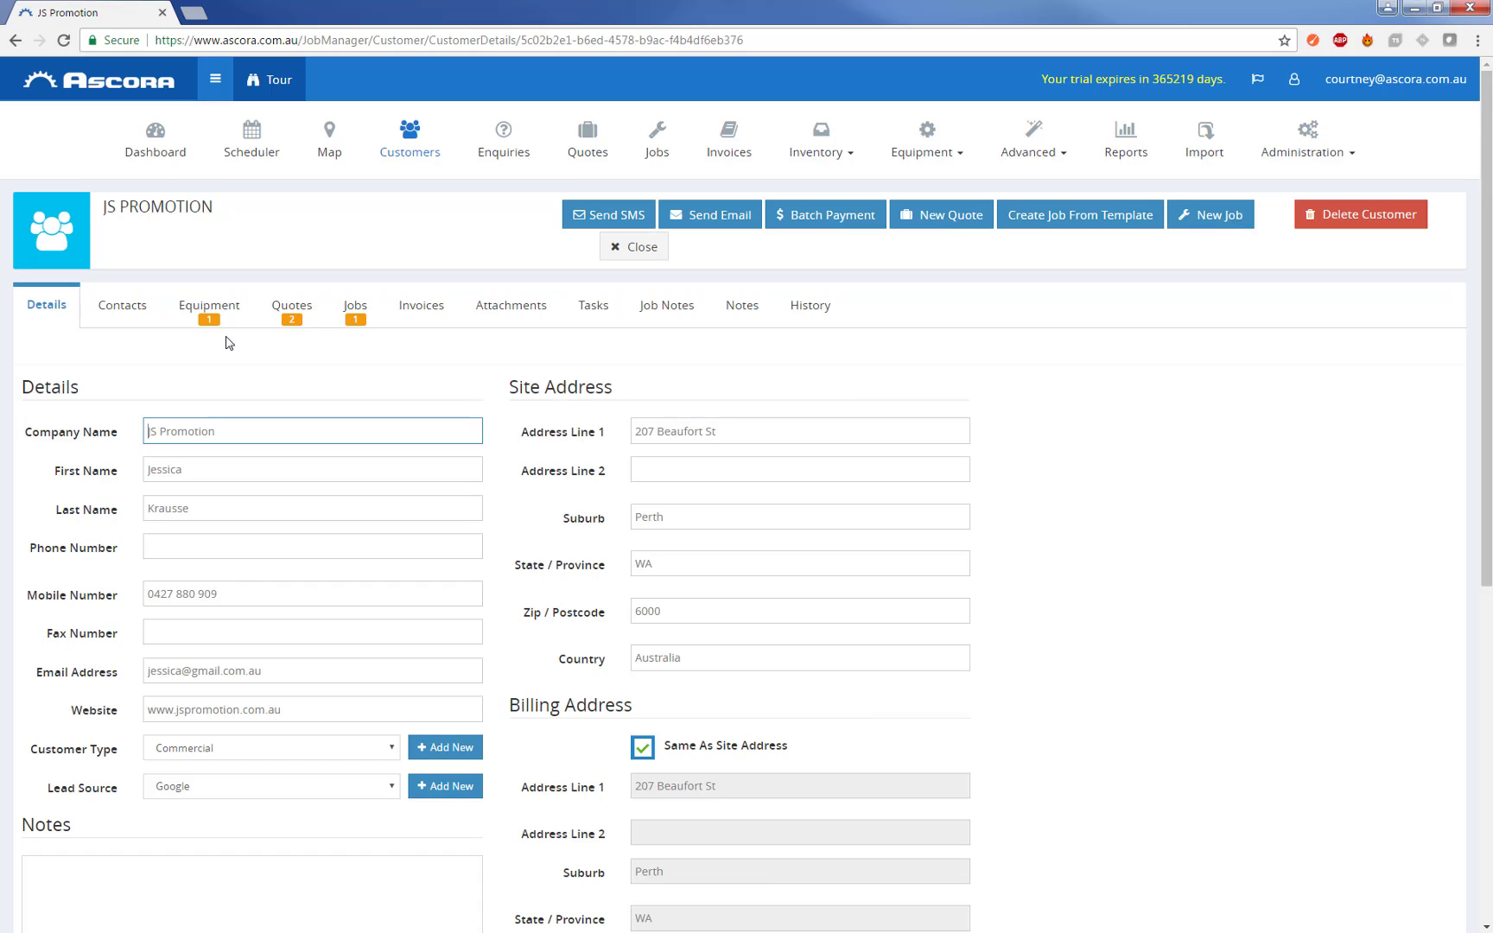
{"action": "mouse_move", "coordinate": [209, 304]}
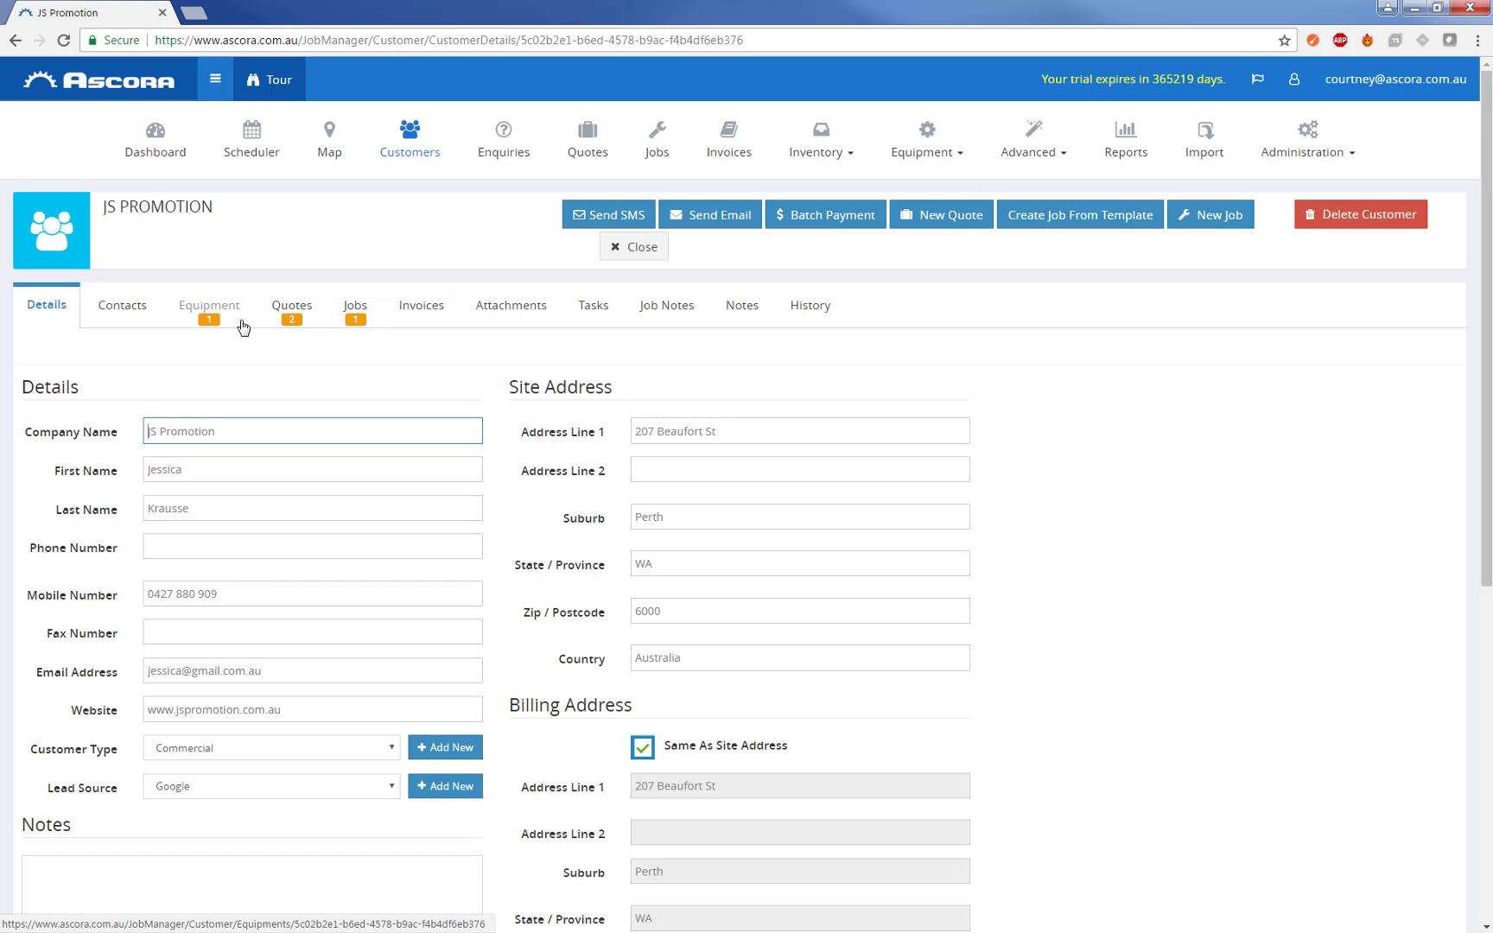
{"action": "mouse_move", "coordinate": [546, 247]}
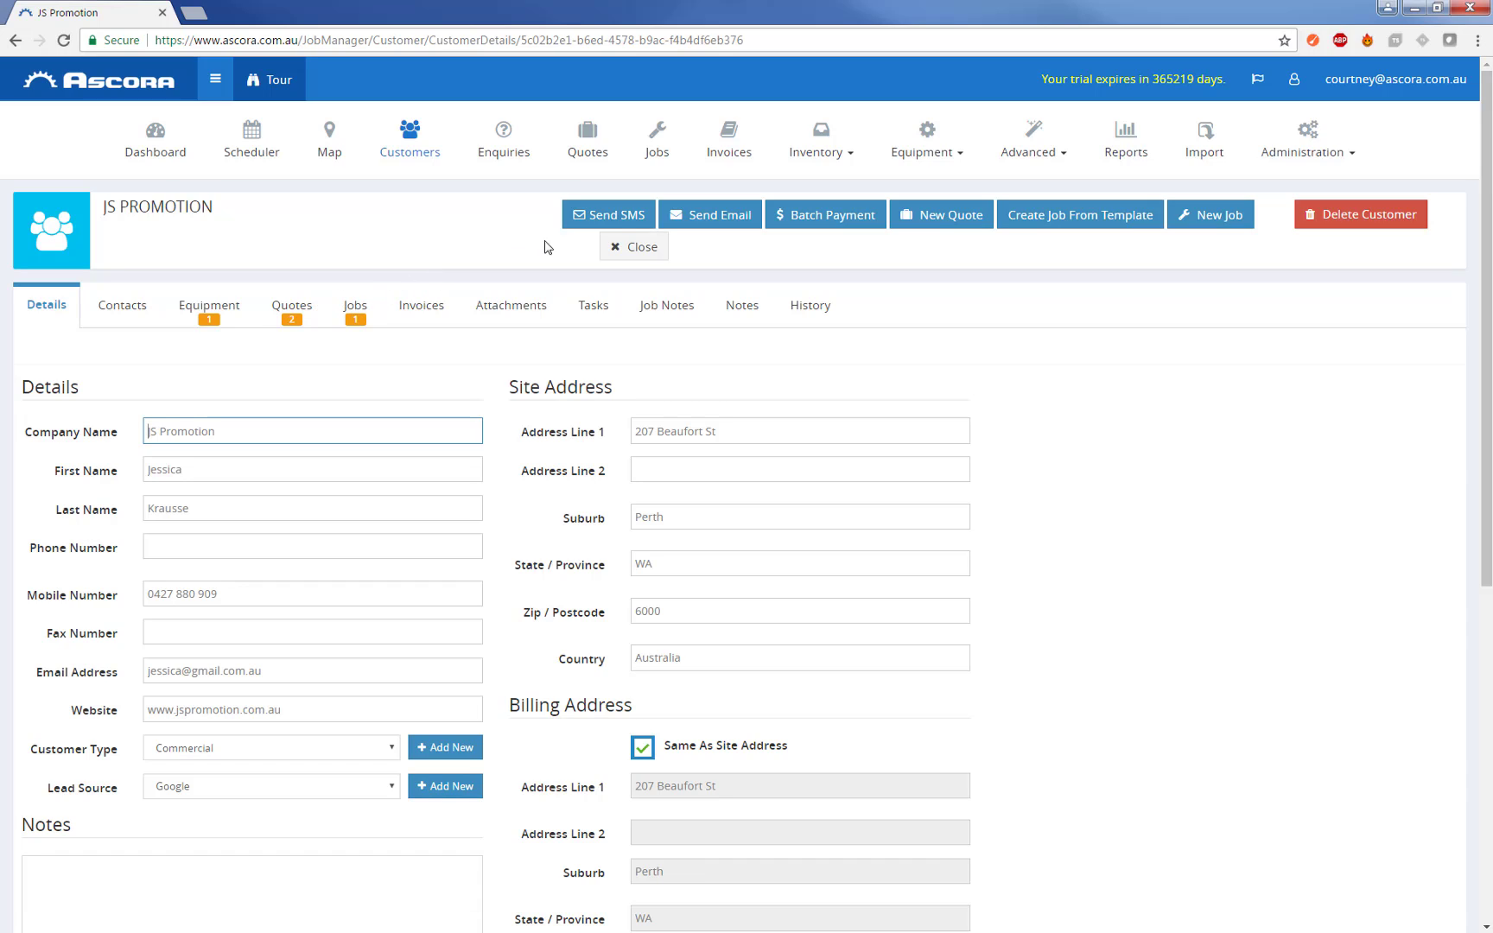
{"action": "mouse_move", "coordinate": [567, 273]}
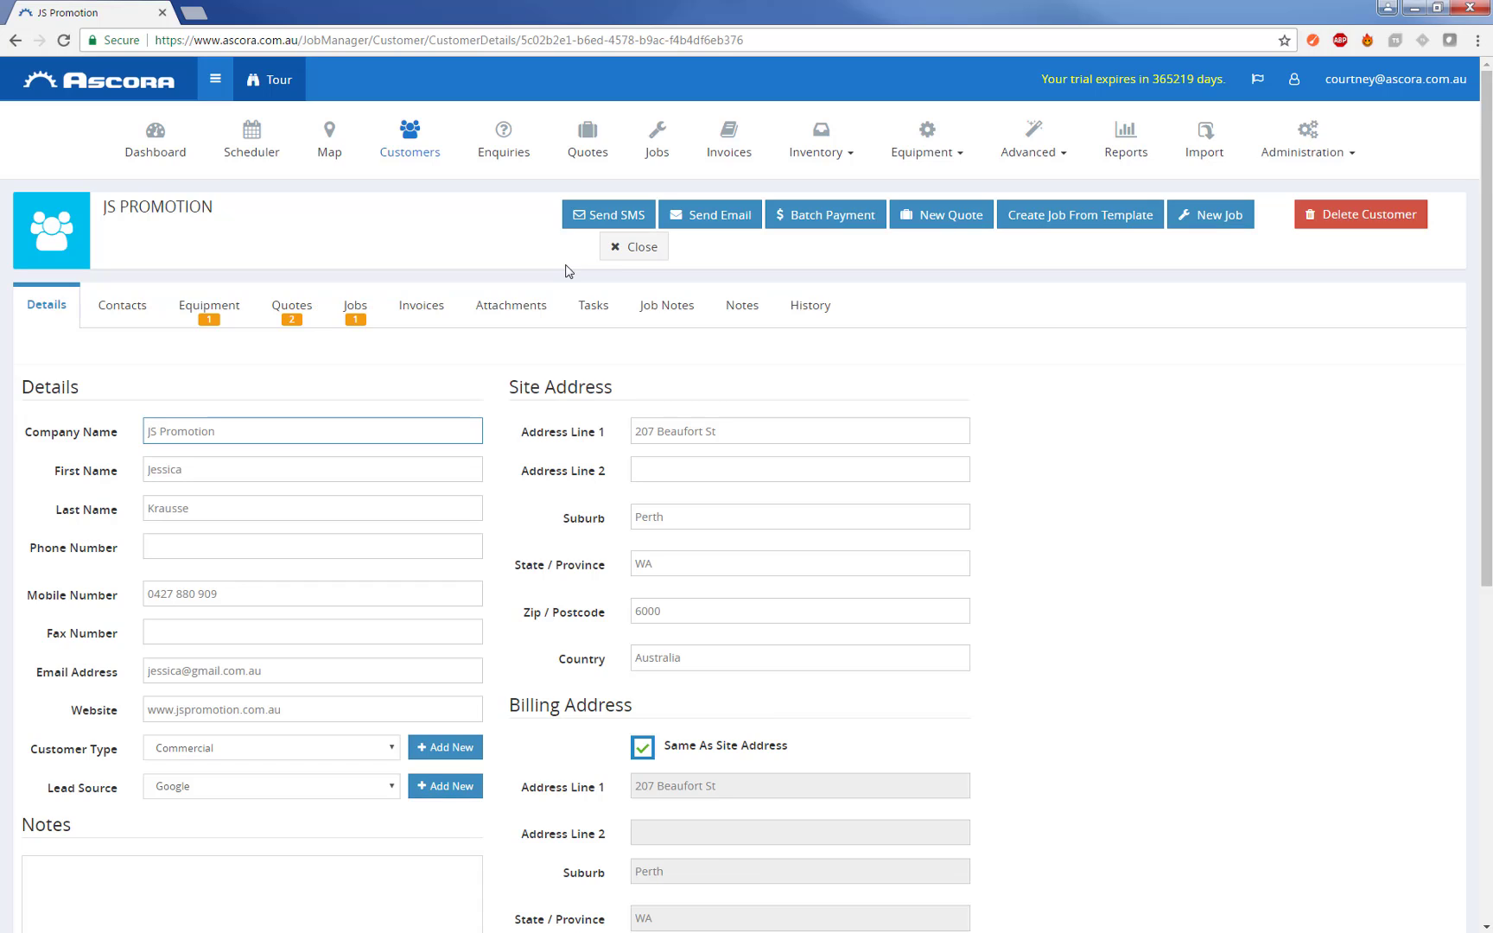
{"action": "mouse_move", "coordinate": [769, 266]}
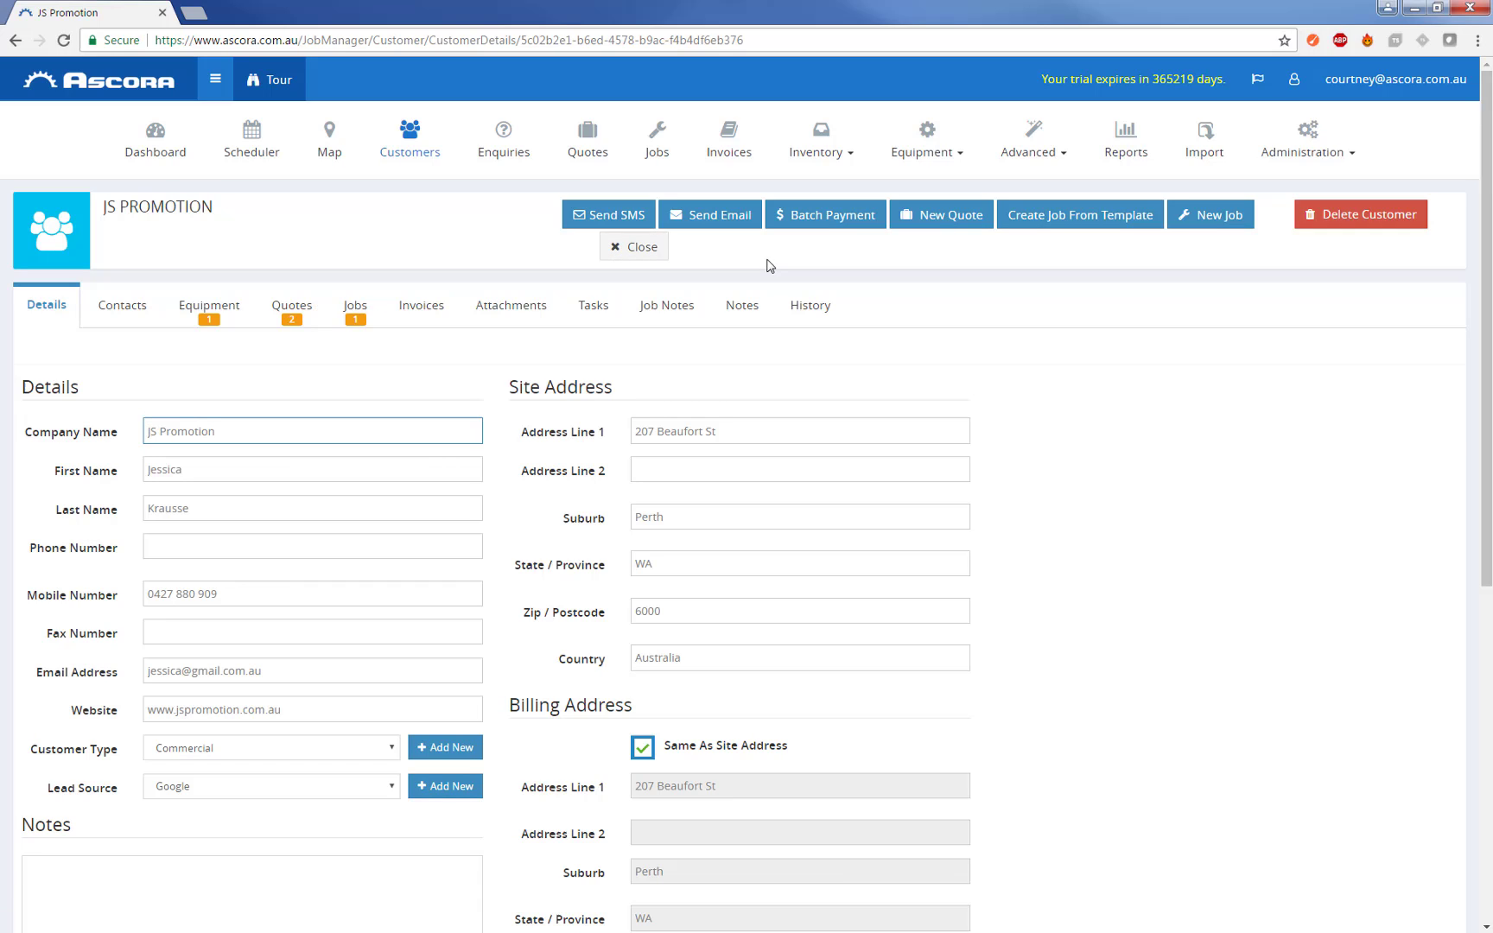
{"action": "mouse_move", "coordinate": [888, 260]}
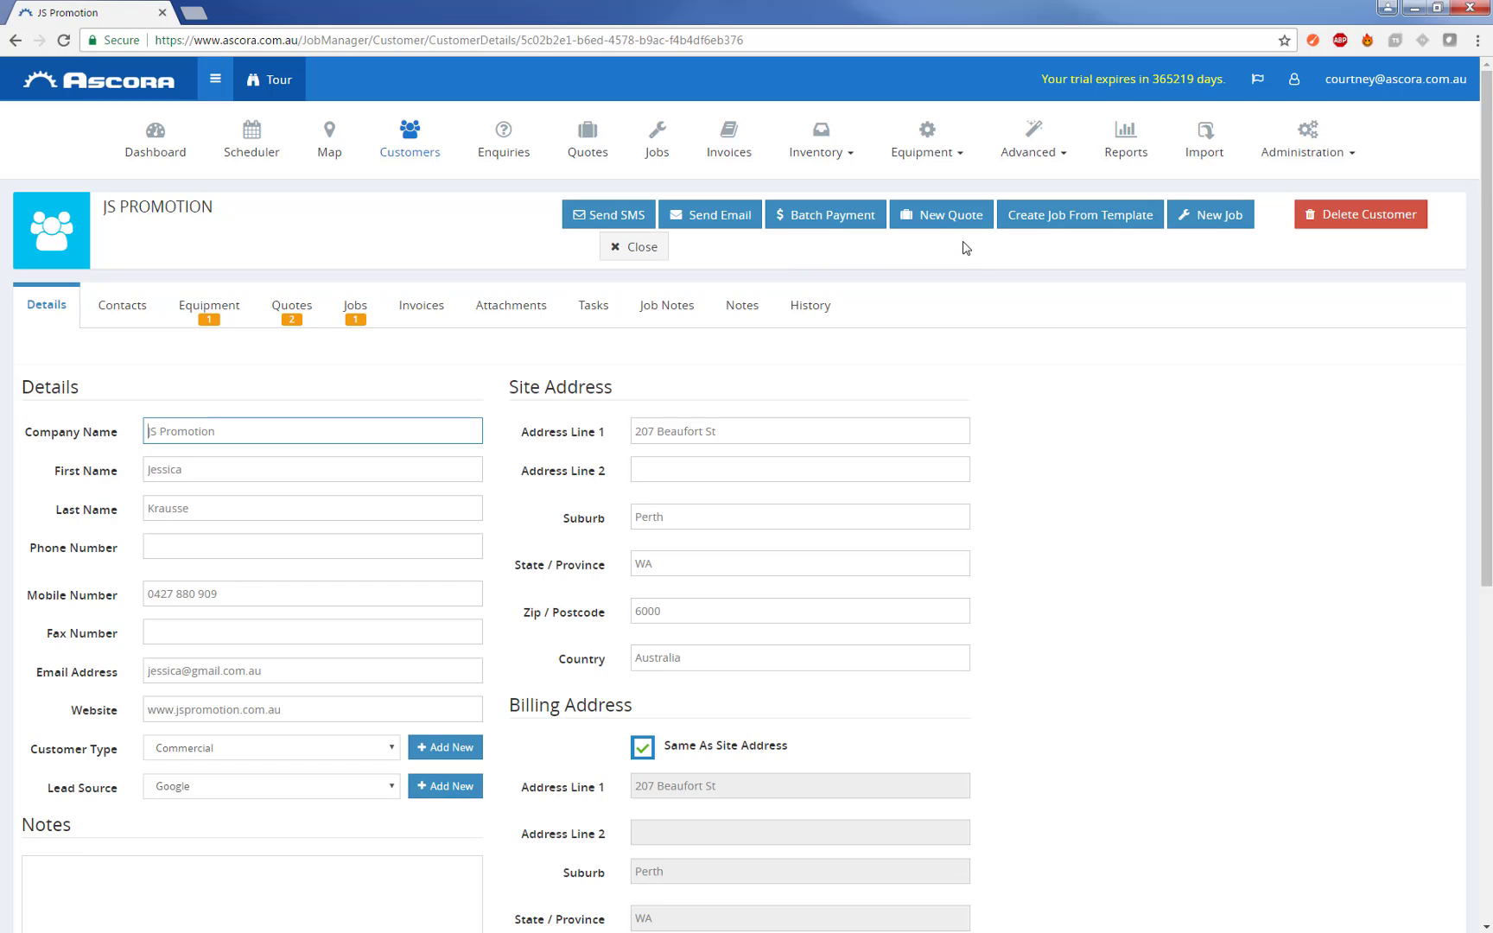
{"action": "mouse_move", "coordinate": [905, 263]}
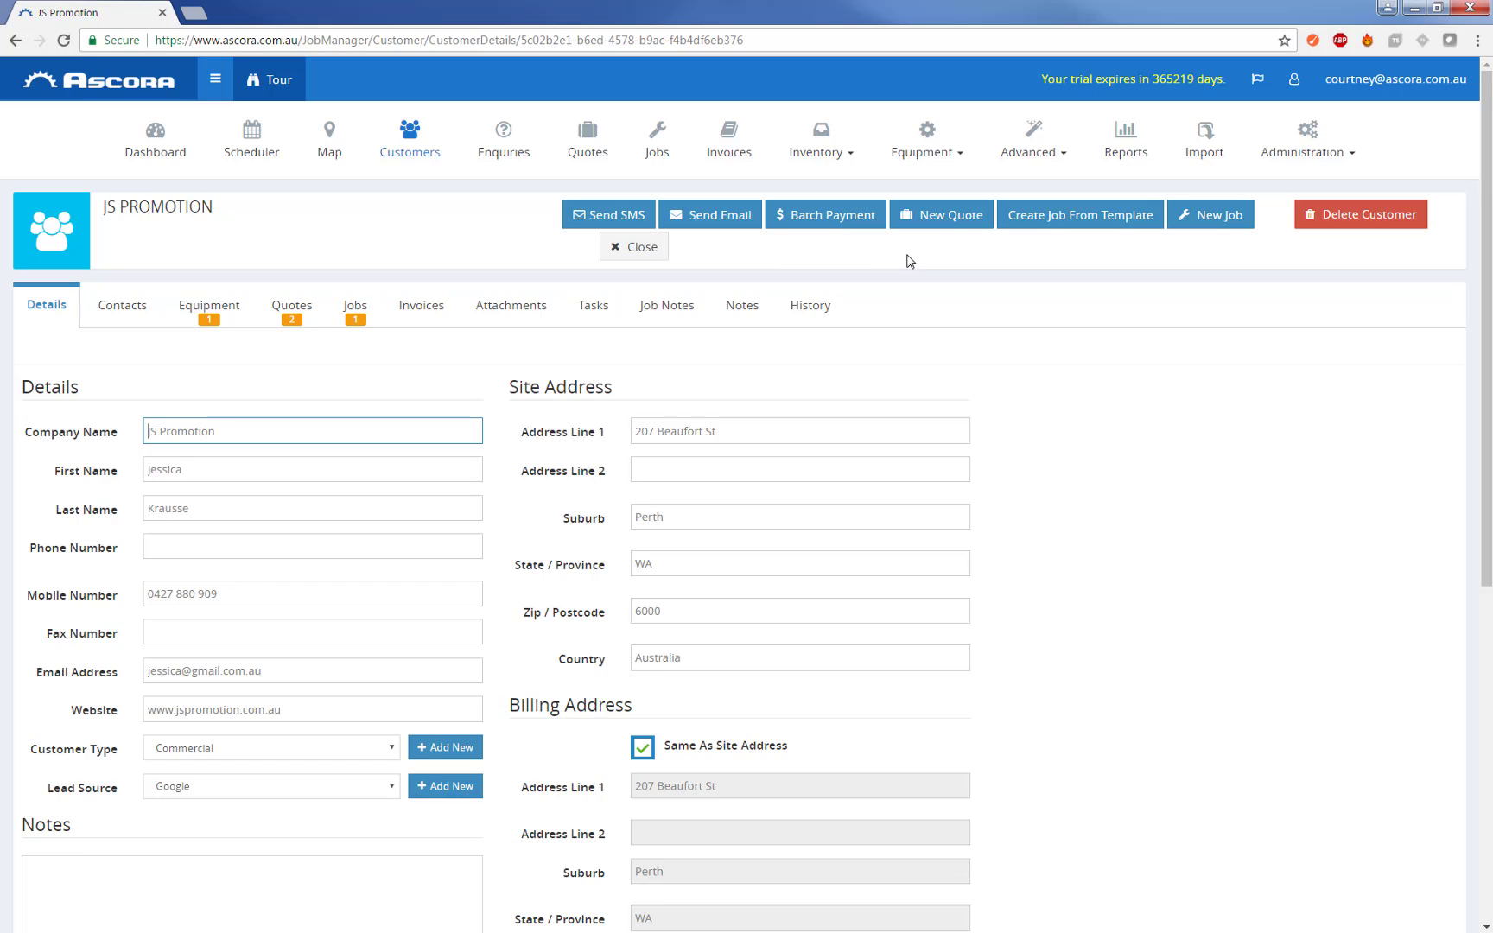
{"action": "scroll", "scroll_direction": "down", "scroll_amount": 3}
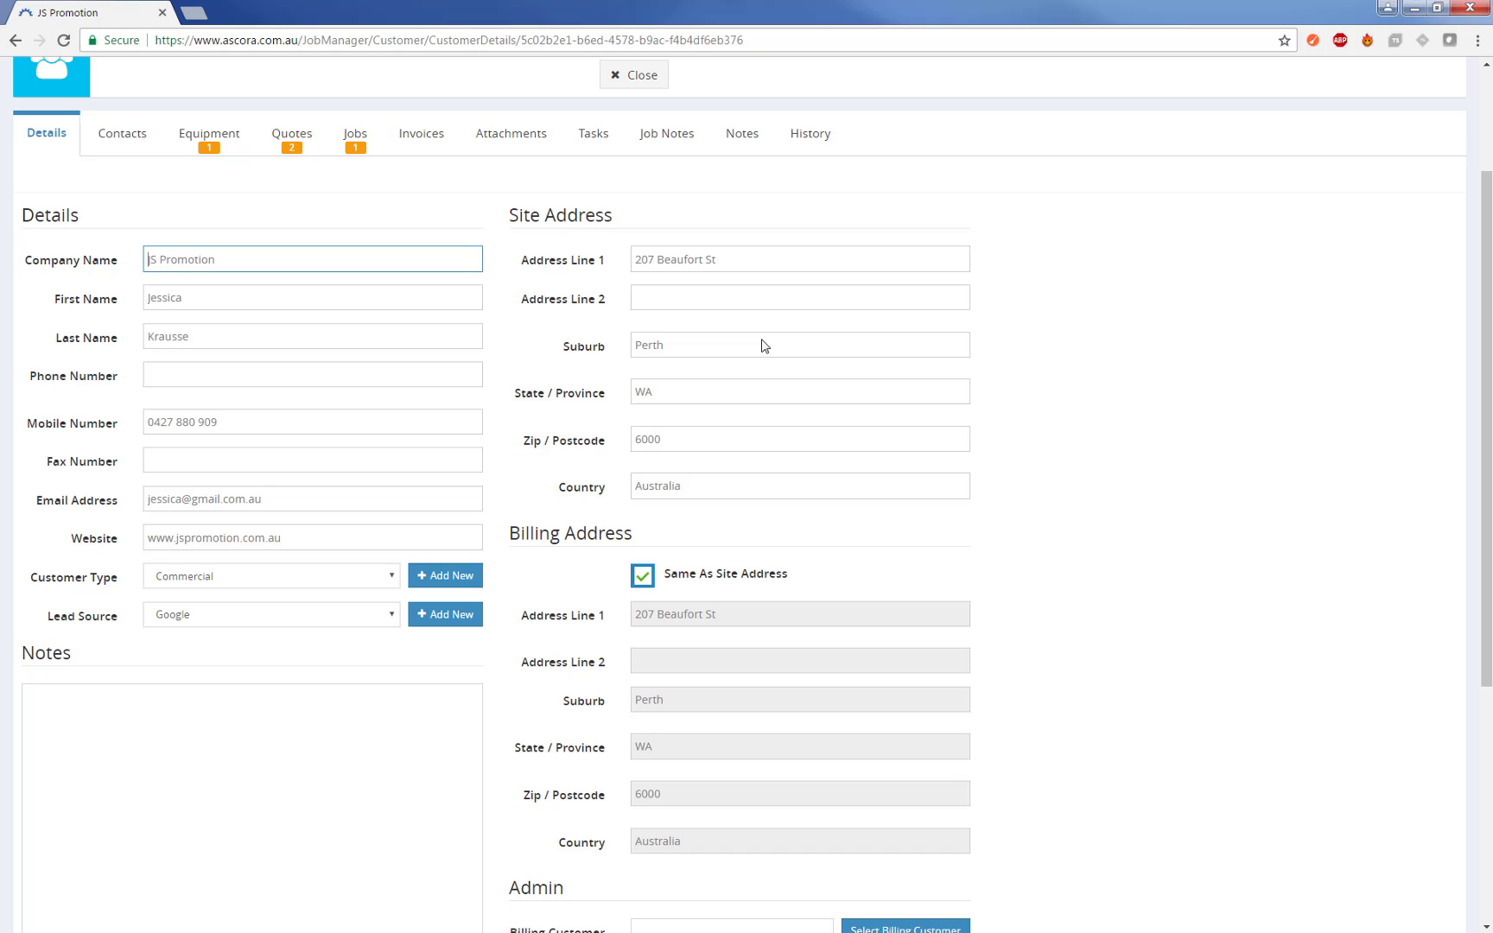
{"action": "mouse_move", "coordinate": [762, 342]}
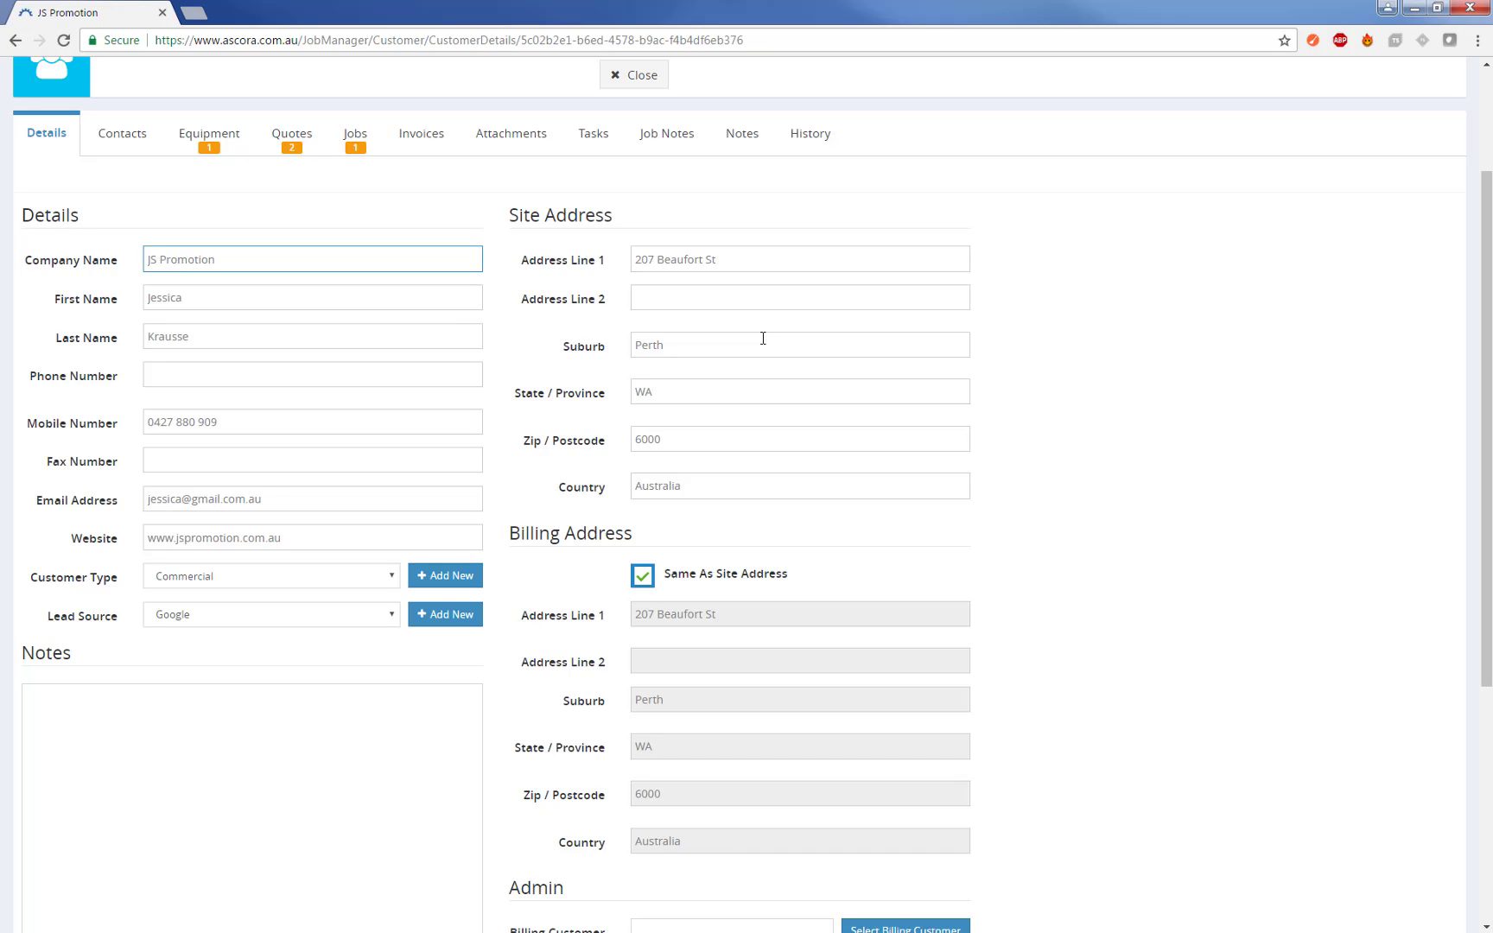
{"action": "mouse_move", "coordinate": [643, 404]}
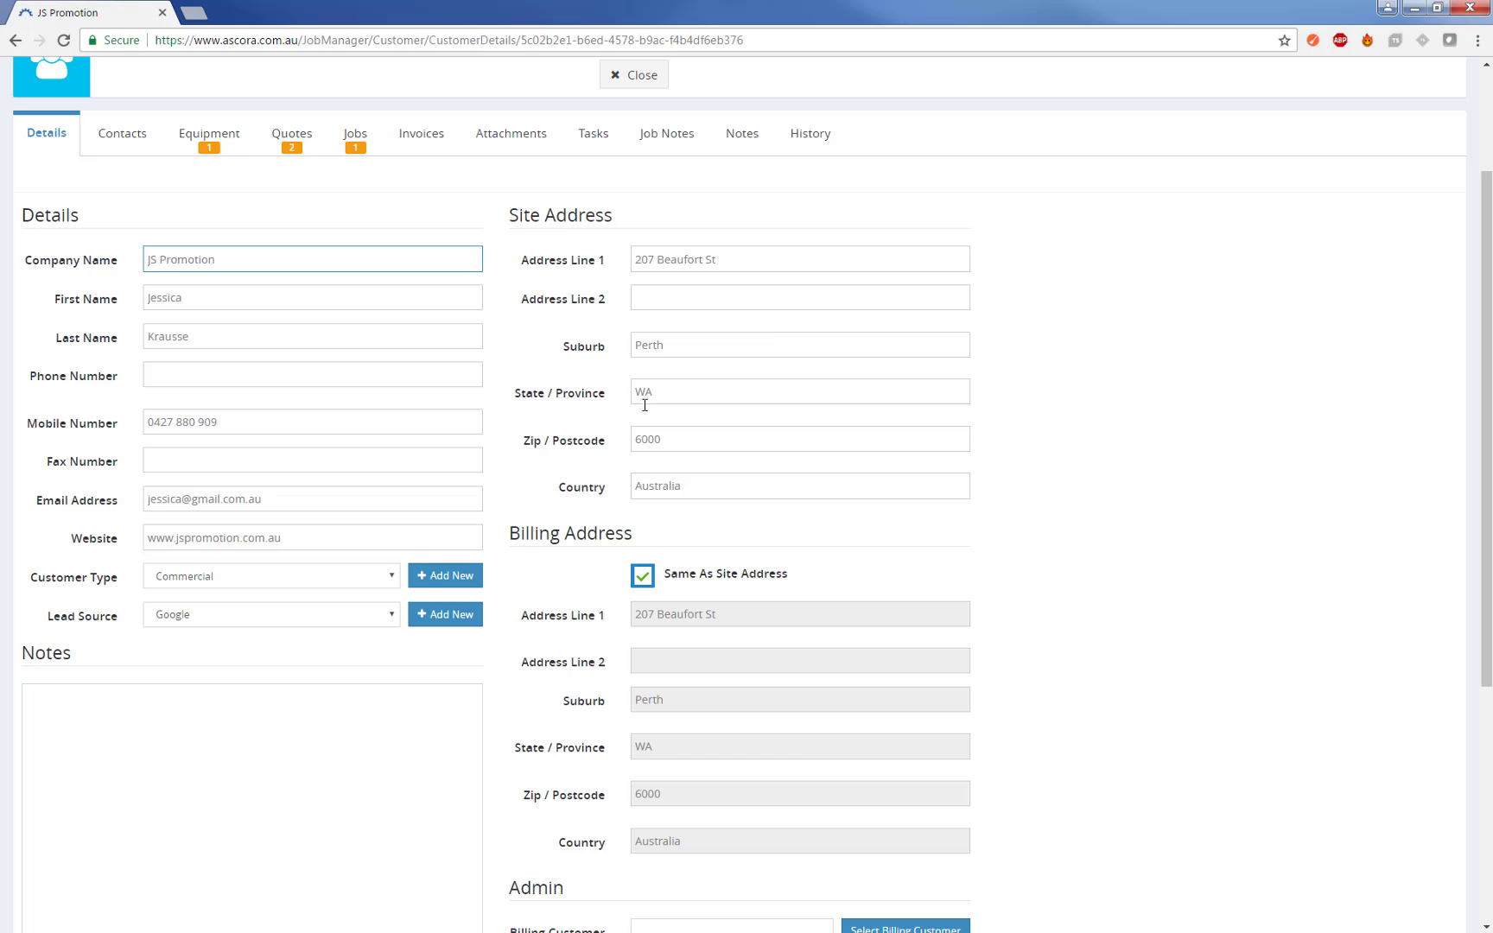
{"action": "mouse_move", "coordinate": [389, 606]}
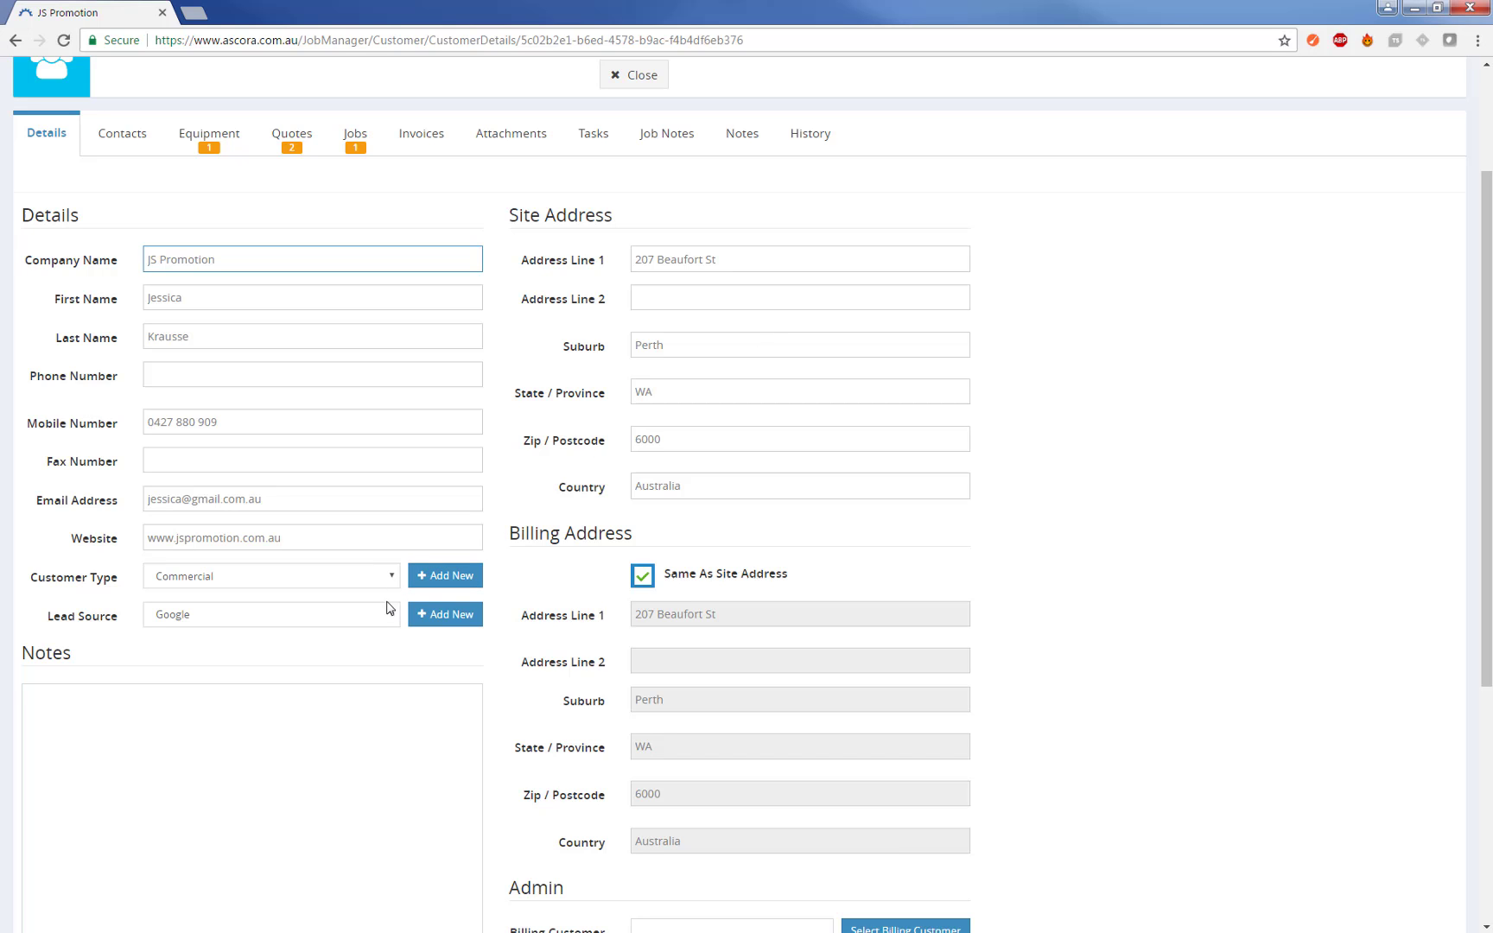
{"action": "scroll", "scroll_direction": "down", "scroll_amount": 3}
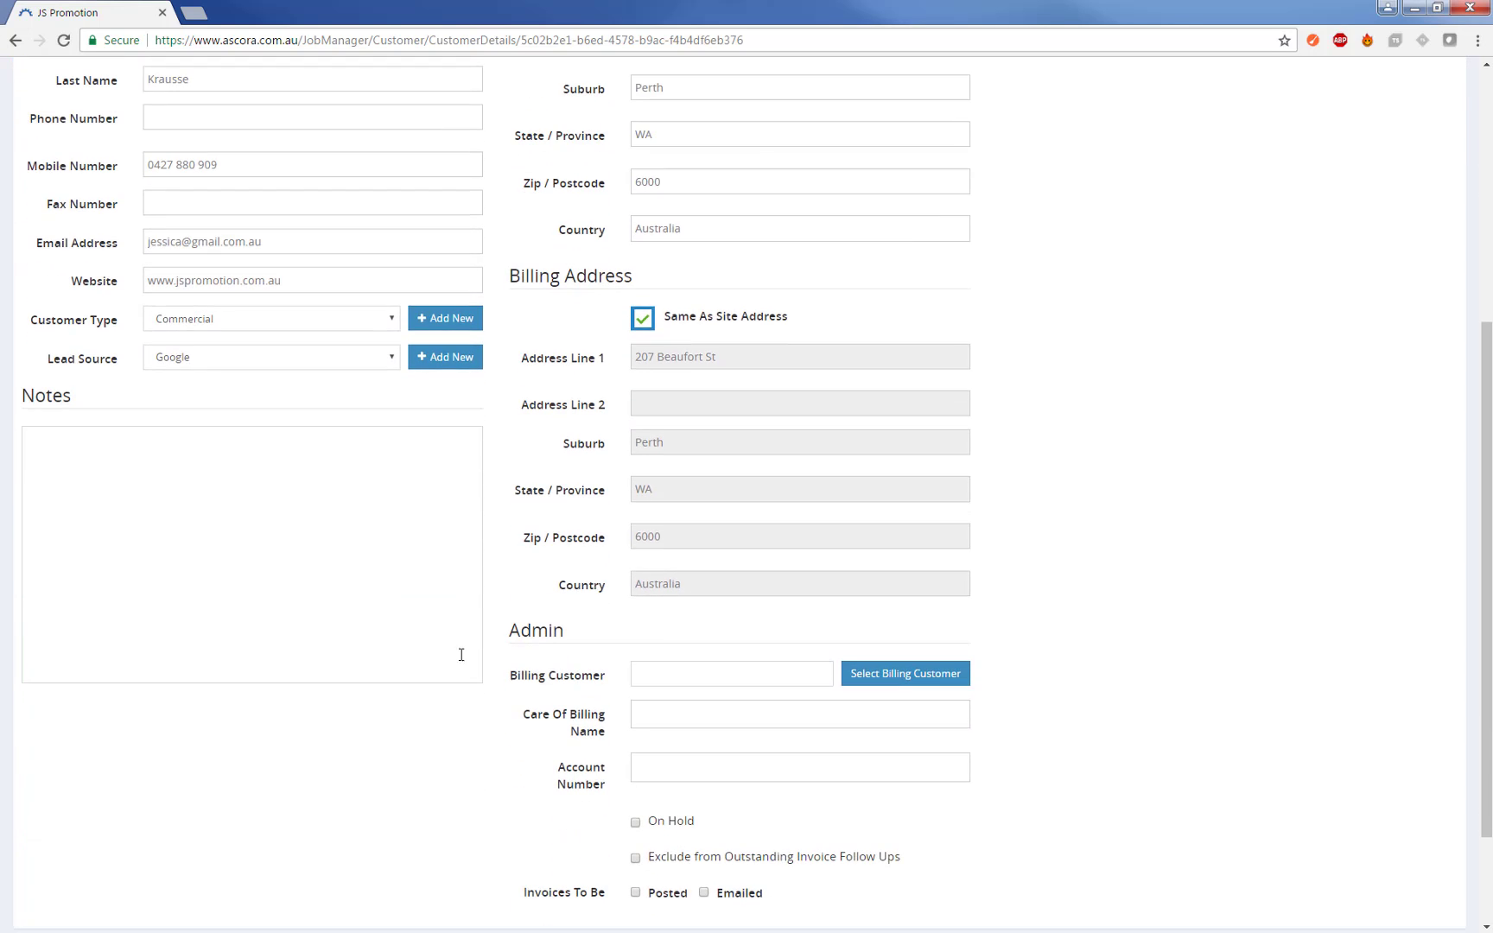
{"action": "mouse_move", "coordinate": [629, 793]}
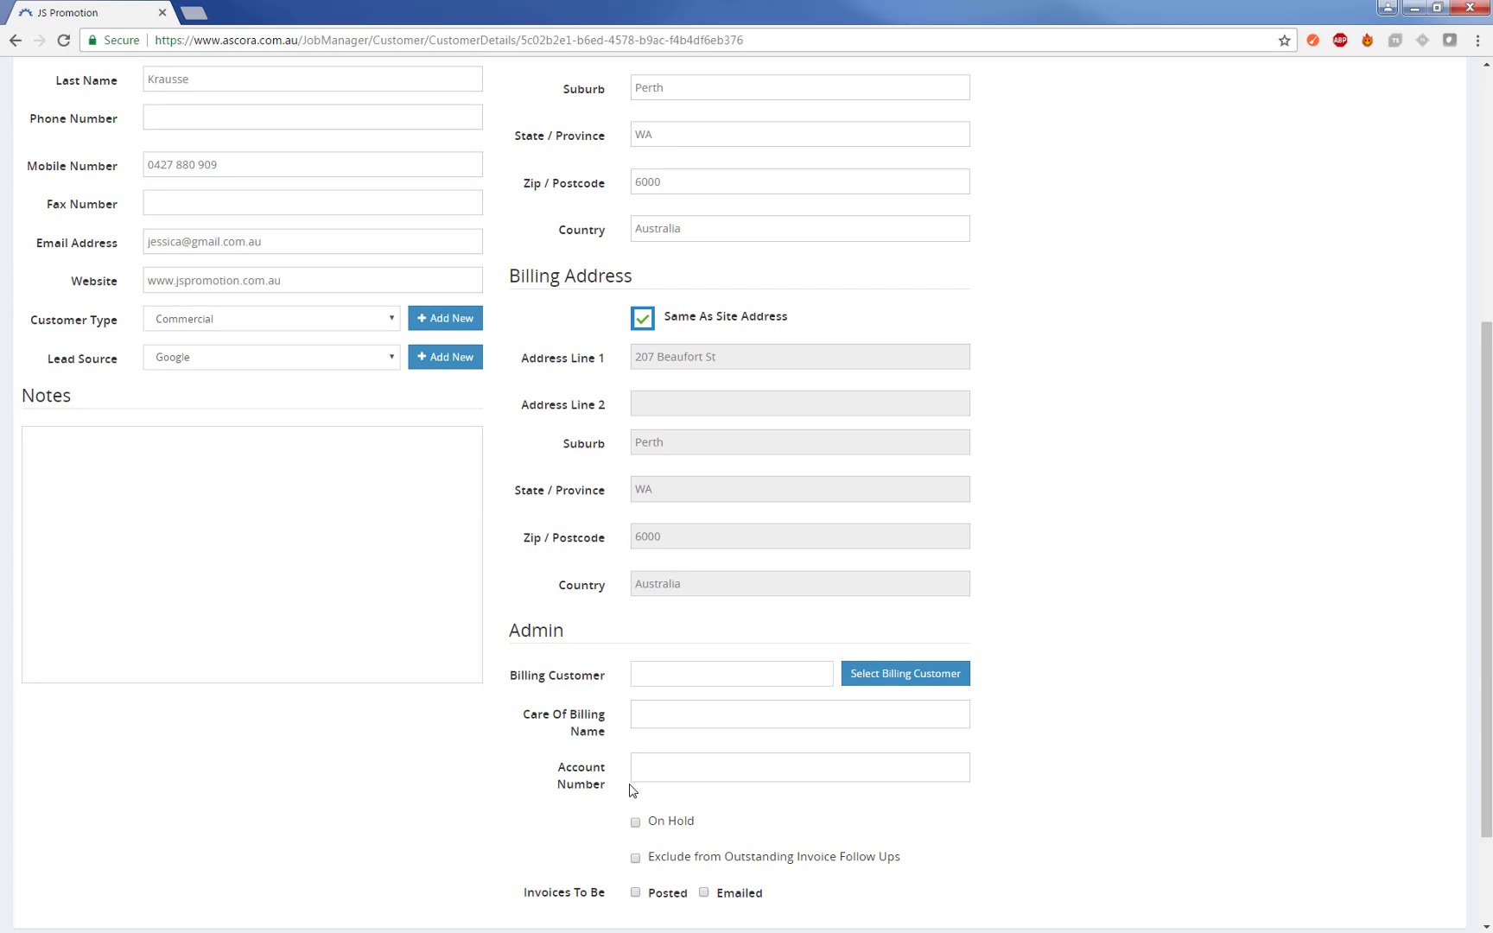
{"action": "scroll", "scroll_direction": "up", "scroll_amount": 3}
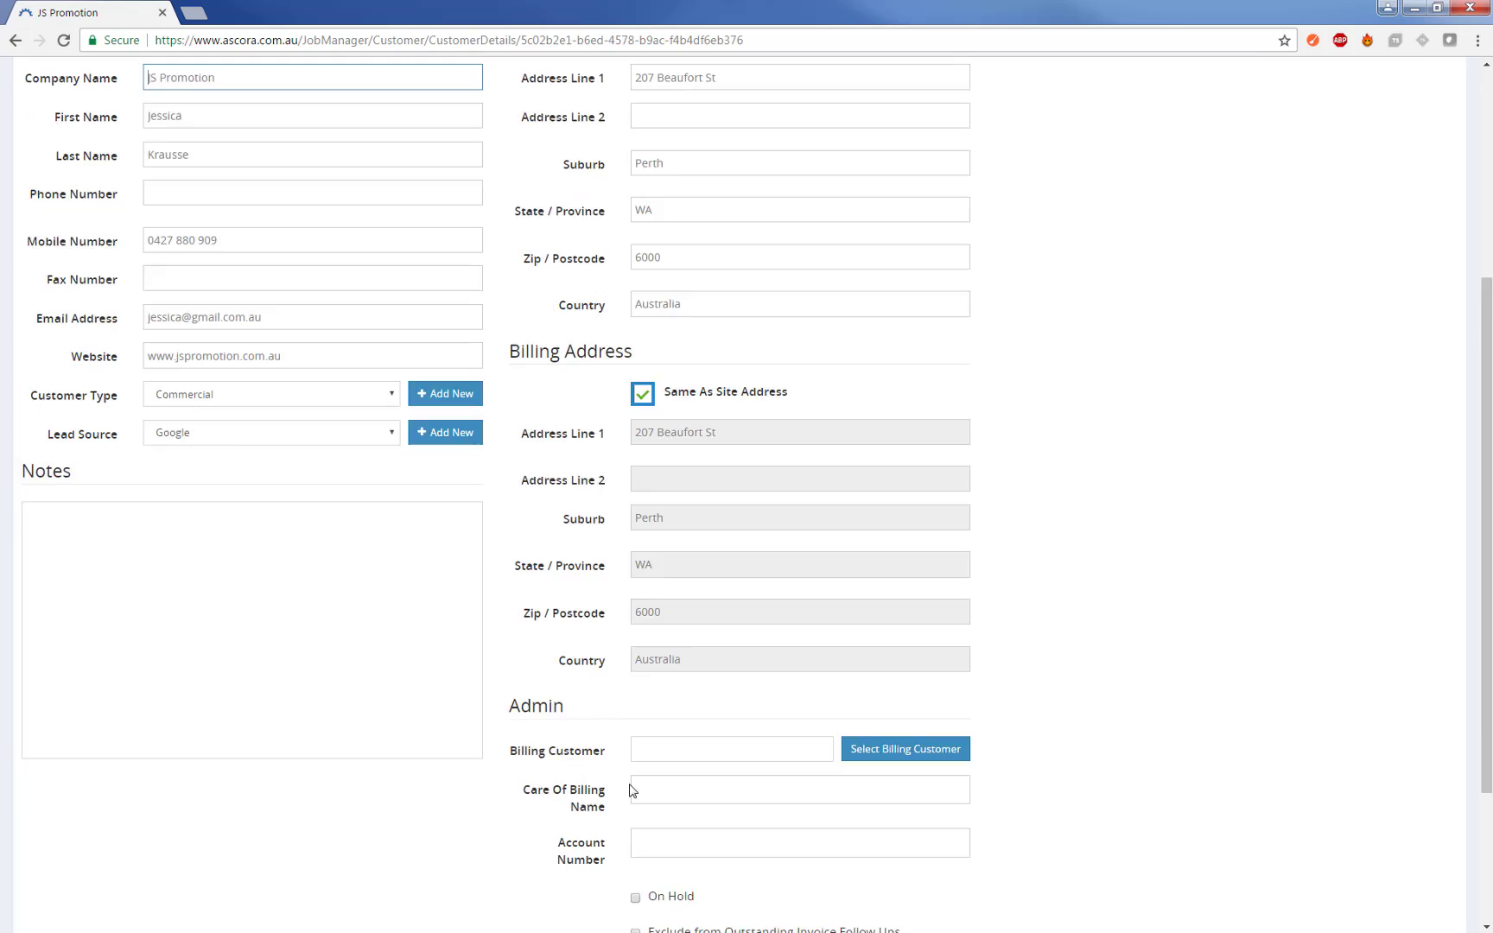
{"action": "scroll", "scroll_direction": "up", "scroll_amount": 3}
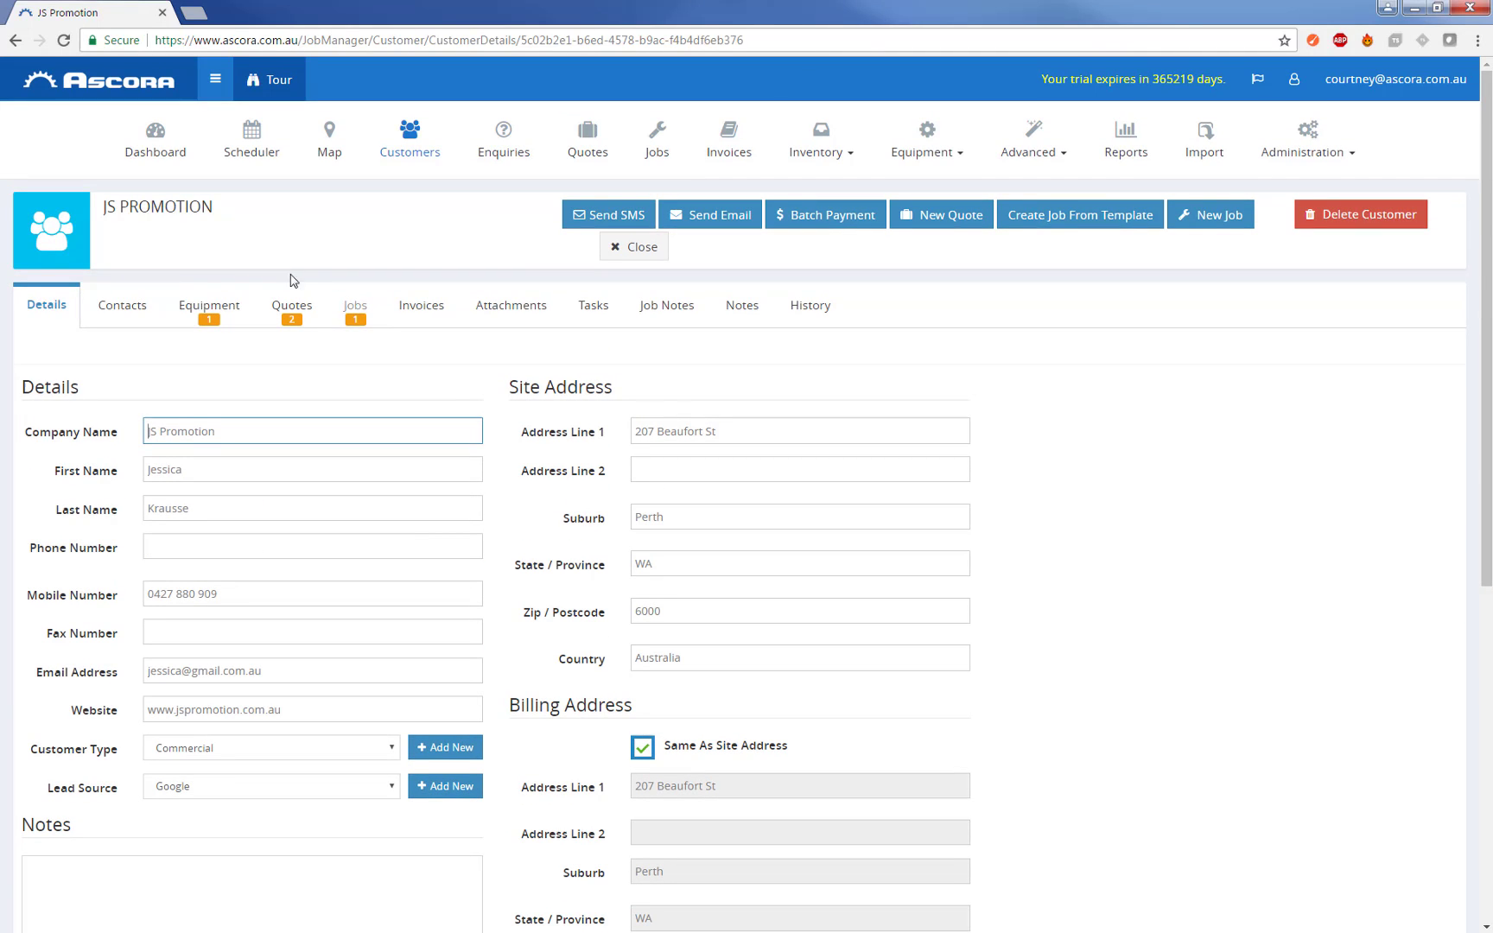
{"action": "mouse_move", "coordinate": [145, 335]}
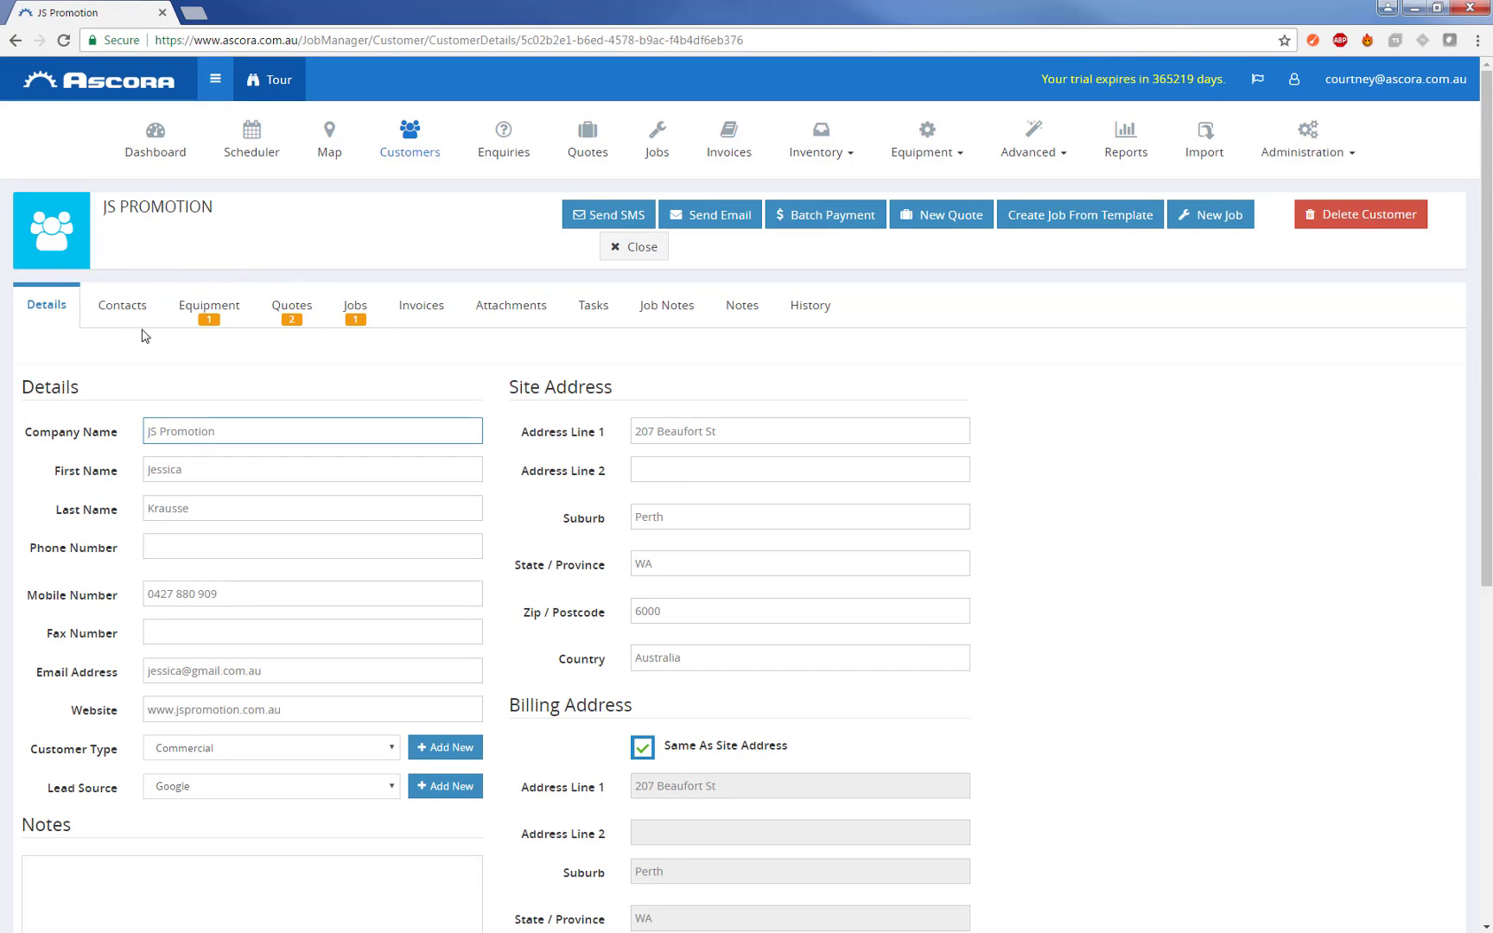
Step: Review JS Promotion's contacts, equipment, quotes, jobs and invoices, then start a new quote
{"action": "left_click", "coordinate": [121, 306]}
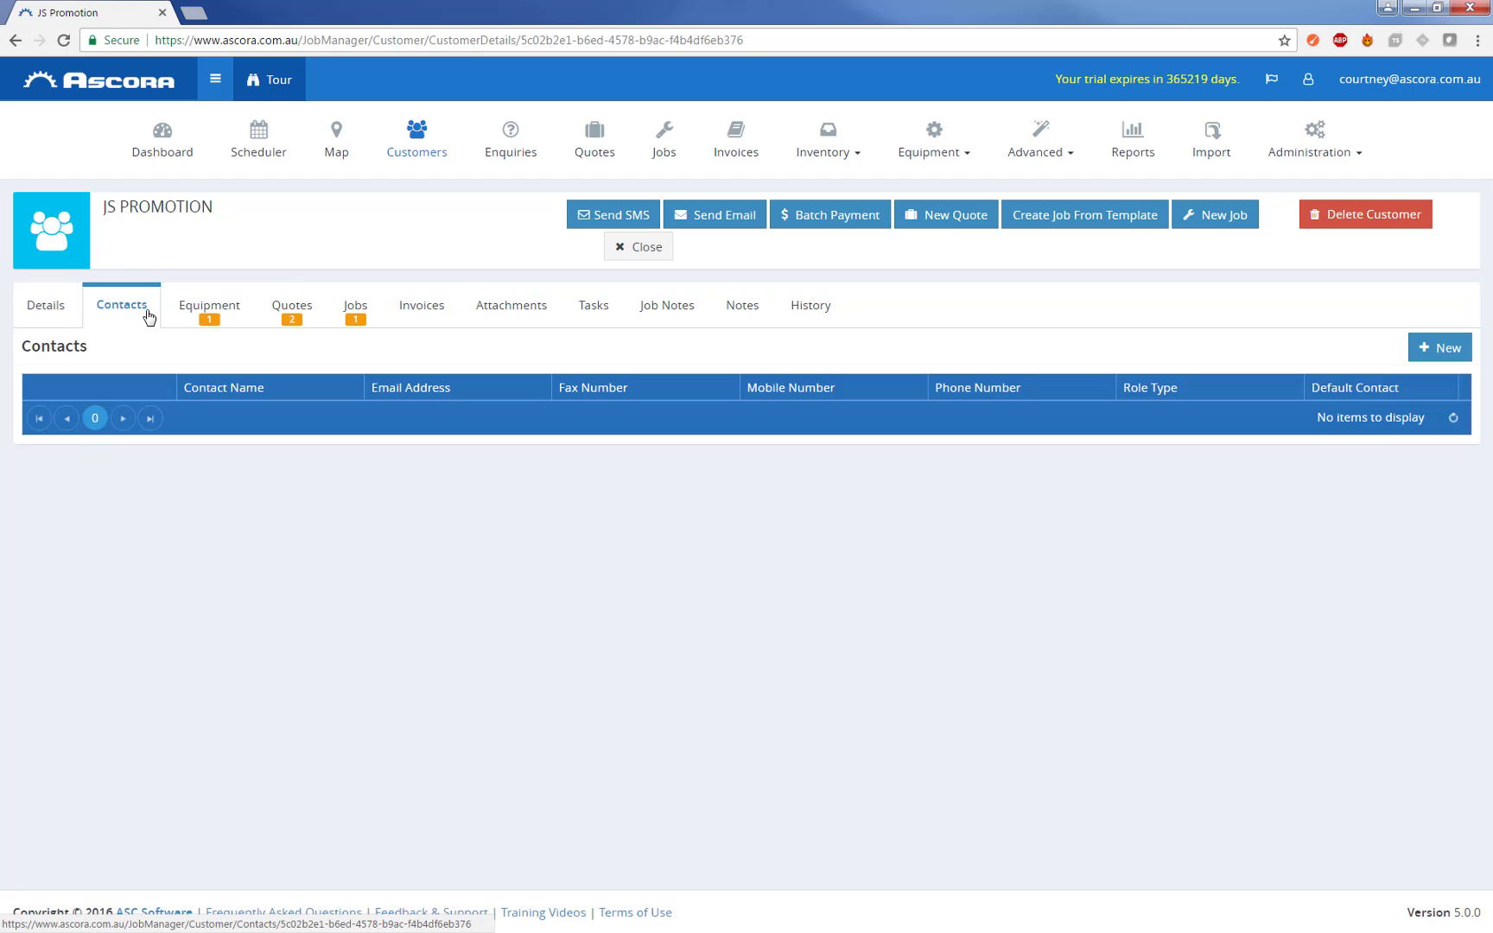
{"action": "left_click", "coordinate": [207, 304]}
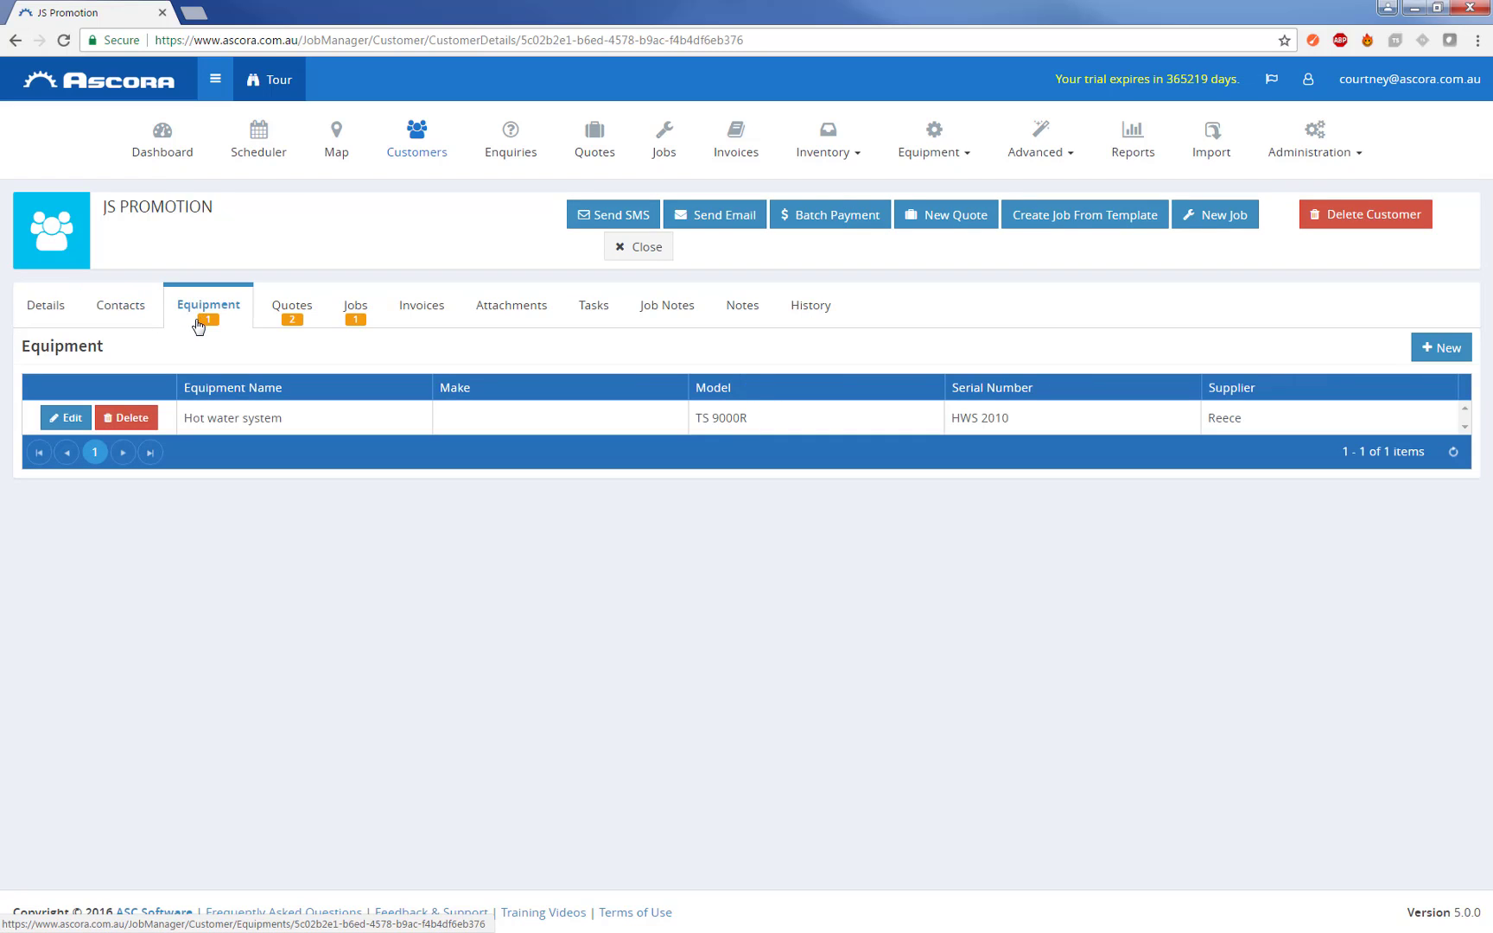
{"action": "left_click", "coordinate": [292, 304]}
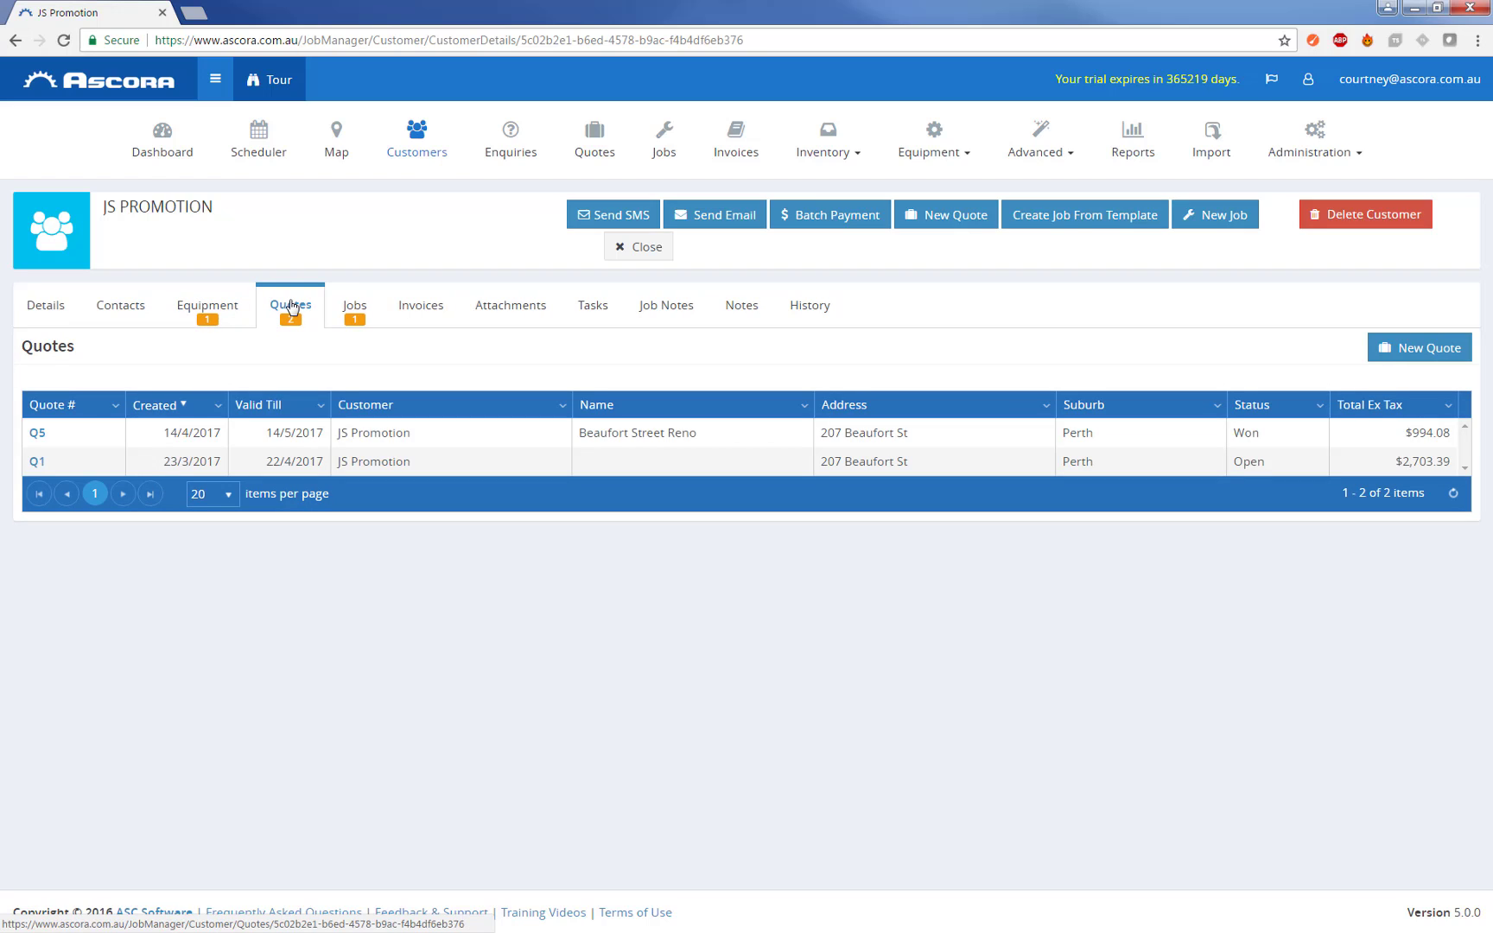
{"action": "left_click", "coordinate": [353, 304]}
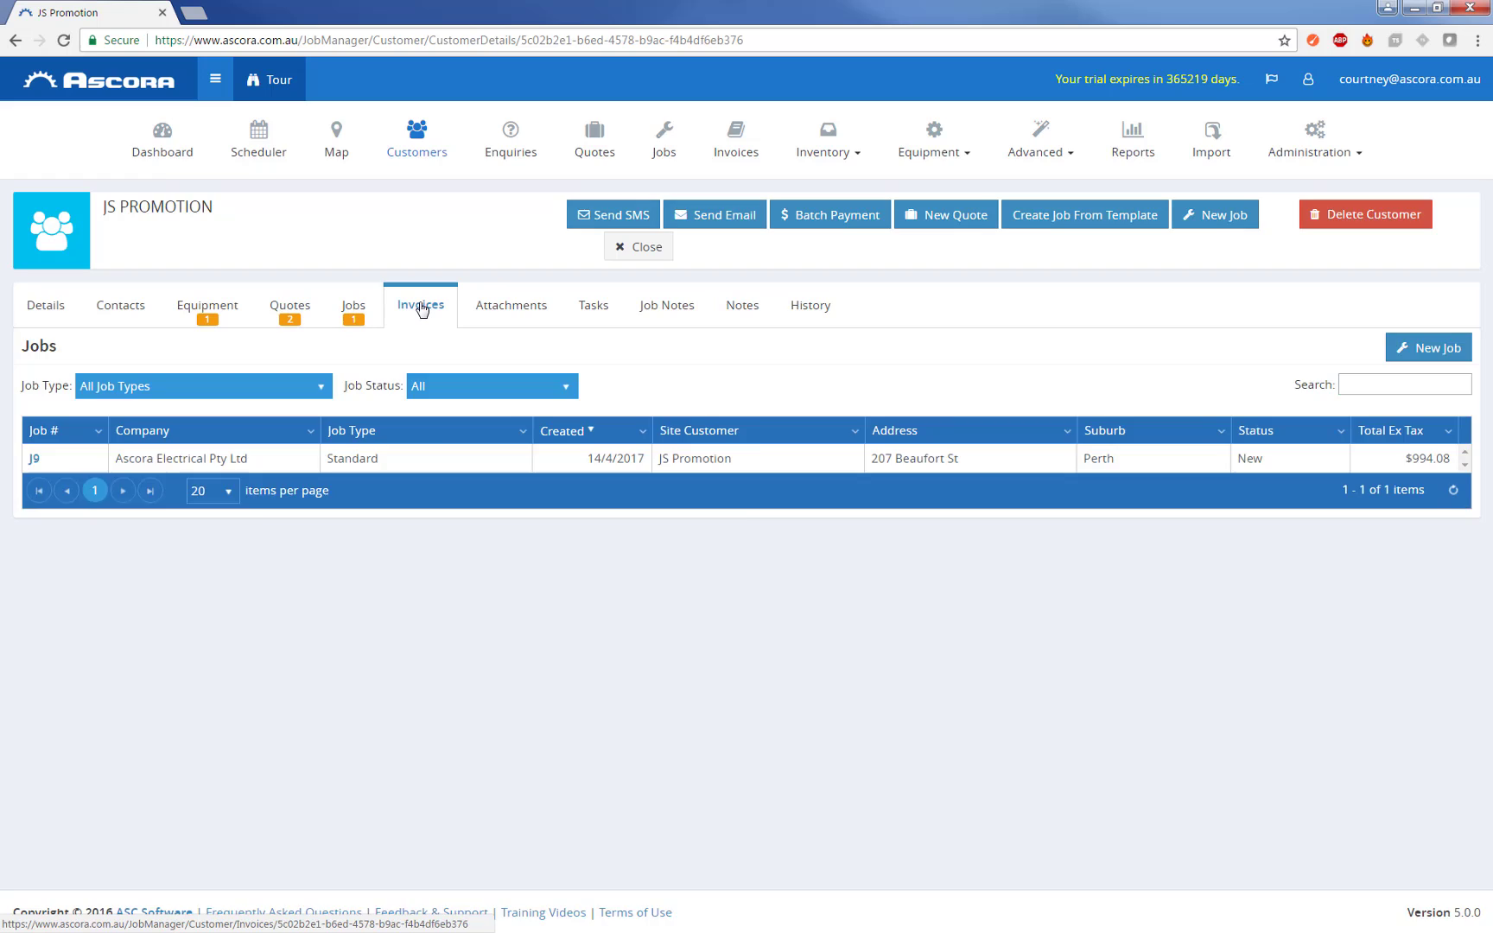
{"action": "left_click", "coordinate": [420, 304]}
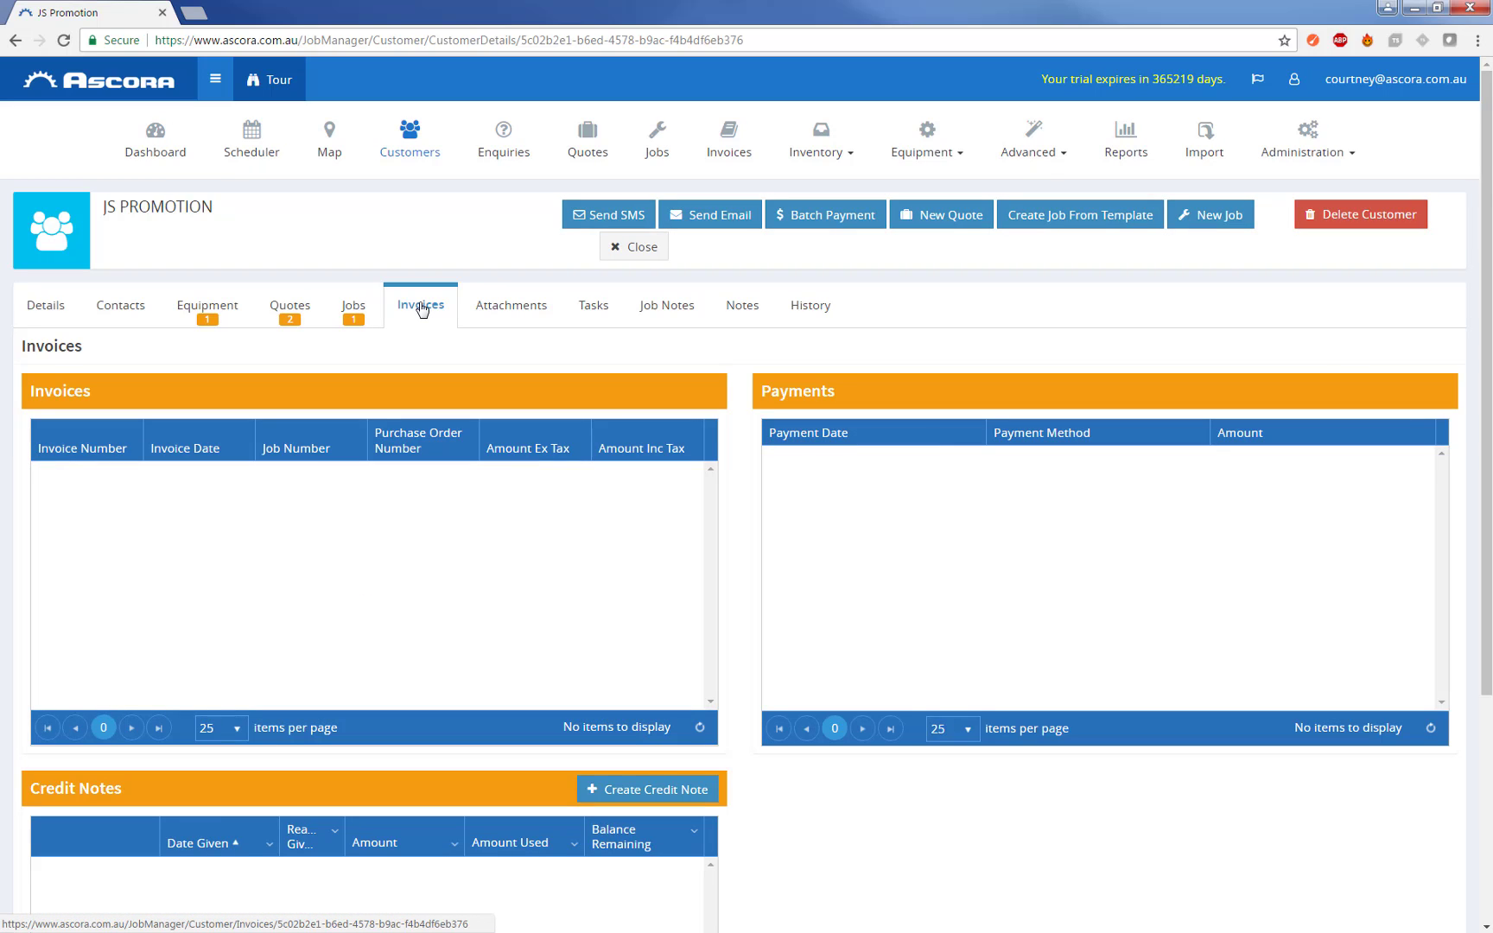
{"action": "mouse_move", "coordinate": [340, 304]}
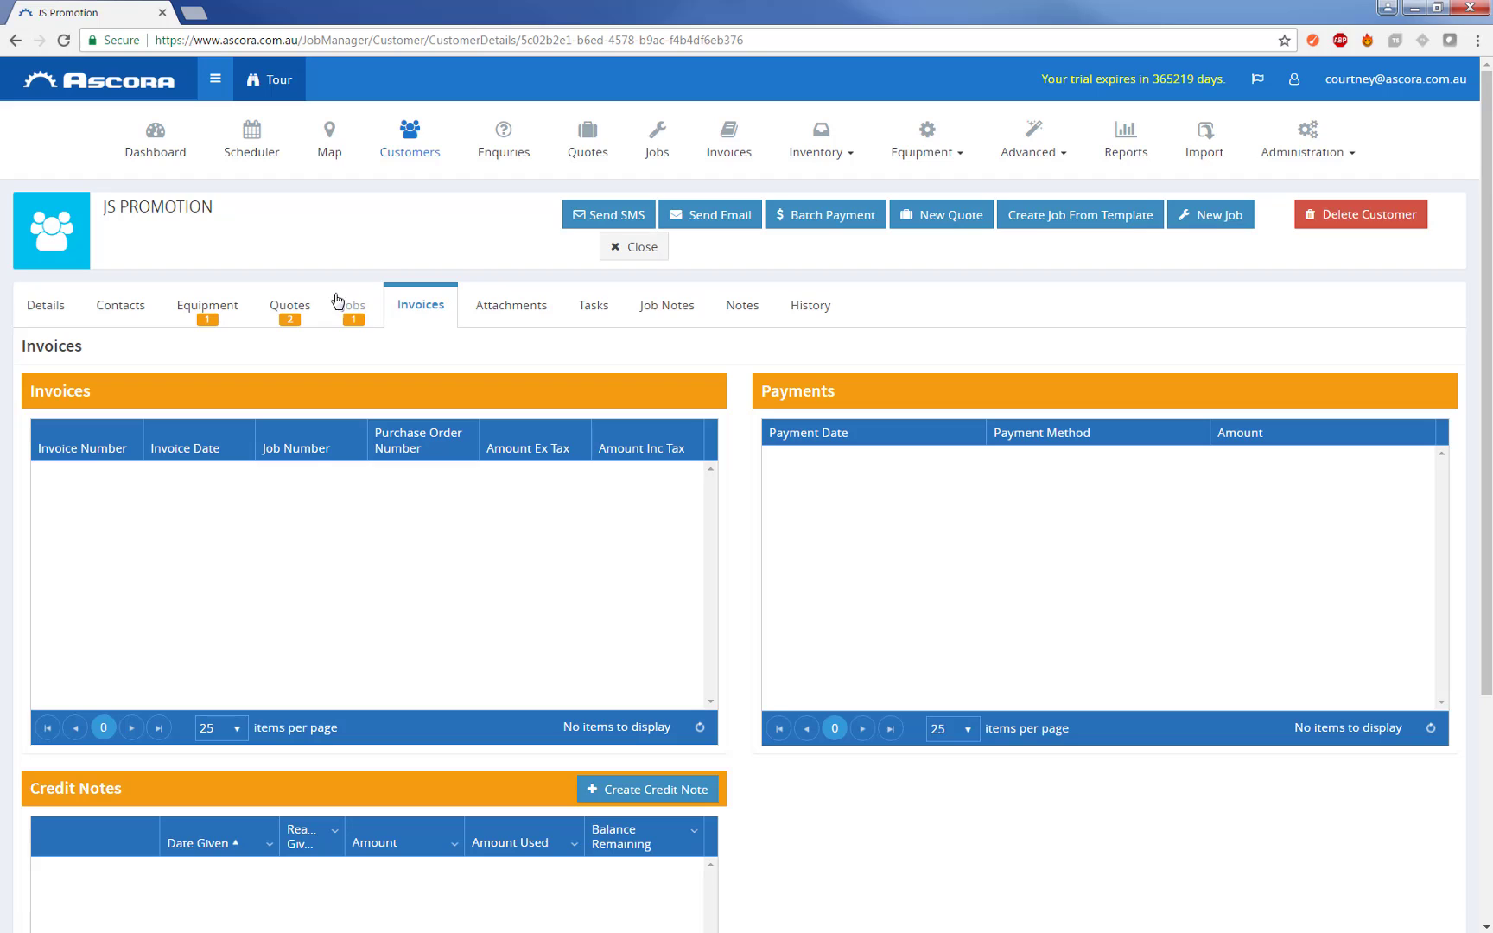
{"action": "mouse_move", "coordinate": [211, 344]}
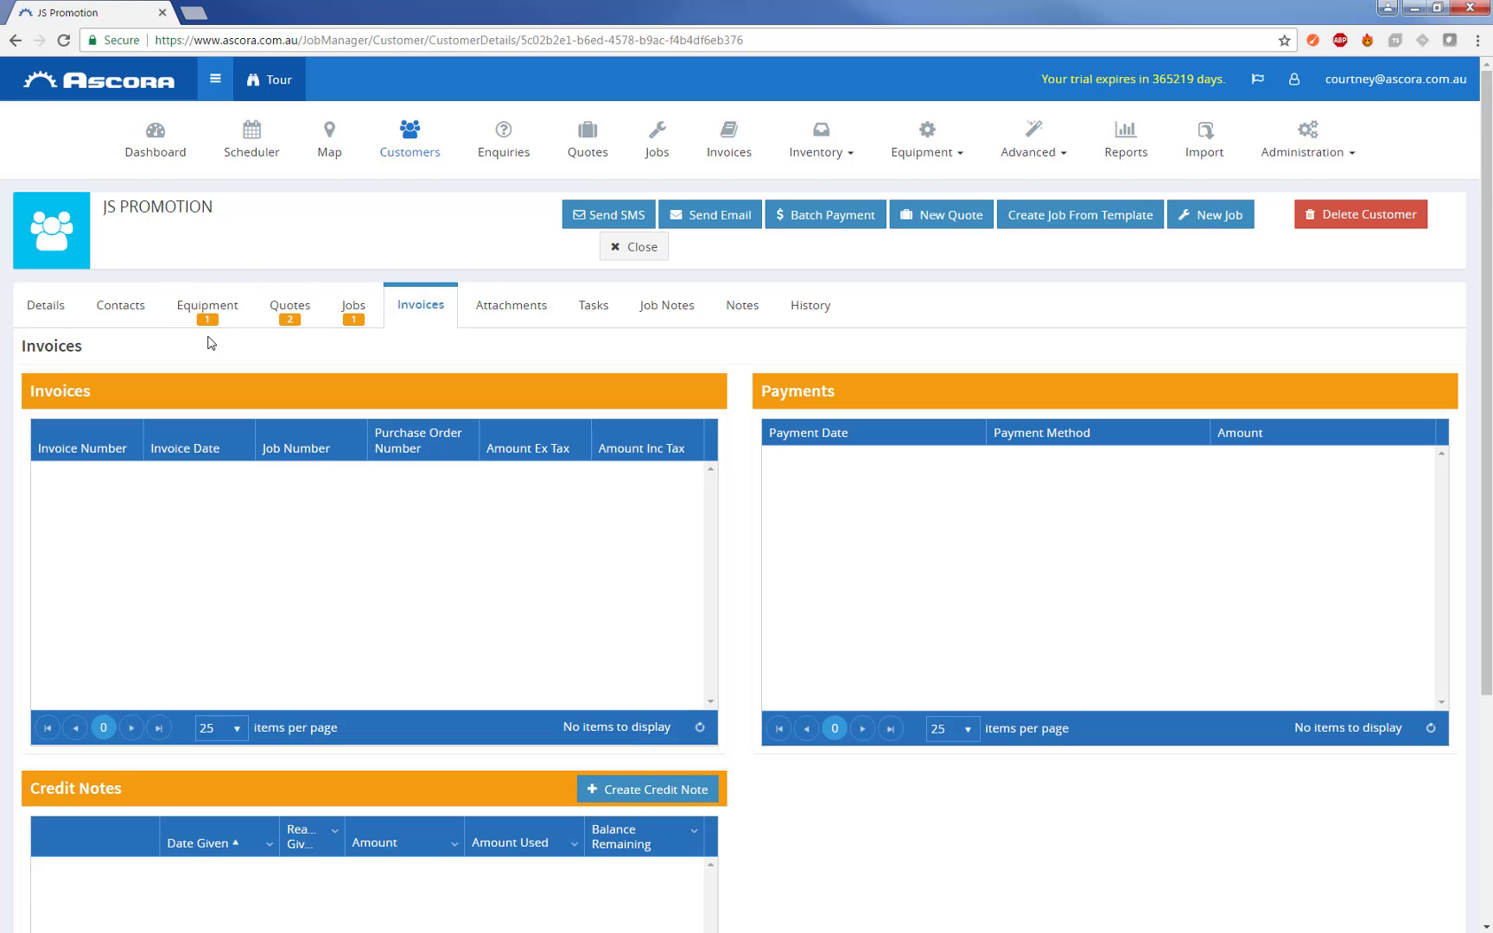
{"action": "left_click", "coordinate": [207, 304]}
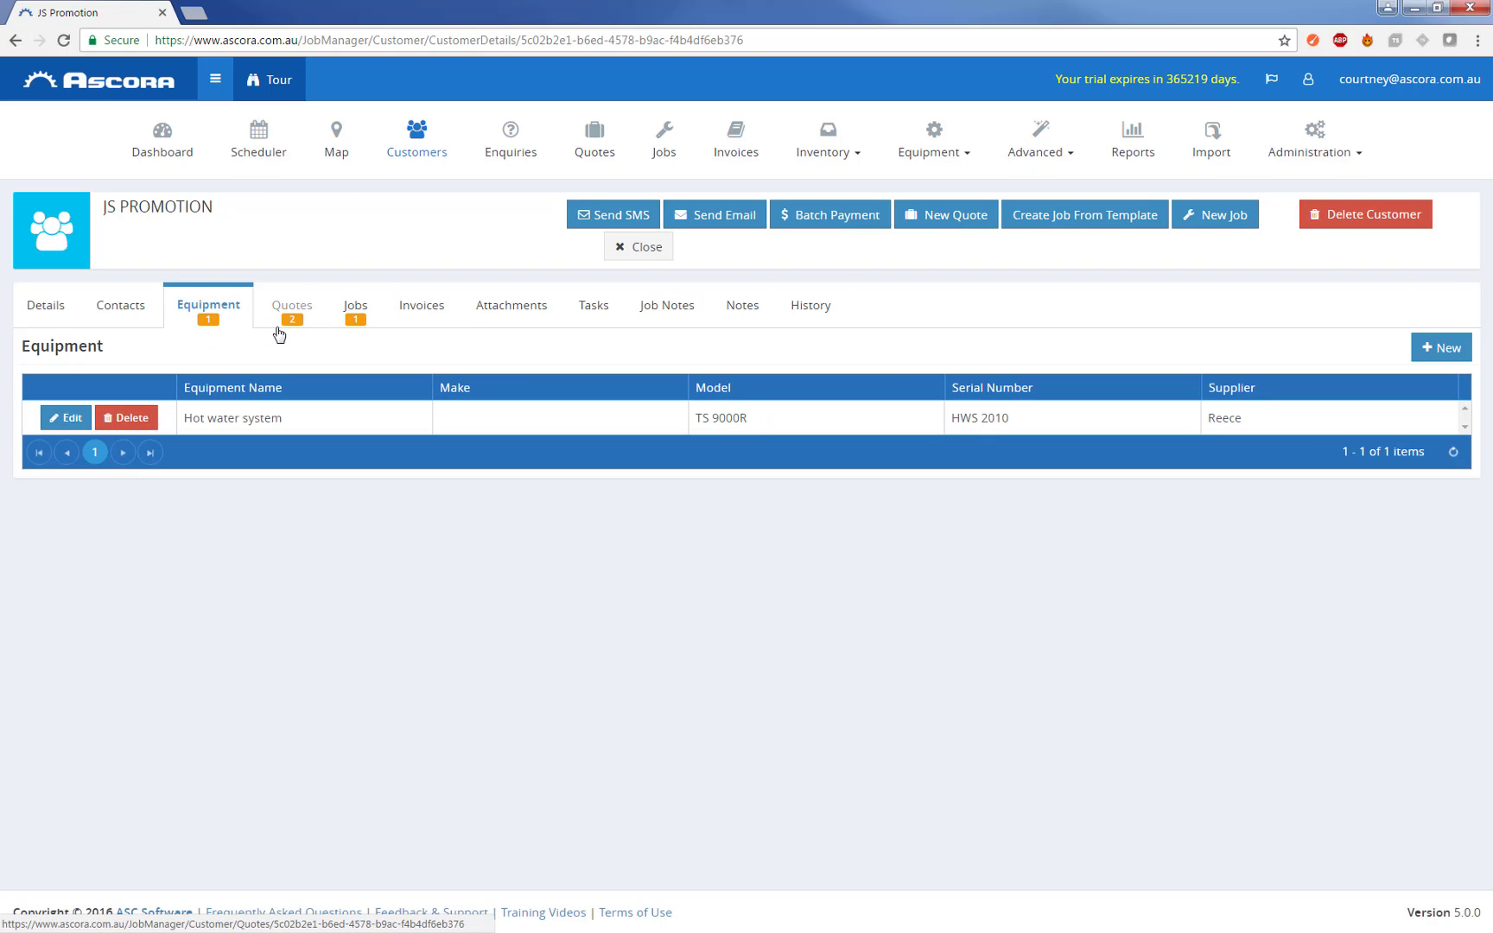
{"action": "mouse_move", "coordinate": [213, 286]}
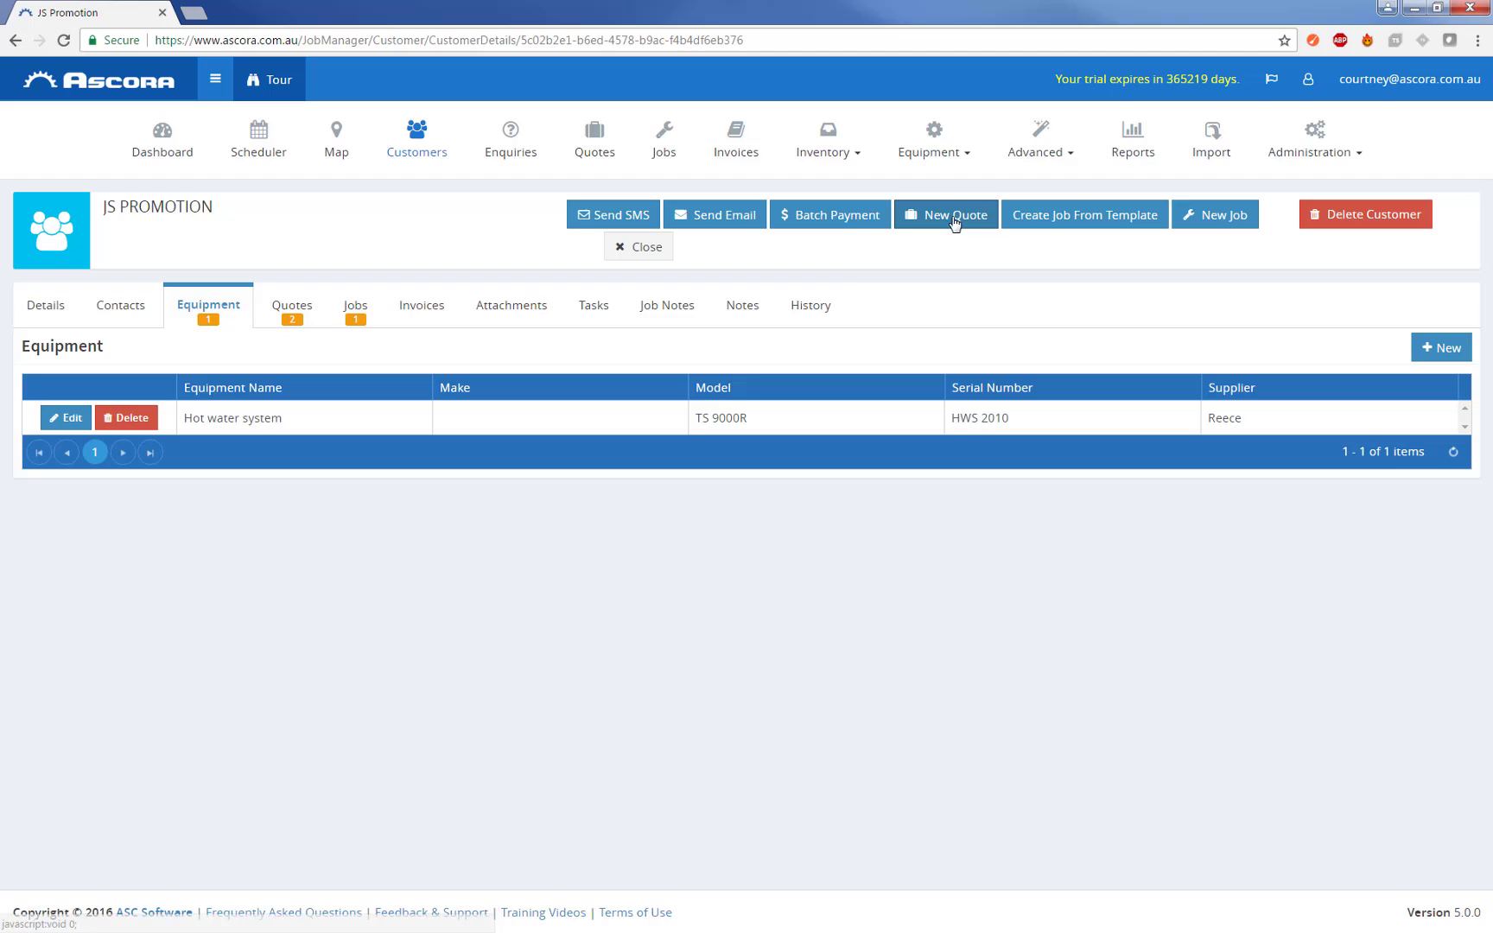
{"action": "left_click", "coordinate": [945, 213]}
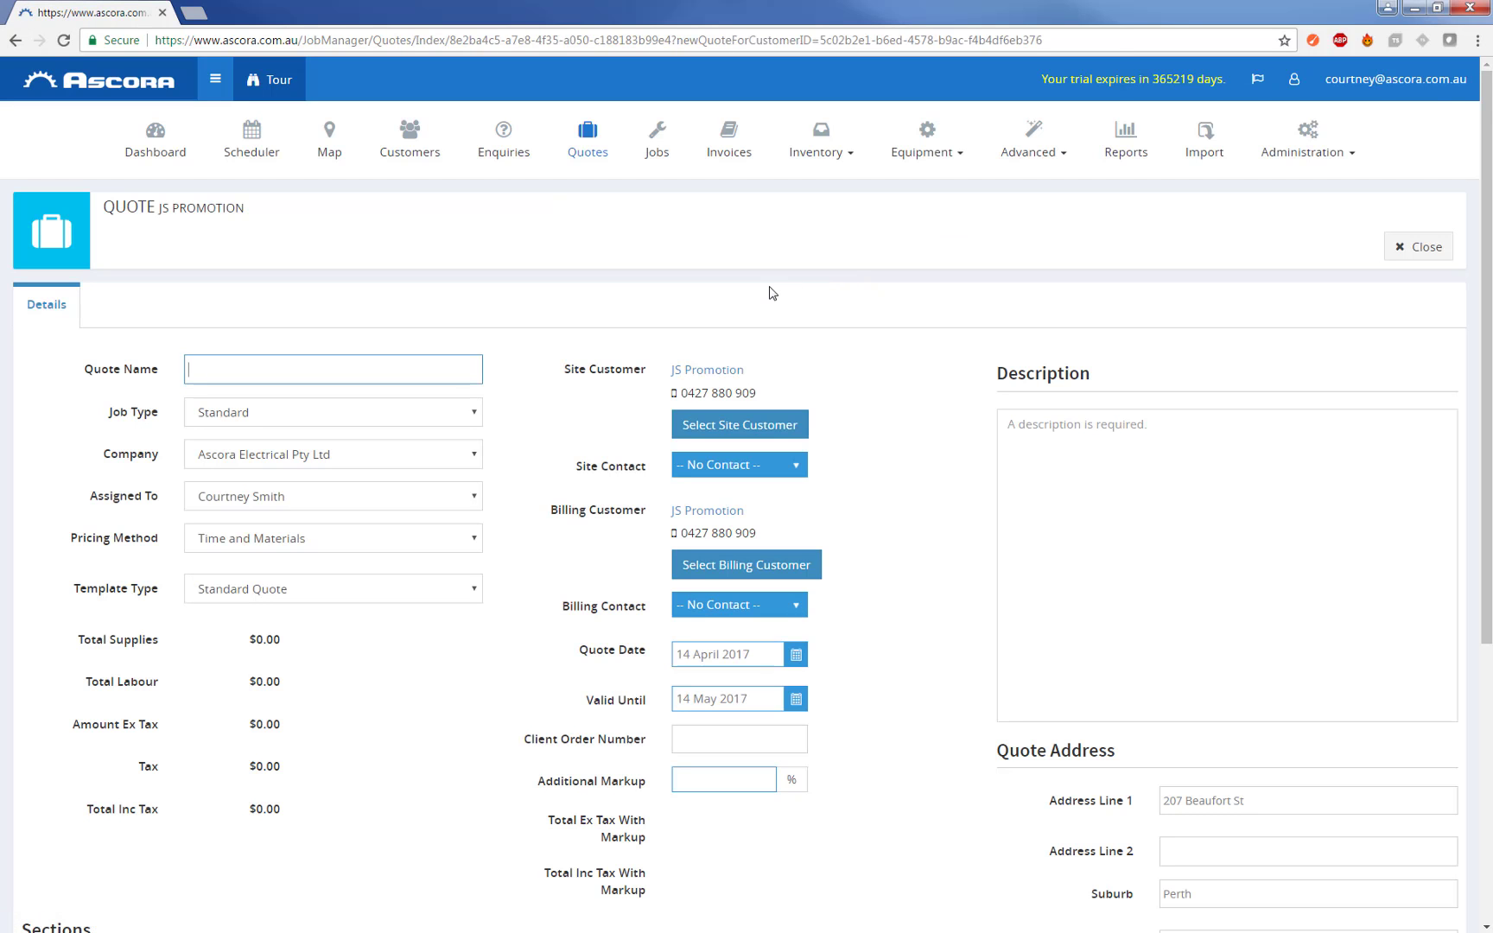
{"action": "mouse_move", "coordinate": [715, 327]}
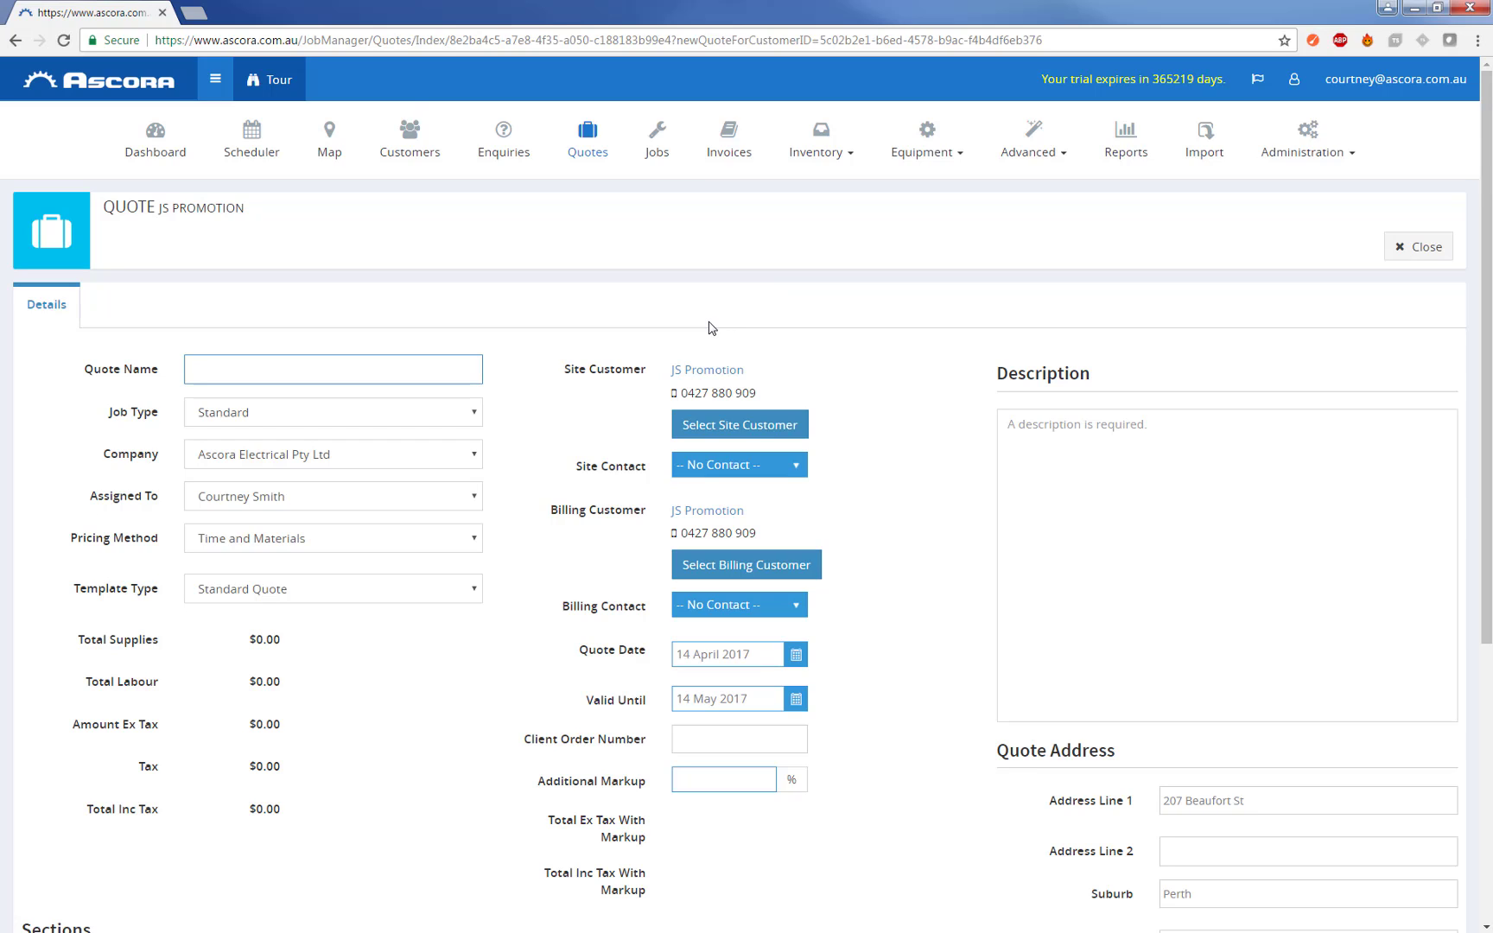
{"action": "mouse_move", "coordinate": [619, 380]}
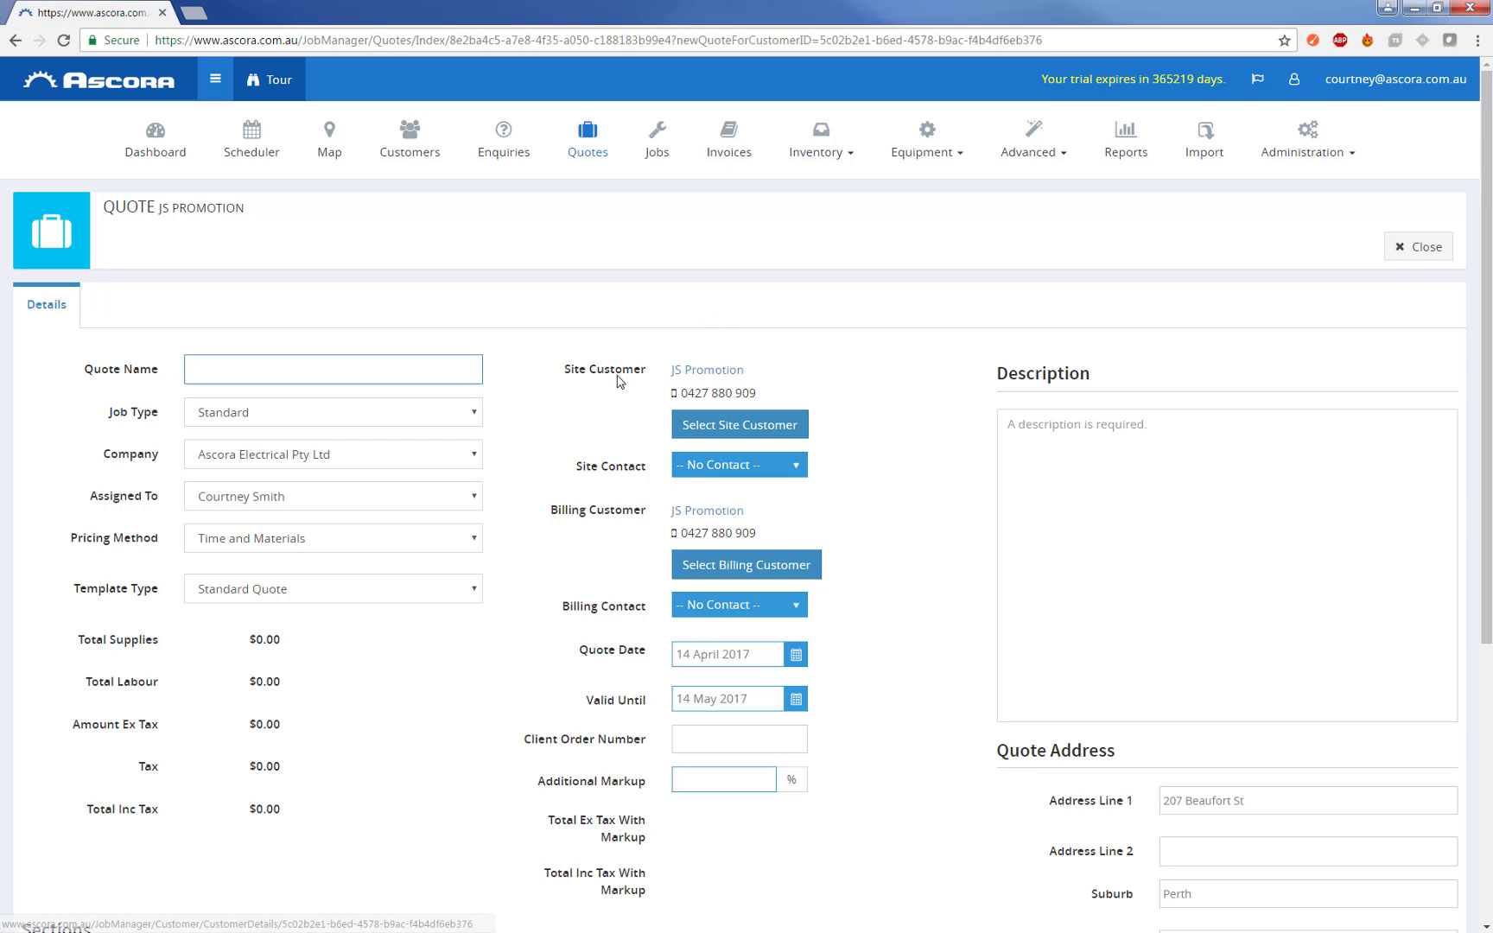
{"action": "mouse_move", "coordinate": [693, 531]}
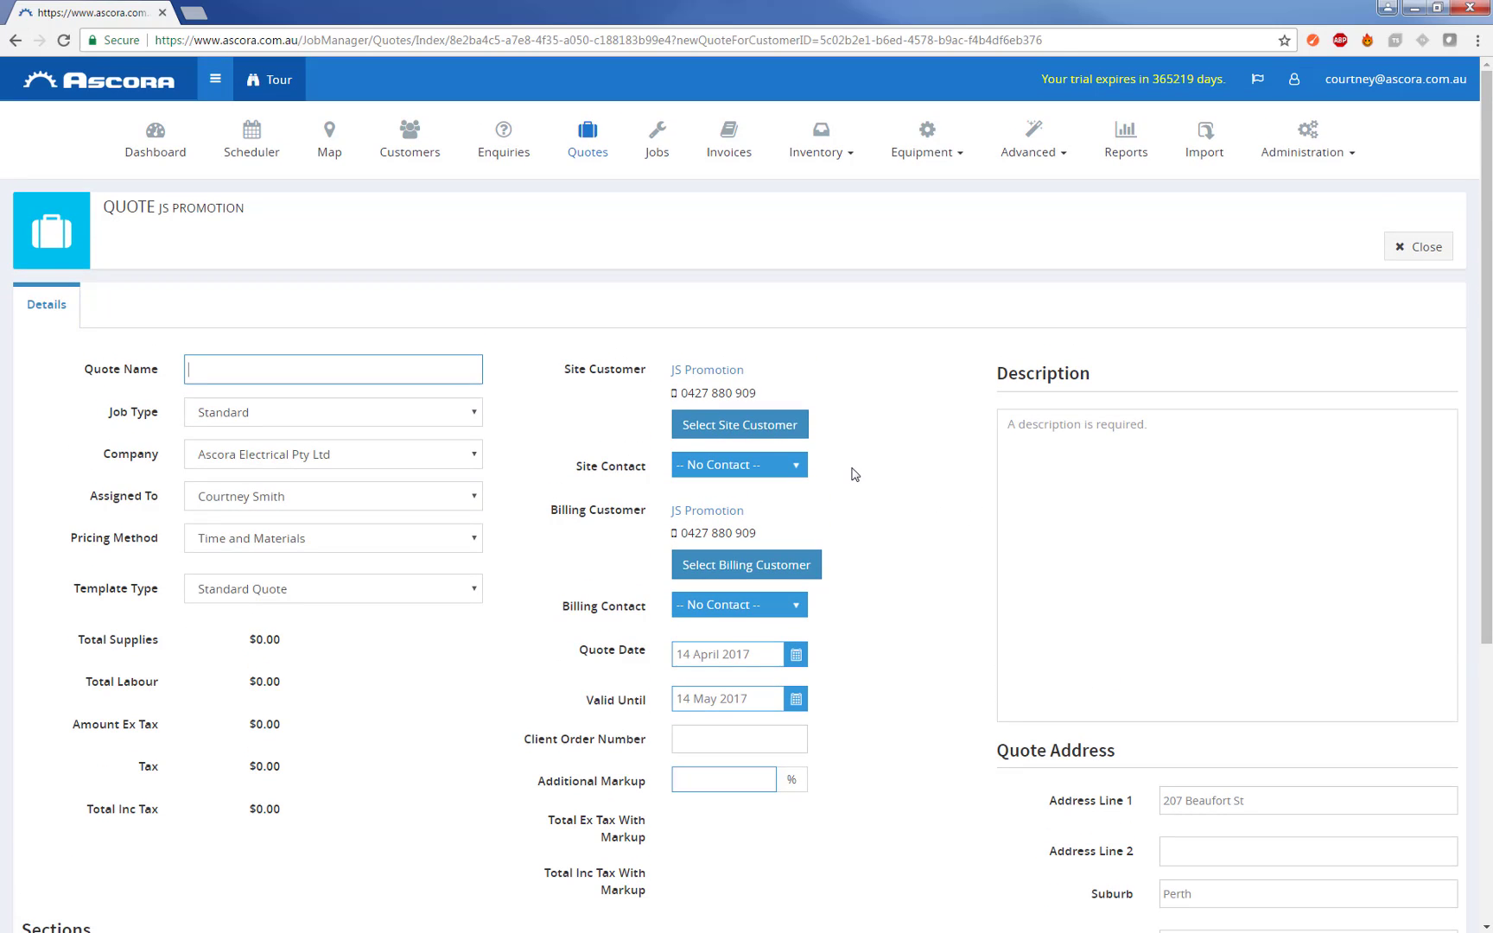
{"action": "mouse_move", "coordinate": [315, 370]}
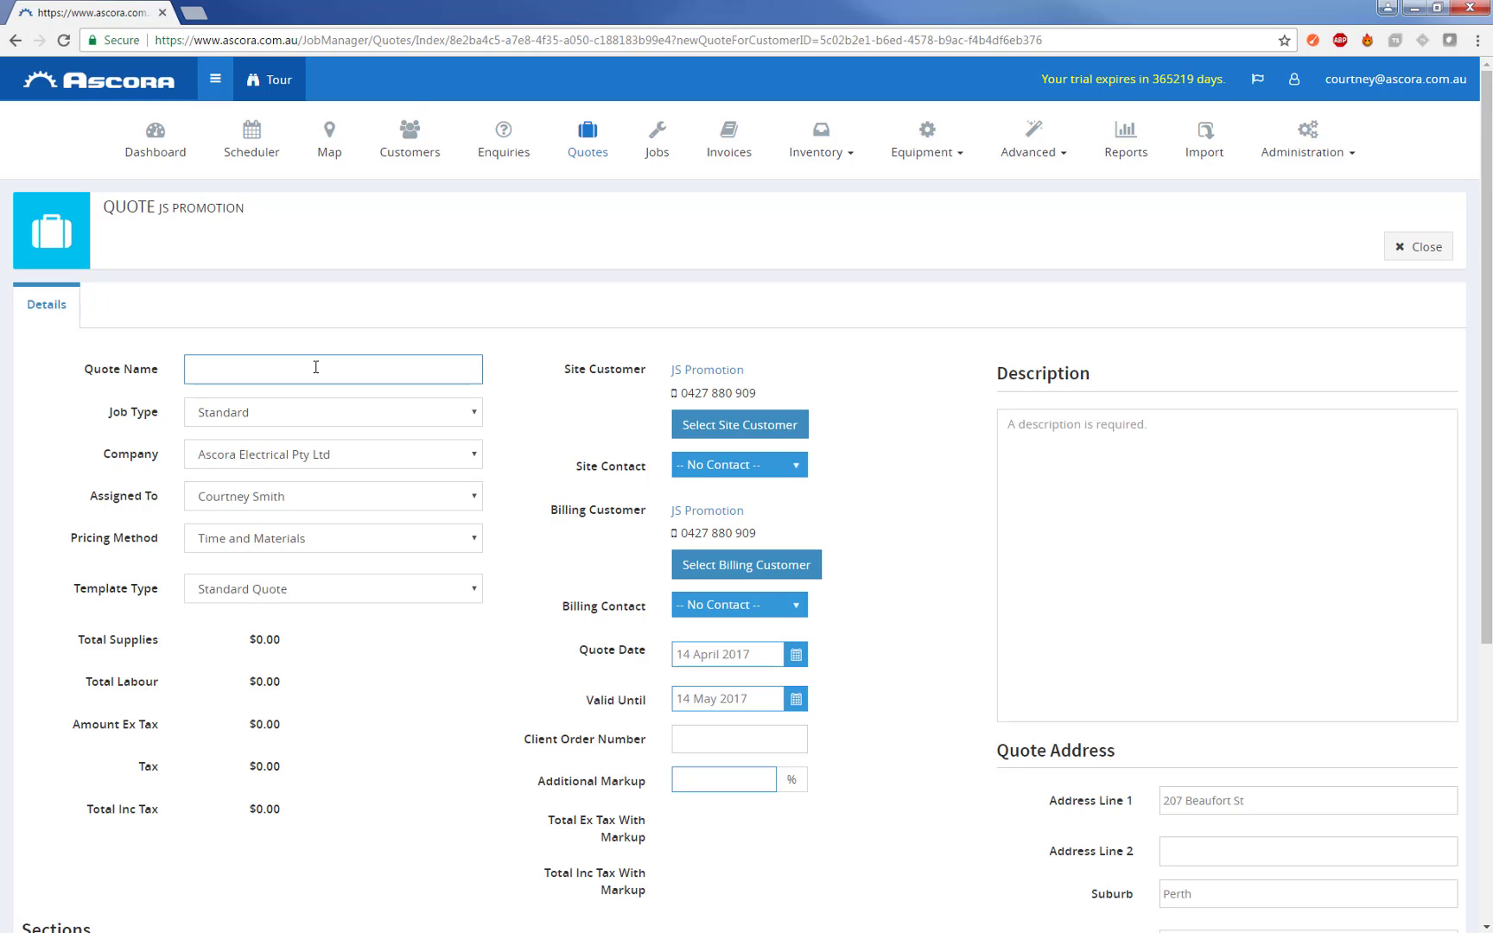
Step: Name the quote 'Replace HWS' with Standard job type, Time and Materials pricing and Standard Quote template
{"action": "type", "text": "Replace"}
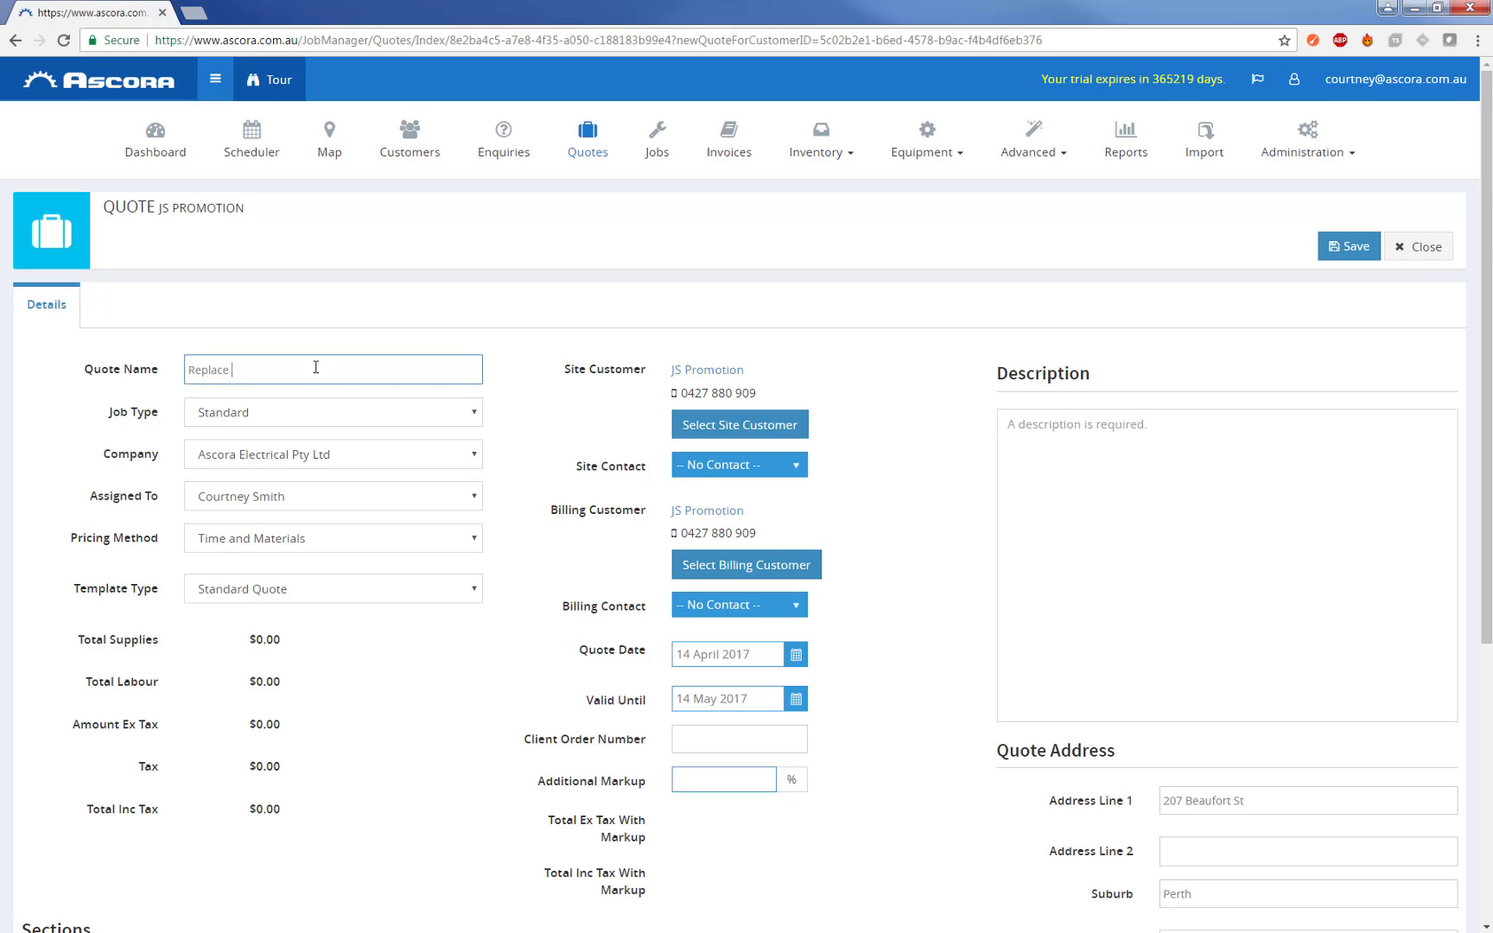
{"action": "type", "text": "HWS"}
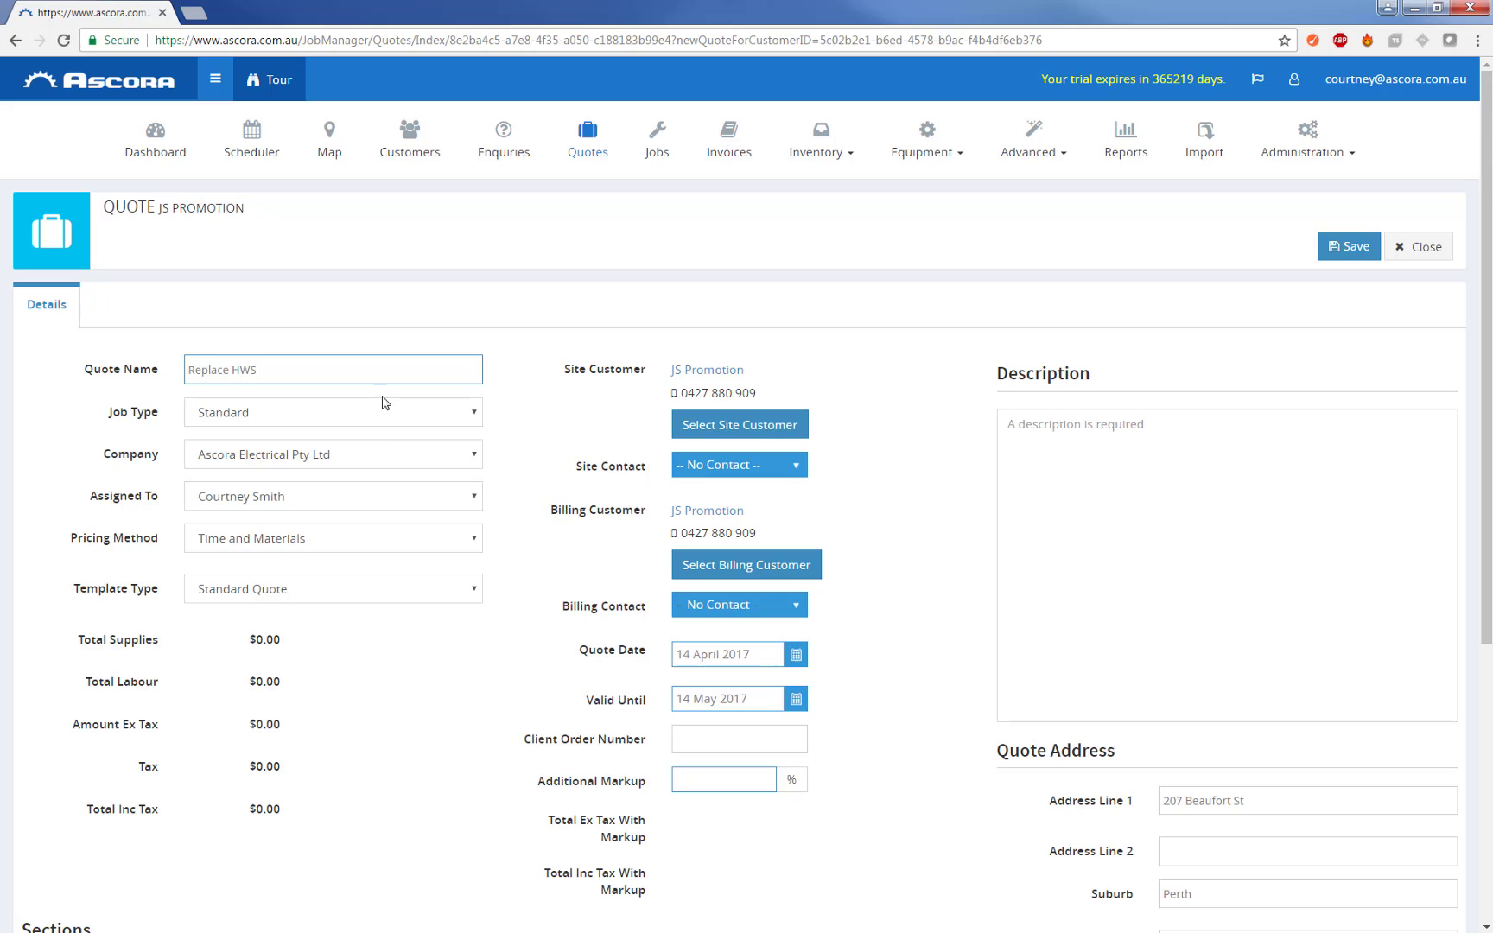
{"action": "left_click", "coordinate": [331, 412]}
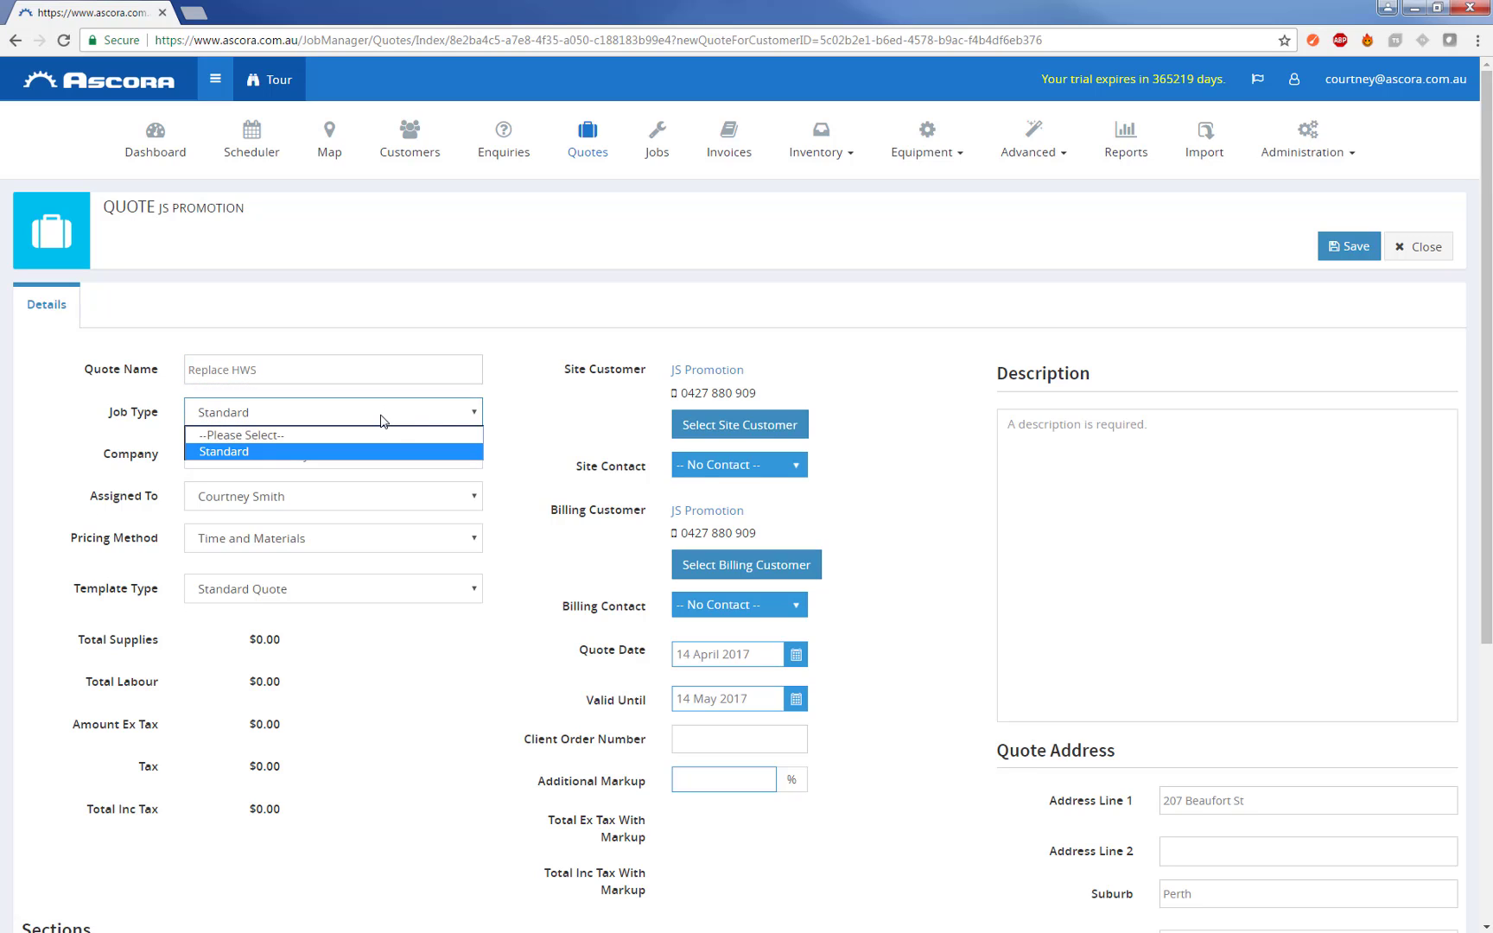
{"action": "left_click", "coordinate": [331, 452]}
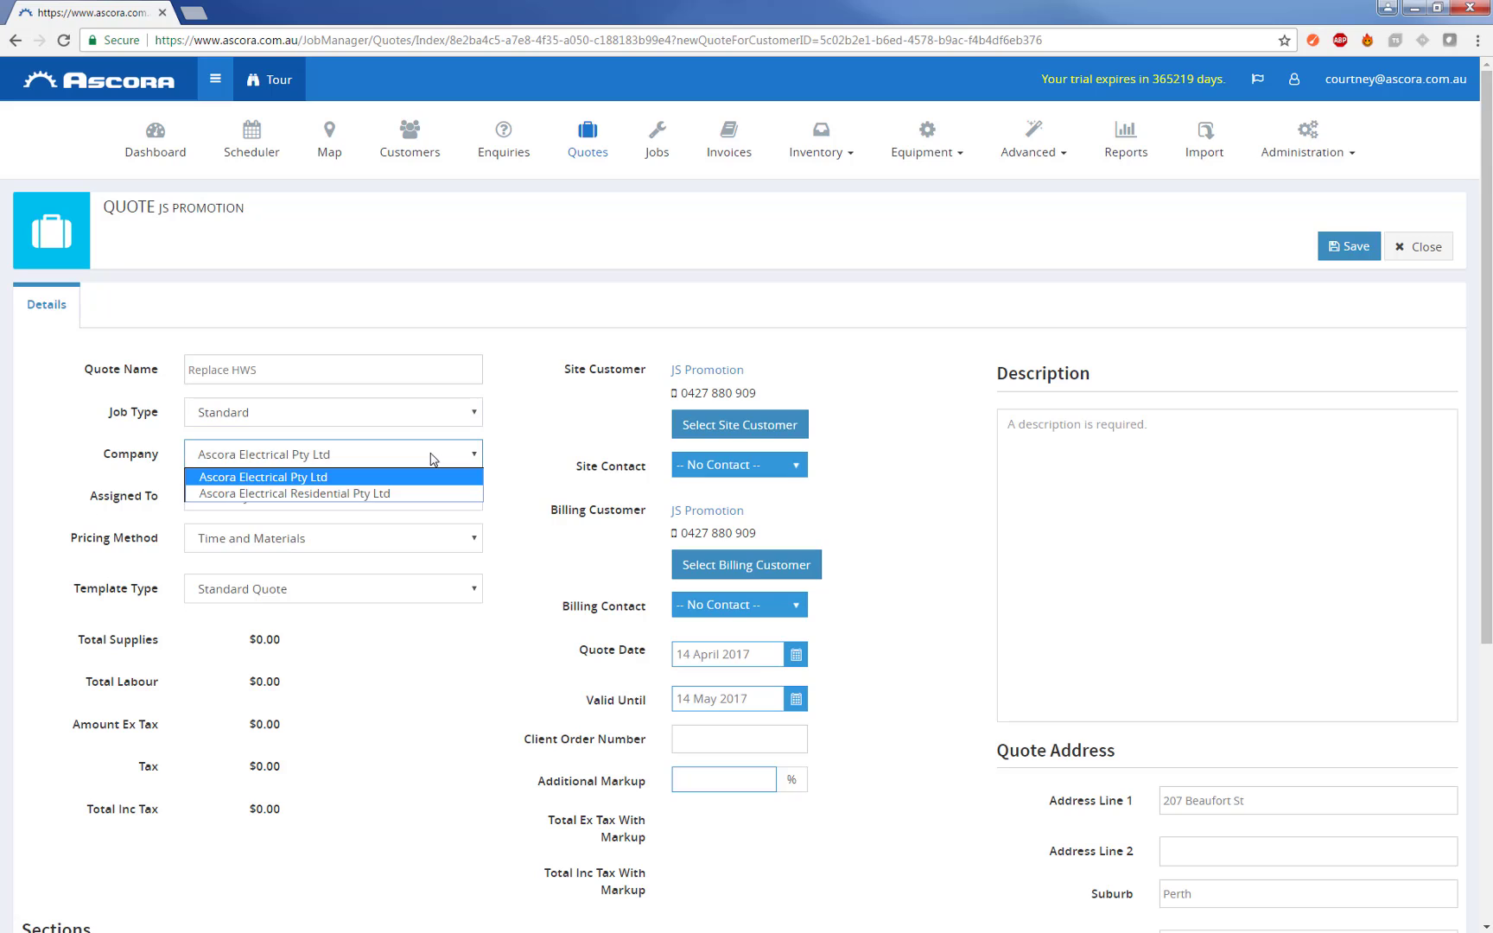
{"action": "mouse_move", "coordinate": [501, 453]}
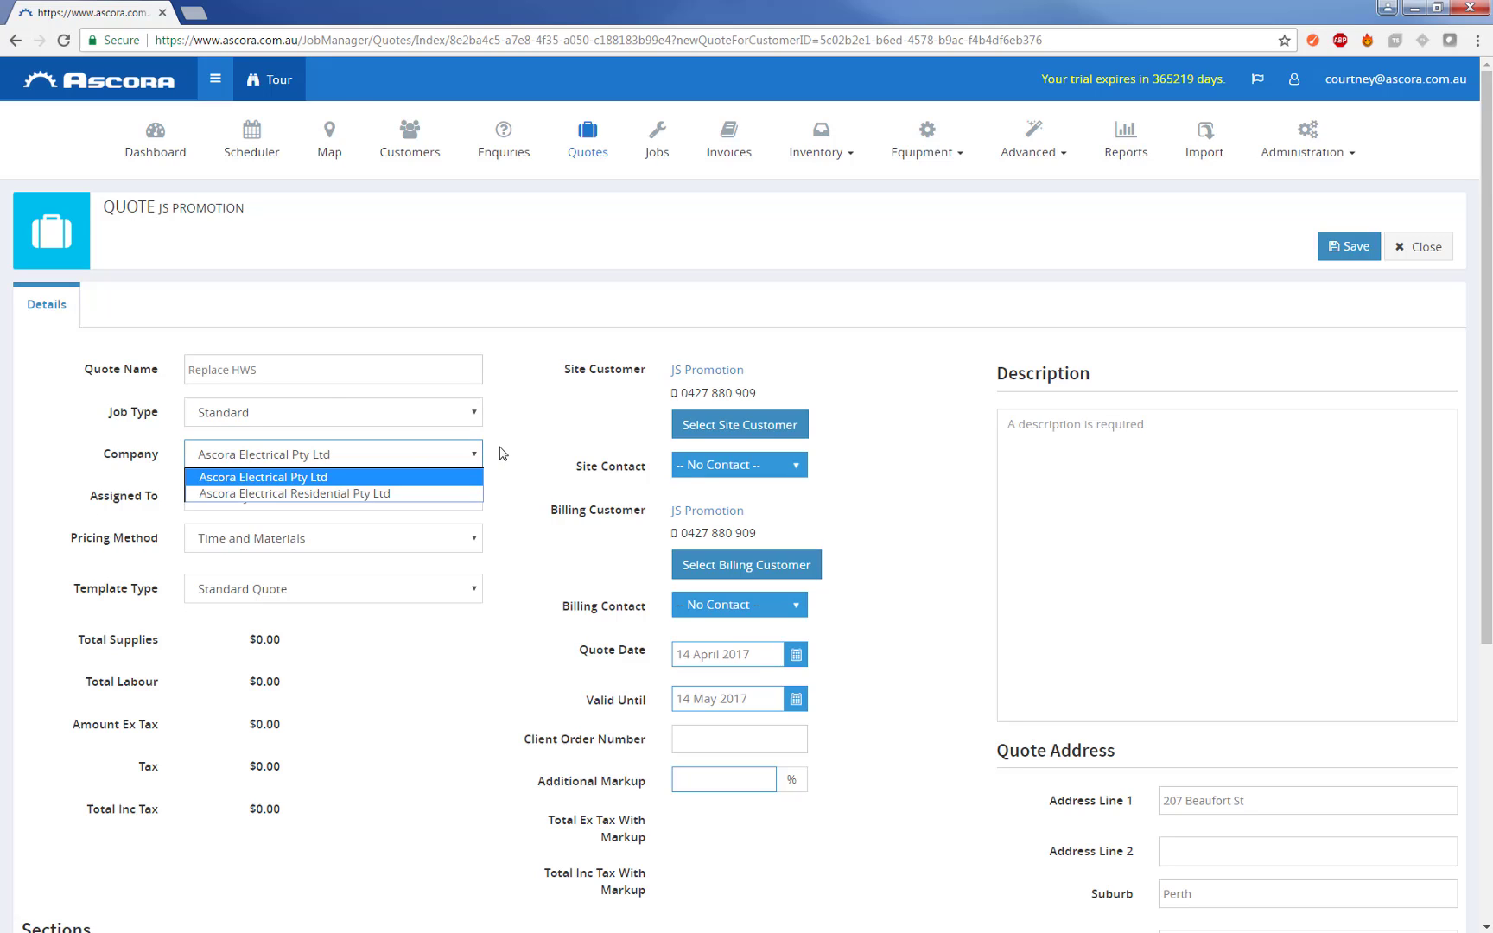
{"action": "left_click", "coordinate": [332, 537]}
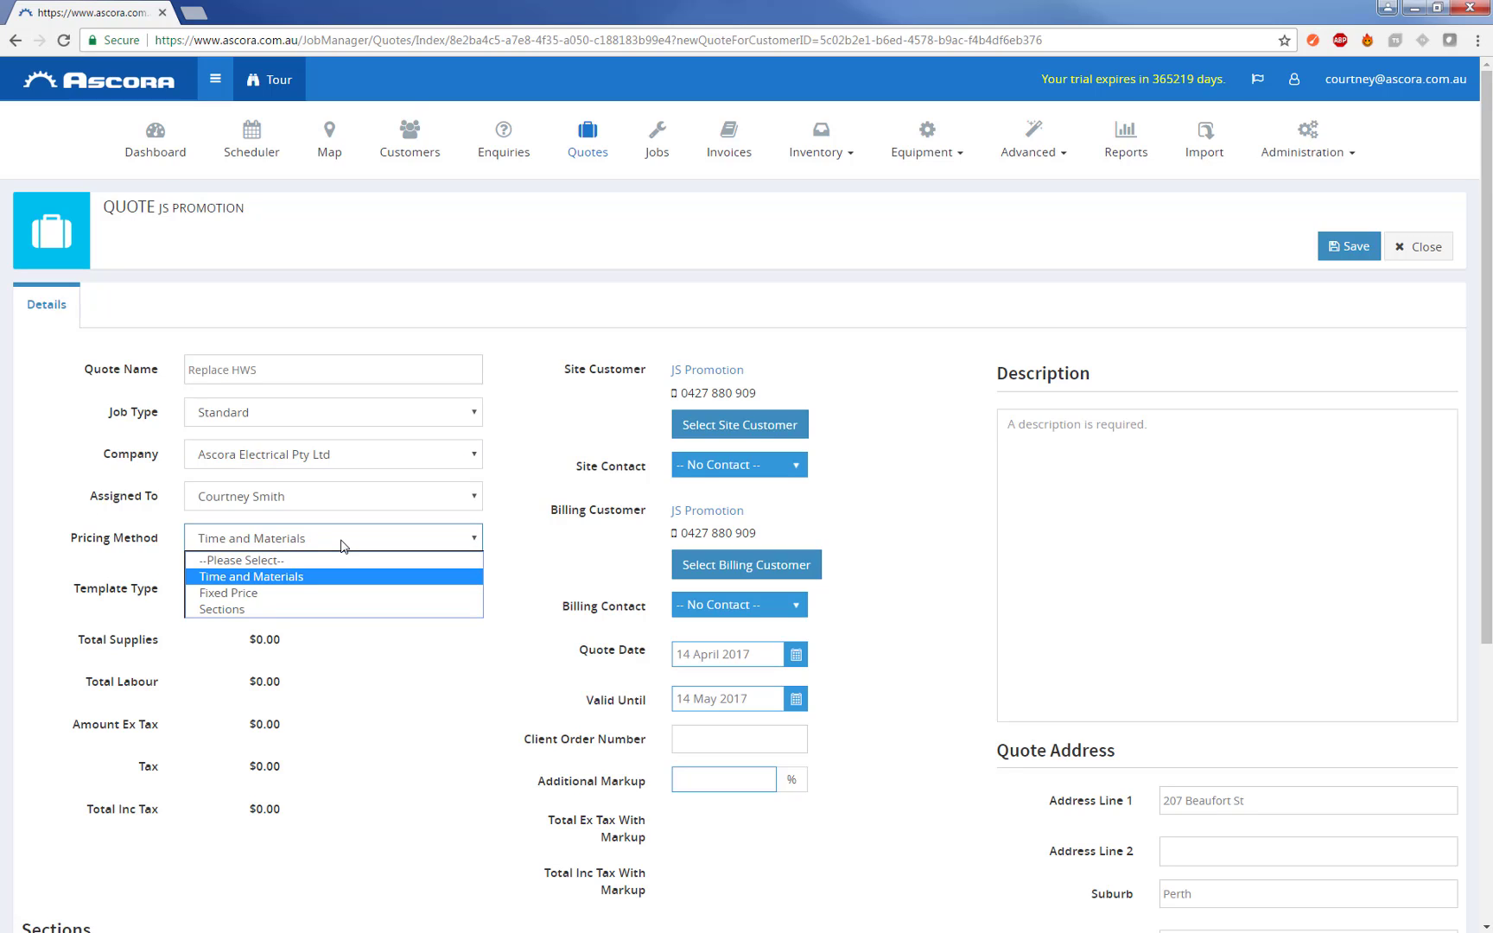
{"action": "mouse_move", "coordinate": [342, 549]}
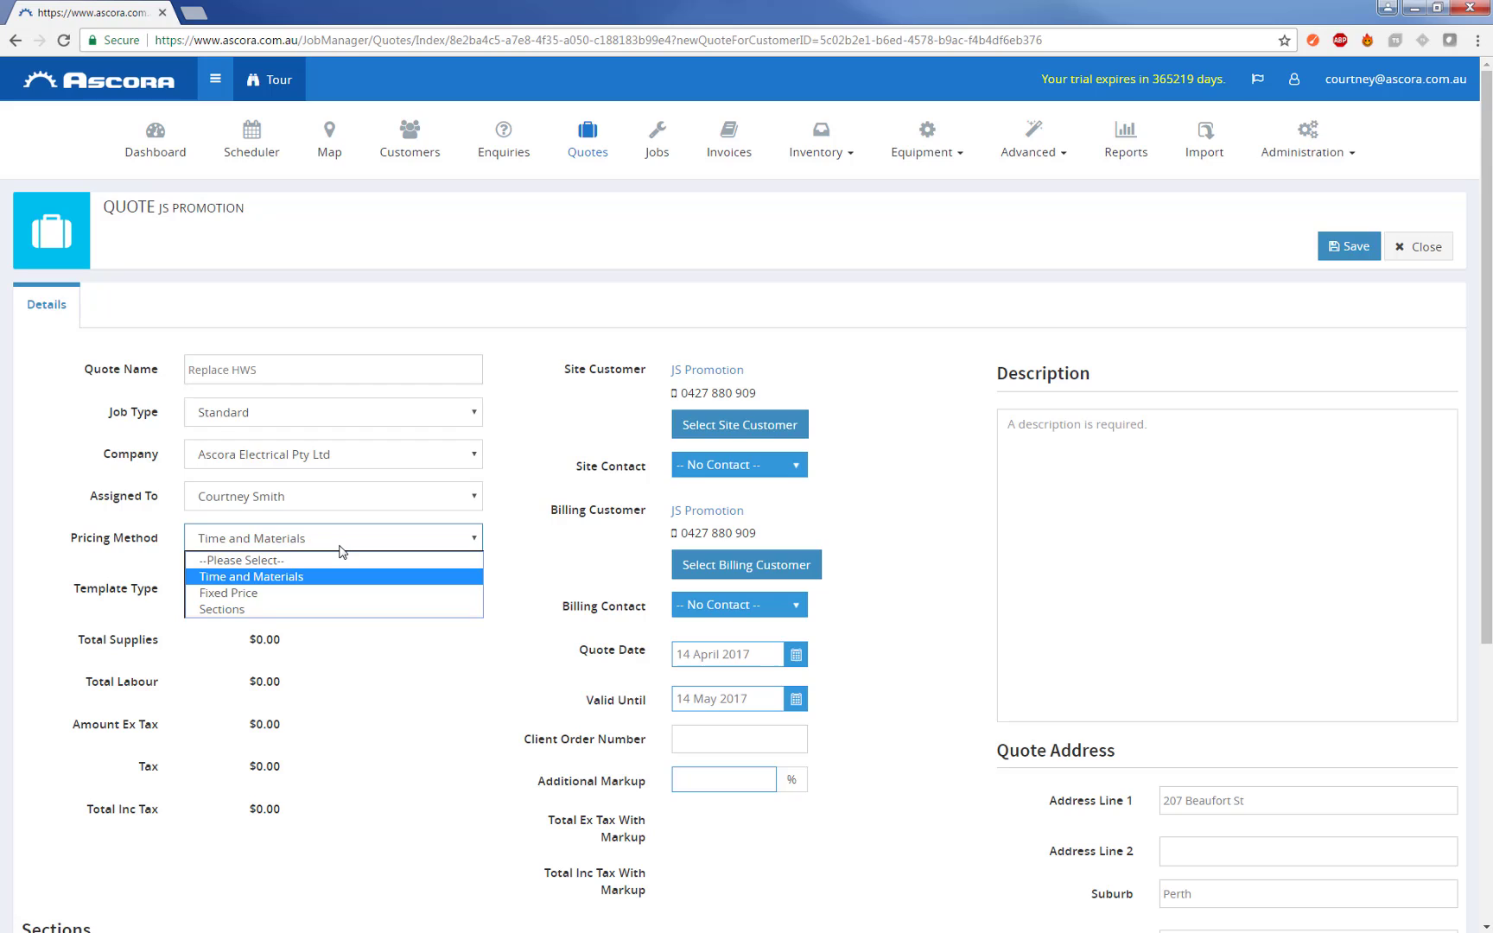
{"action": "mouse_move", "coordinate": [341, 549]}
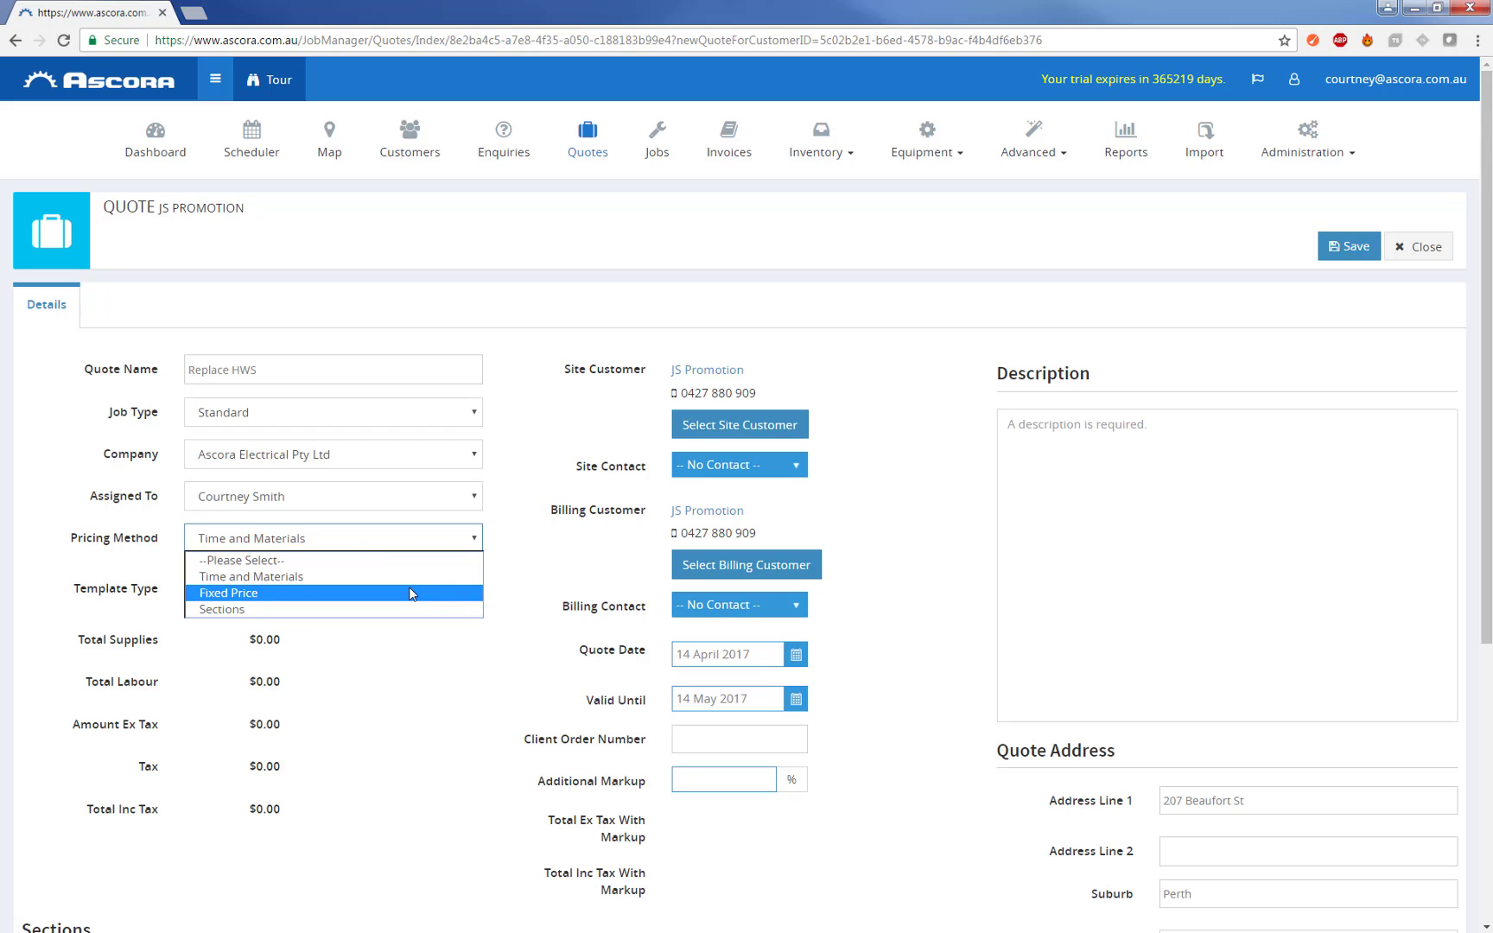
{"action": "mouse_move", "coordinate": [378, 604]}
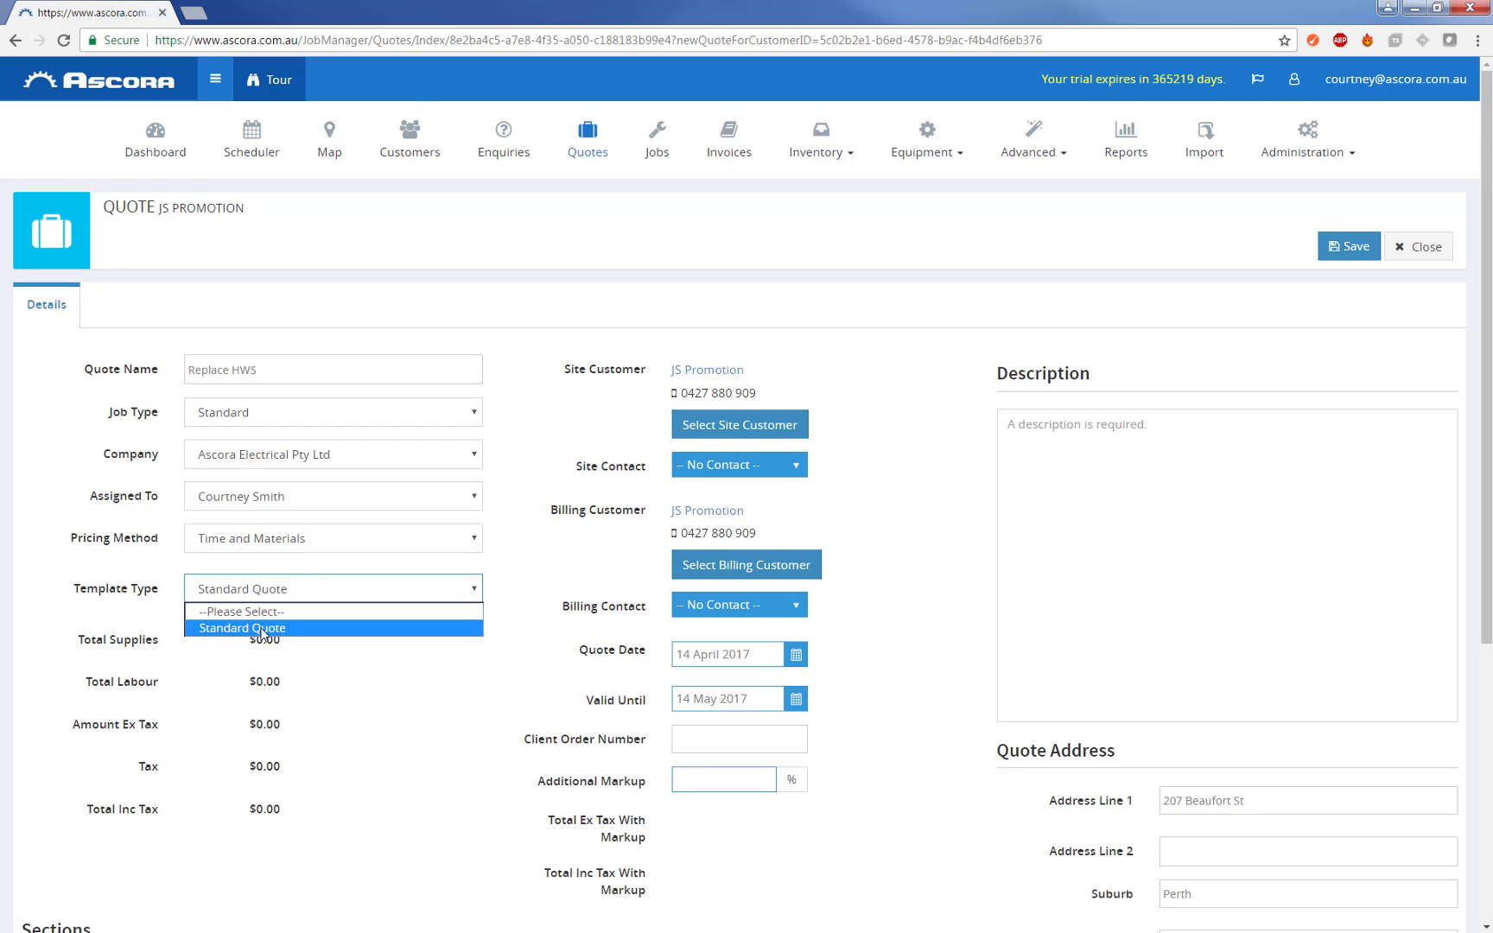
{"action": "left_click", "coordinate": [243, 627]}
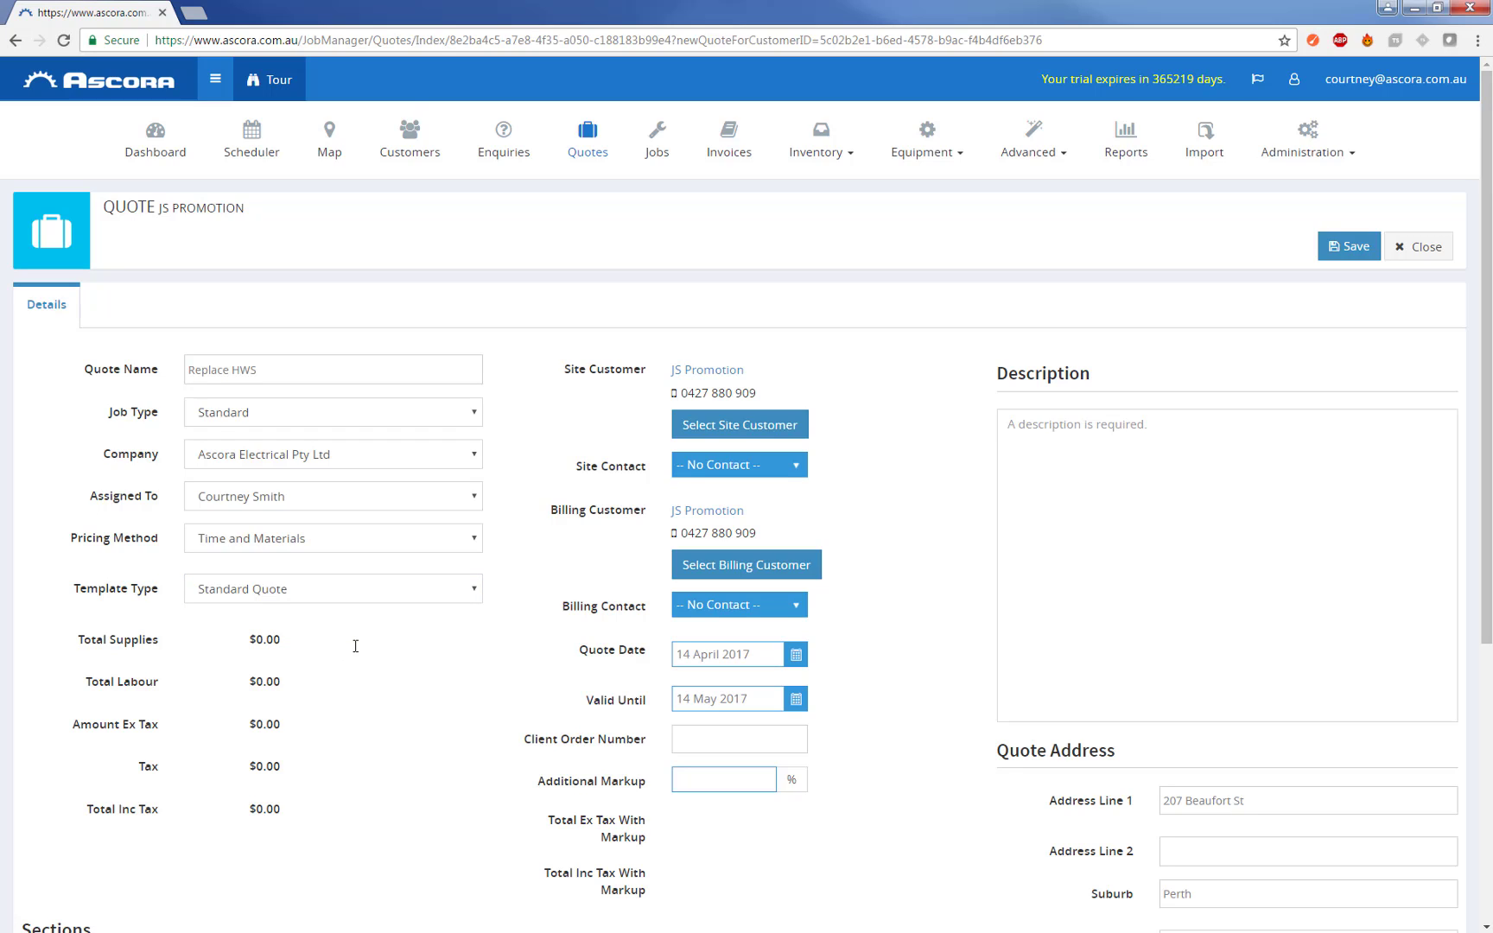
{"action": "mouse_move", "coordinate": [361, 633]}
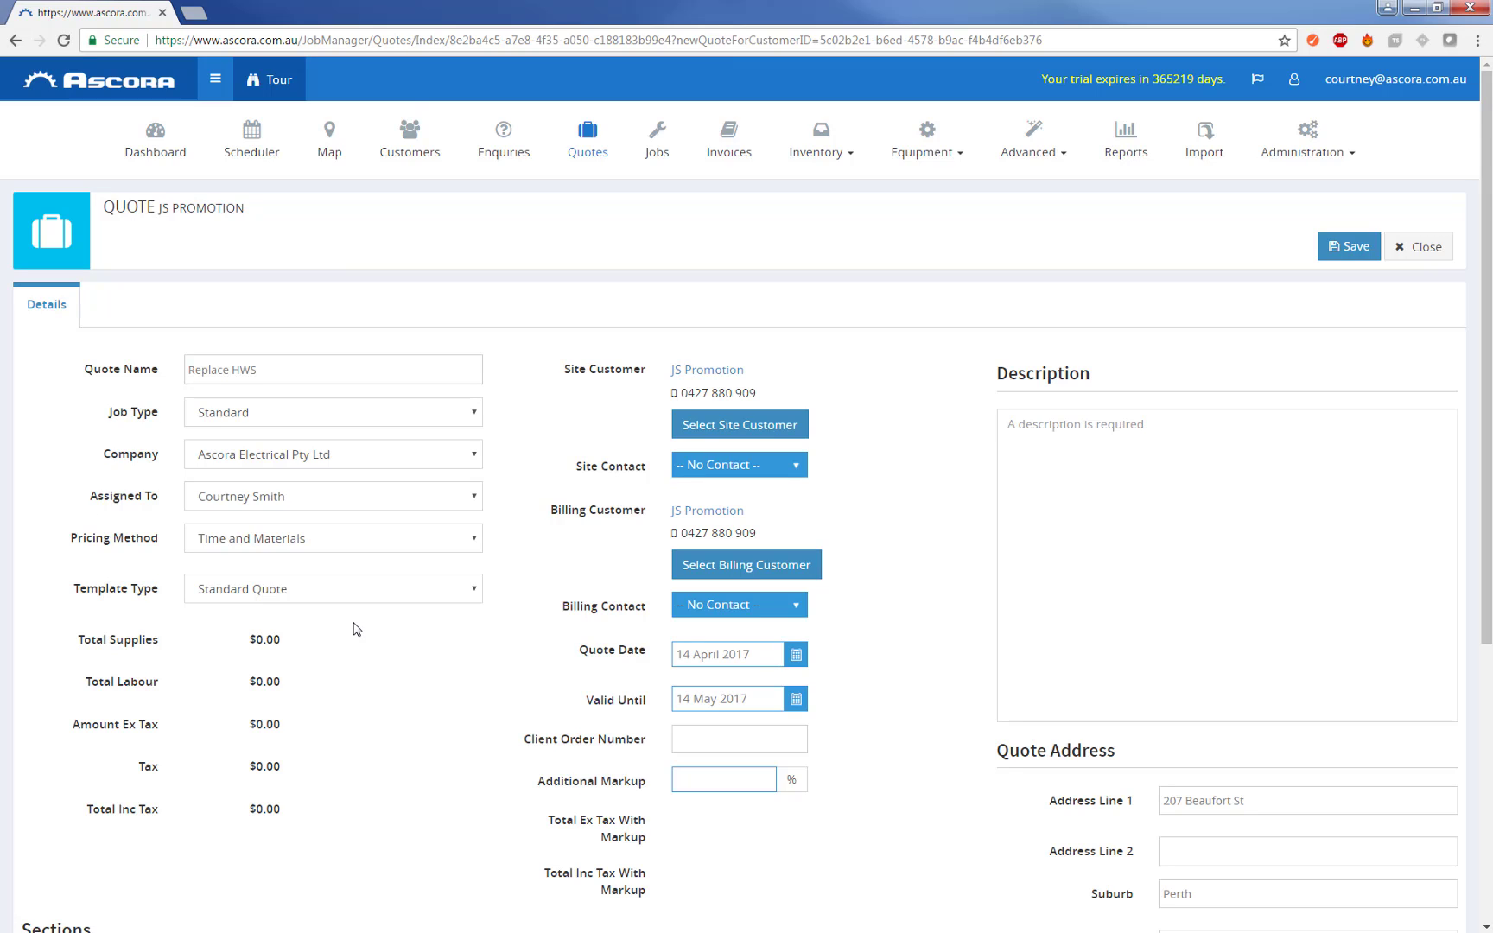
{"action": "mouse_move", "coordinate": [359, 608]}
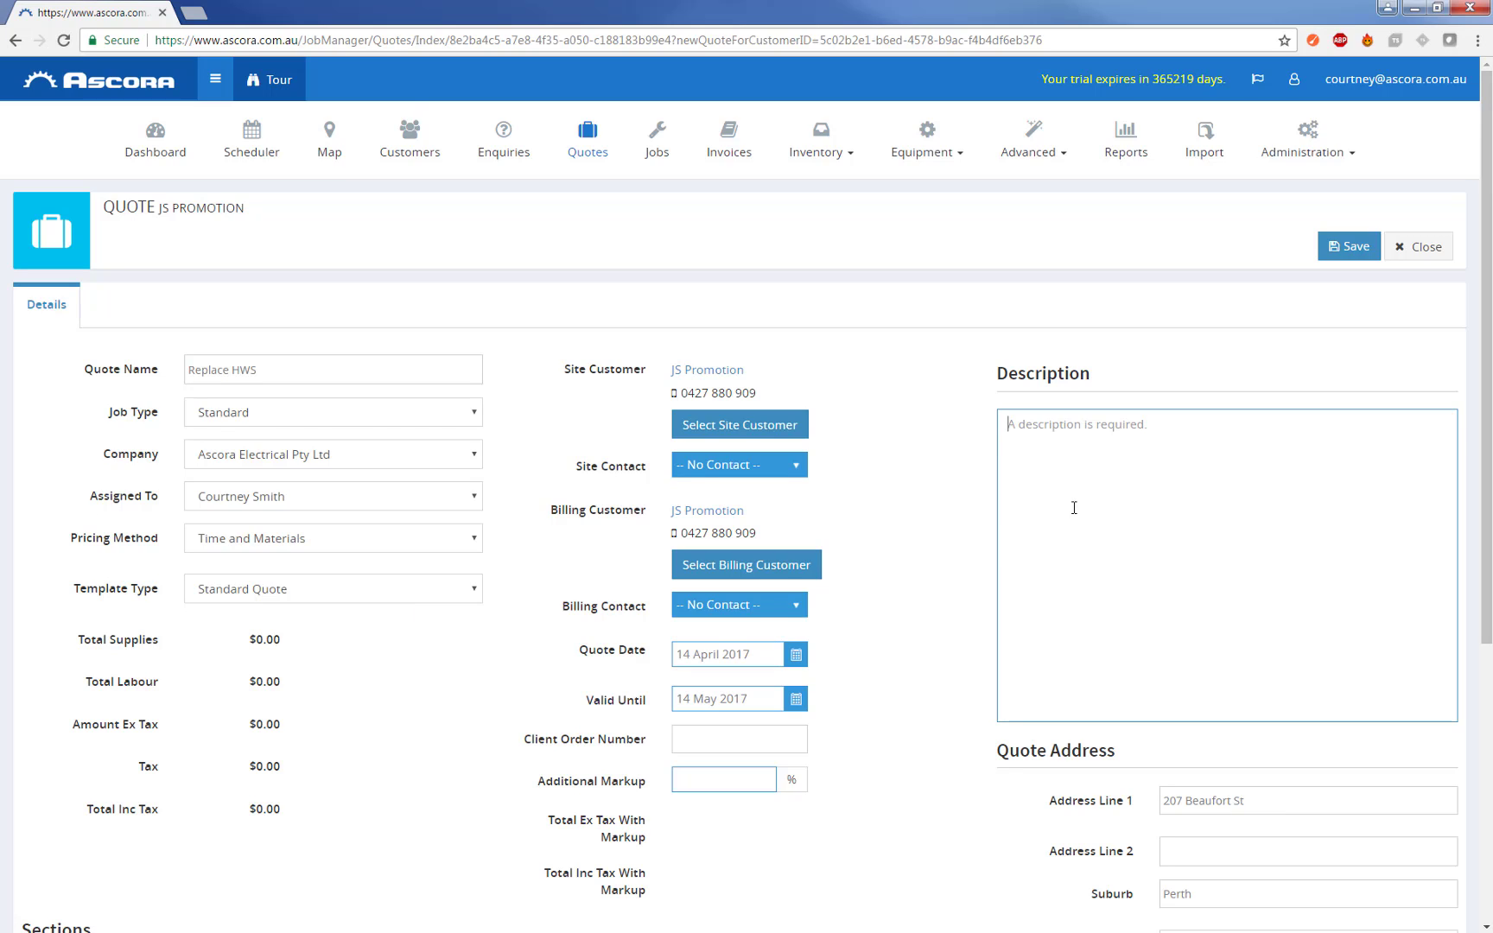
Step: Enter the description 'Replacement of HWS', correcting the misspelling, and save the quote as Q6
{"action": "type", "text": "Repal"}
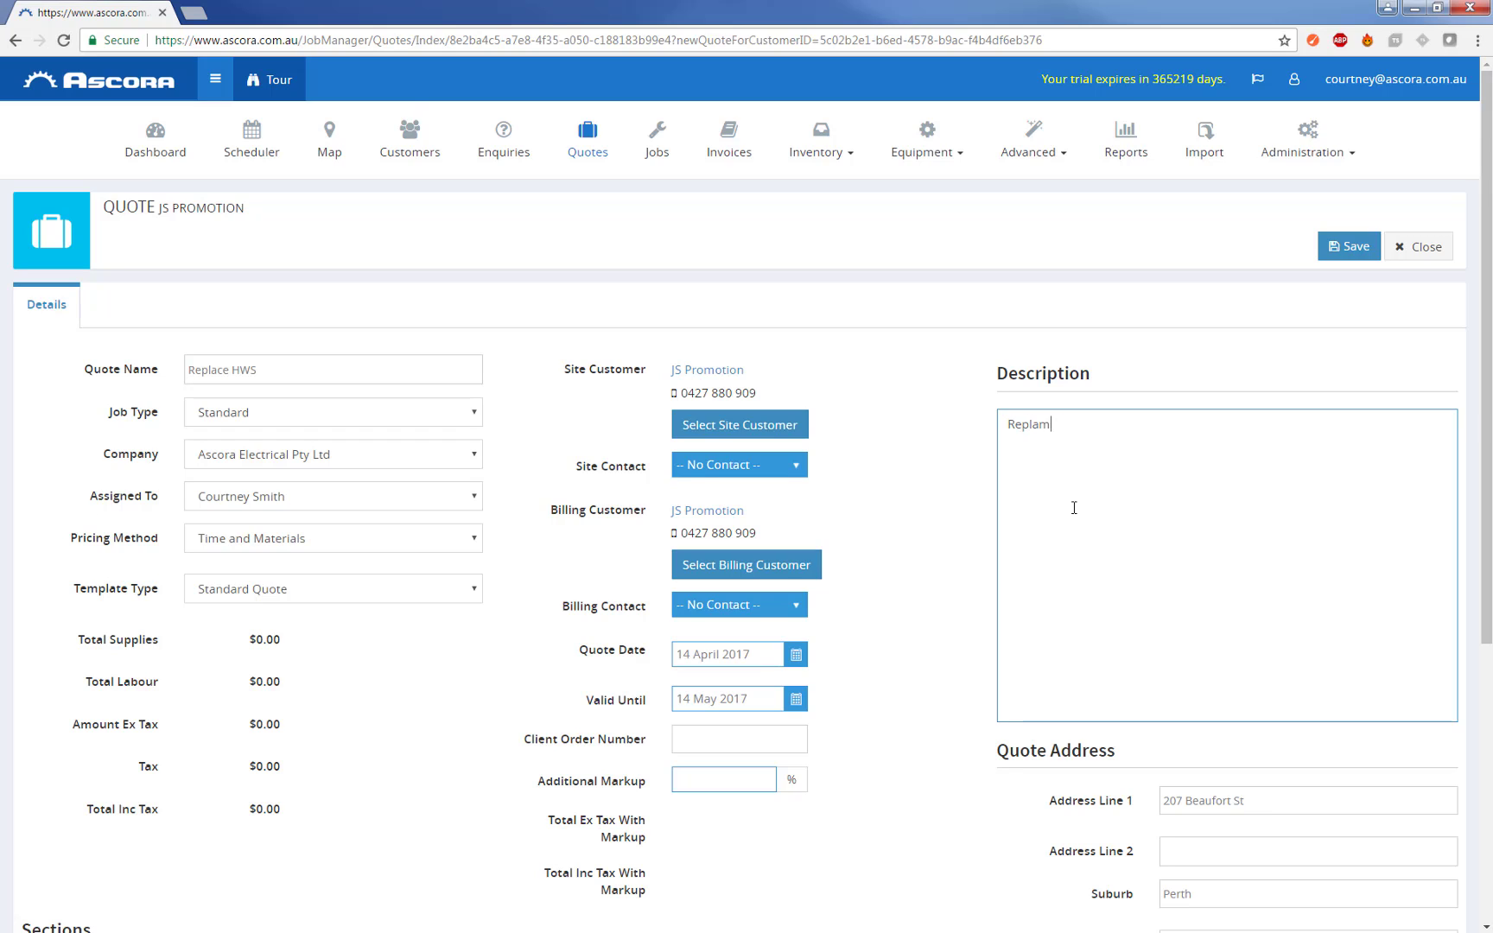
{"action": "type", "text": "cment of H"}
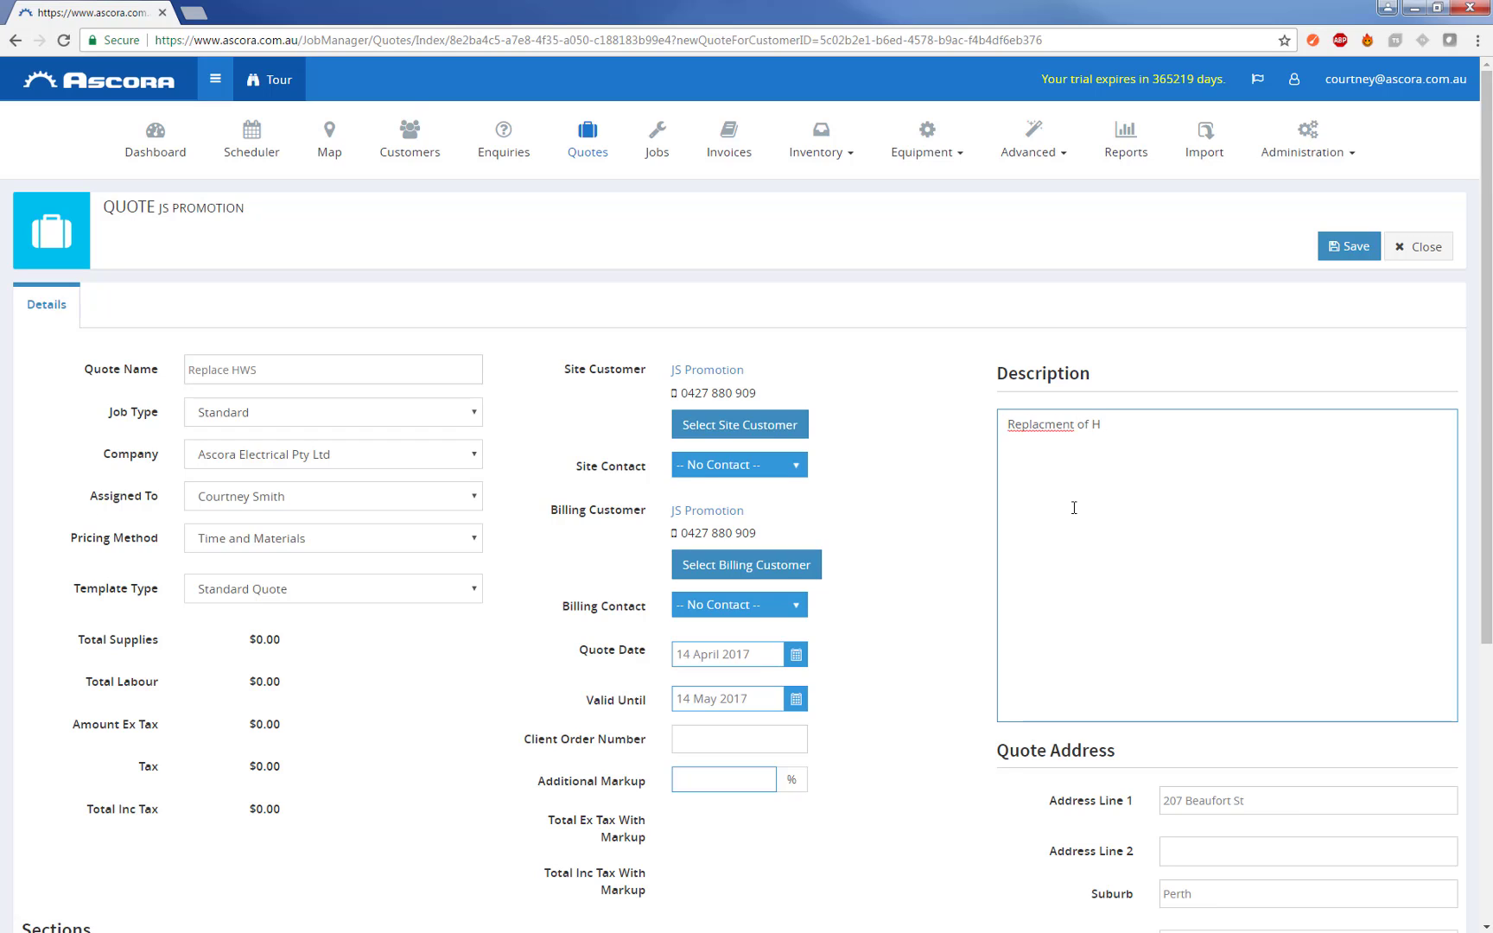
{"action": "right_click", "coordinate": [1033, 423]}
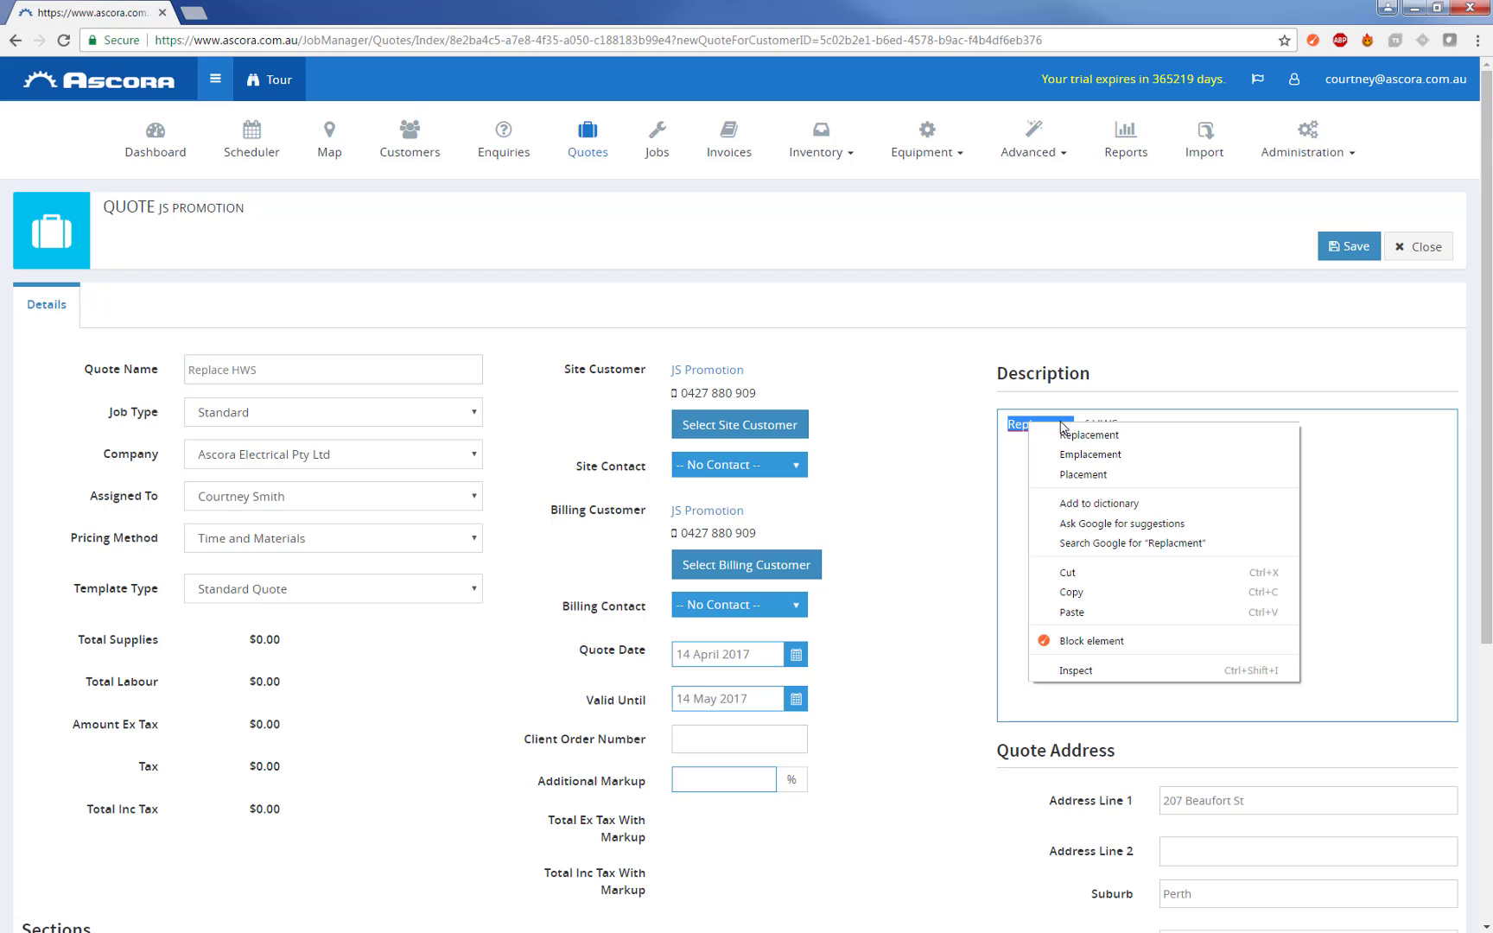
{"action": "left_click", "coordinate": [1088, 433]}
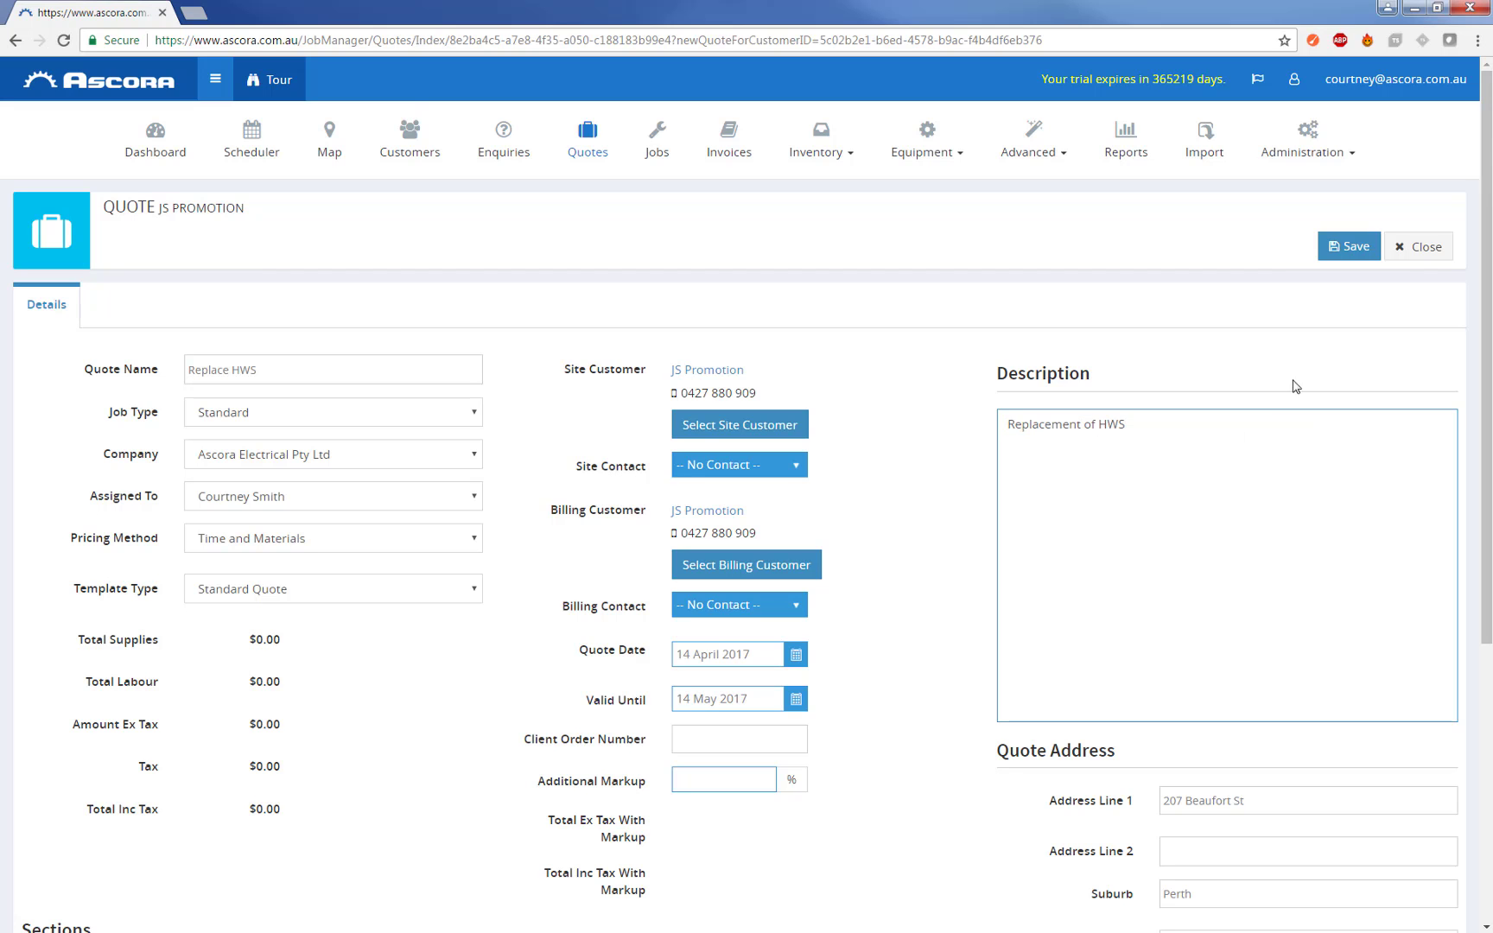
{"action": "left_click", "coordinate": [1348, 246]}
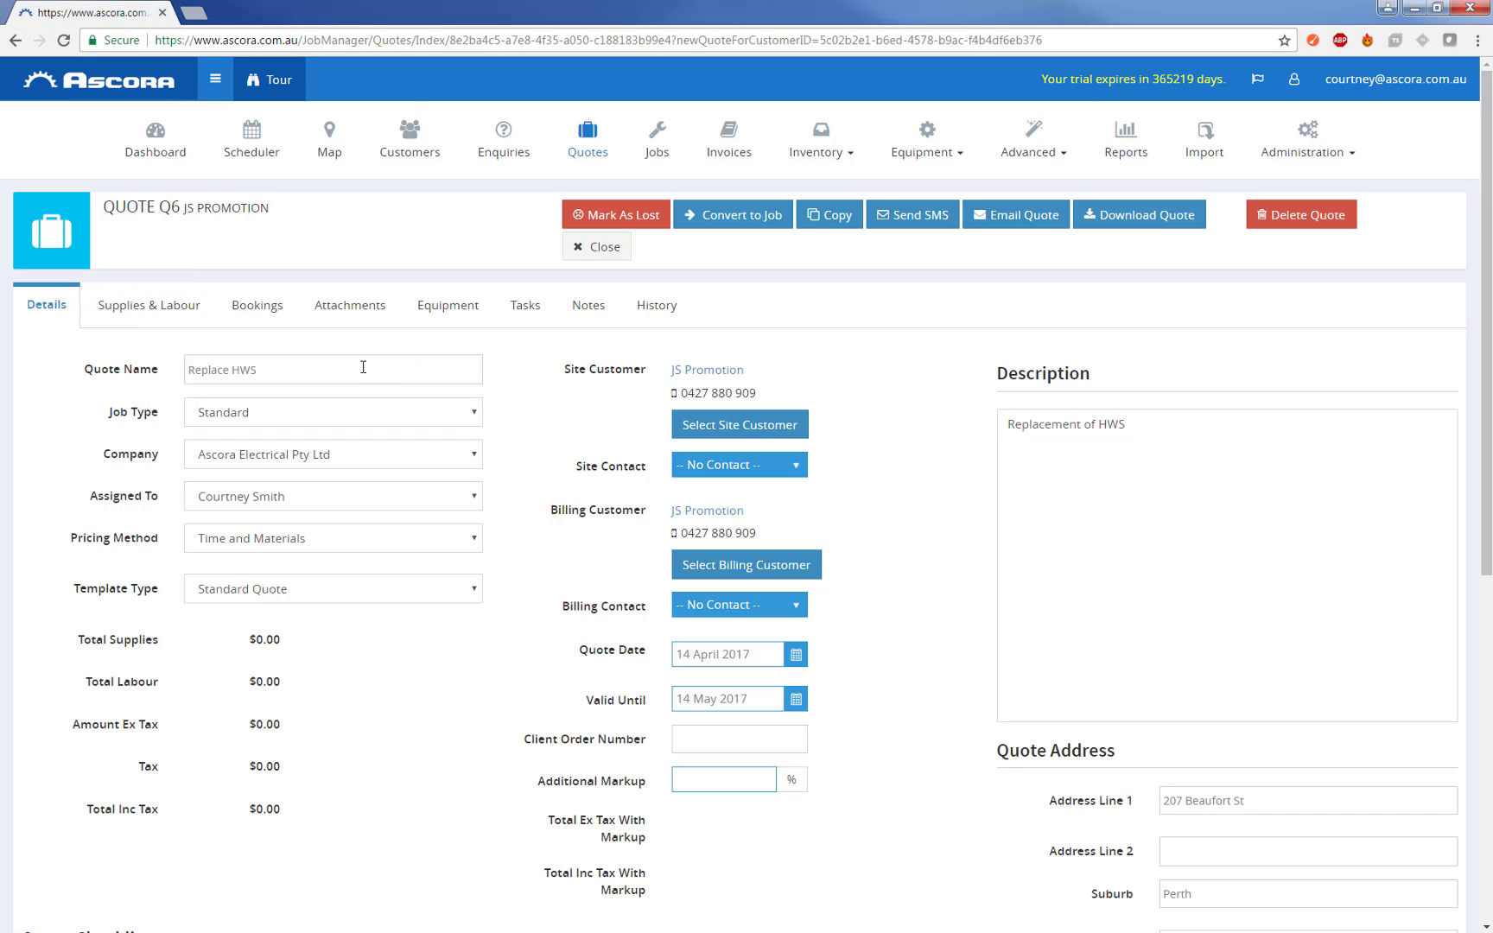
{"action": "mouse_move", "coordinate": [349, 368]}
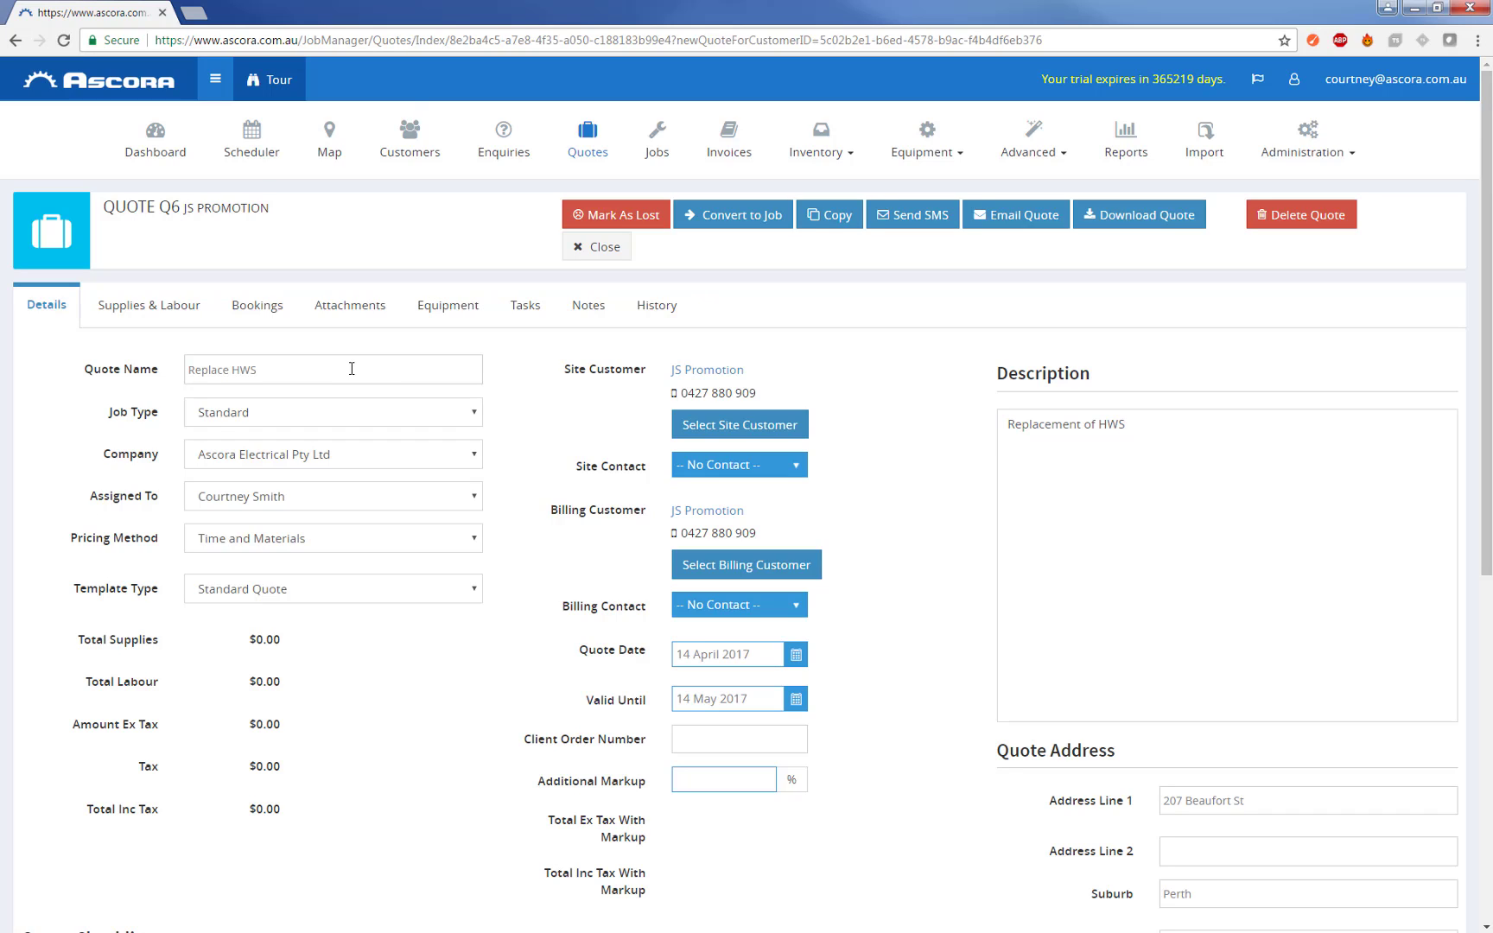
{"action": "mouse_move", "coordinate": [138, 312]}
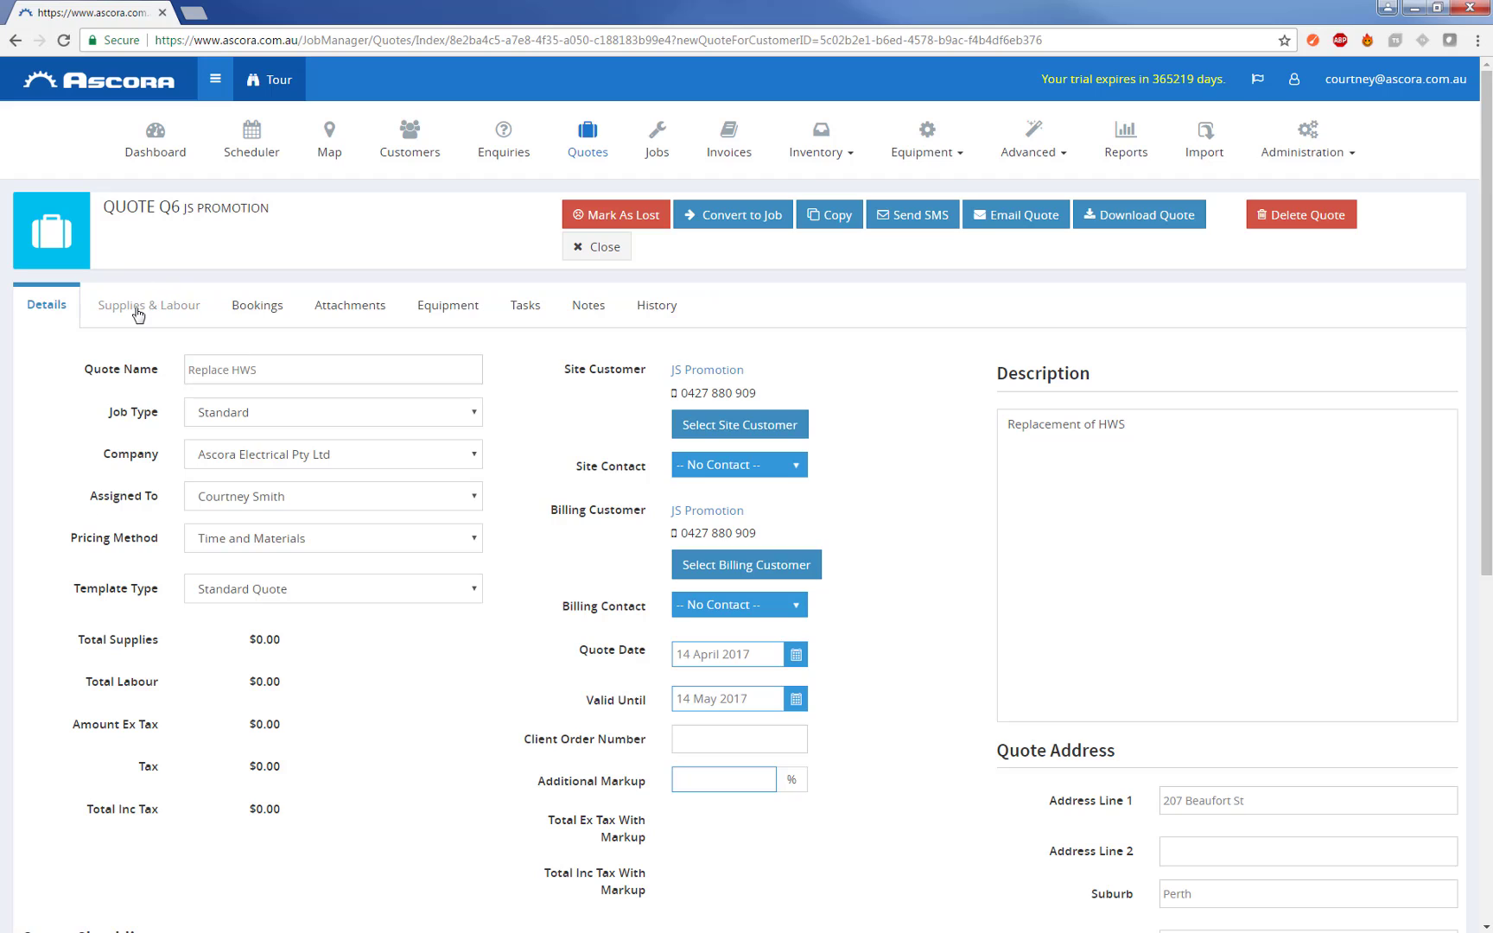
Step: Show quote Q6's Supplies & Labour section, still empty
{"action": "left_click", "coordinate": [146, 304]}
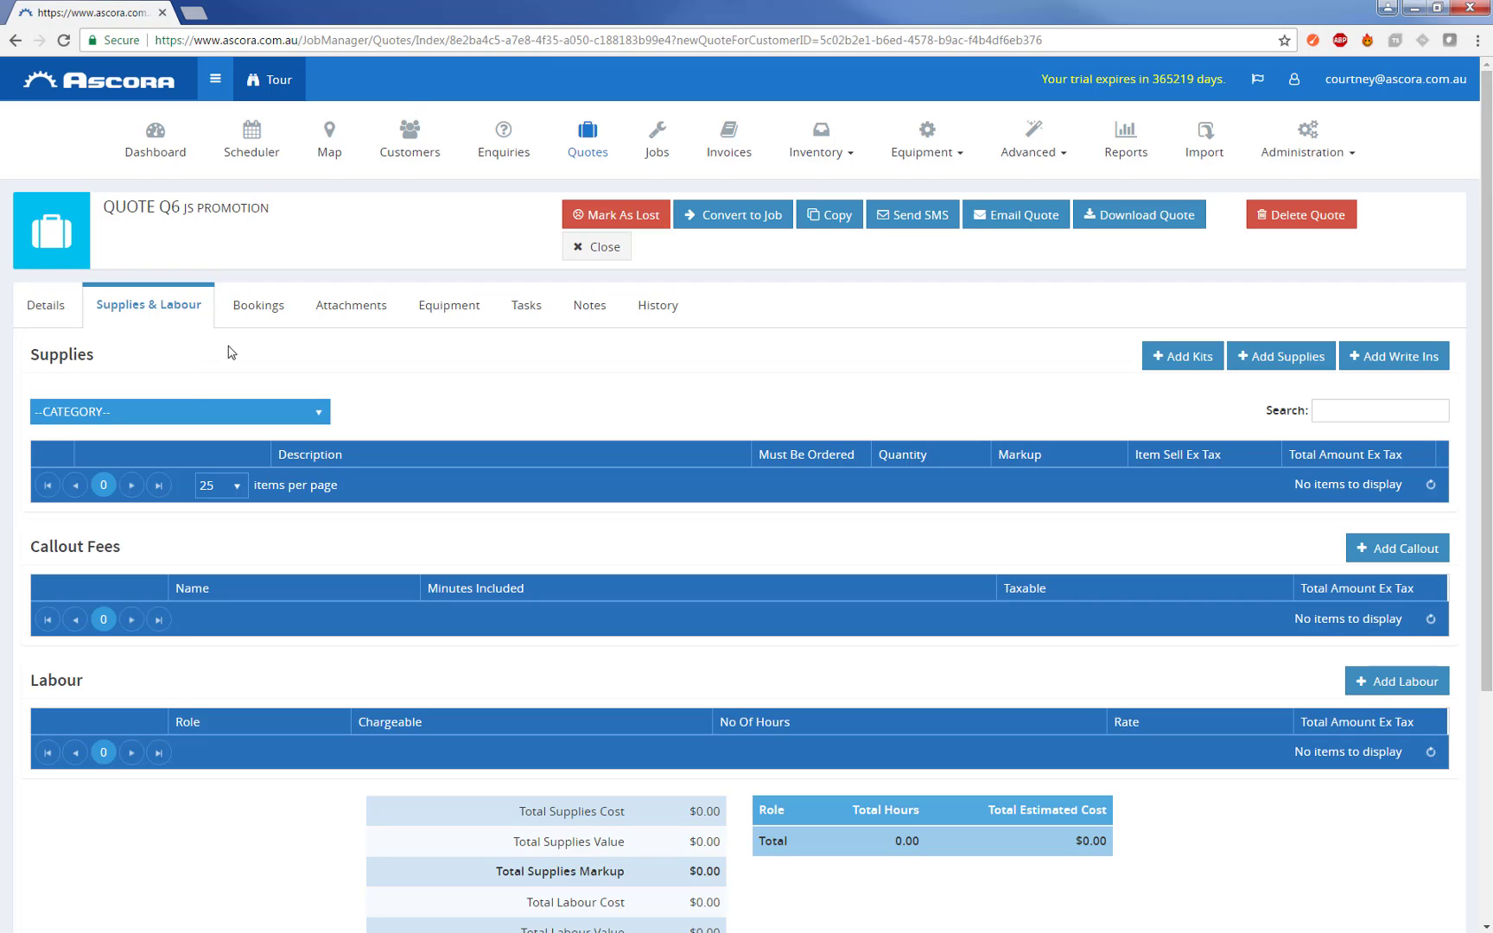
{"action": "mouse_move", "coordinate": [784, 468]}
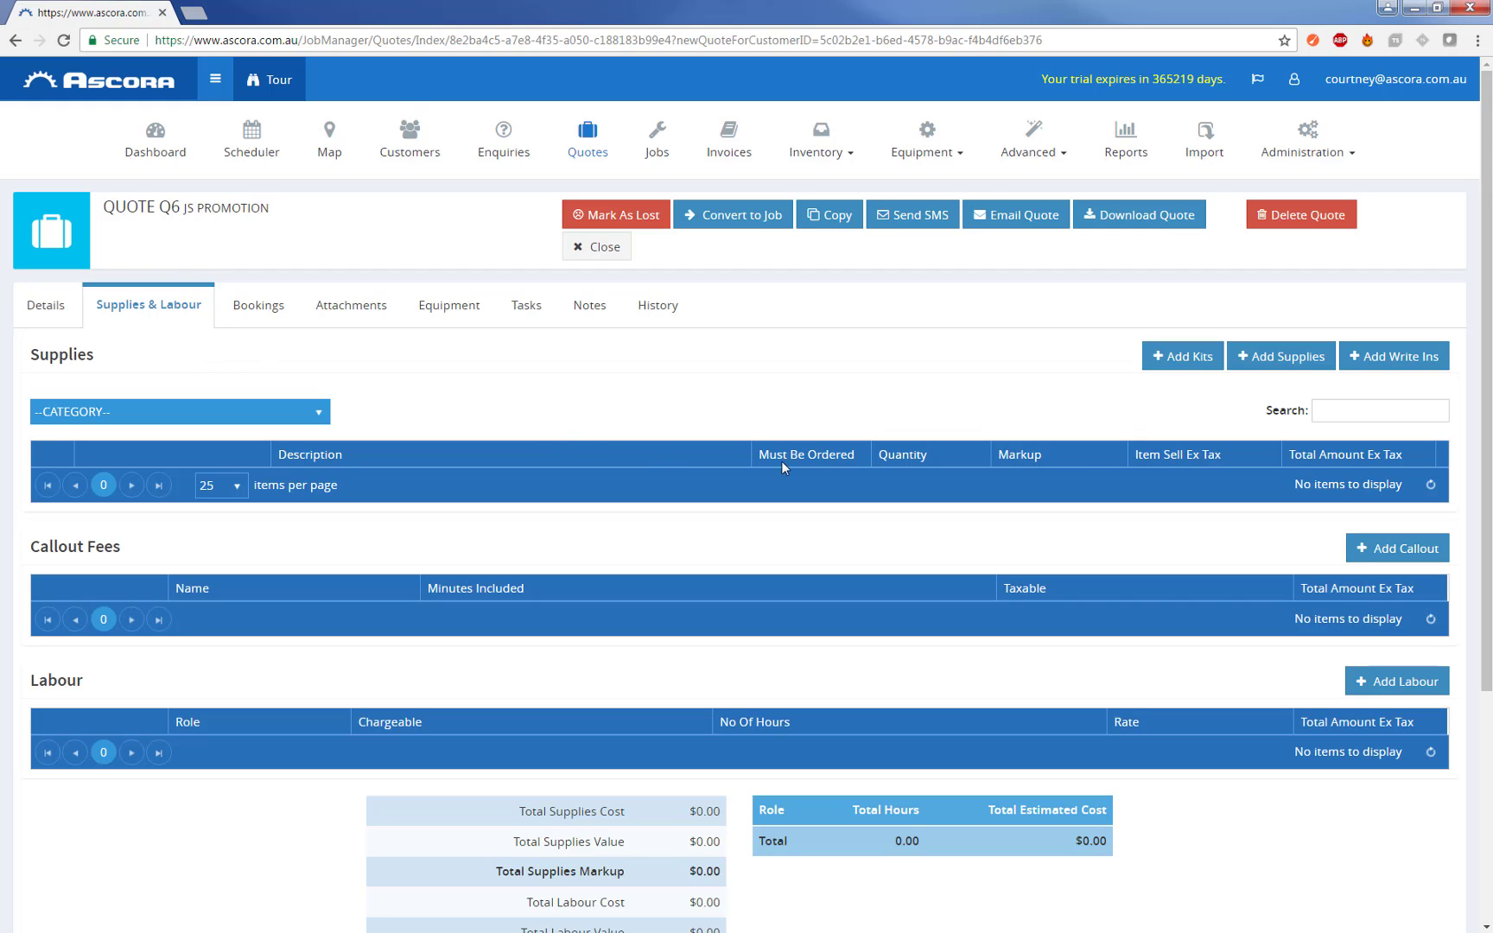
{"action": "mouse_move", "coordinate": [1135, 470]}
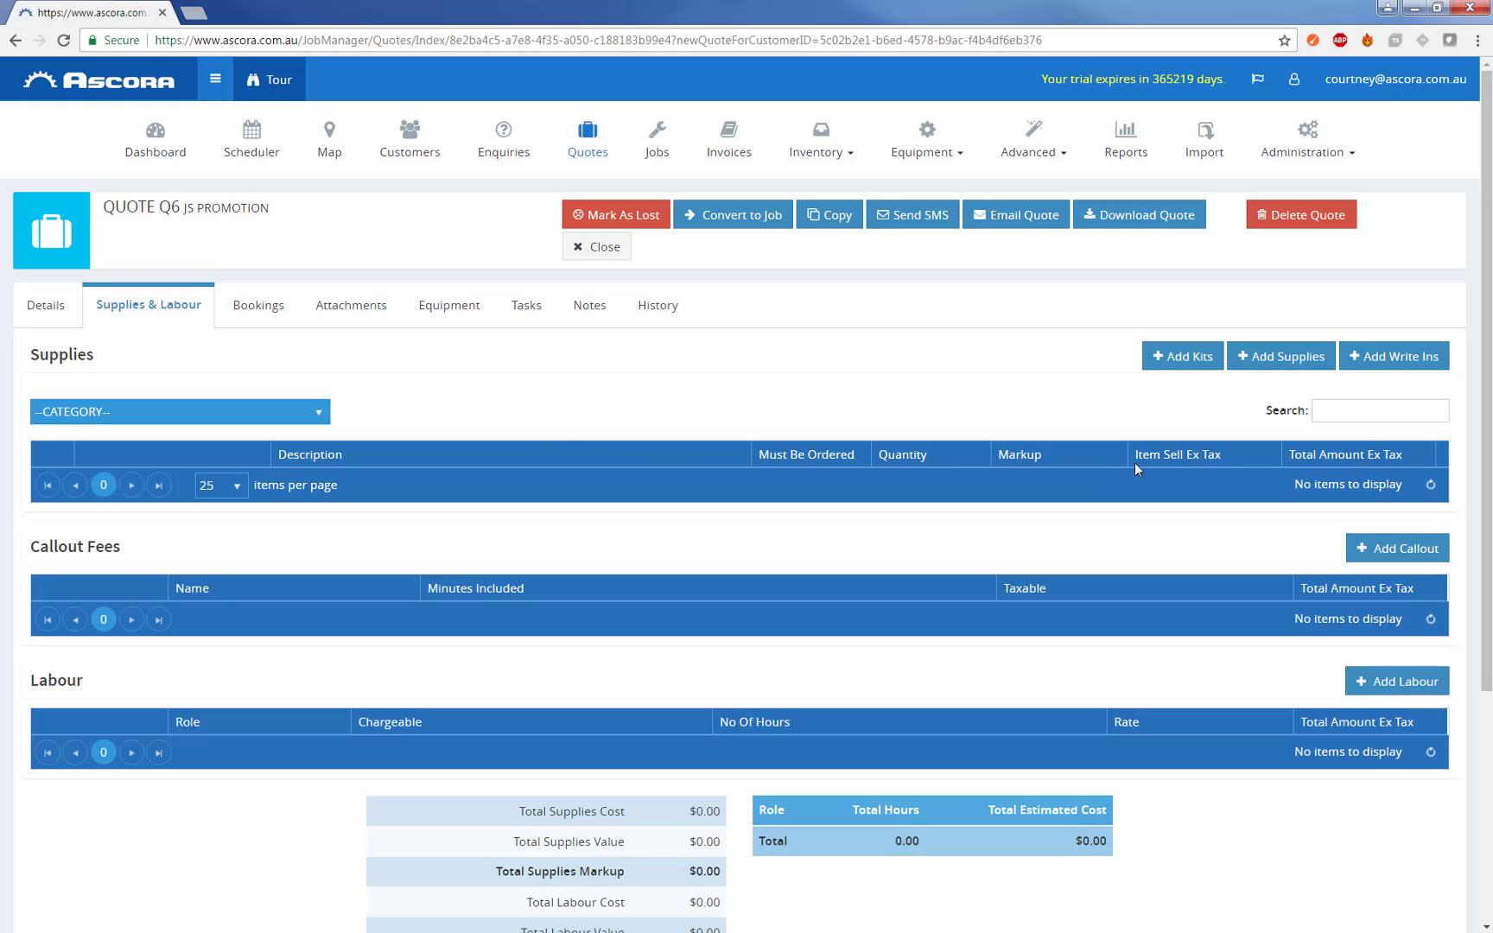
Step: Dismiss the Add Write Ins supply form without adding anything
{"action": "left_click", "coordinate": [1392, 356]}
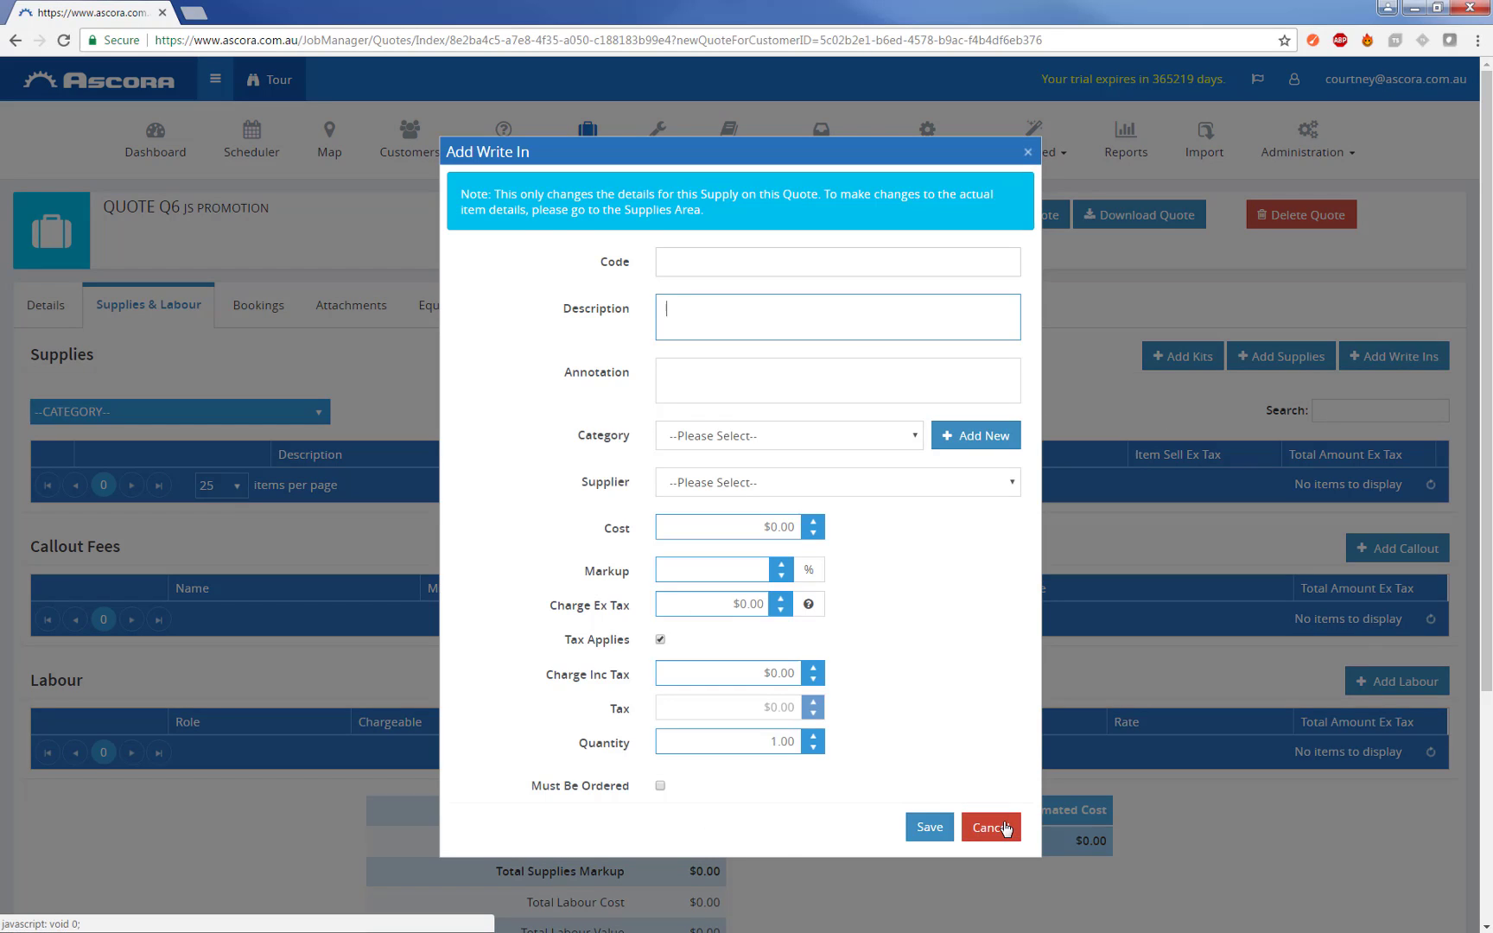
{"action": "left_click", "coordinate": [990, 826]}
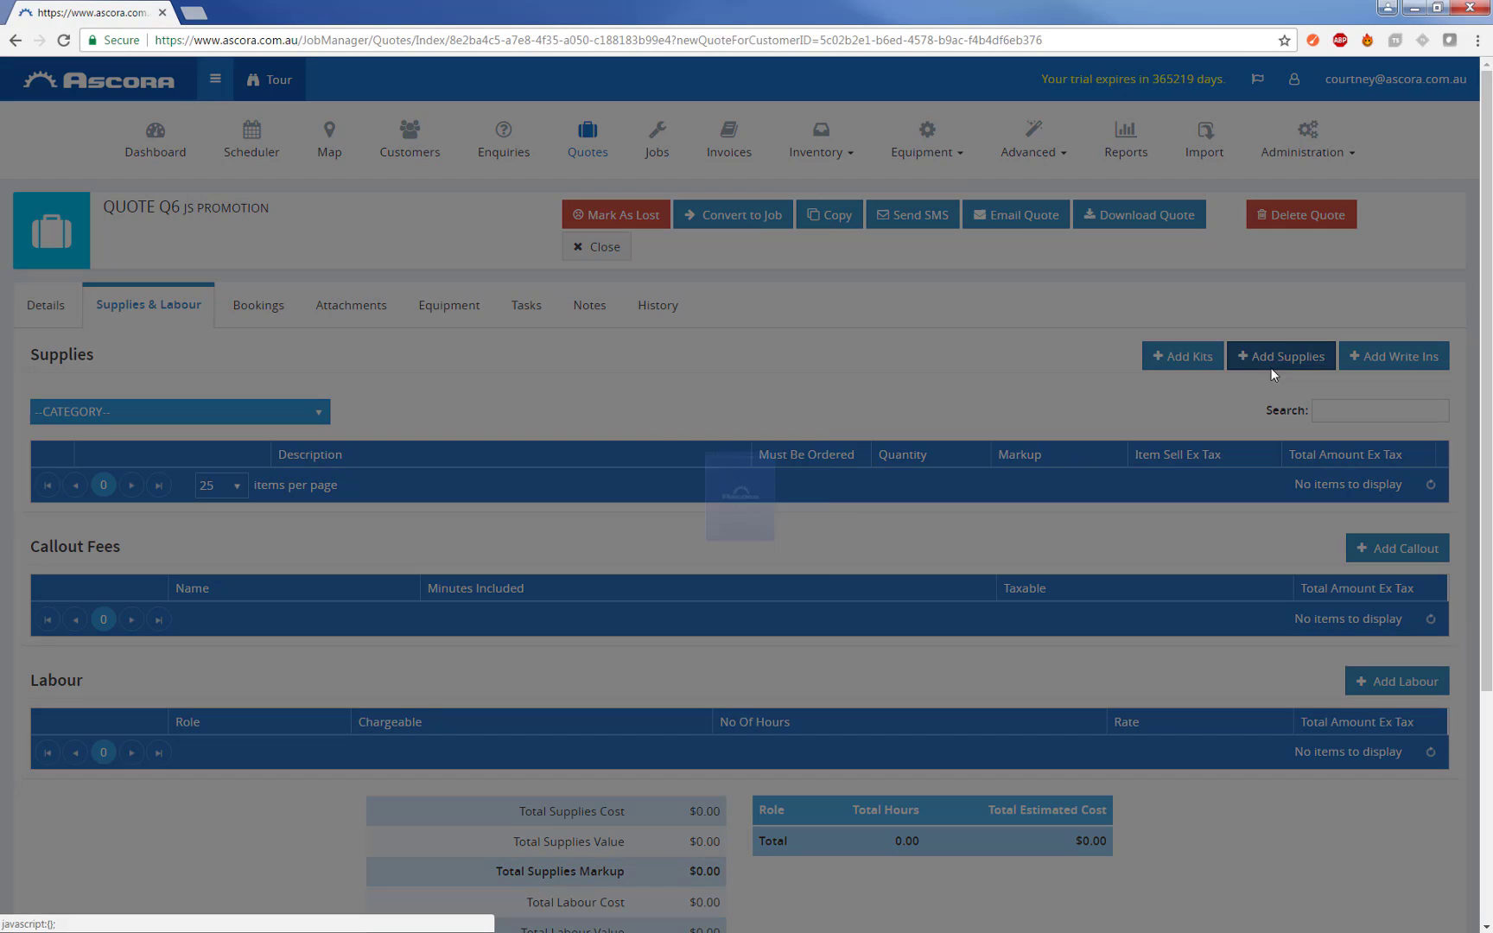
Step: Add cable gland, twin socket, LED candle lamp and electronic ballast from the supplies catalogue
{"action": "left_click", "coordinate": [1280, 356]}
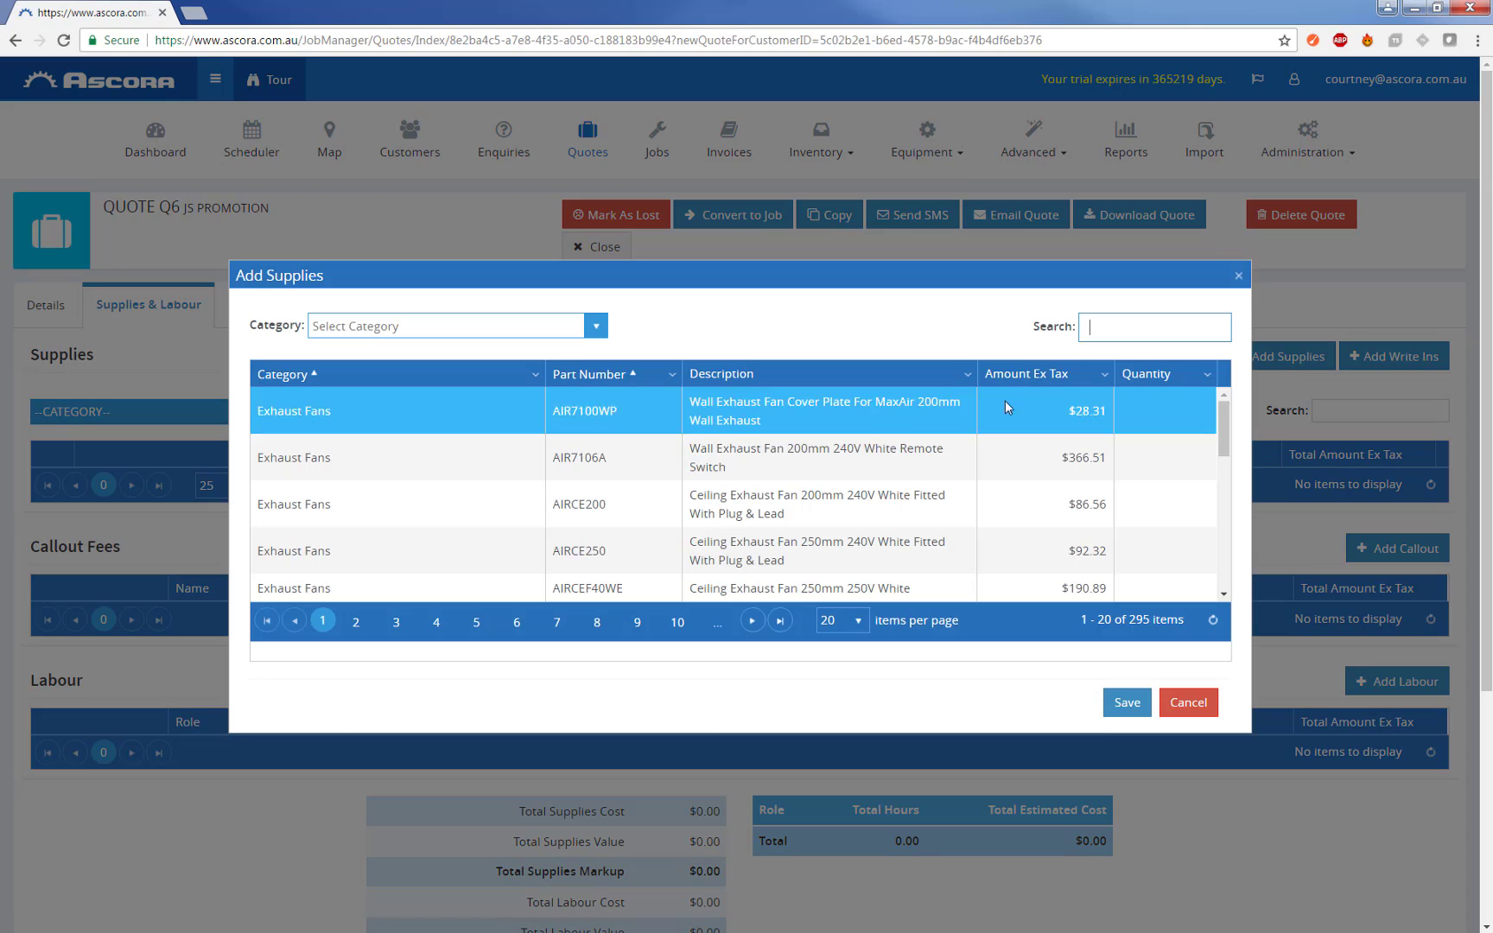
{"action": "type", "text": "1"}
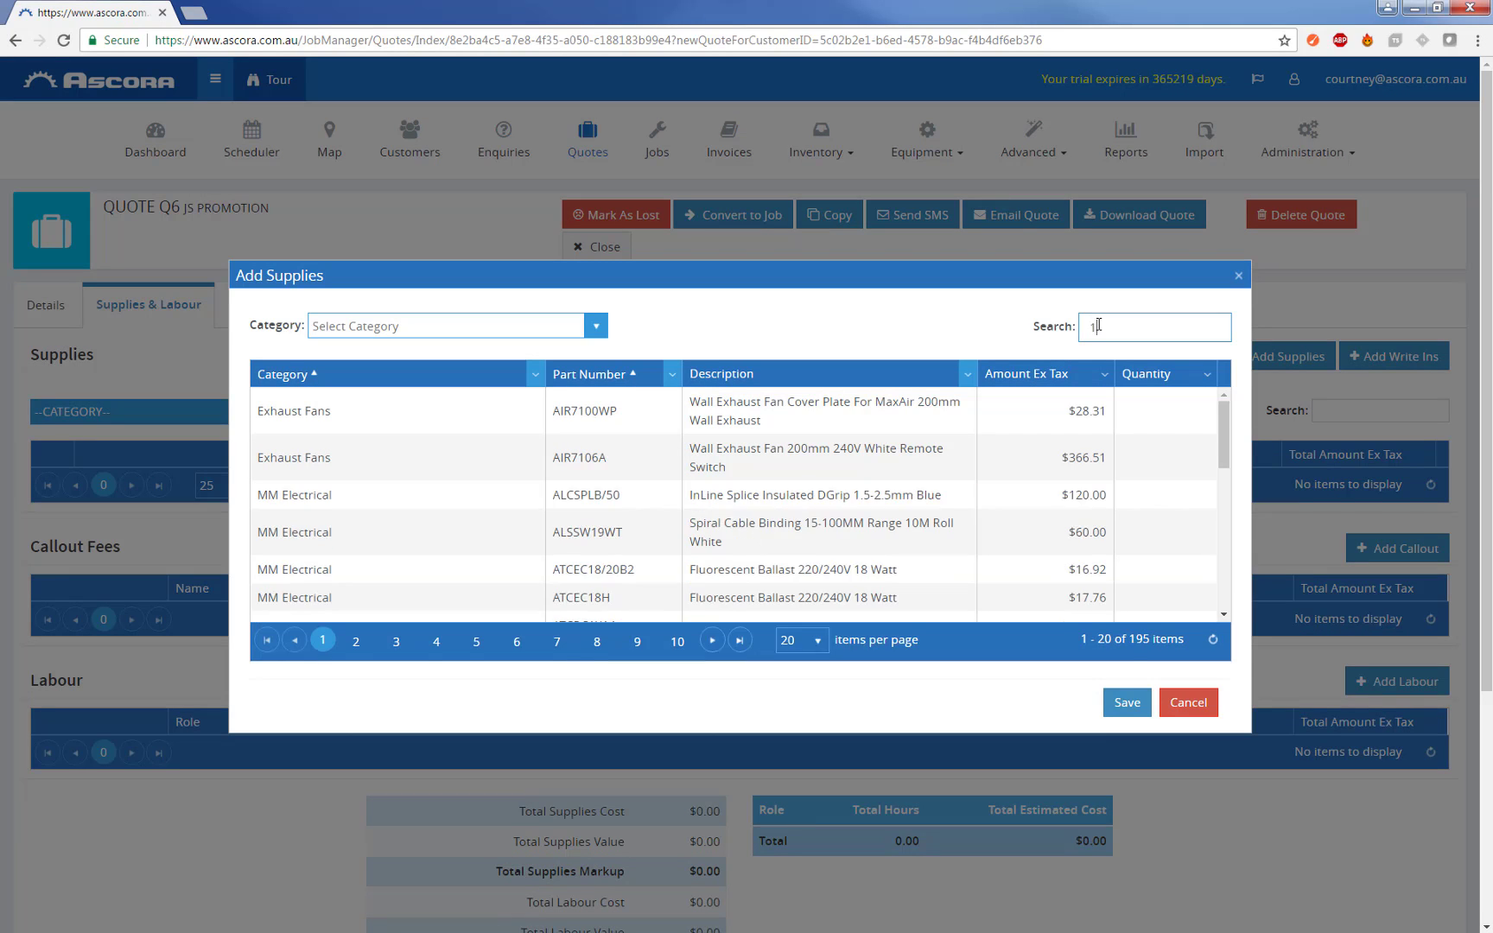
{"action": "type", "text": "1"}
{"action": "type", "text": "4"}
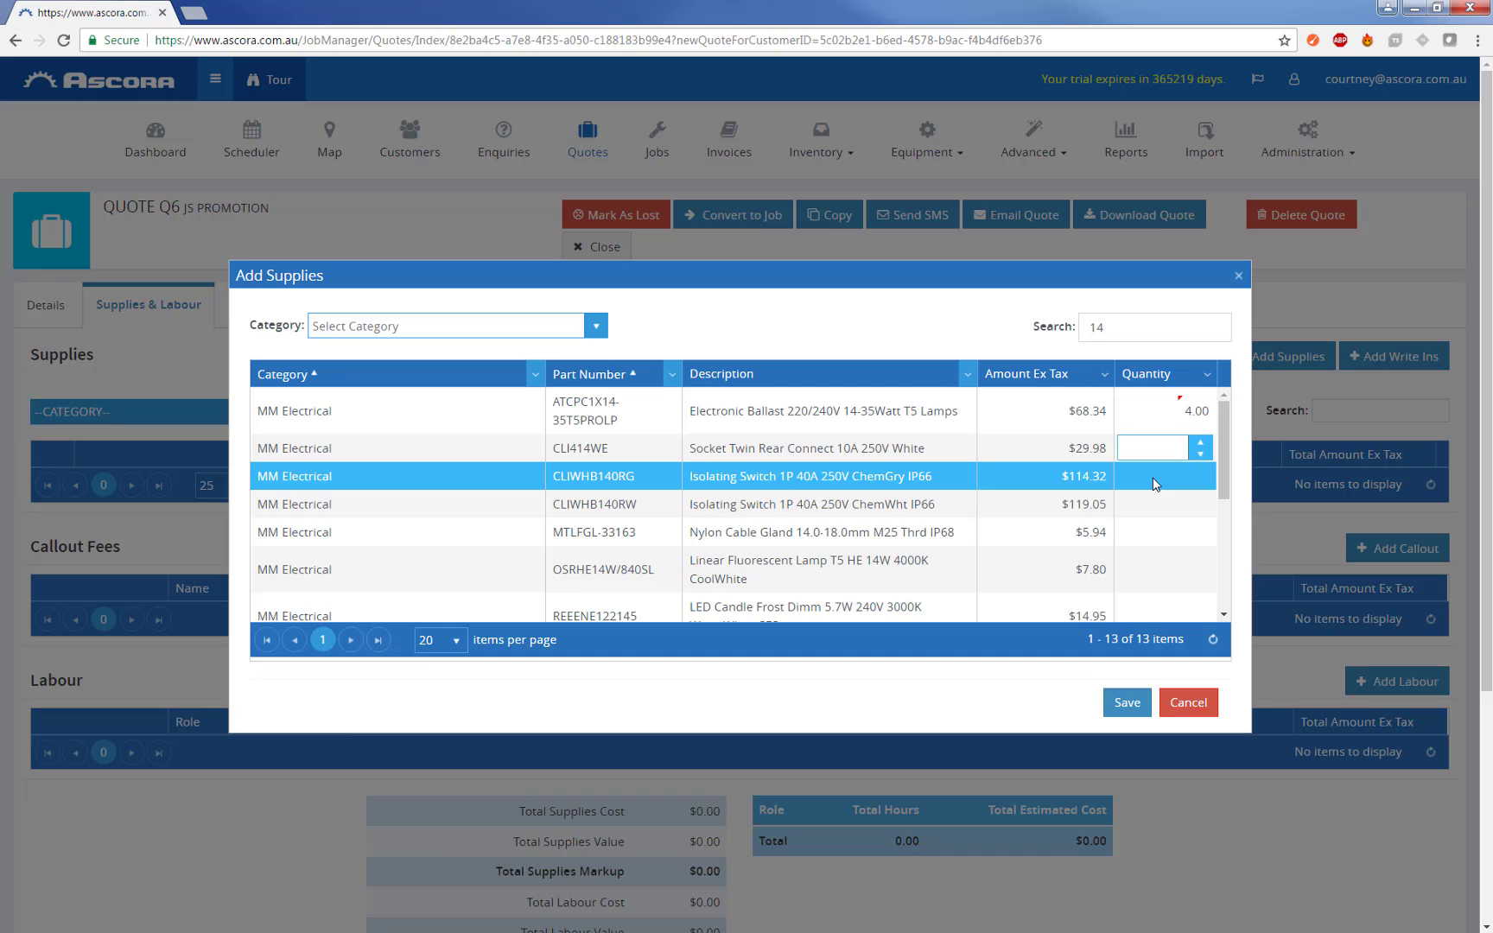
{"action": "left_click", "coordinate": [1161, 531]}
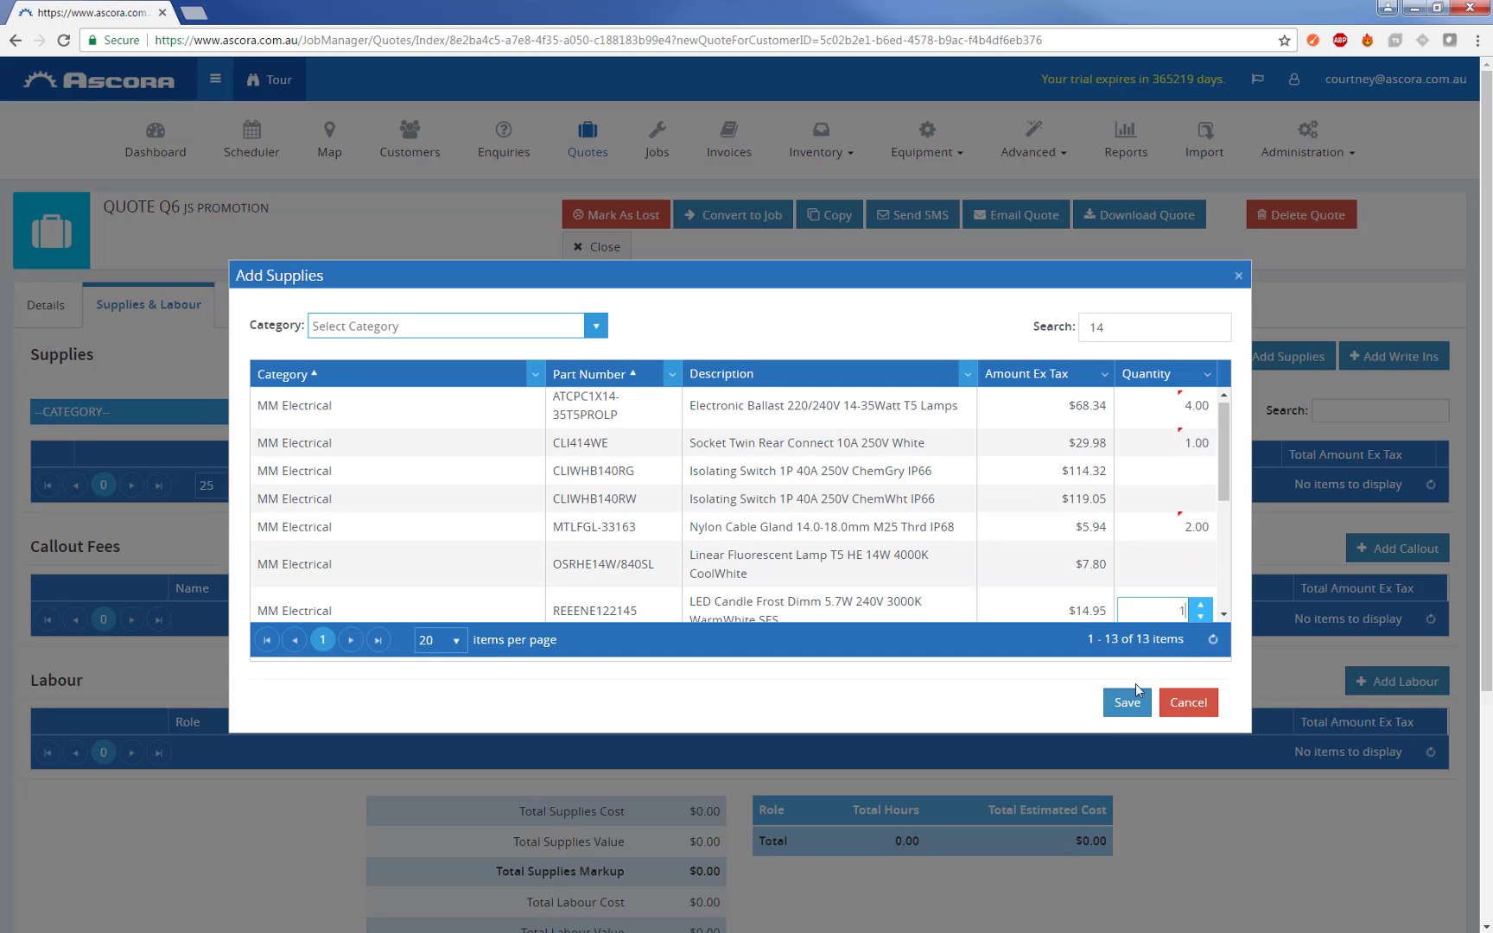
{"action": "left_click", "coordinate": [1124, 703]}
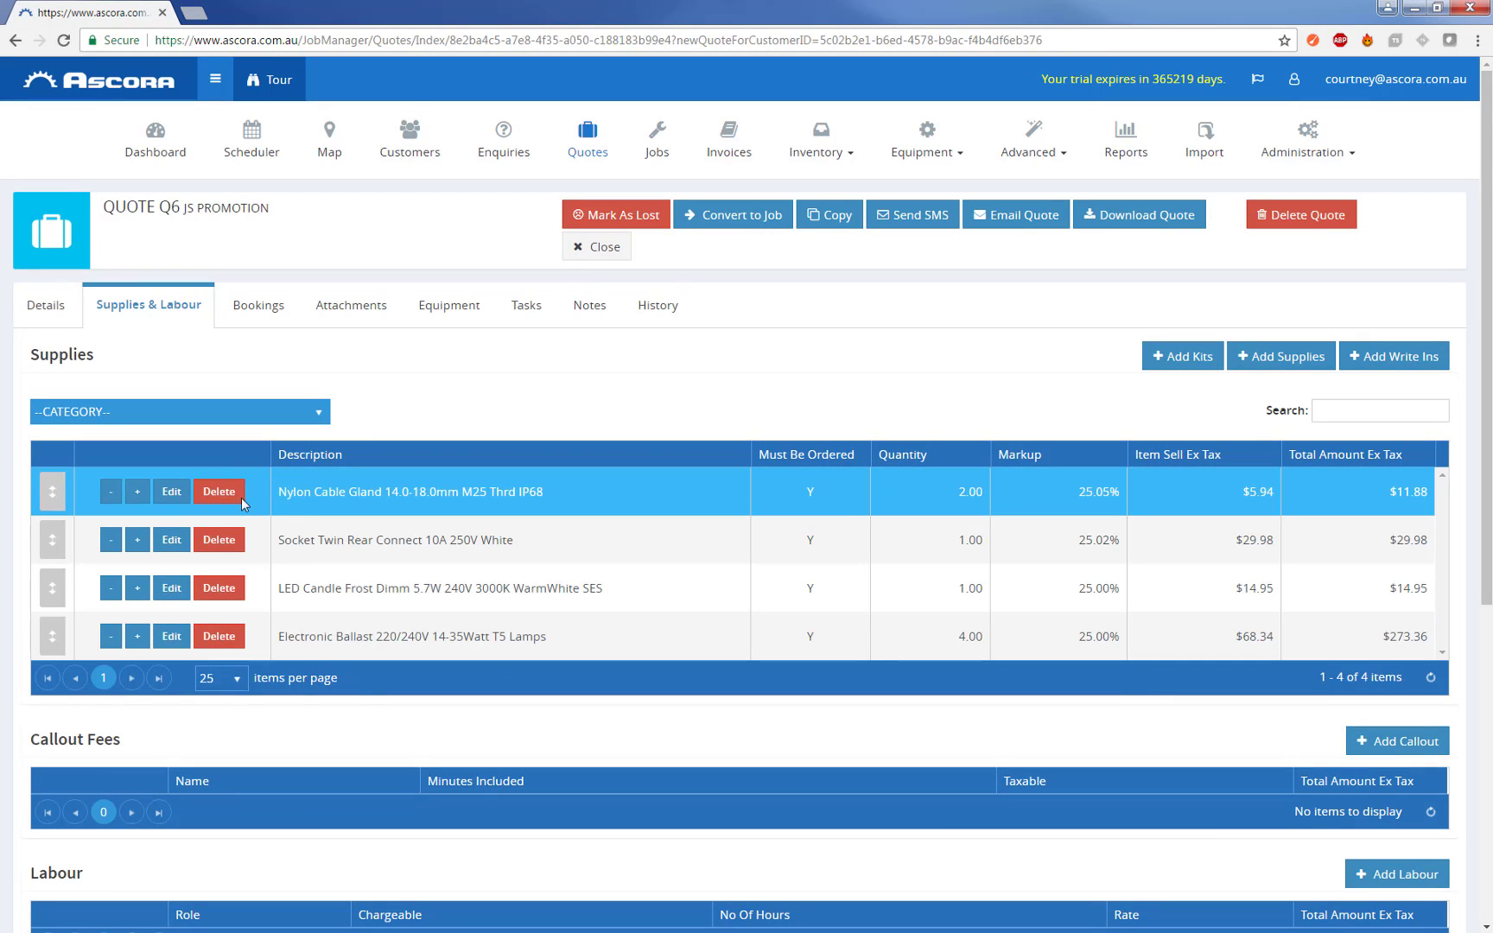
Step: Set the nylon cable gland line to $12.00 ex tax and quantity 40, totalling $480.00
{"action": "left_click", "coordinate": [171, 491]}
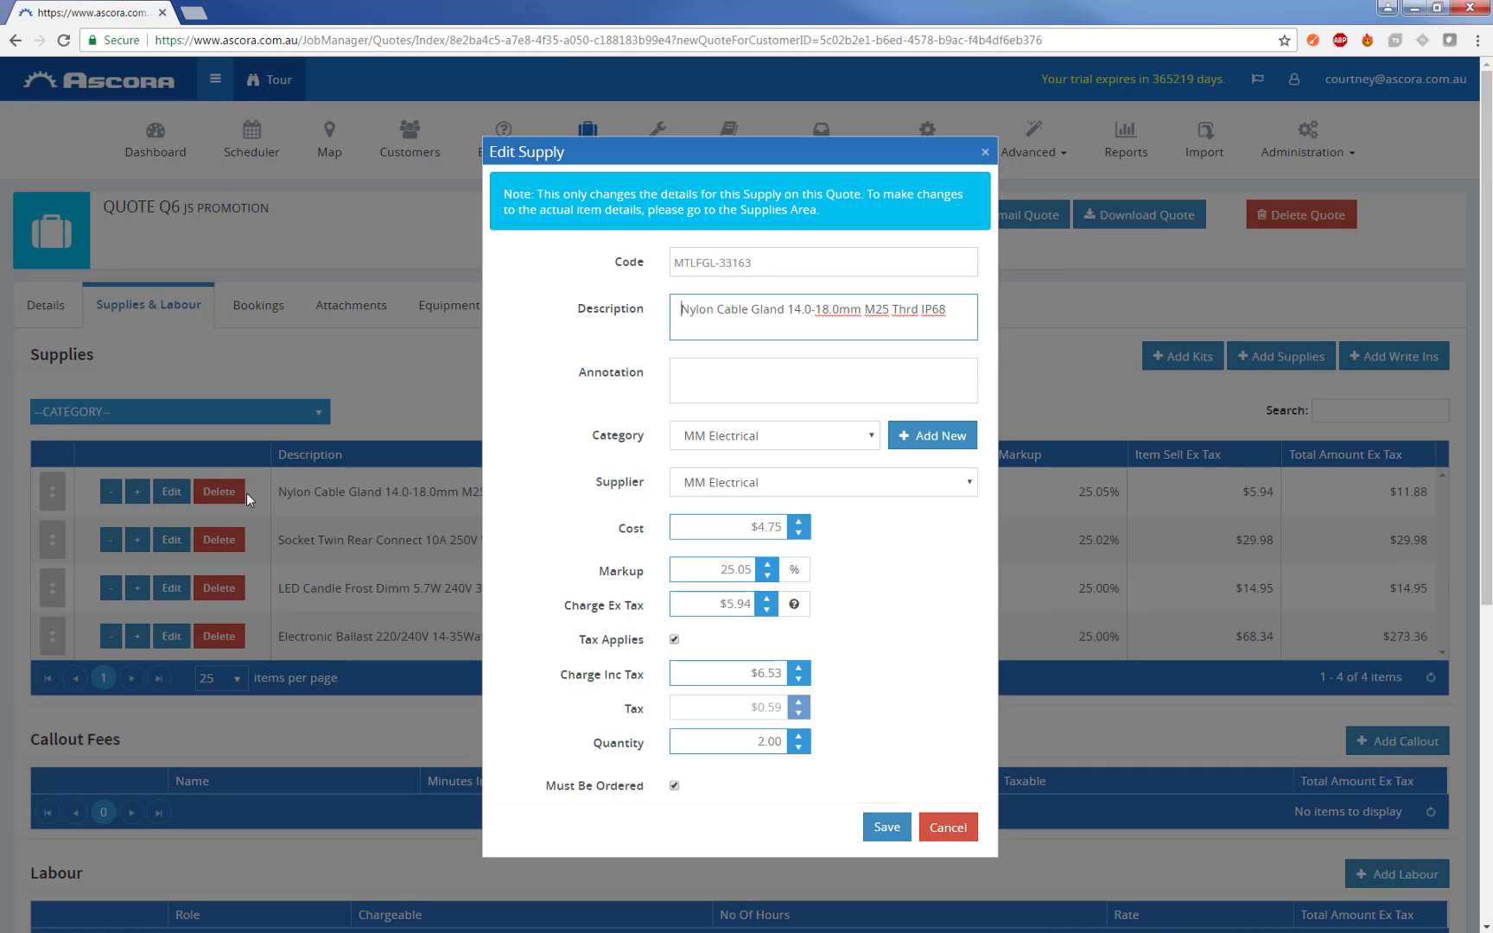
{"action": "mouse_move", "coordinate": [709, 638]}
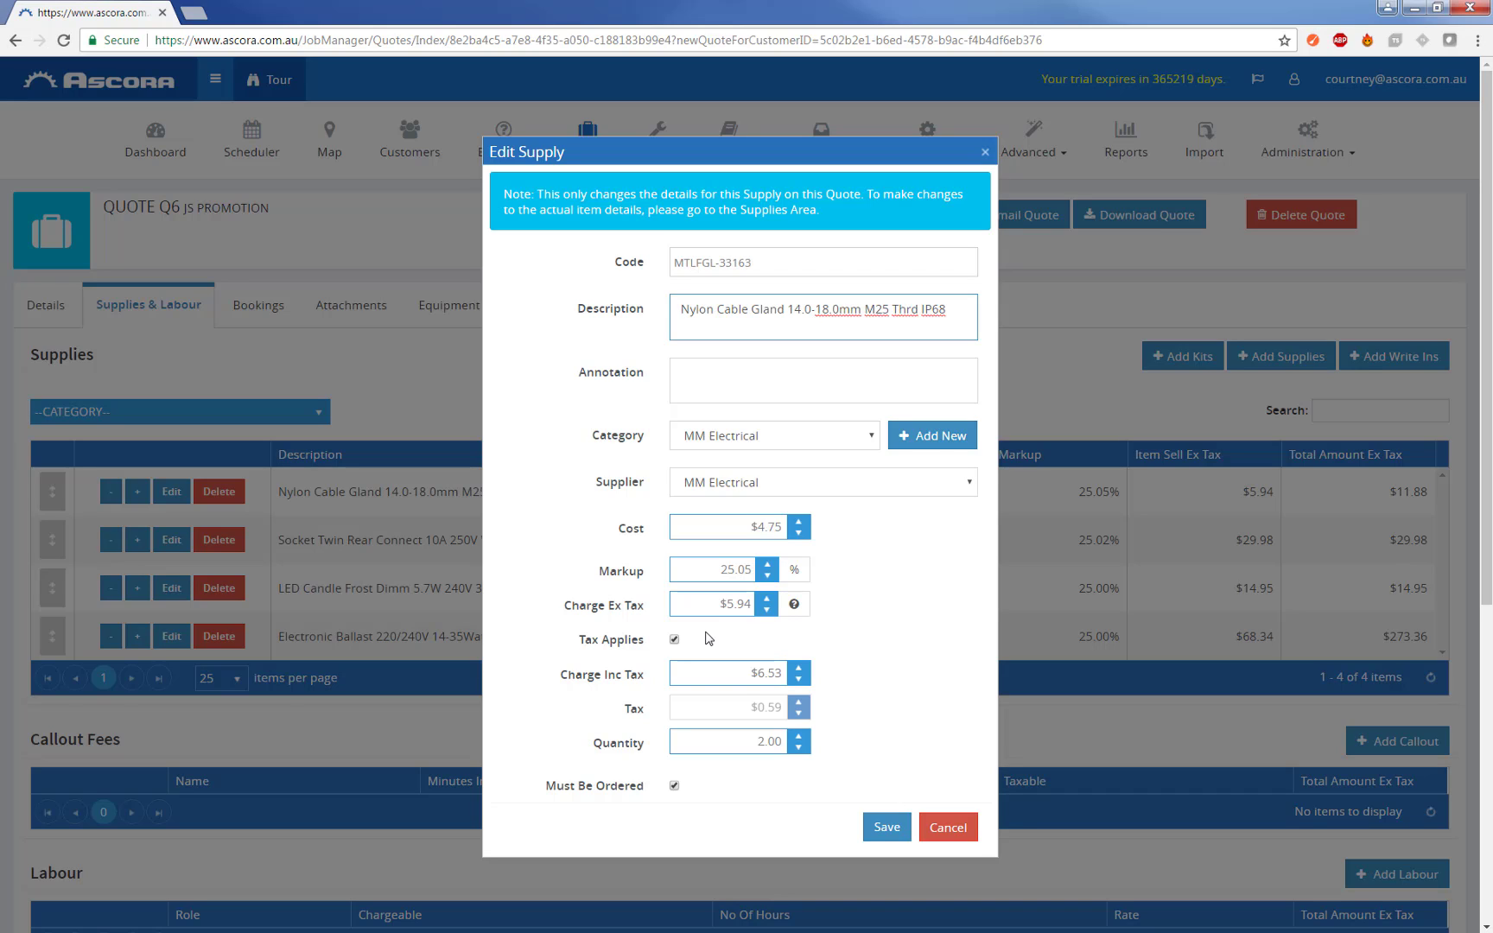
{"action": "triple_click", "coordinate": [722, 603]}
{"action": "type", "text": "$12.00"}
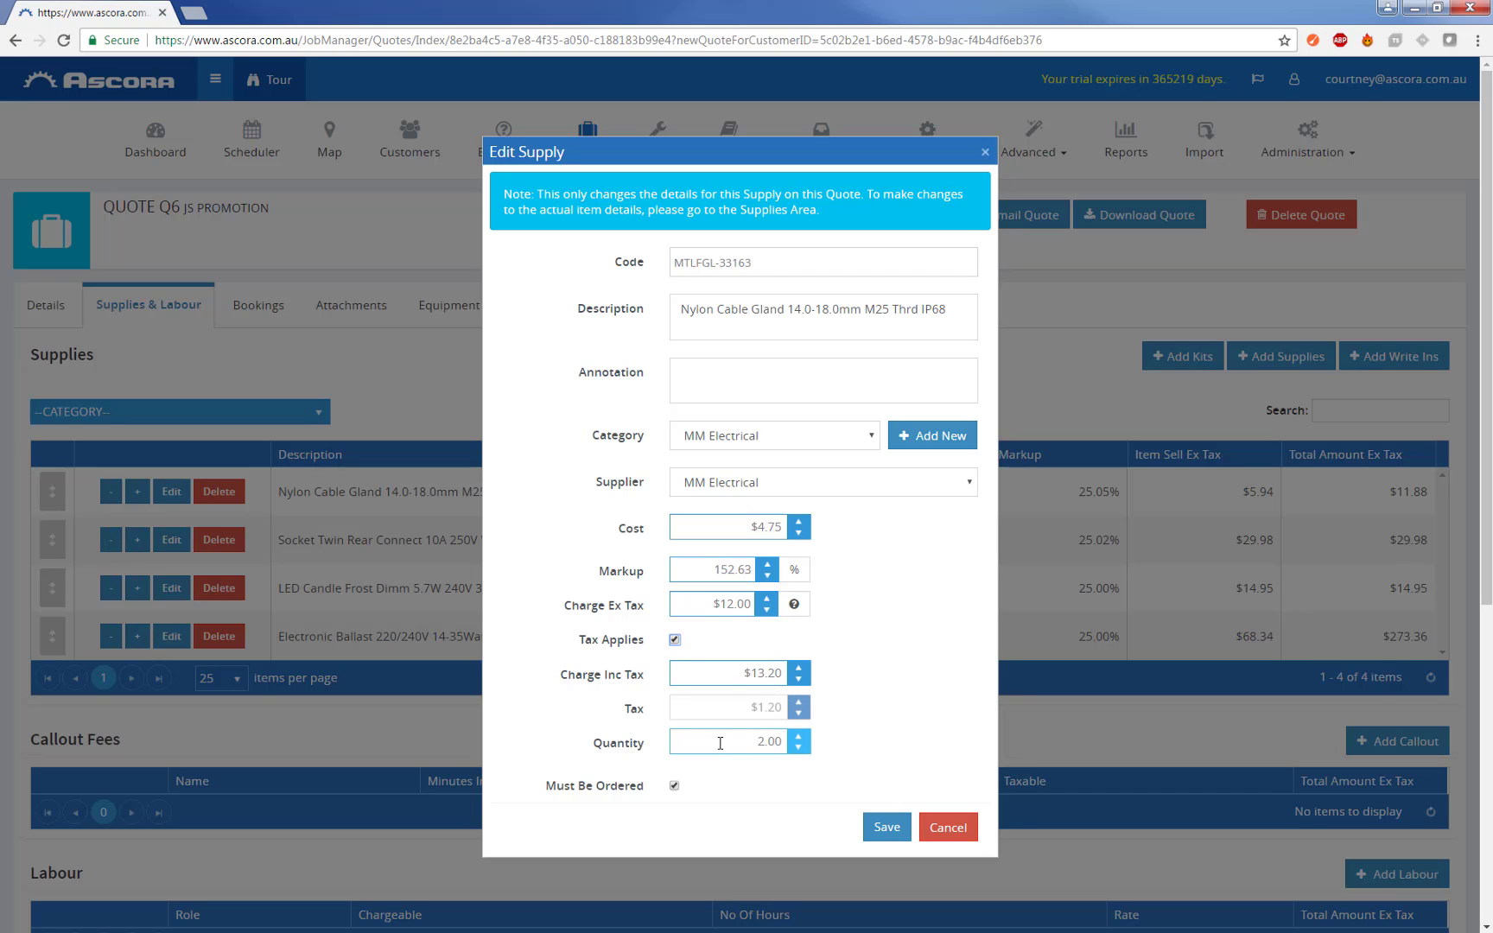
{"action": "triple_click", "coordinate": [729, 741]}
{"action": "type", "text": "40"}
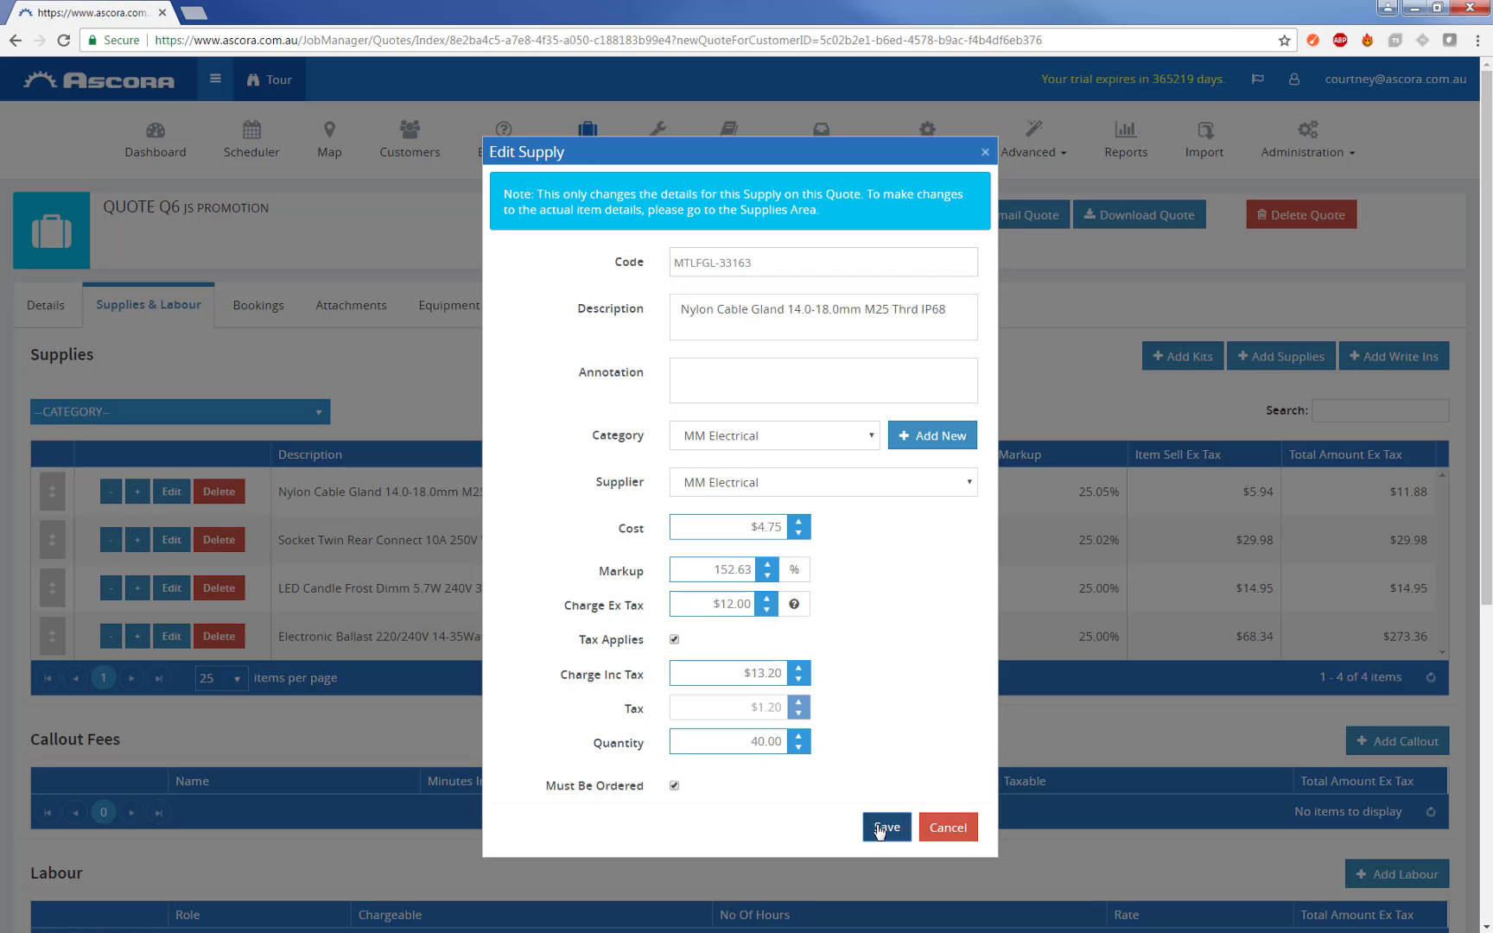
{"action": "left_click", "coordinate": [883, 826]}
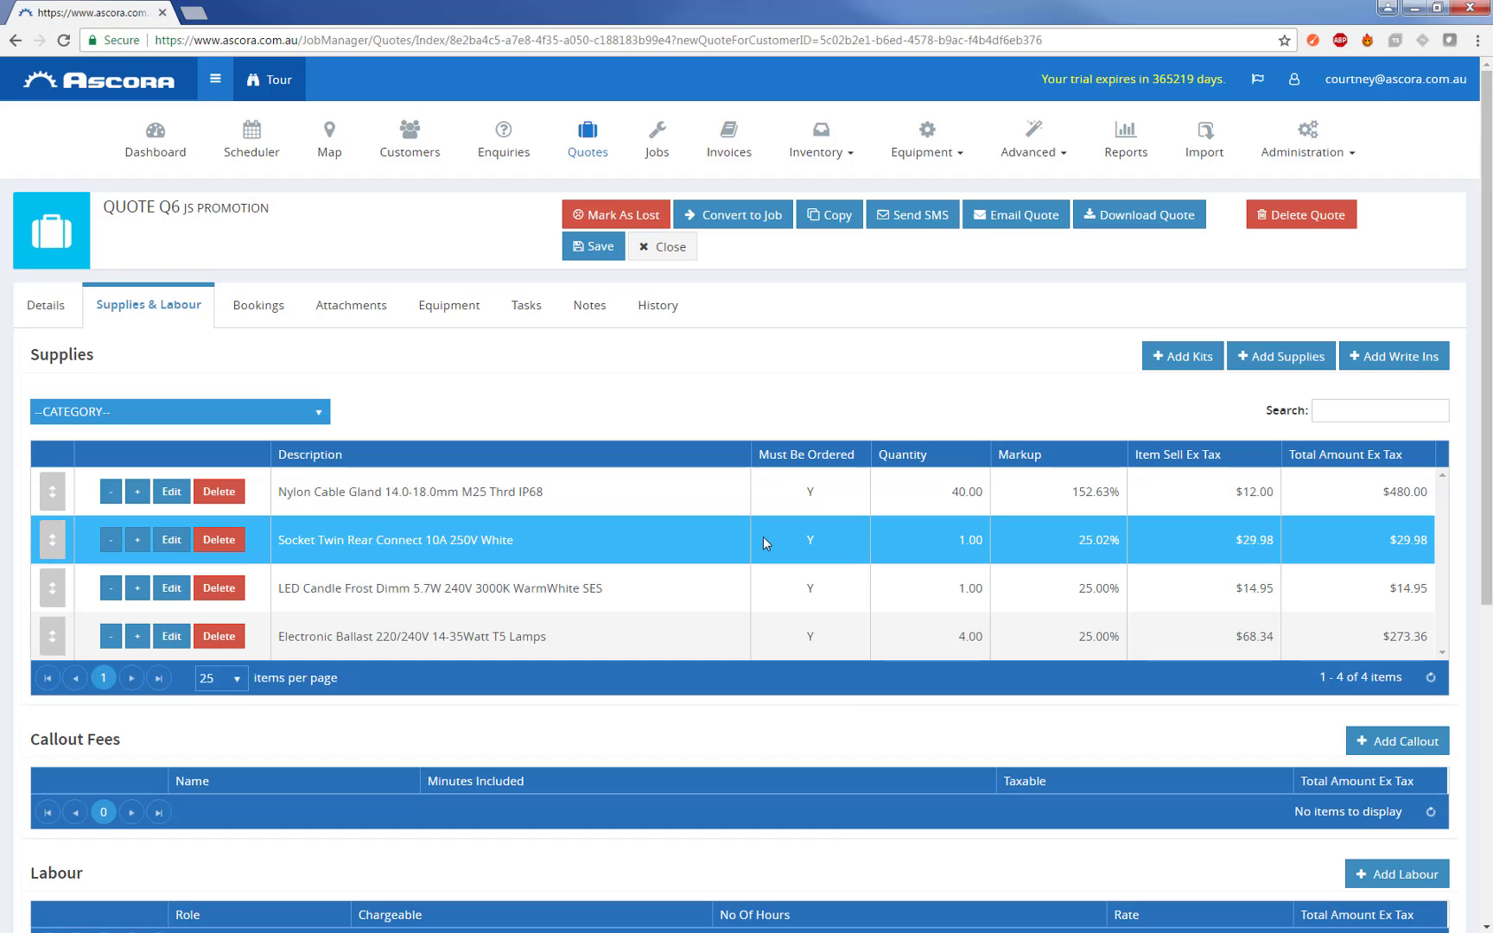
{"action": "mouse_move", "coordinate": [347, 534]}
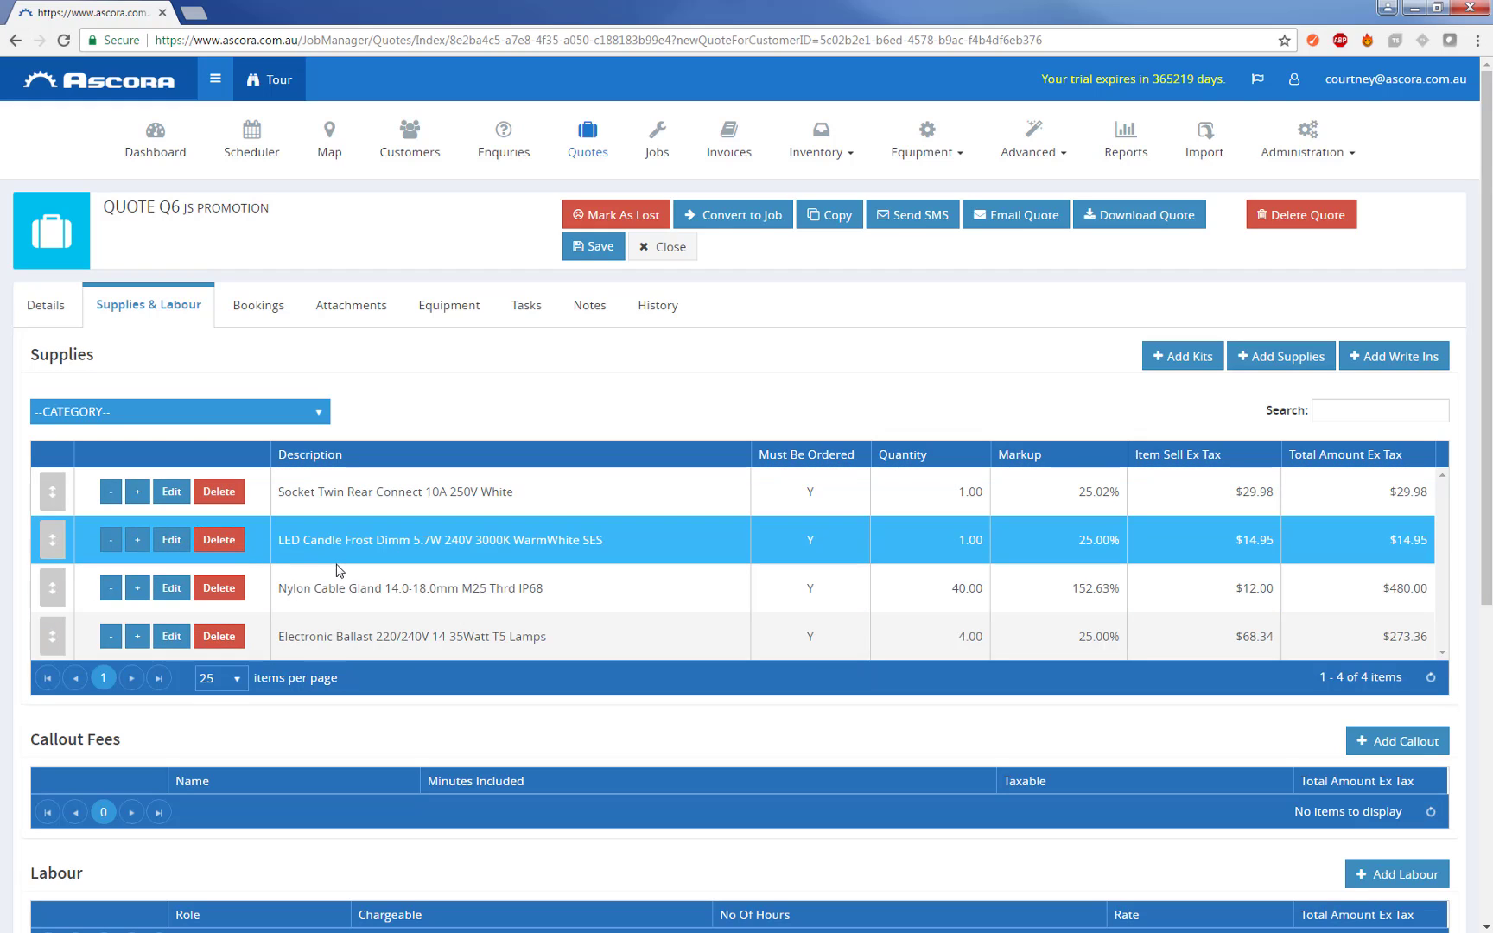
Step: Start adding a callout fee to quote Q6 after reordering the supply lines
{"action": "scroll", "scroll_direction": "down", "scroll_amount": 3}
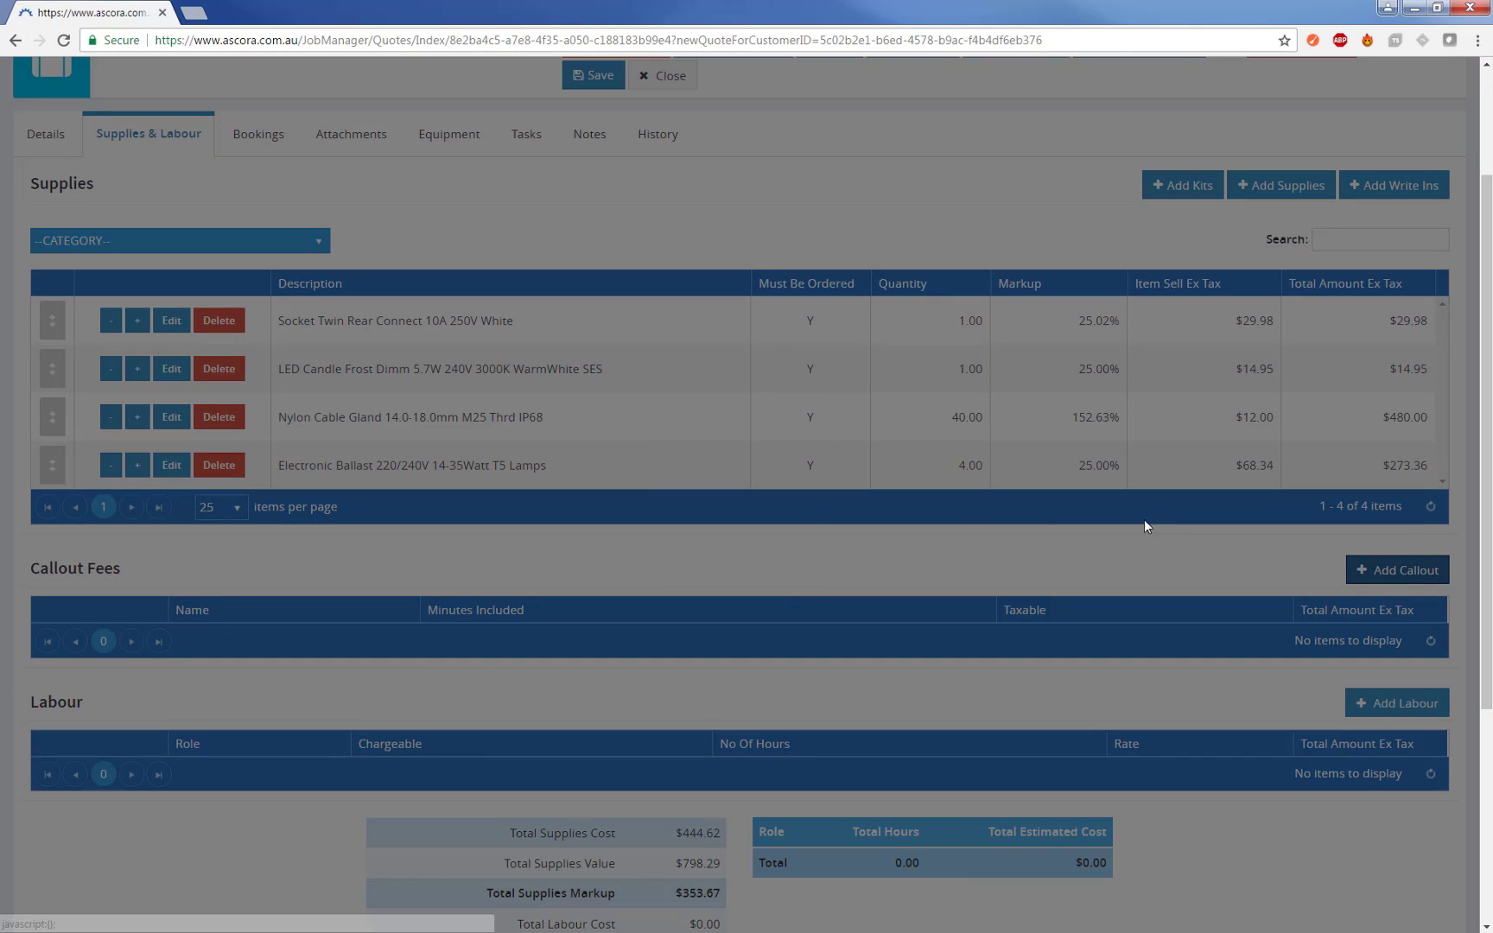
{"action": "left_click", "coordinate": [1395, 570]}
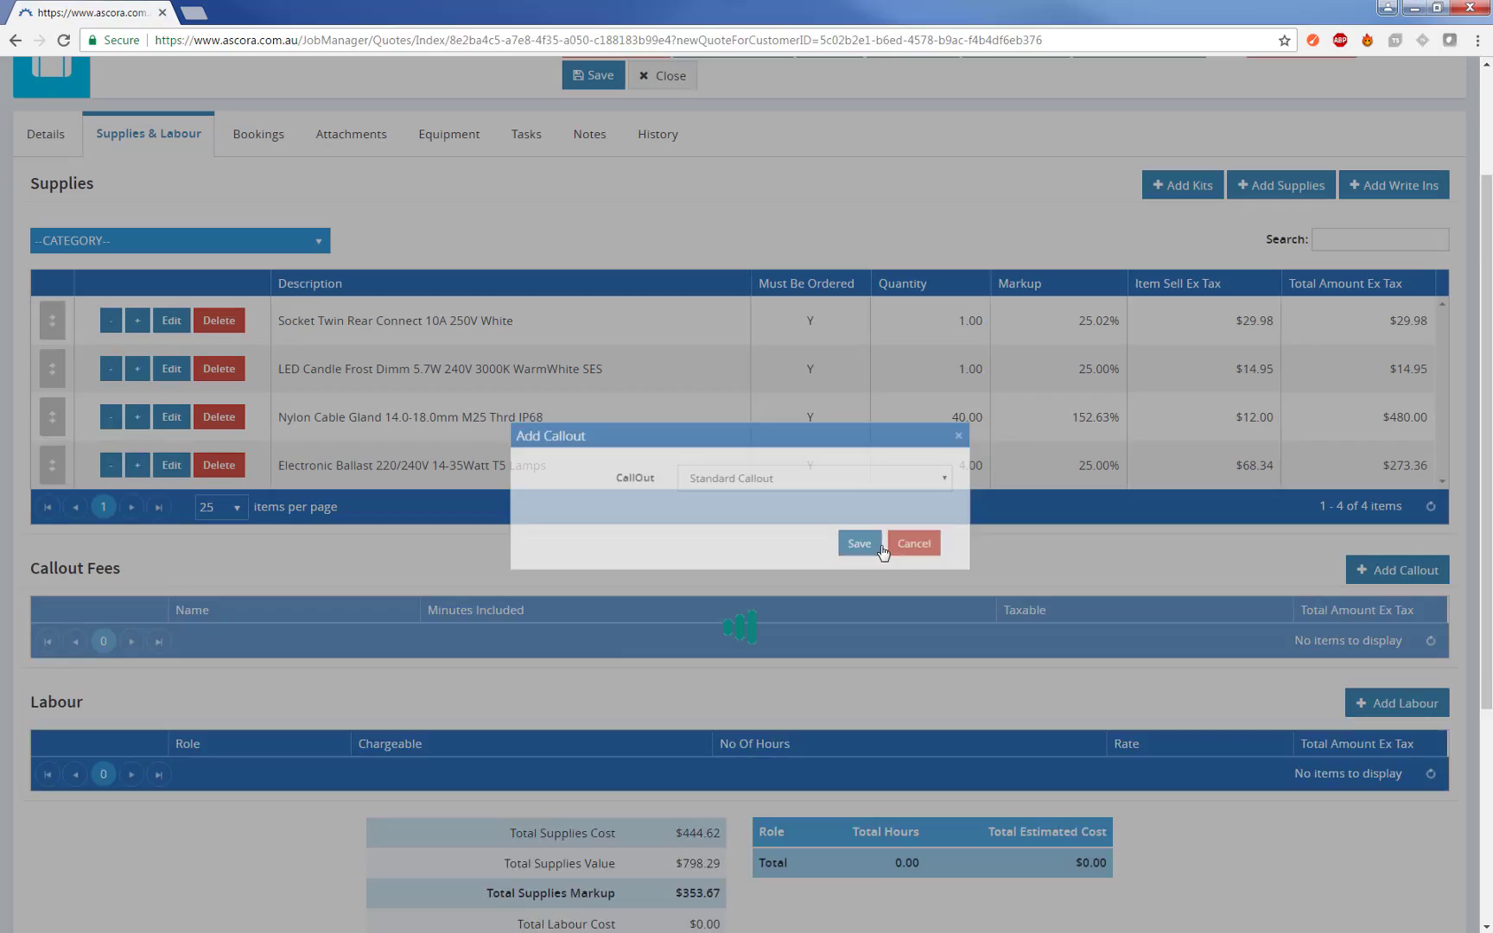
Step: Add a Standard Callout of $100.00 and 2.75 hours of Overtime labour ($110) totalling $302.50
{"action": "left_click", "coordinate": [857, 543]}
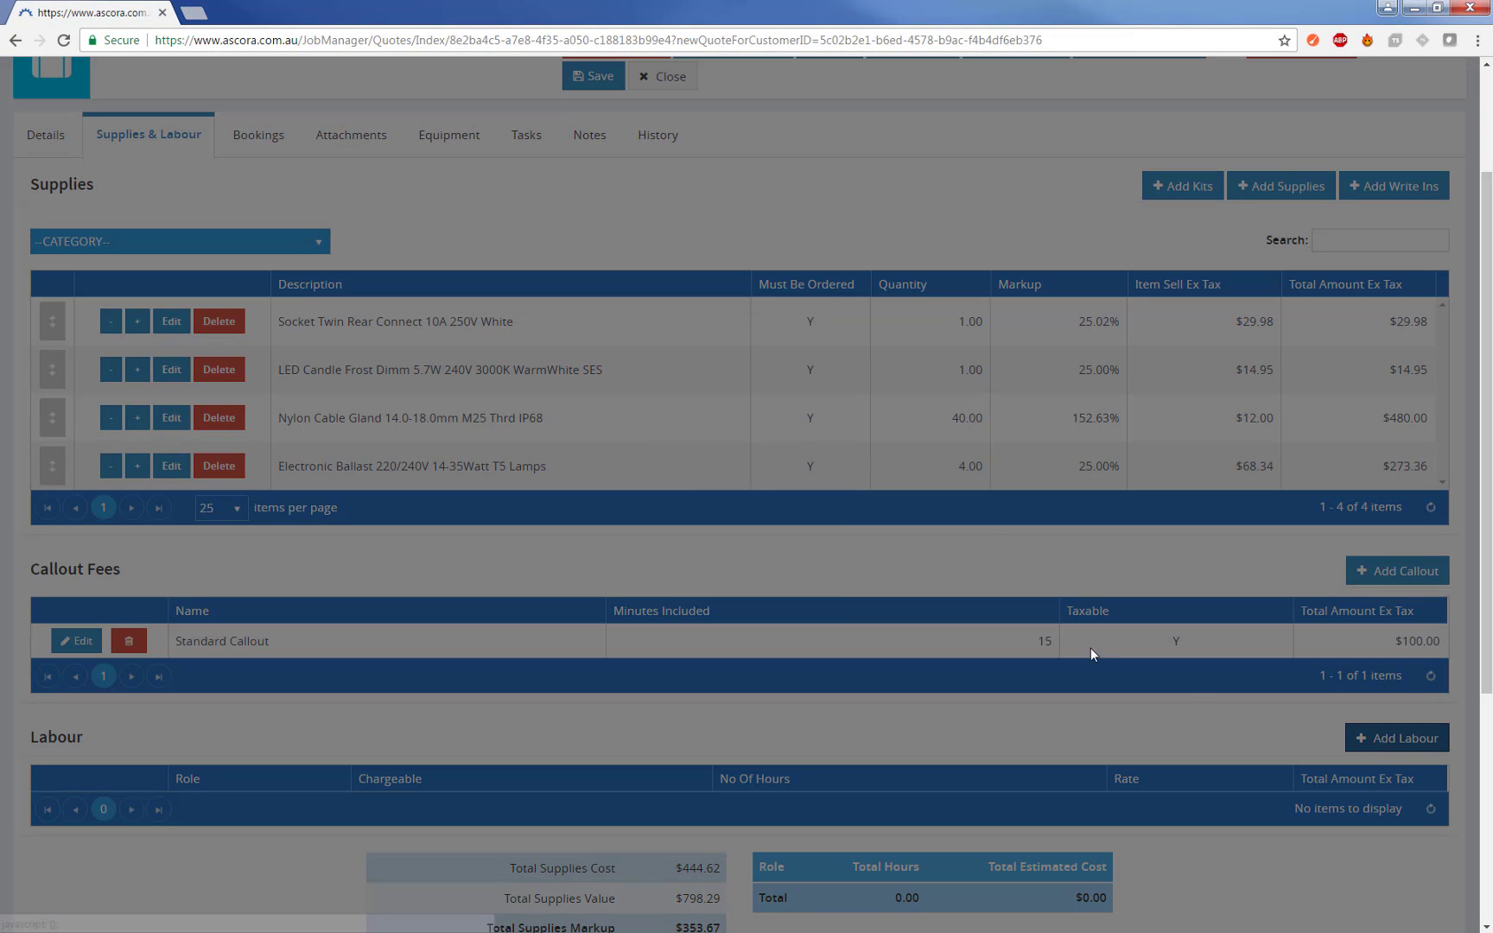
{"action": "left_click", "coordinate": [799, 432]}
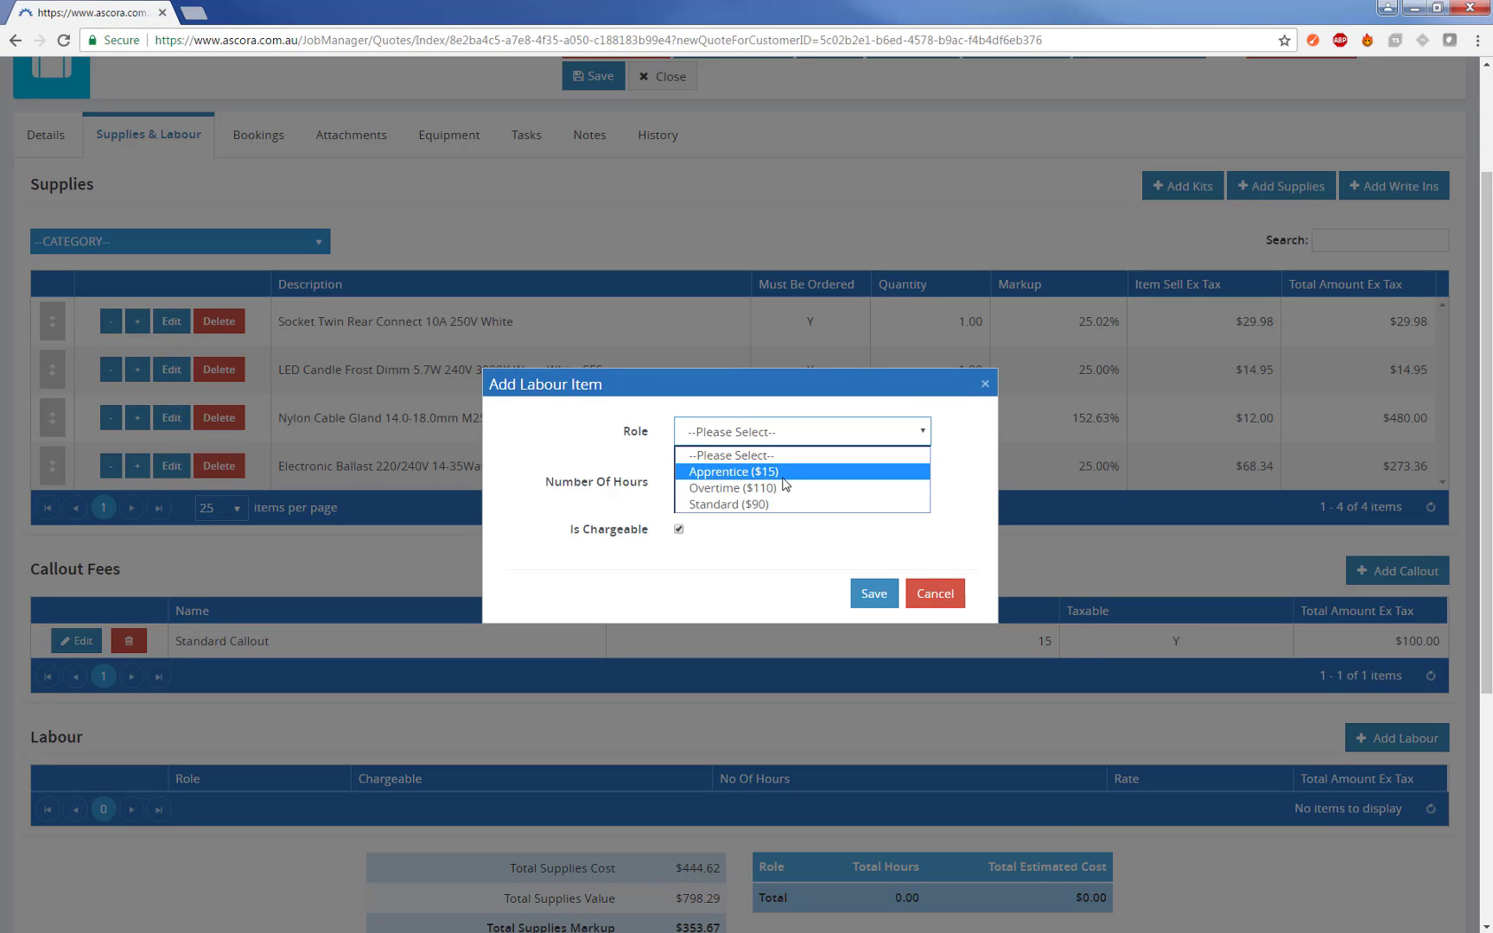
{"action": "left_click", "coordinate": [732, 488]}
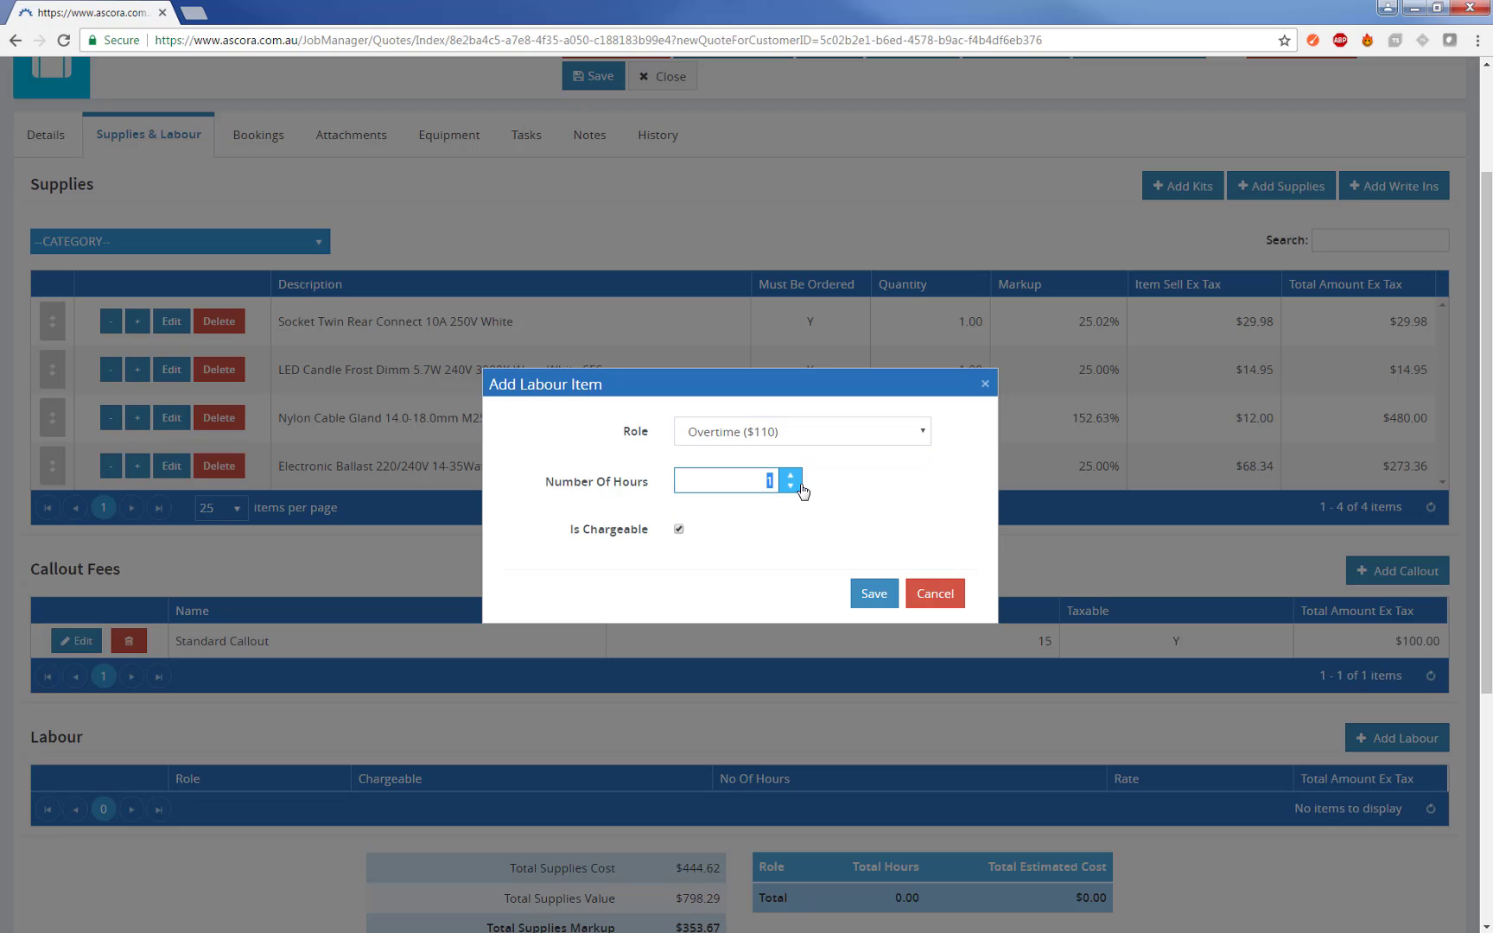
{"action": "type", "text": "2.75"}
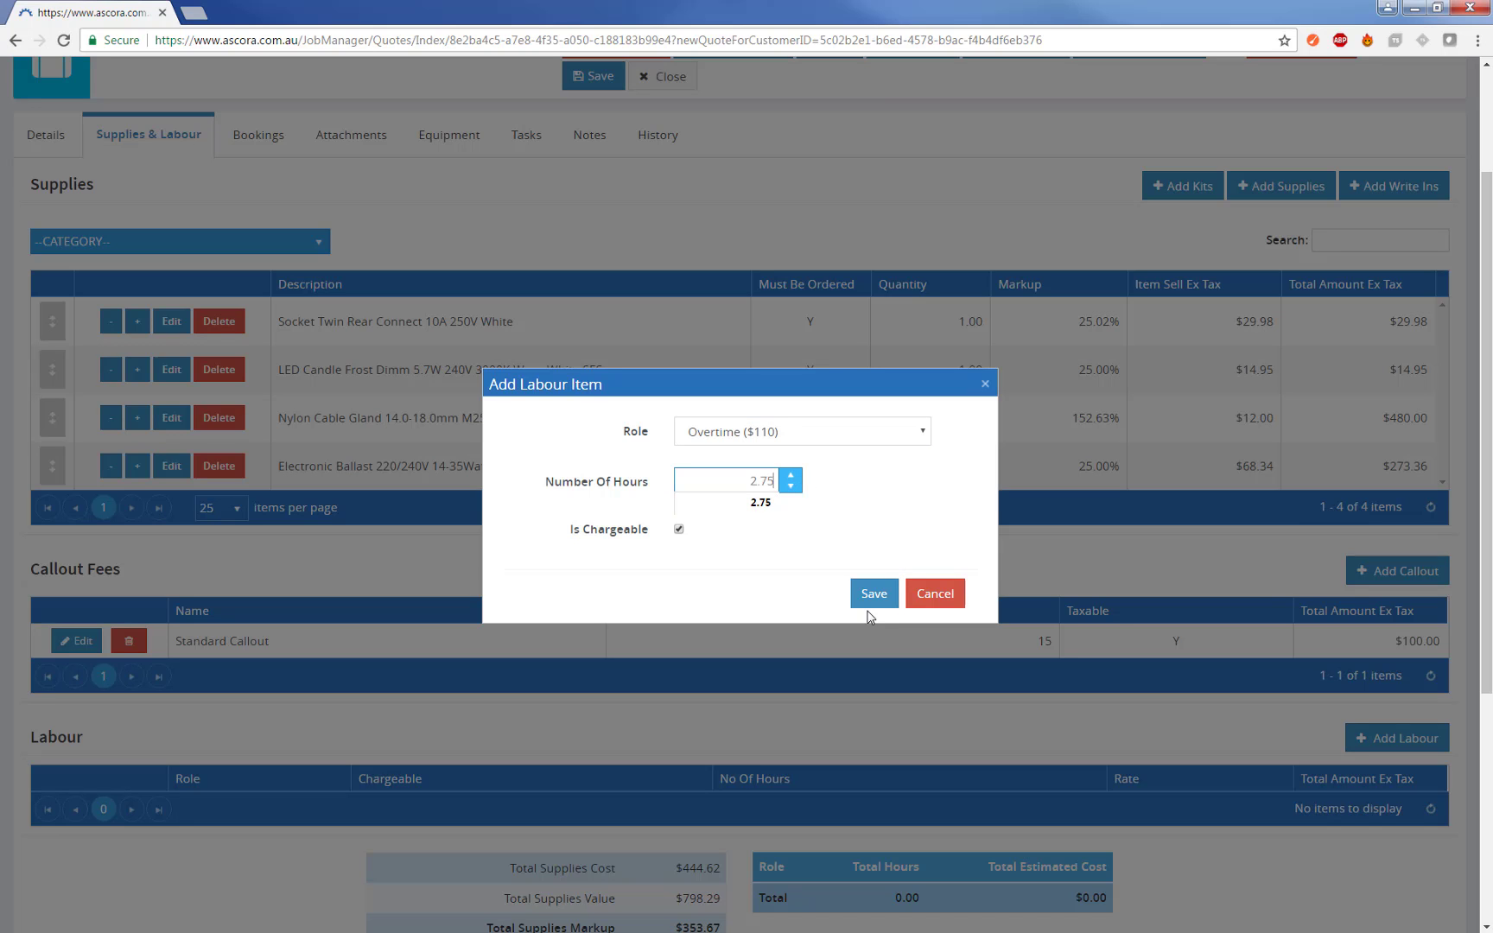
{"action": "left_click", "coordinate": [870, 593]}
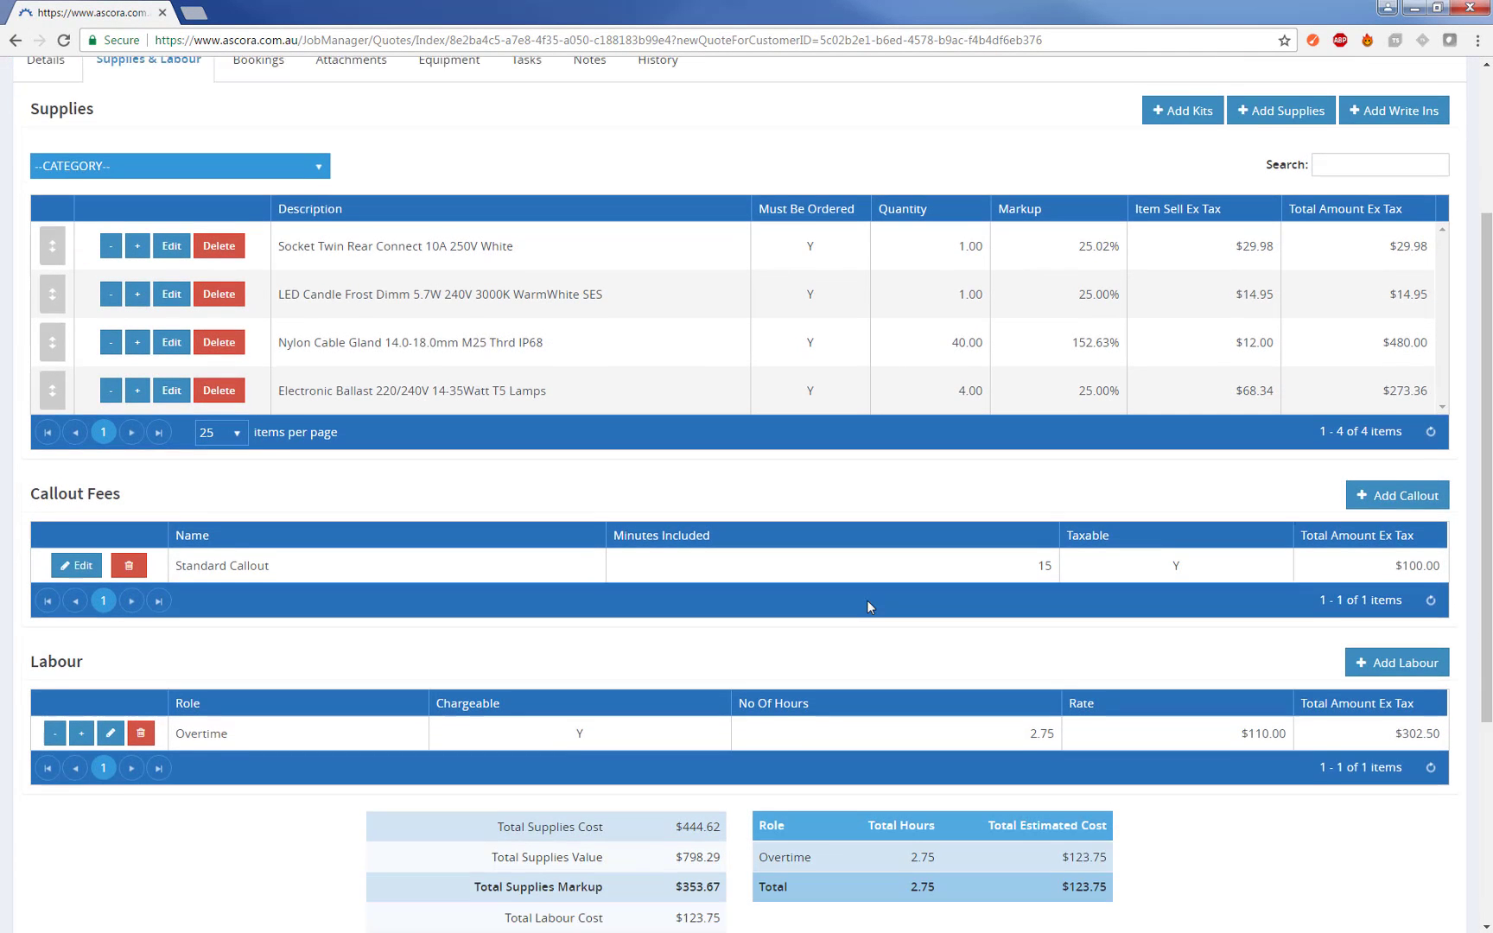
{"action": "scroll", "scroll_direction": "down", "scroll_amount": 3}
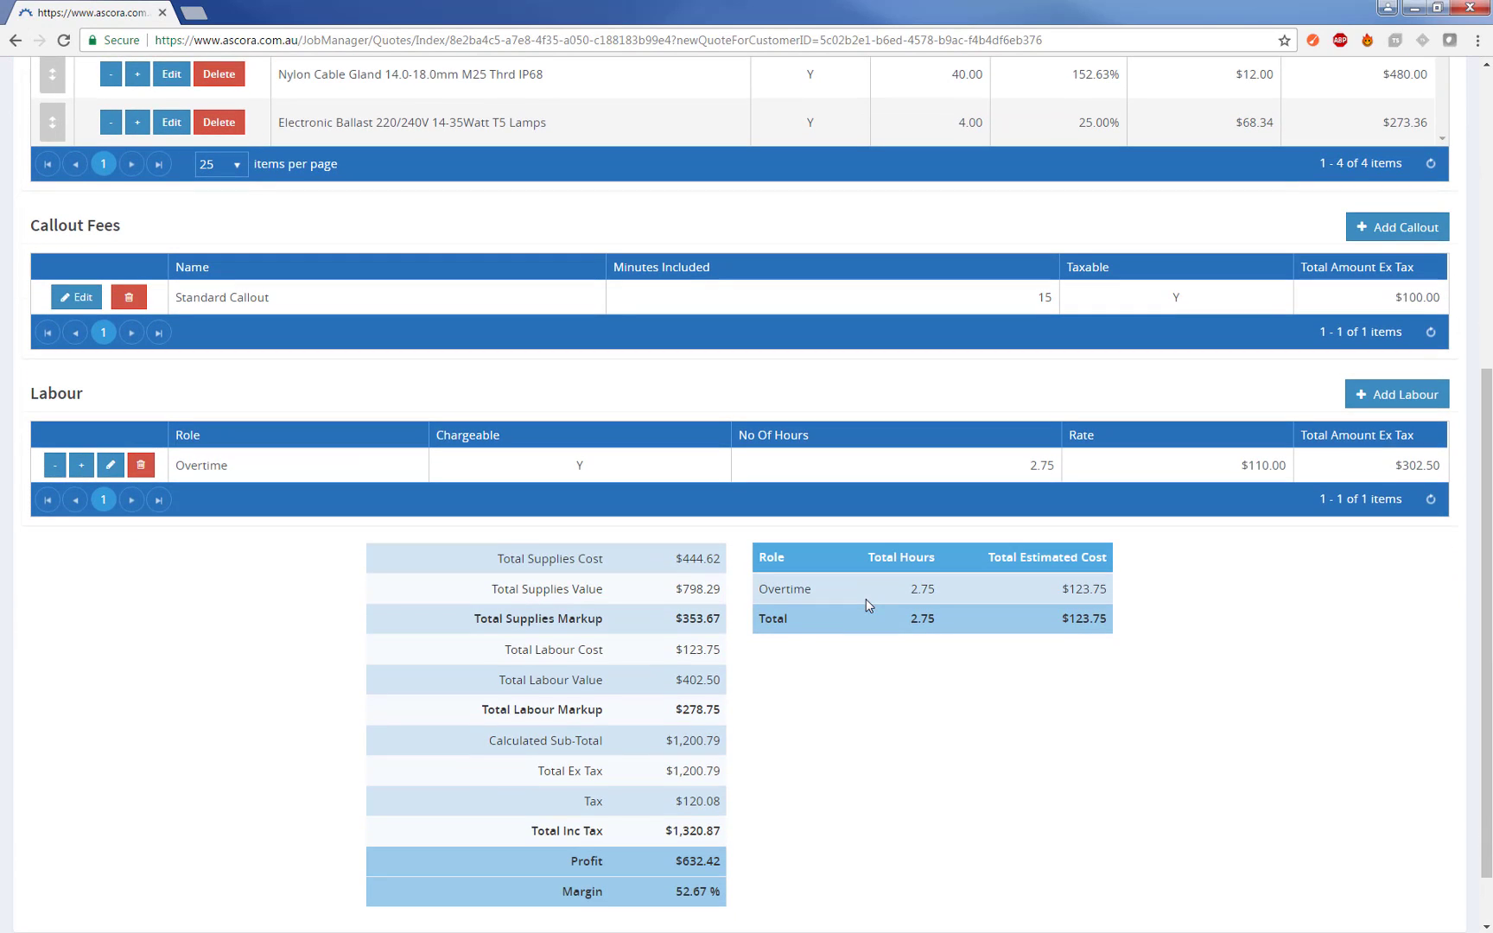
{"action": "scroll", "scroll_direction": "down", "scroll_amount": 3}
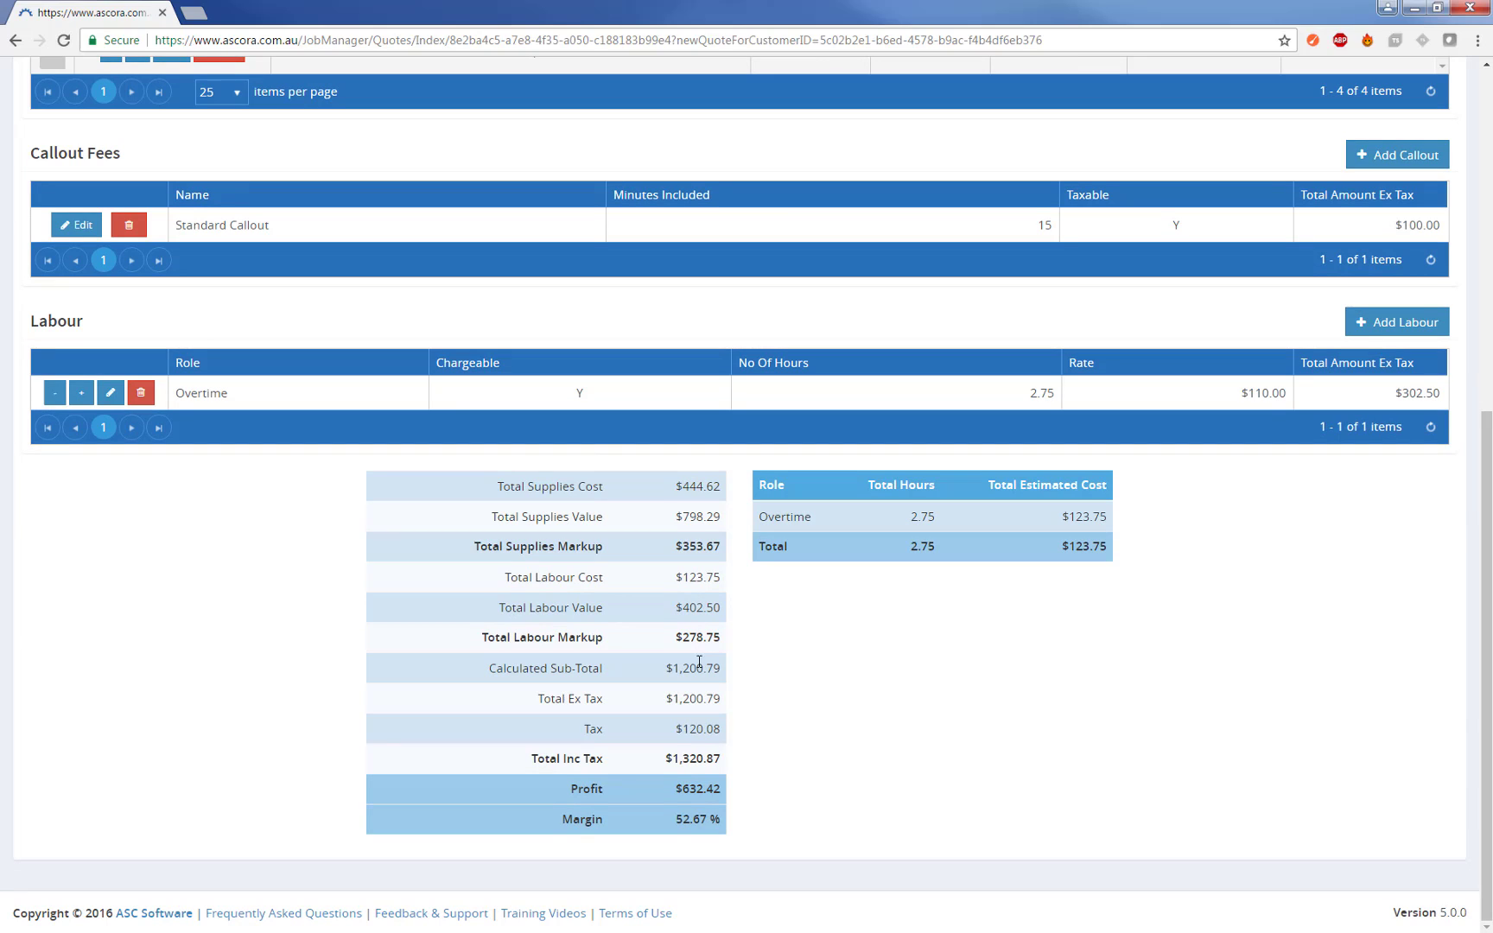
{"action": "mouse_move", "coordinate": [571, 703]}
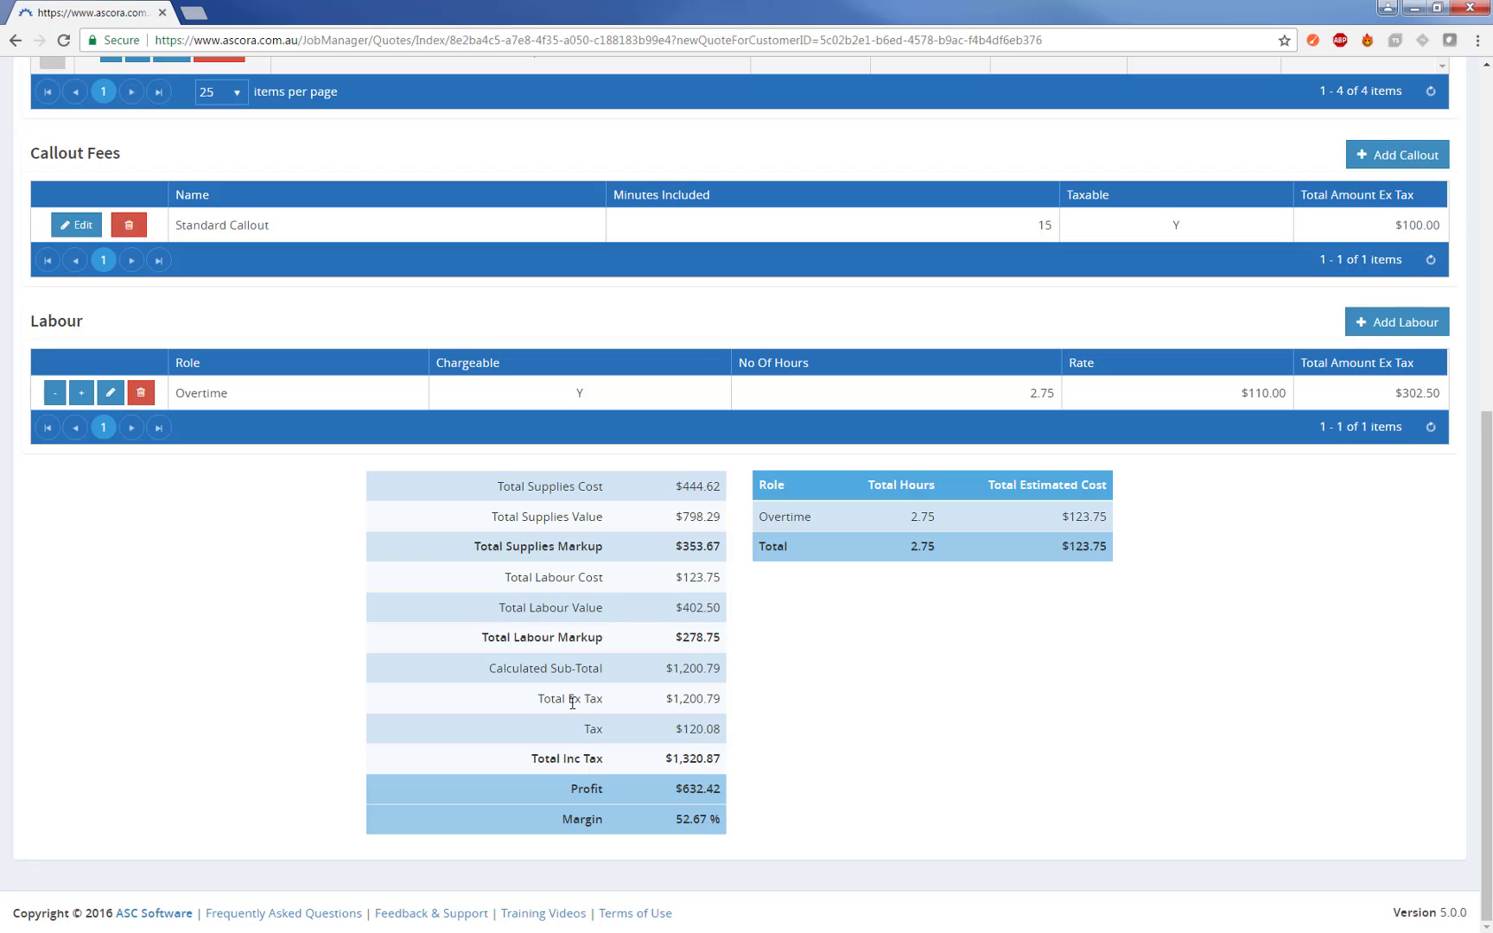
{"action": "mouse_move", "coordinate": [987, 491]}
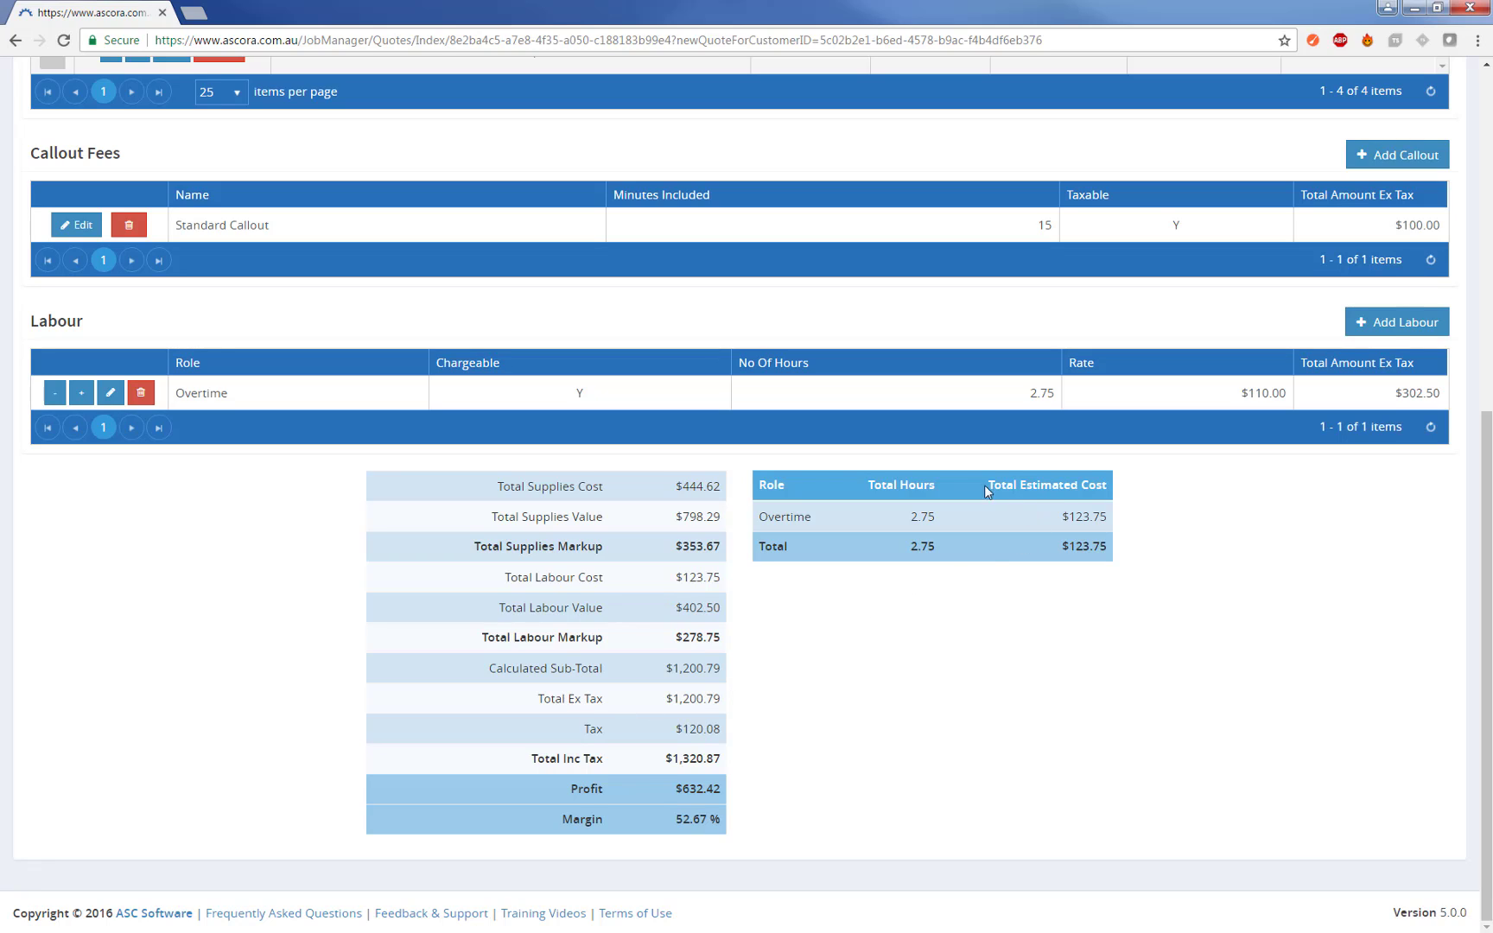
{"action": "mouse_move", "coordinate": [1054, 568]}
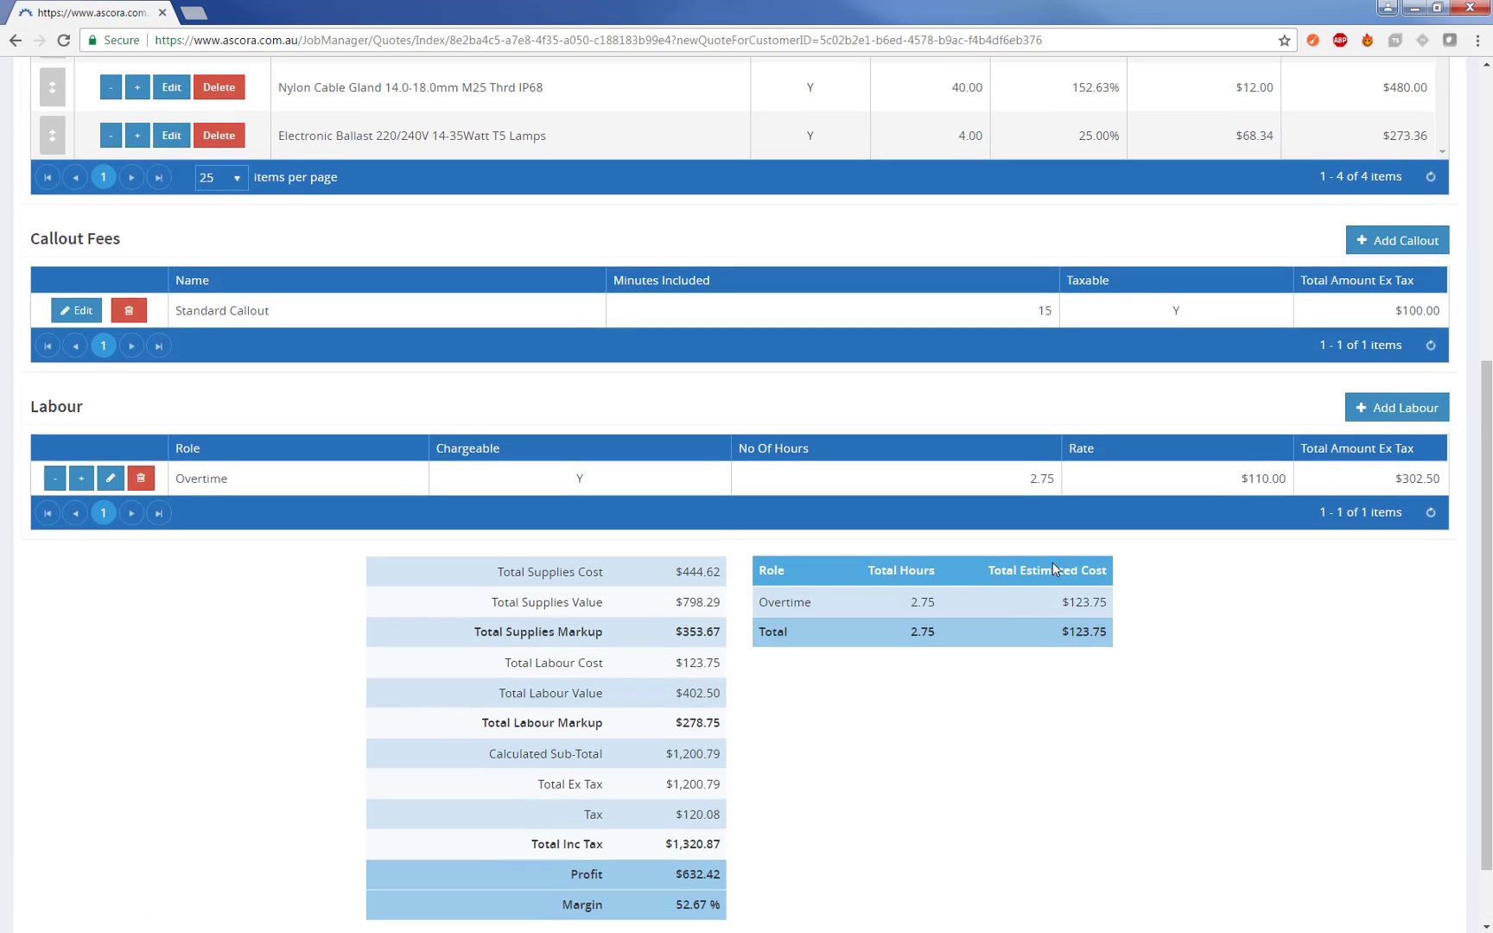
{"action": "scroll", "scroll_direction": "up", "scroll_amount": 3}
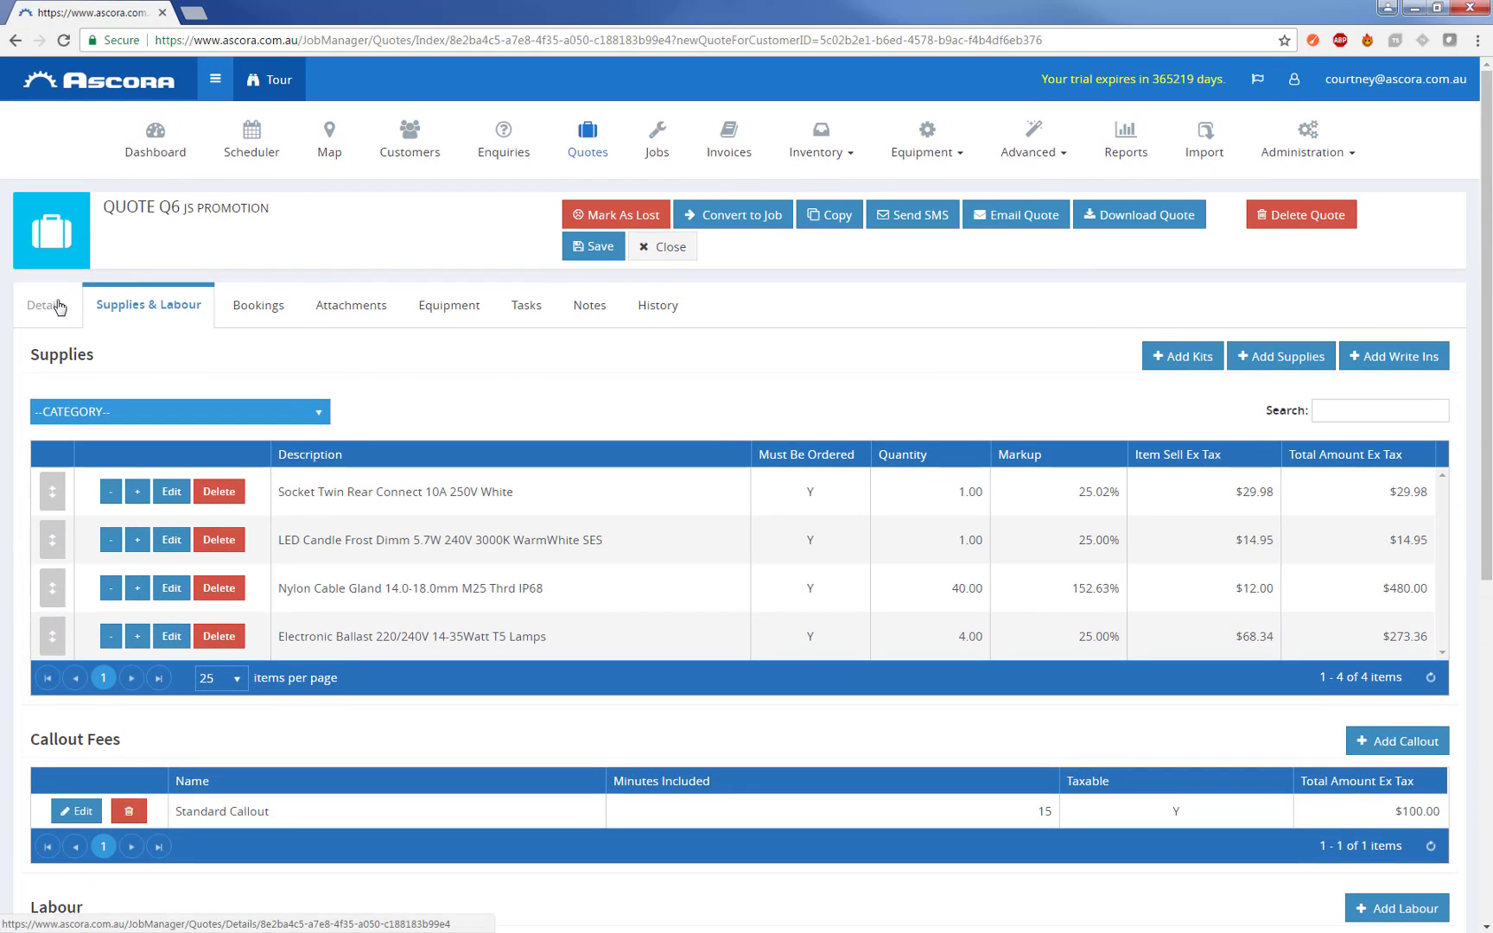
Step: Set quote Q6's pricing method to Fixed Price in Details and confirm the refresh prompt
{"action": "left_click", "coordinate": [45, 304]}
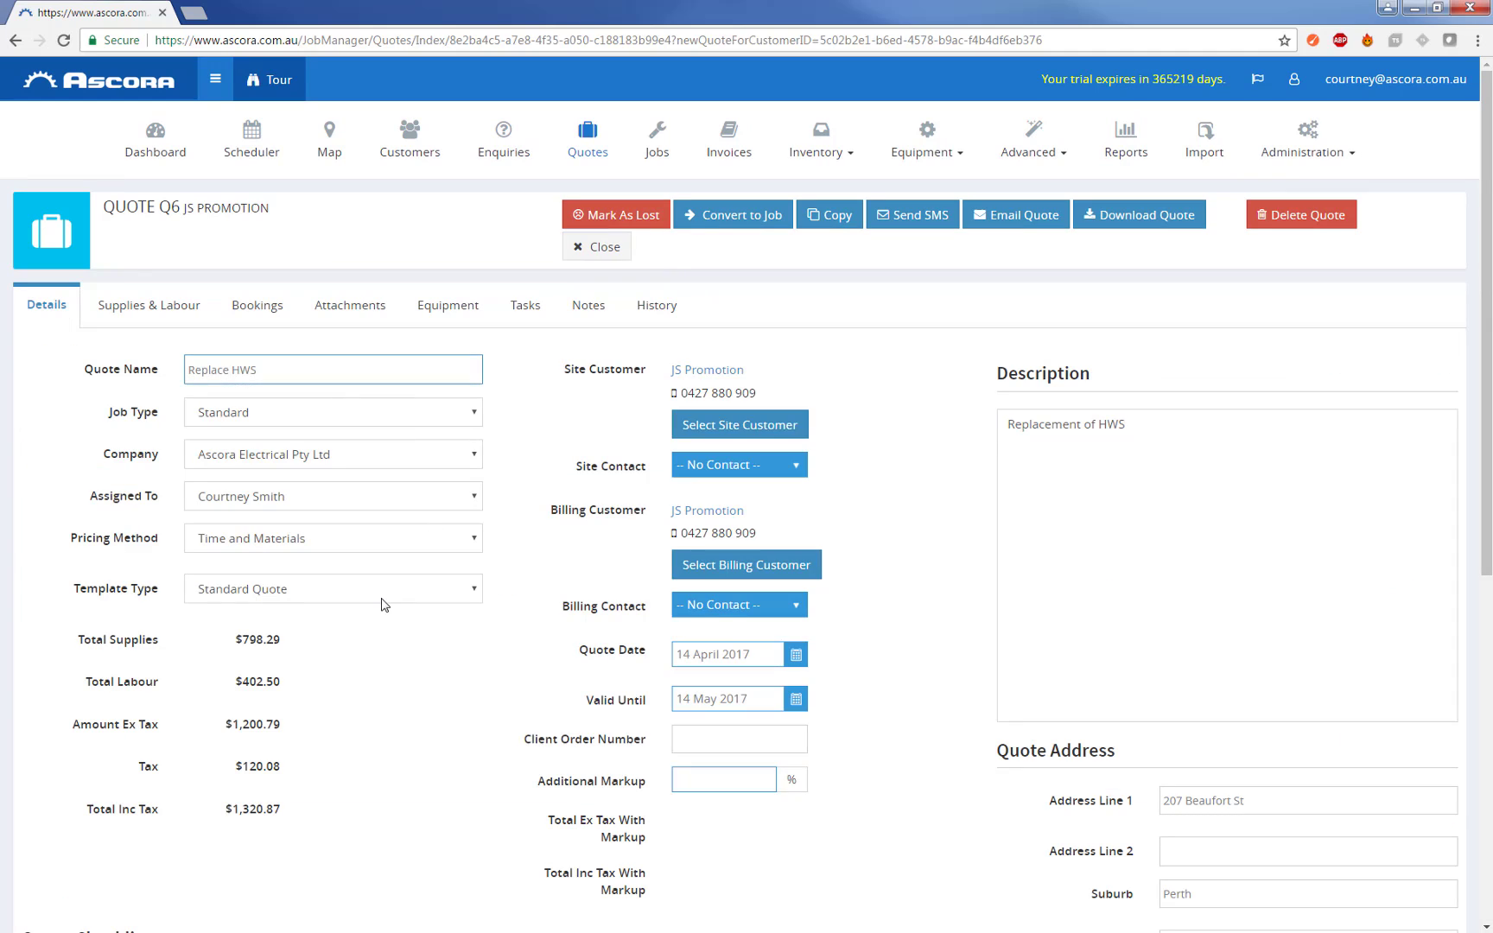
{"action": "mouse_move", "coordinate": [194, 707]}
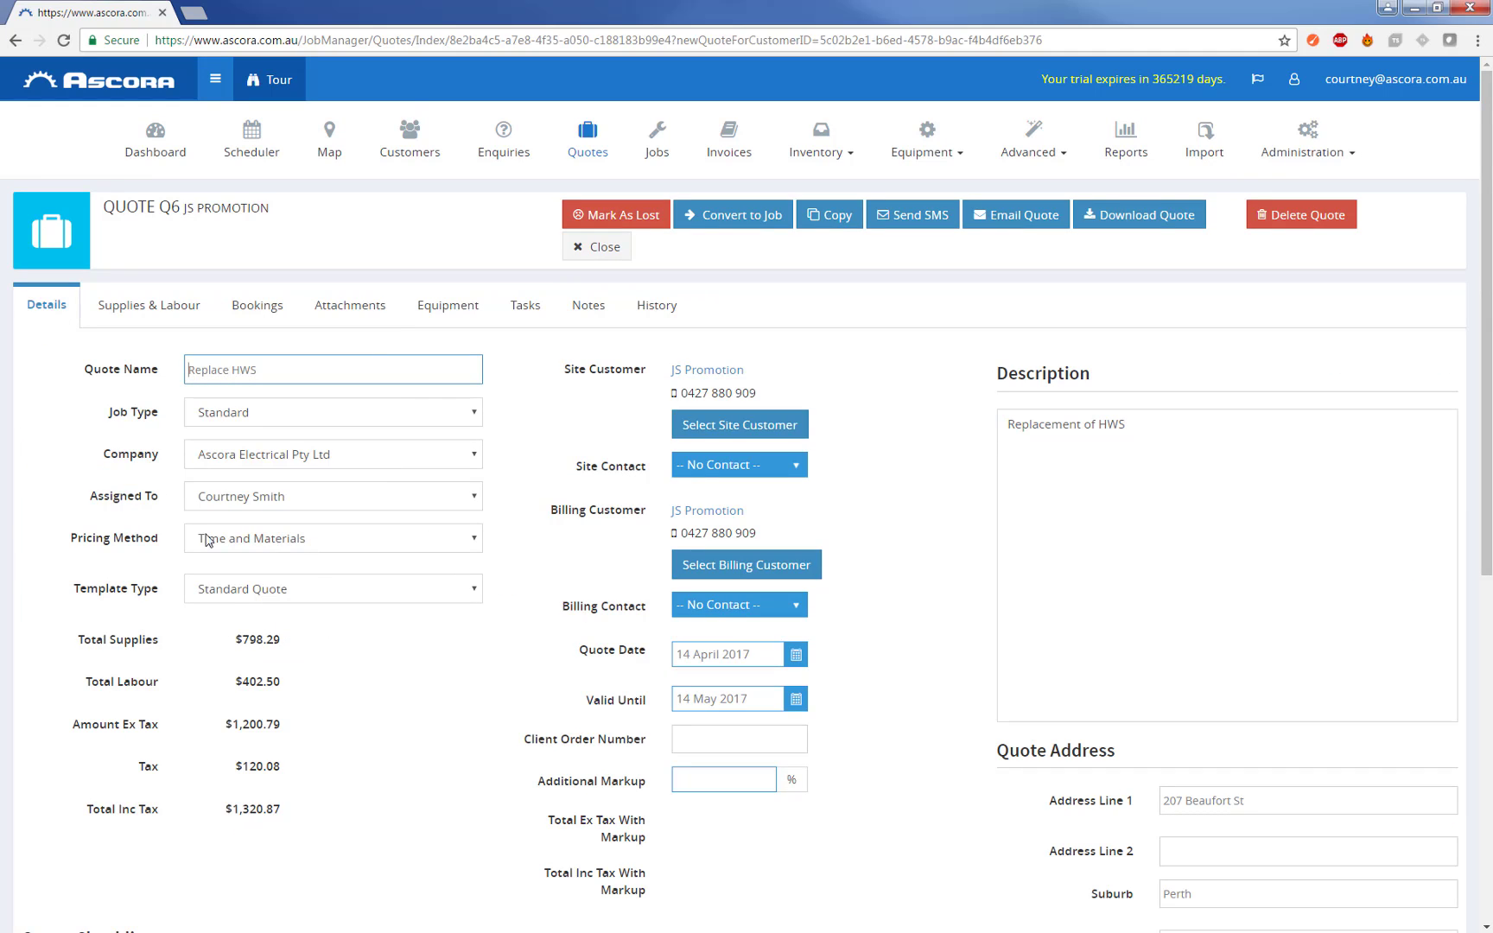
{"action": "mouse_move", "coordinate": [271, 632]}
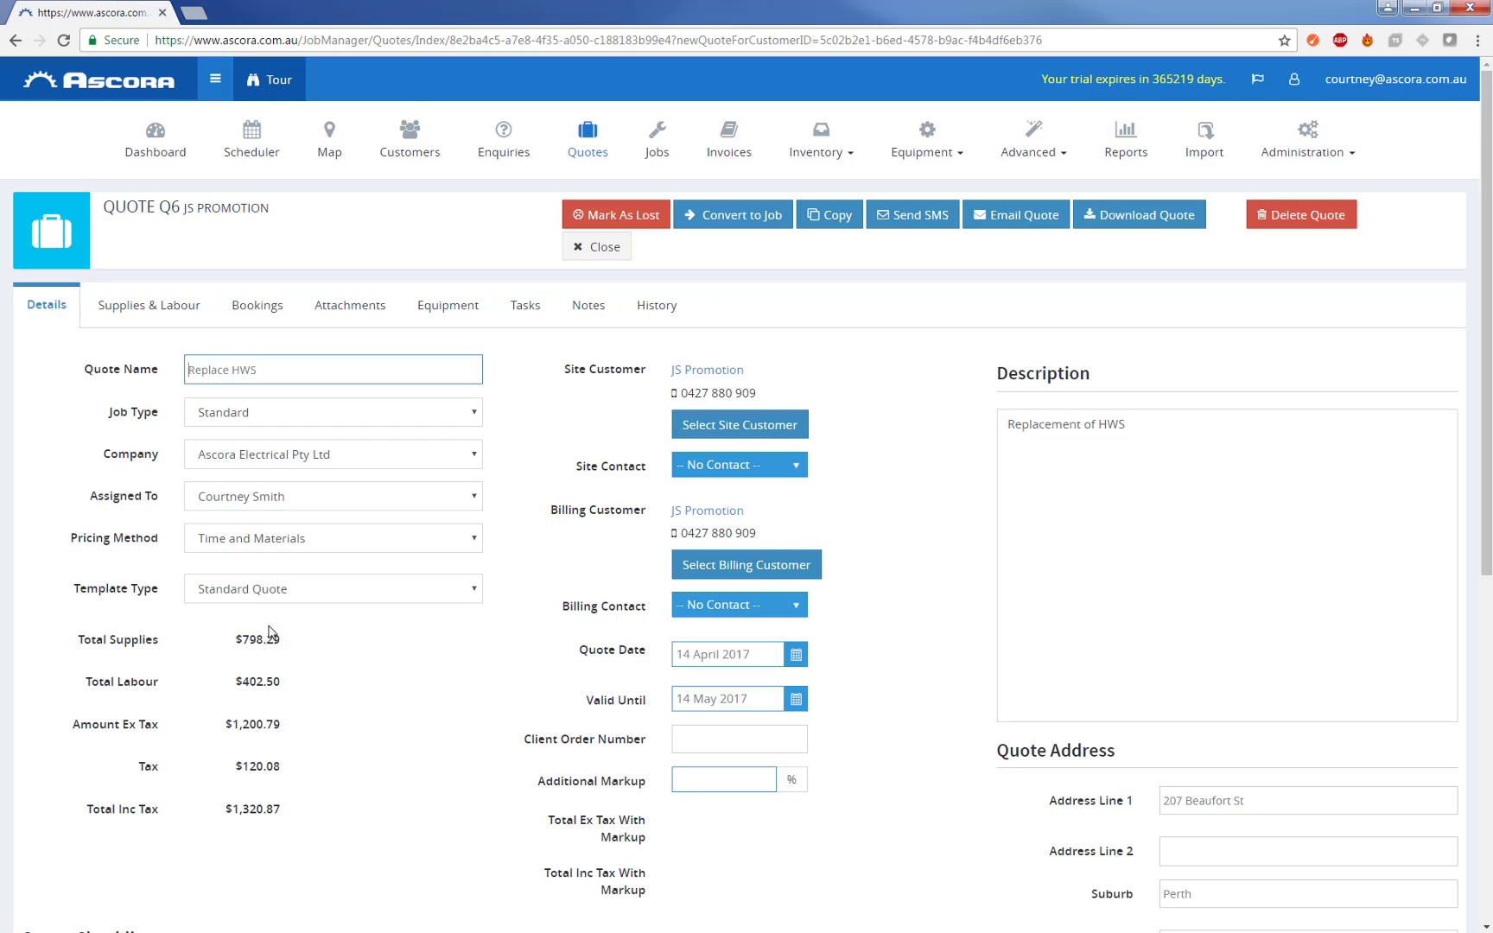
{"action": "mouse_move", "coordinate": [268, 675]}
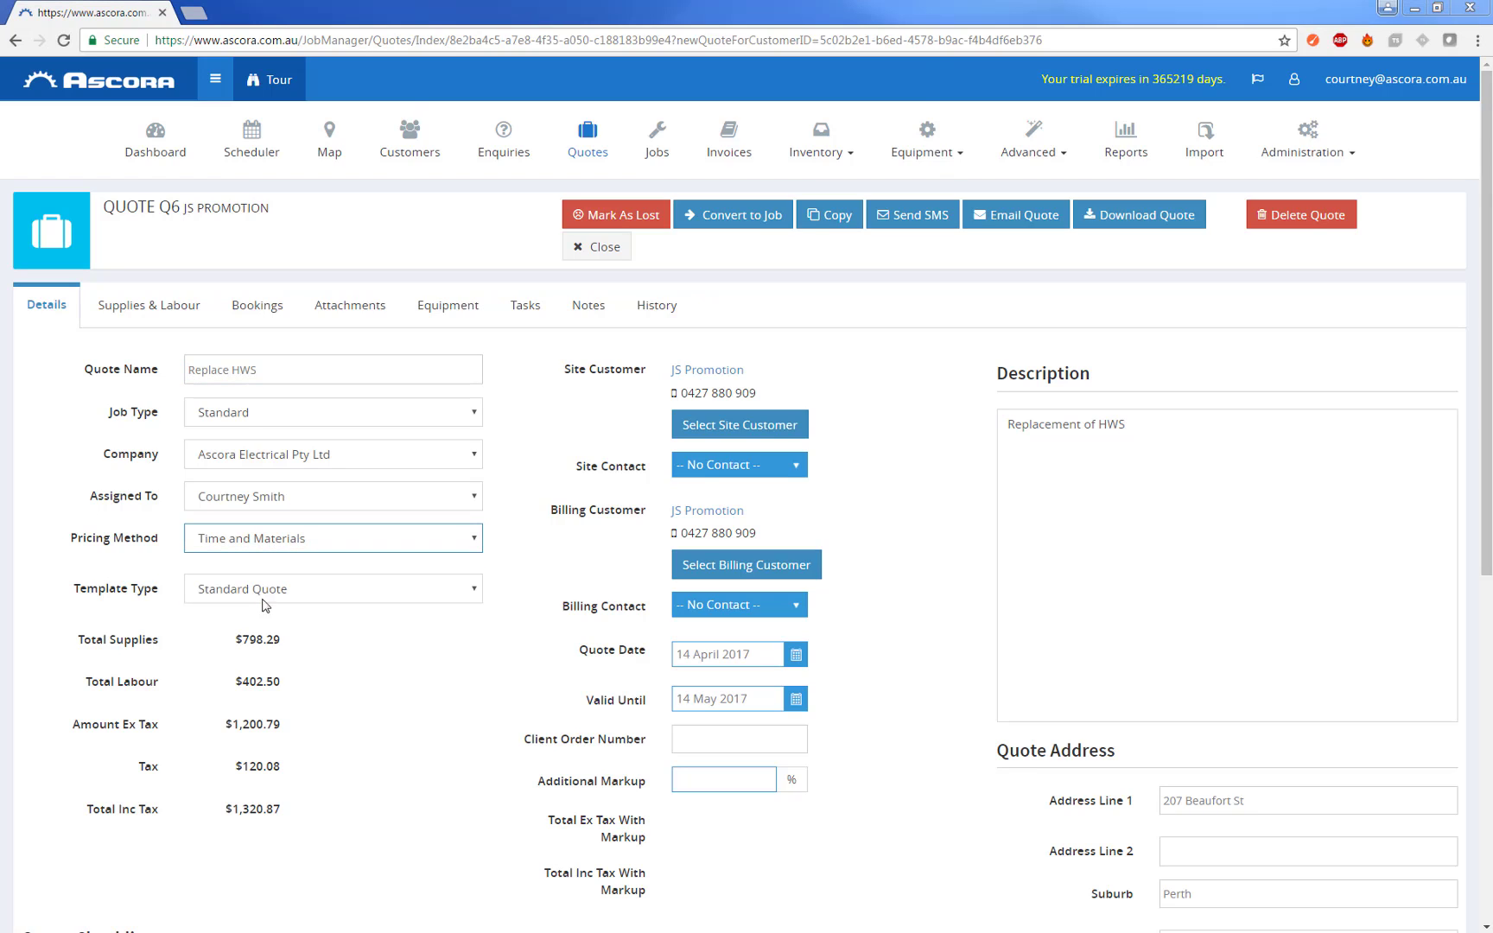
{"action": "left_click", "coordinate": [332, 538]}
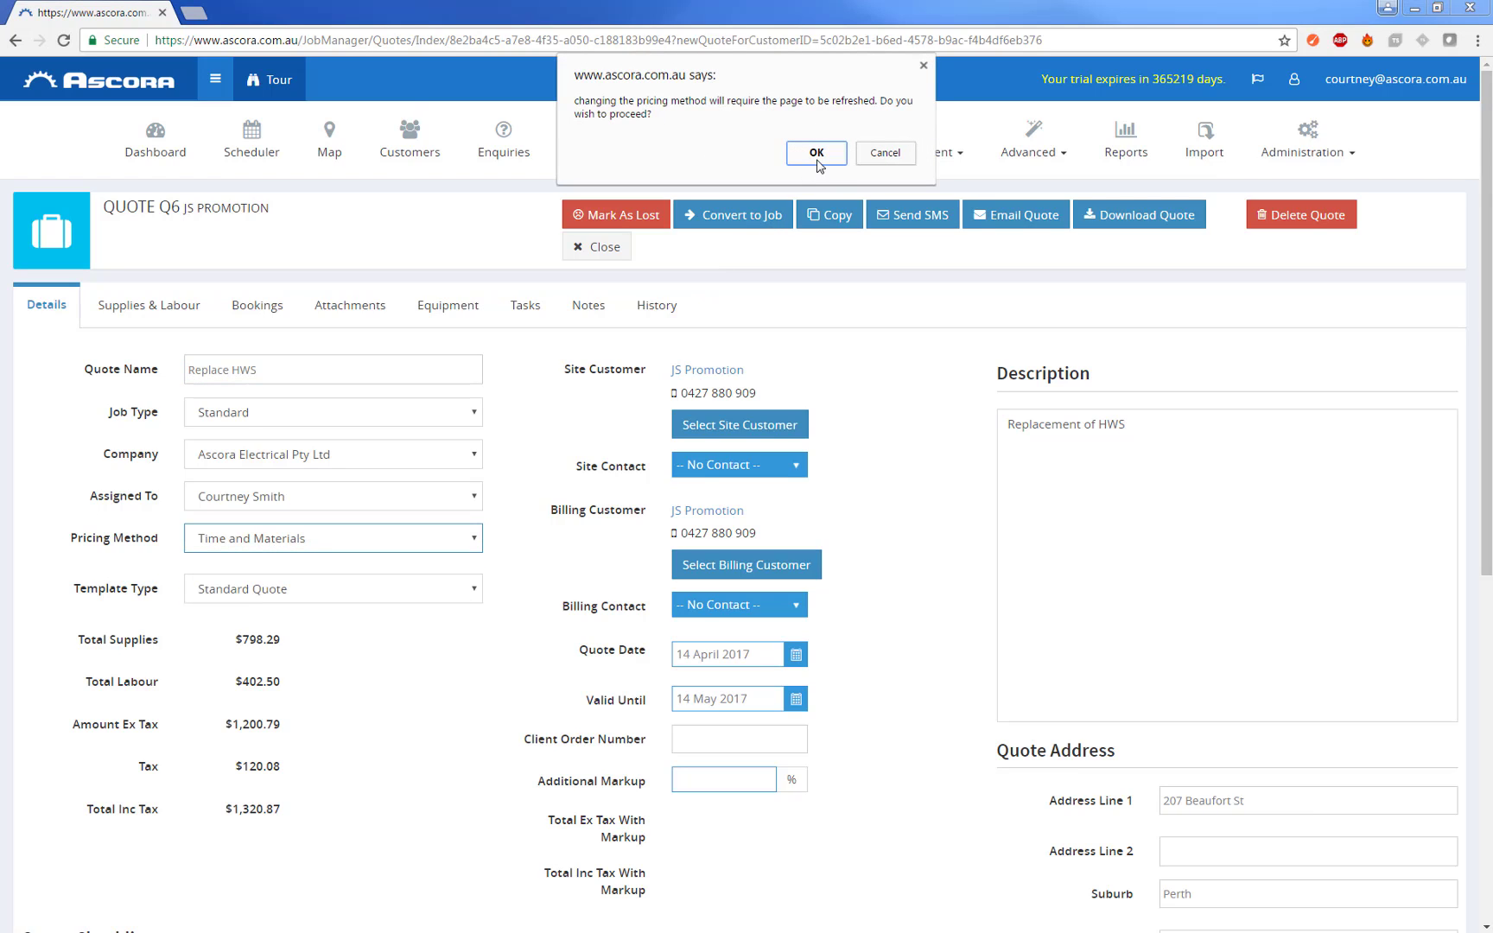
{"action": "left_click", "coordinate": [814, 153]}
{"action": "type", "text": "$1,200.00"}
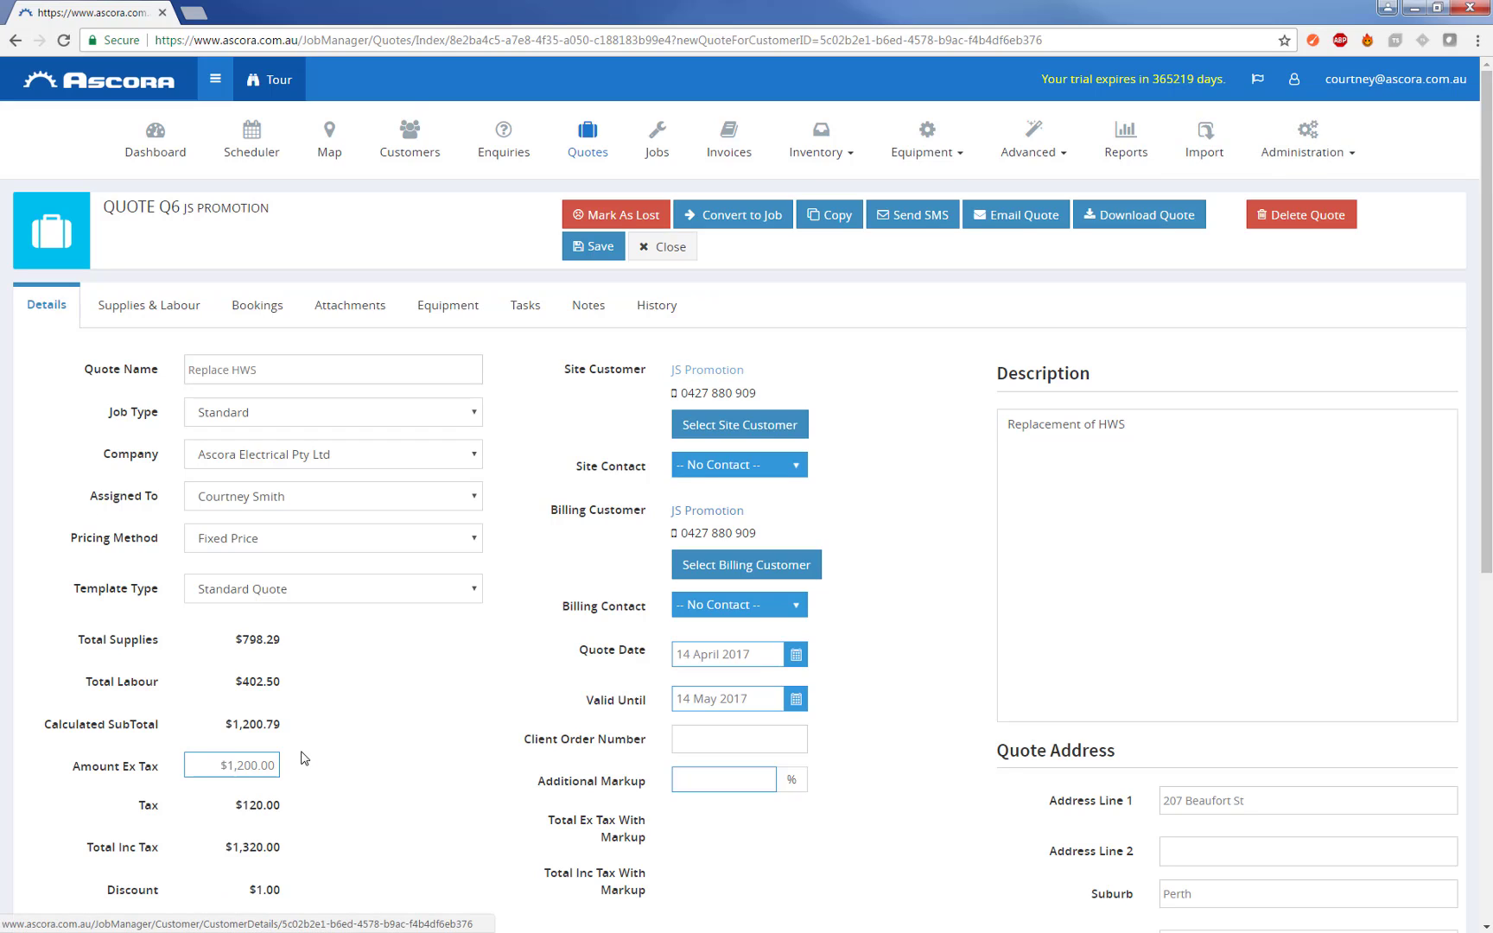
{"action": "mouse_move", "coordinate": [945, 563]}
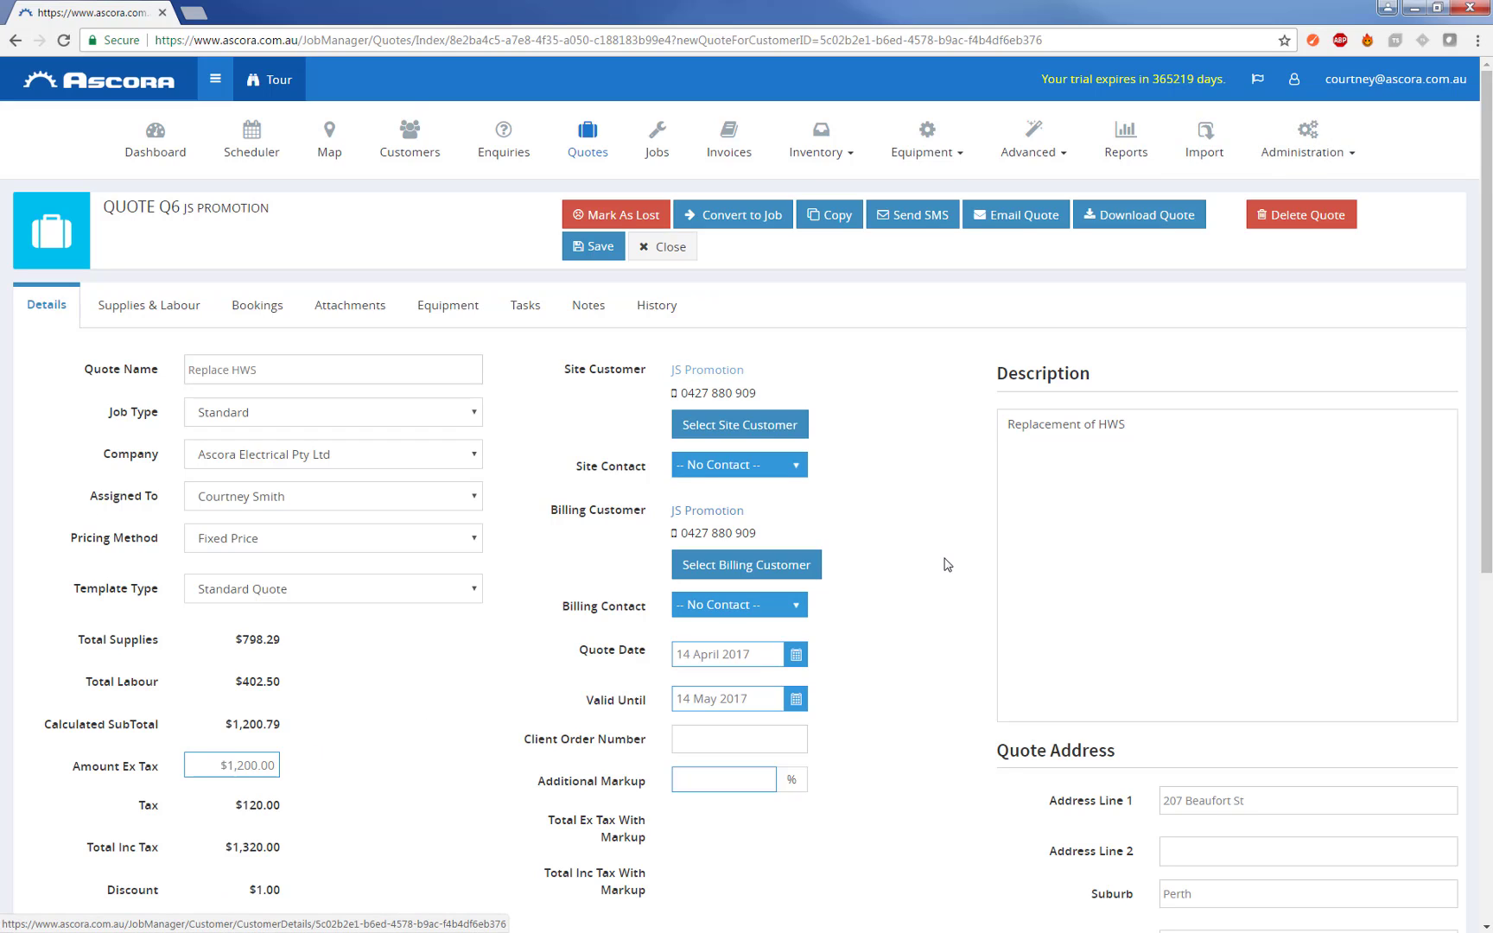
{"action": "mouse_move", "coordinate": [986, 472]}
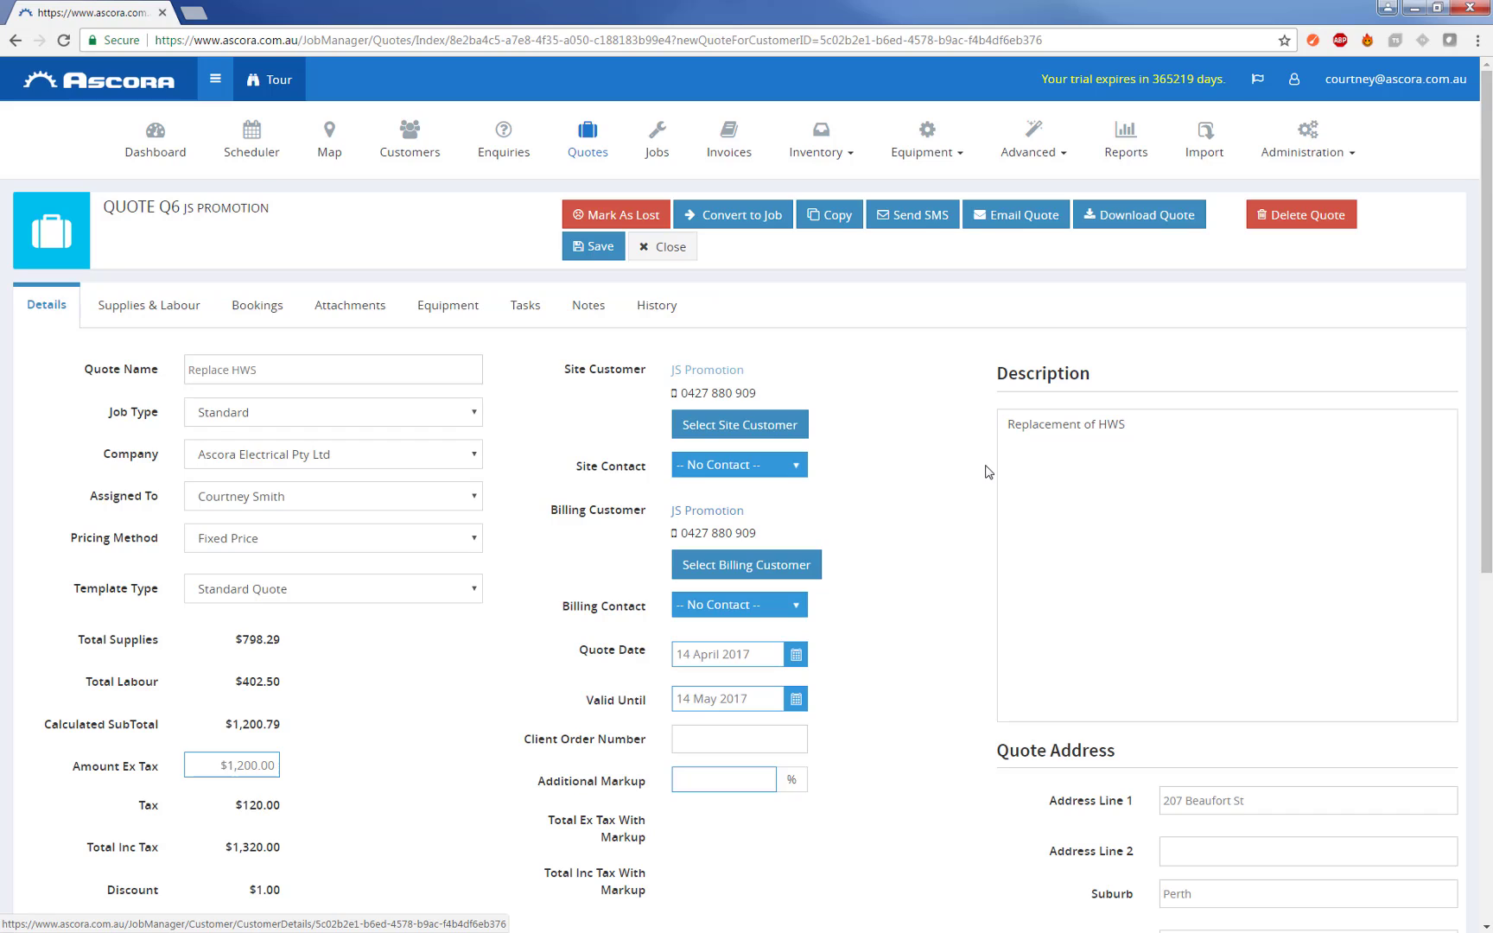
{"action": "mouse_move", "coordinate": [1033, 418]}
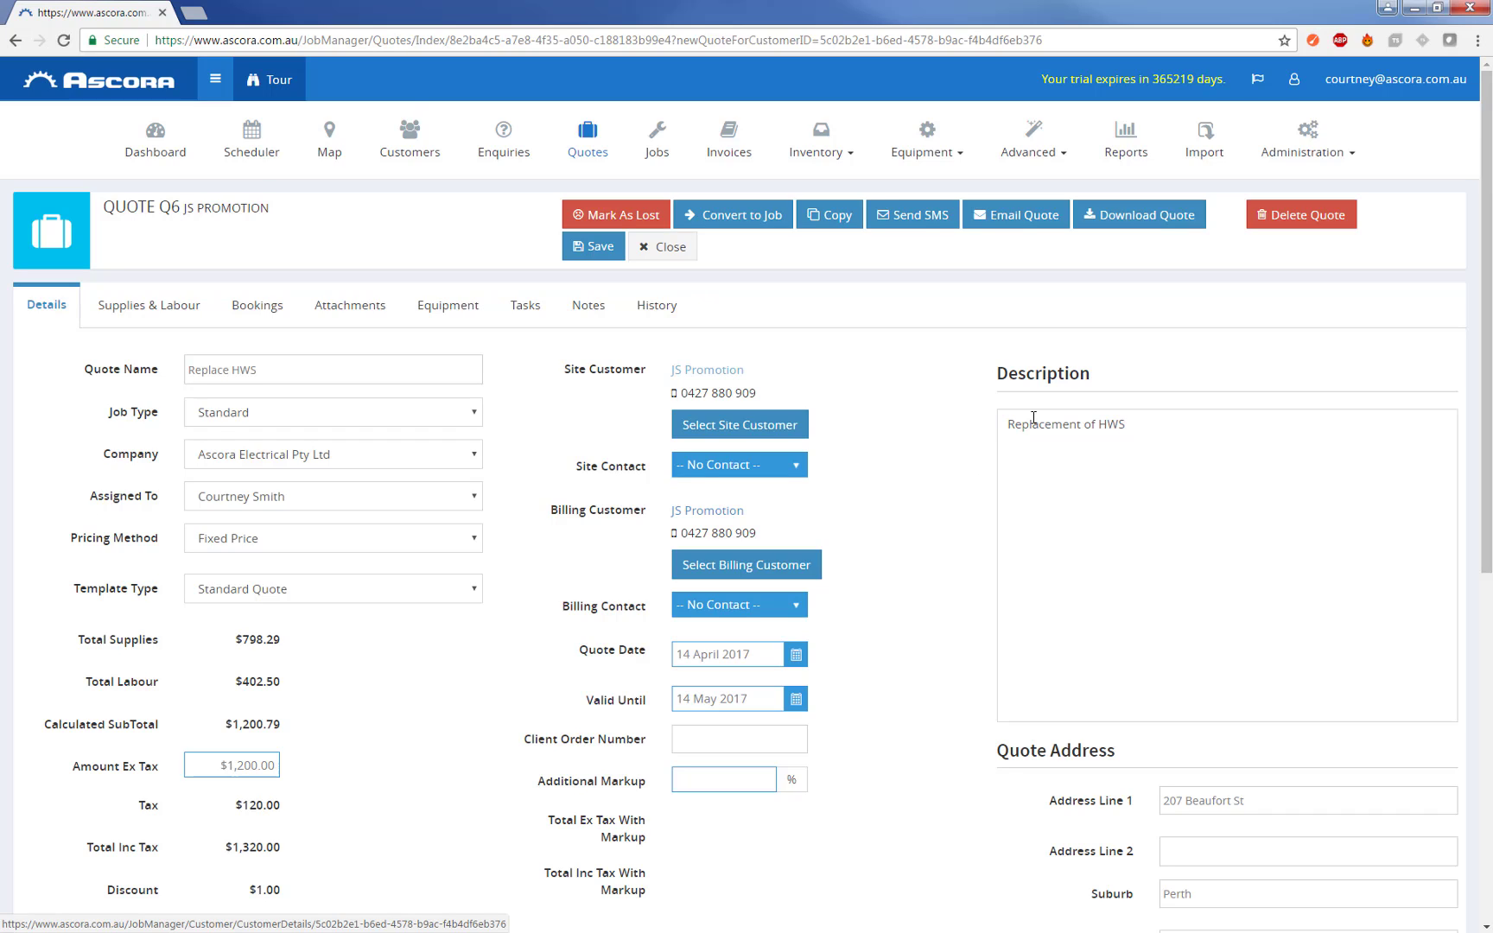
{"action": "mouse_move", "coordinate": [190, 567]}
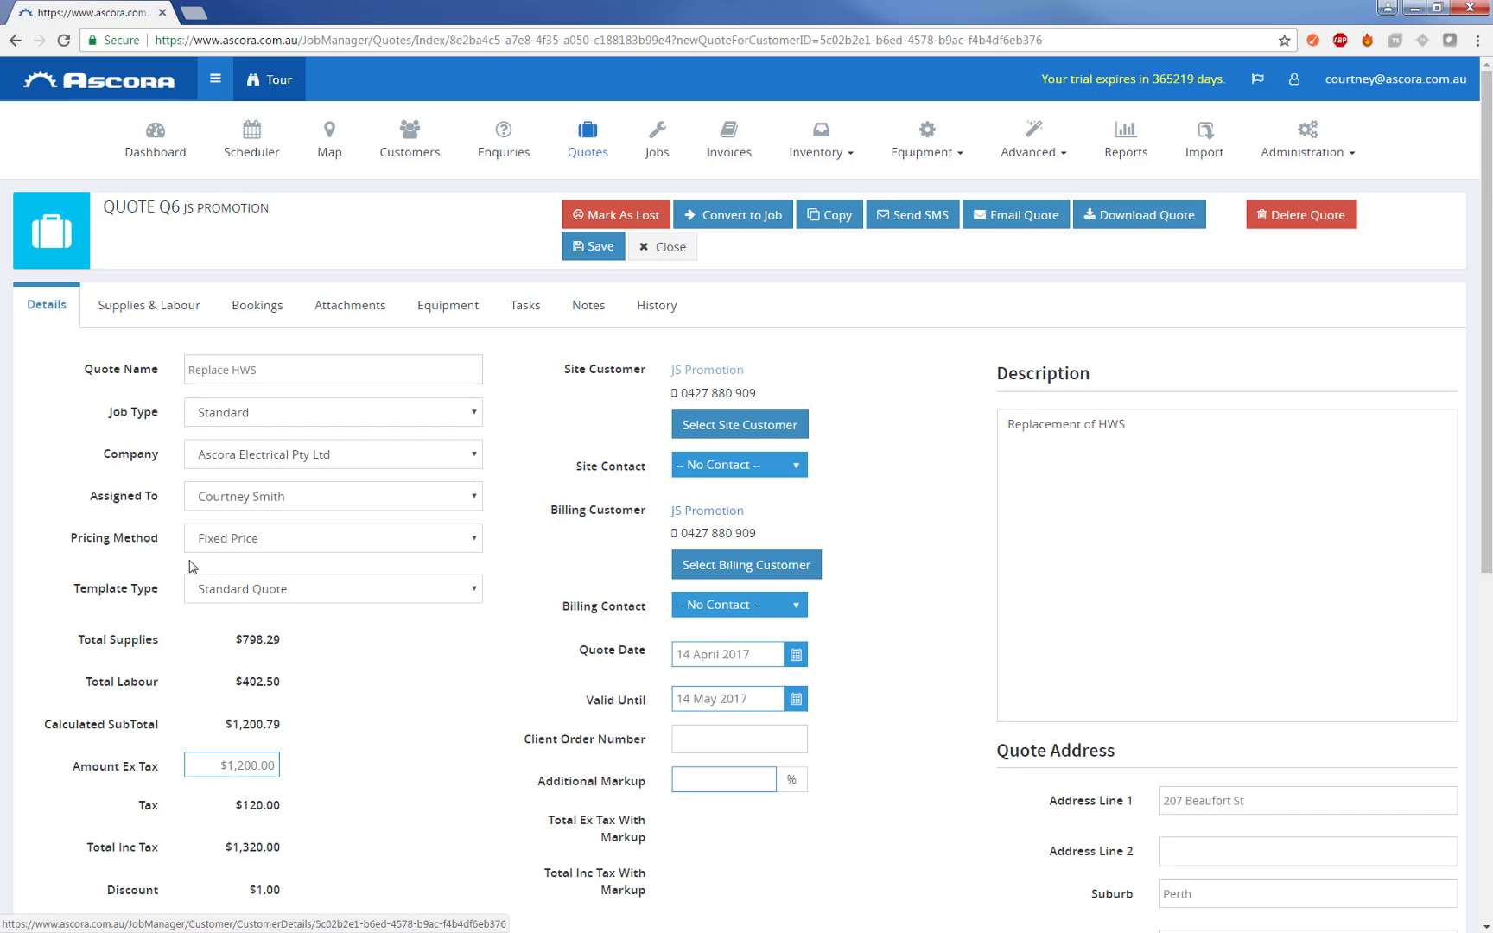
{"action": "mouse_move", "coordinate": [950, 367]}
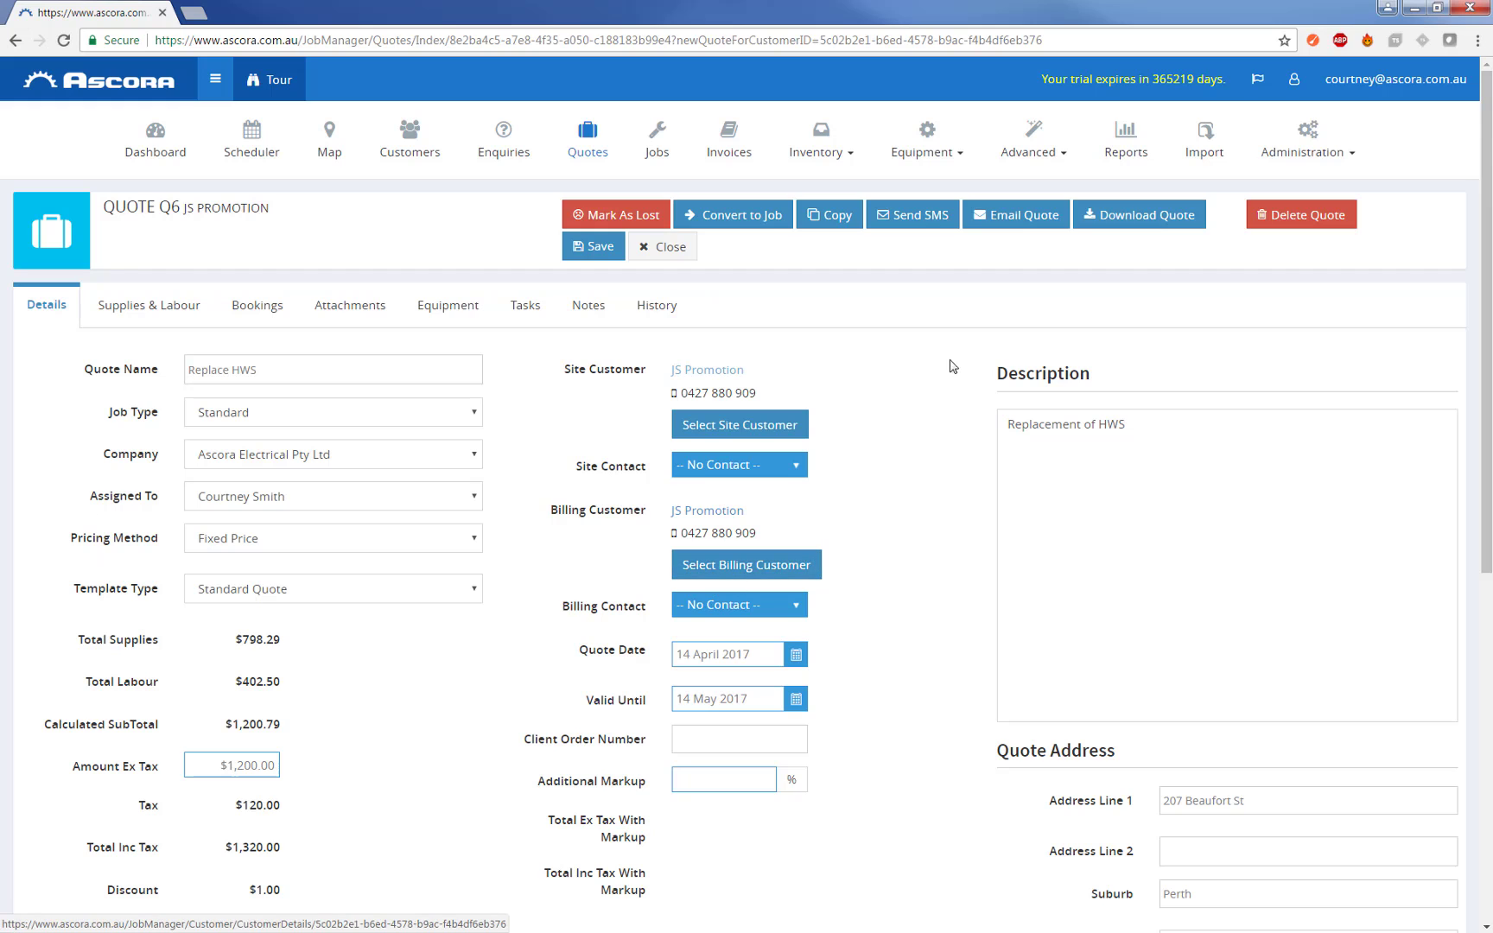
Step: Save quote Q6 and download it as Q6.pdf using the Standard Quote template
{"action": "left_click", "coordinate": [1138, 215]}
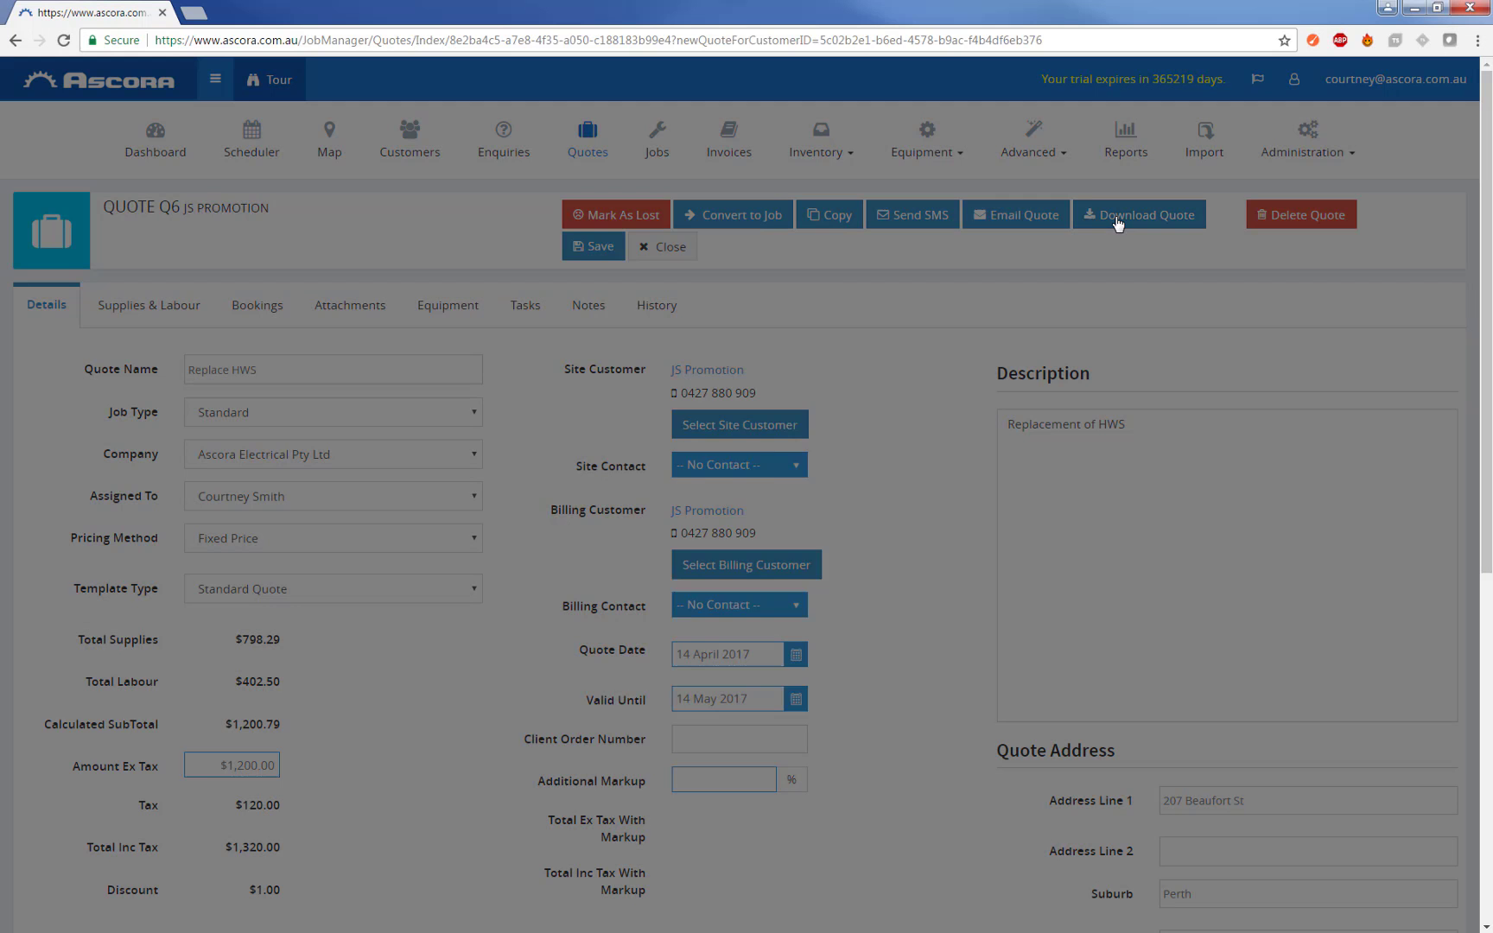
{"action": "left_click", "coordinate": [1139, 212]}
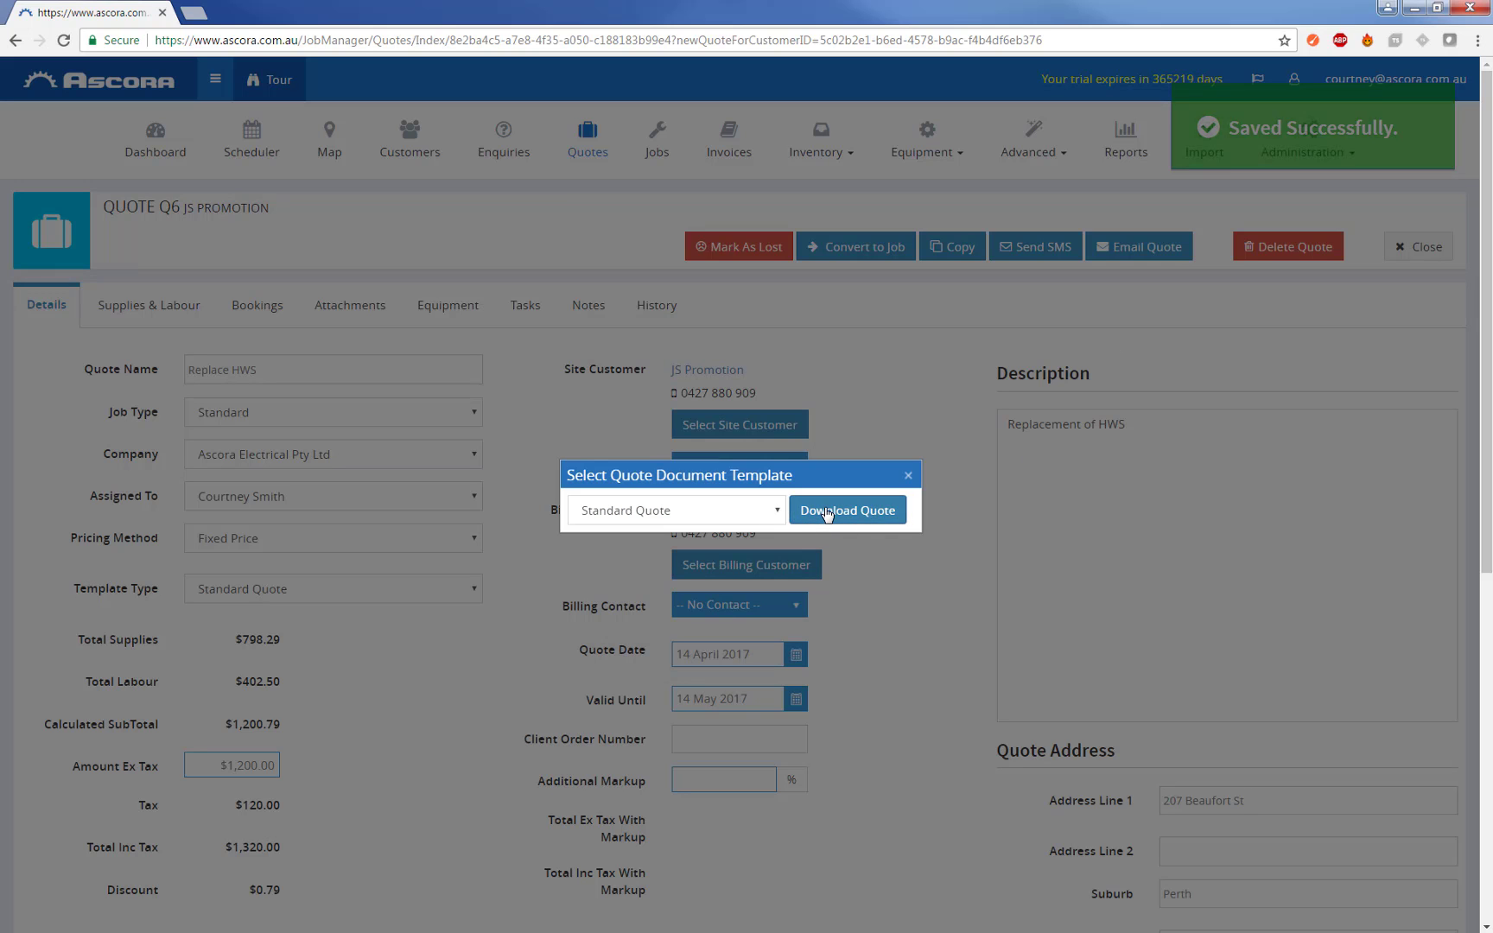
{"action": "left_click", "coordinate": [845, 509]}
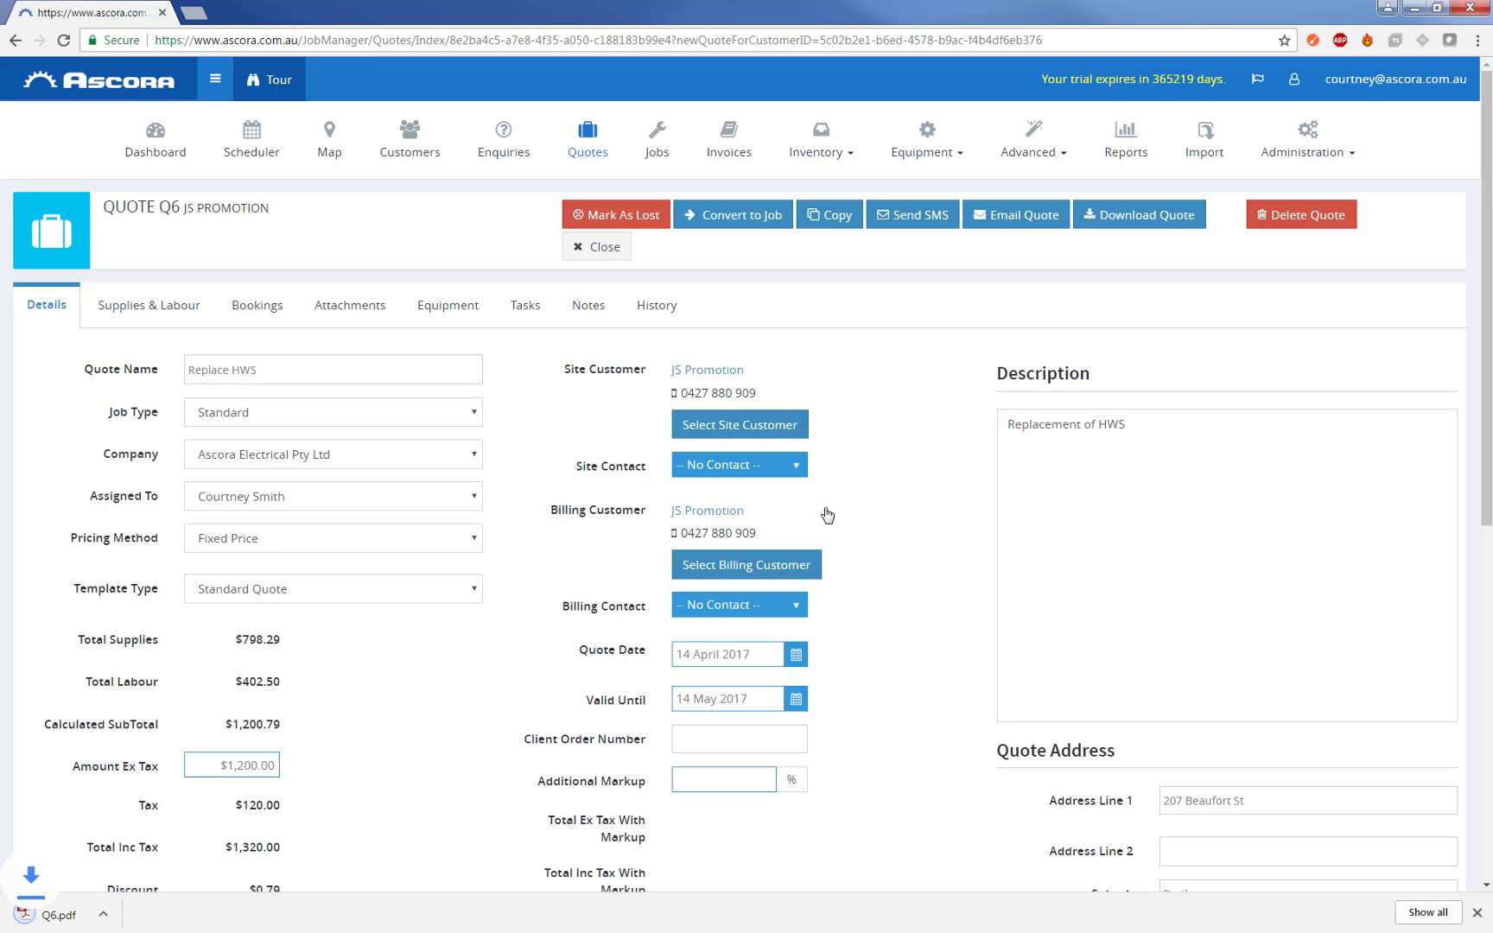
{"action": "left_click", "coordinate": [1139, 212]}
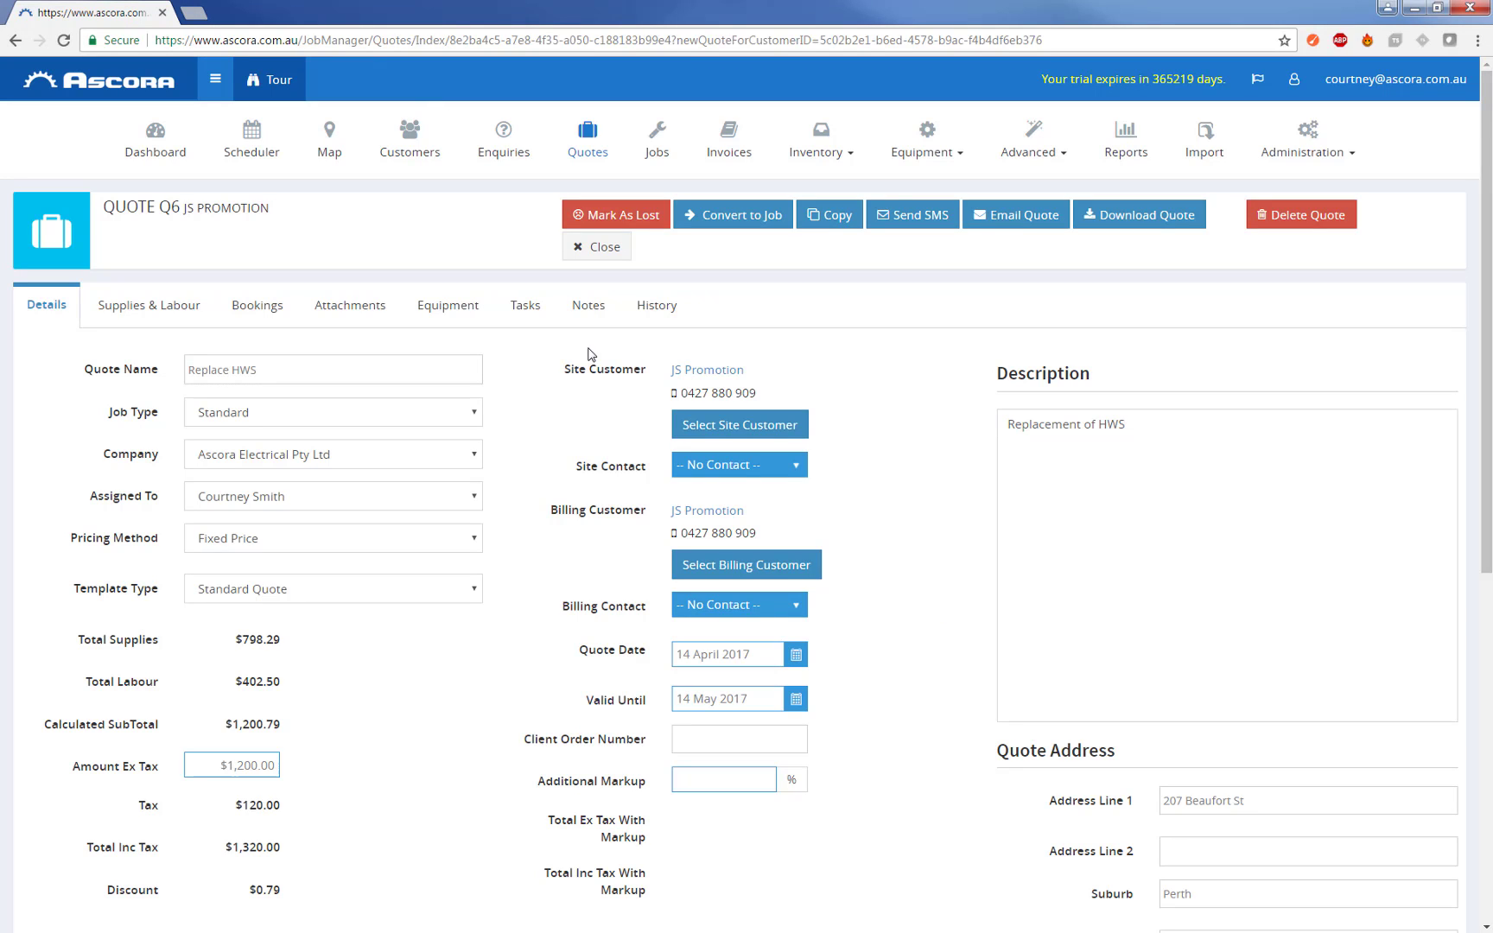
{"action": "mouse_move", "coordinate": [732, 214]}
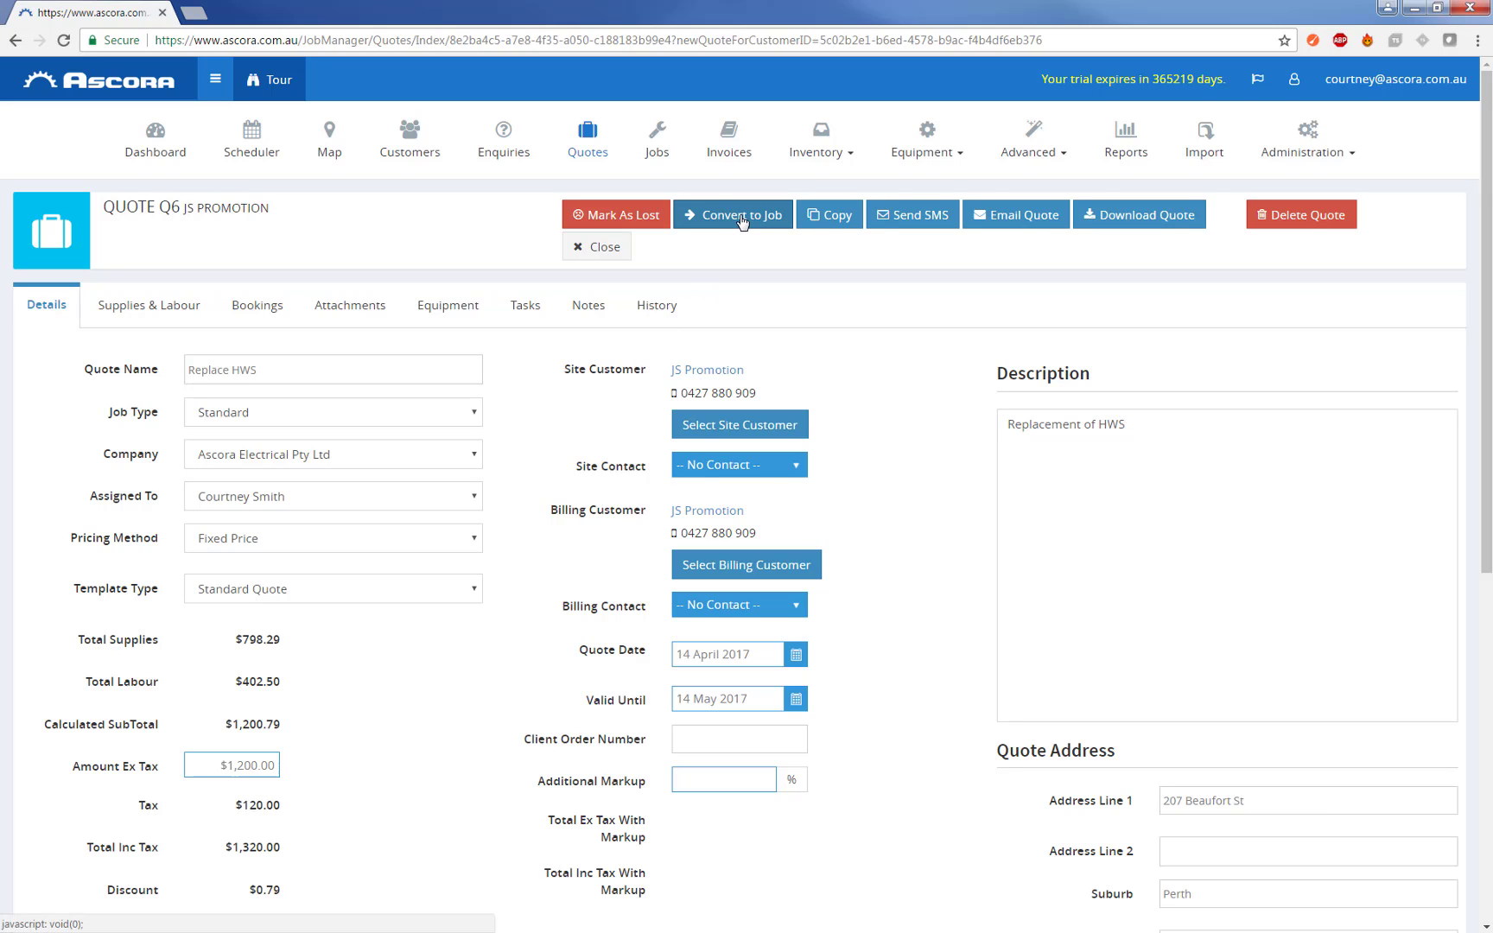
Step: Convert quote Q6 into job J10 for JS Promotion at a fixed $1,200.00
{"action": "left_click", "coordinate": [732, 214]}
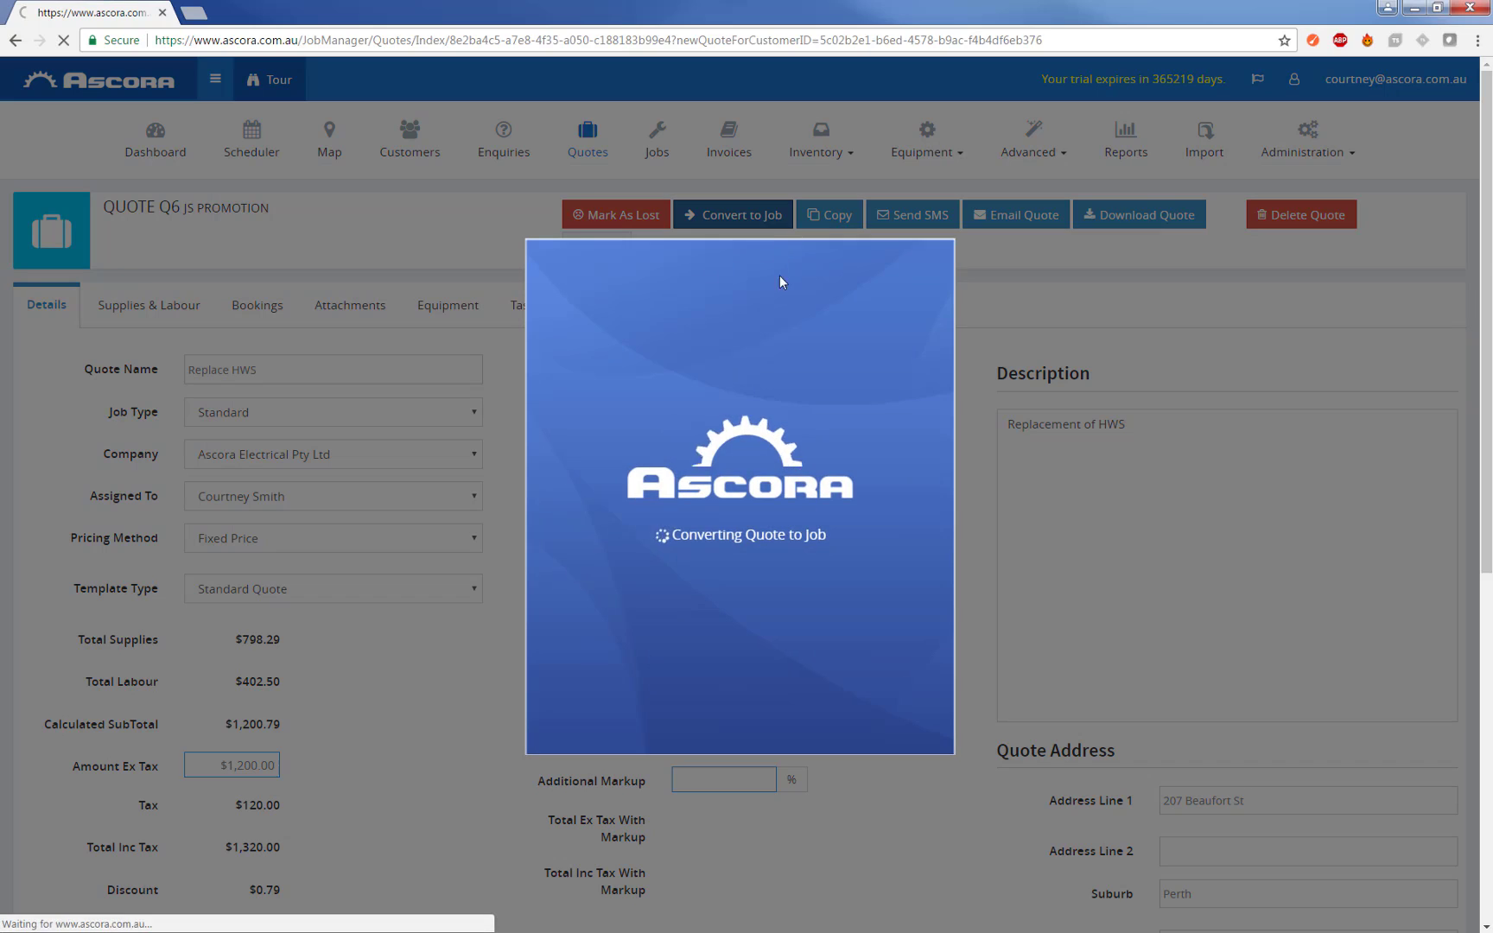
{"action": "left_click", "coordinate": [731, 215]}
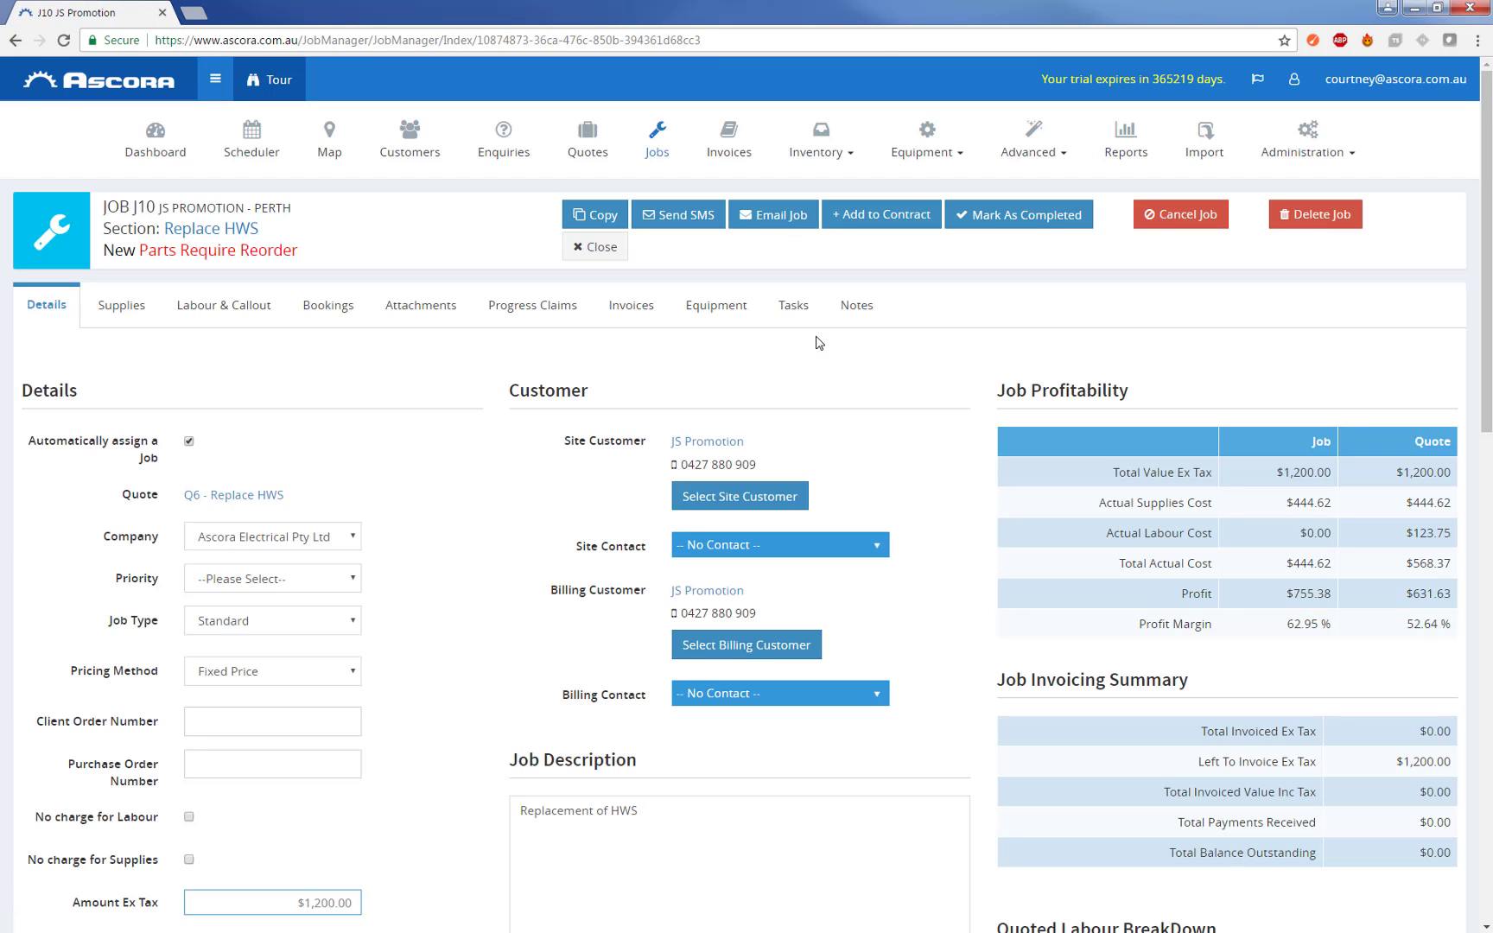
{"action": "scroll", "scroll_direction": "down", "scroll_amount": 3}
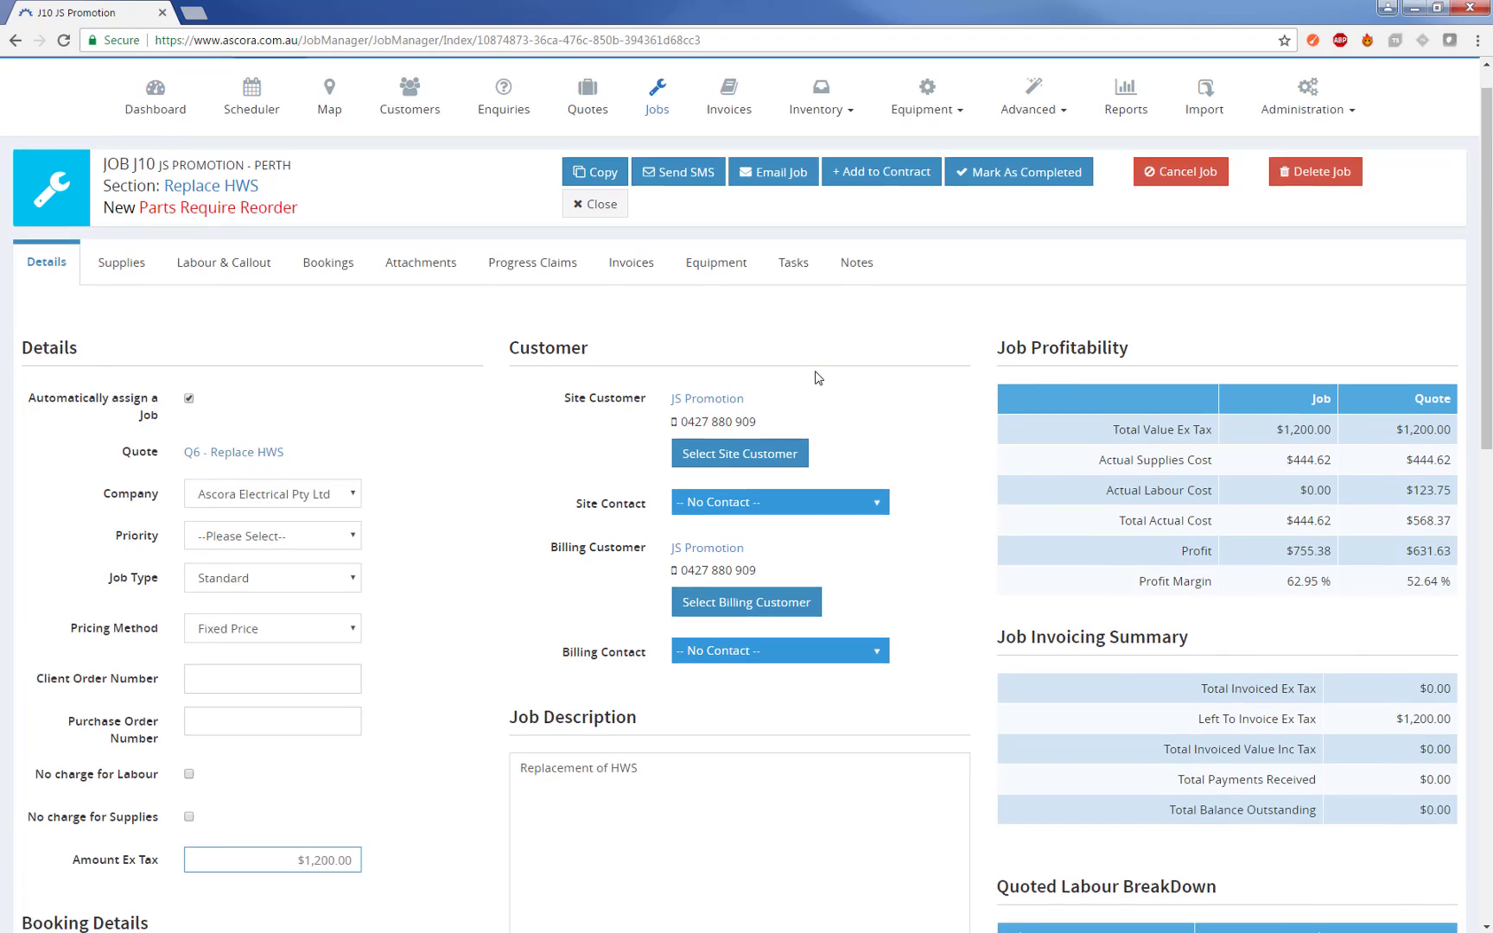
{"action": "scroll", "scroll_direction": "down", "scroll_amount": 3}
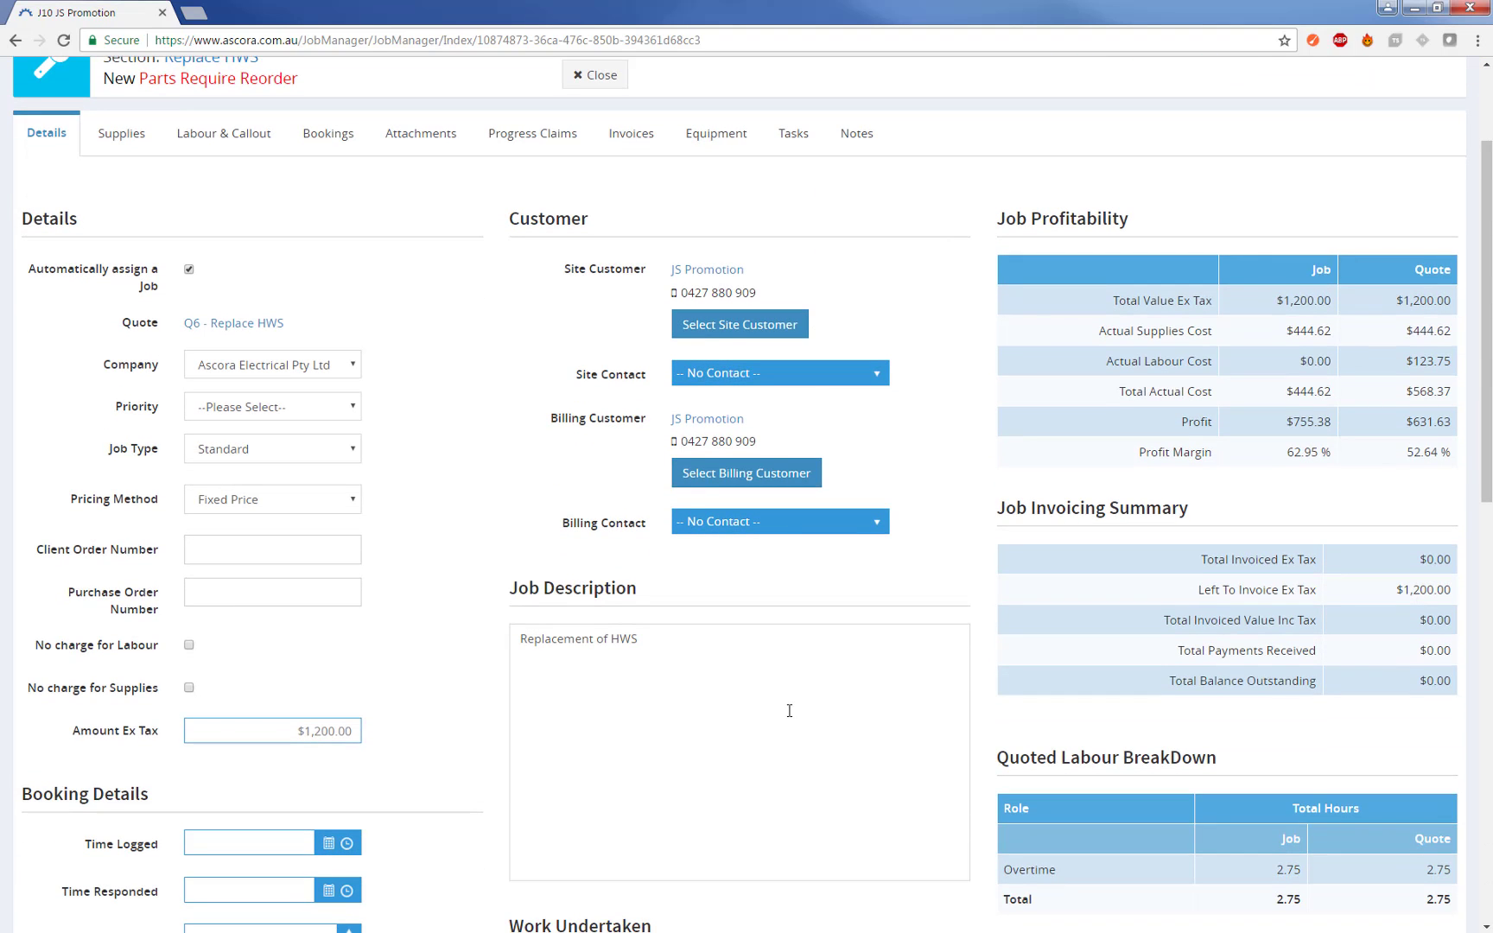
{"action": "mouse_move", "coordinate": [1417, 270]}
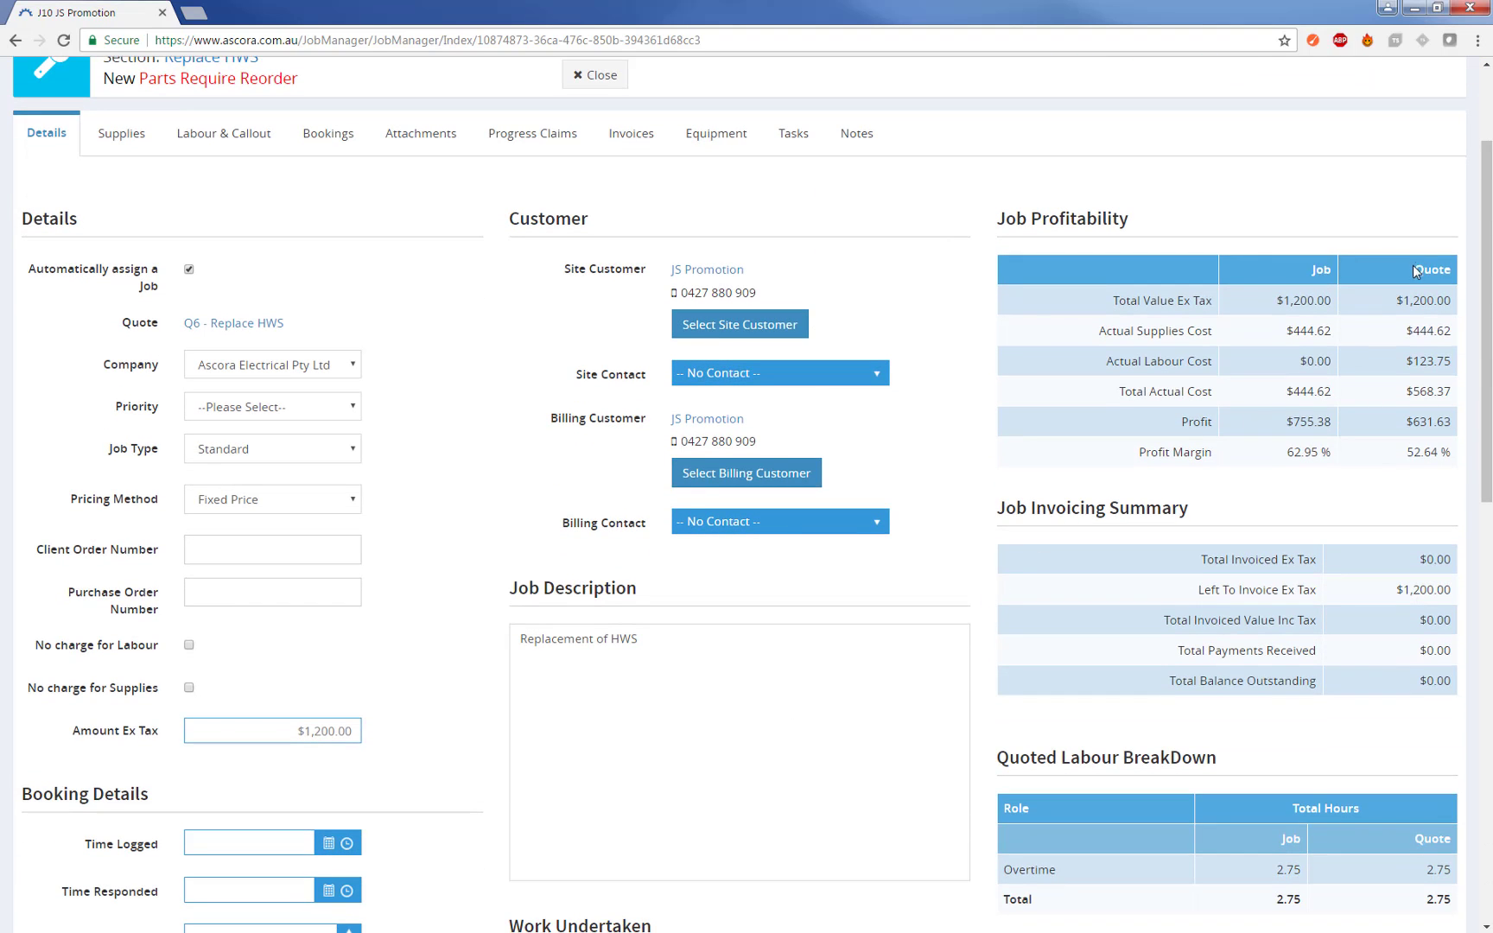
{"action": "mouse_move", "coordinate": [1320, 274]}
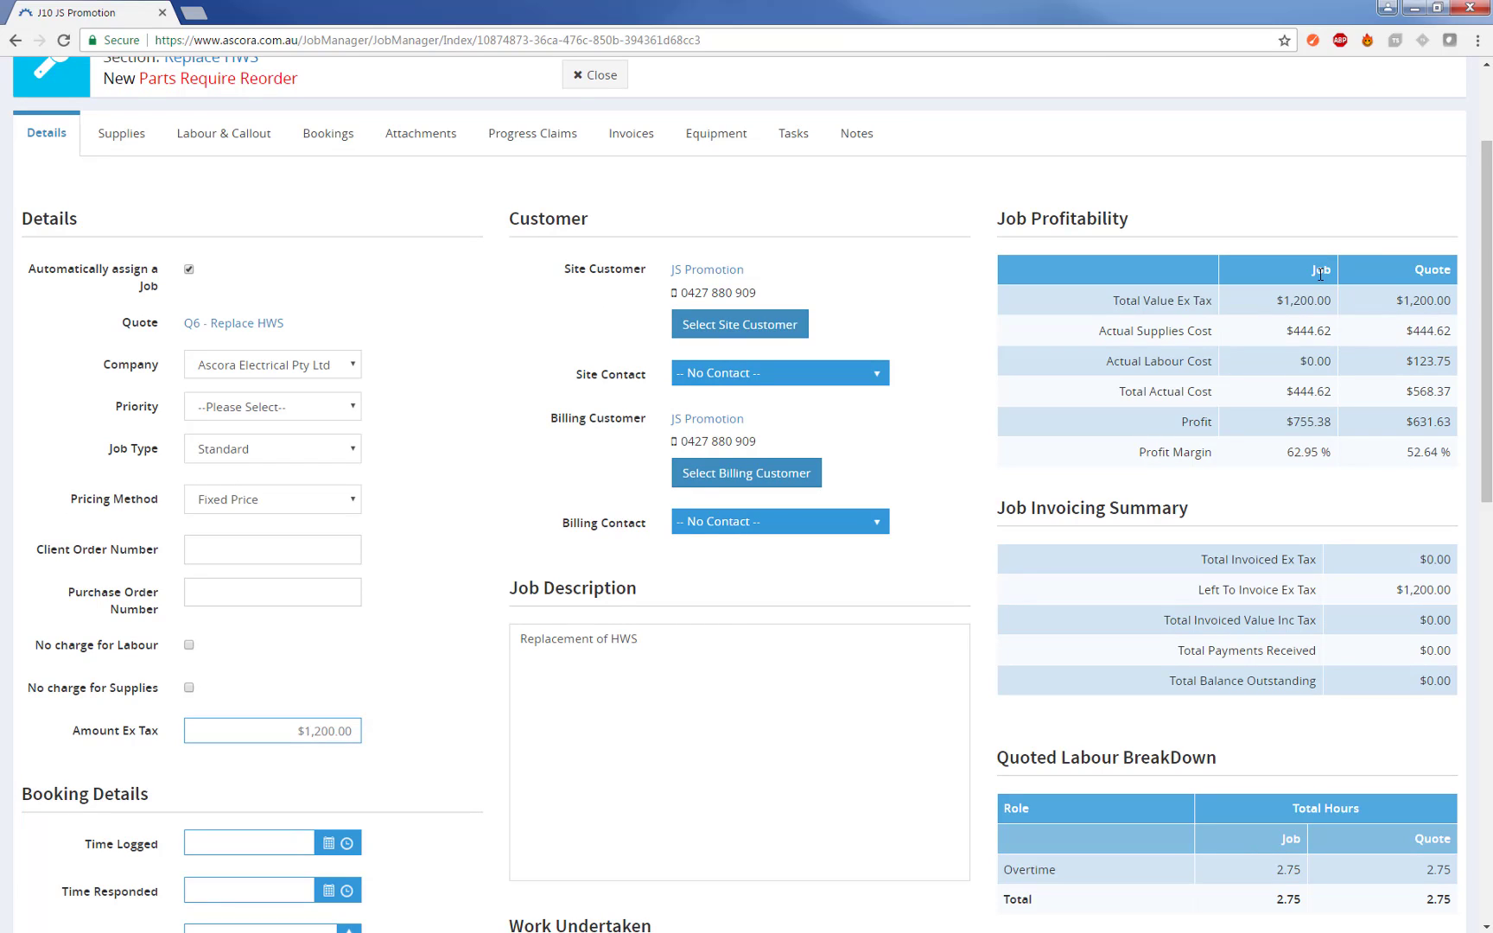
{"action": "mouse_move", "coordinate": [1340, 302]}
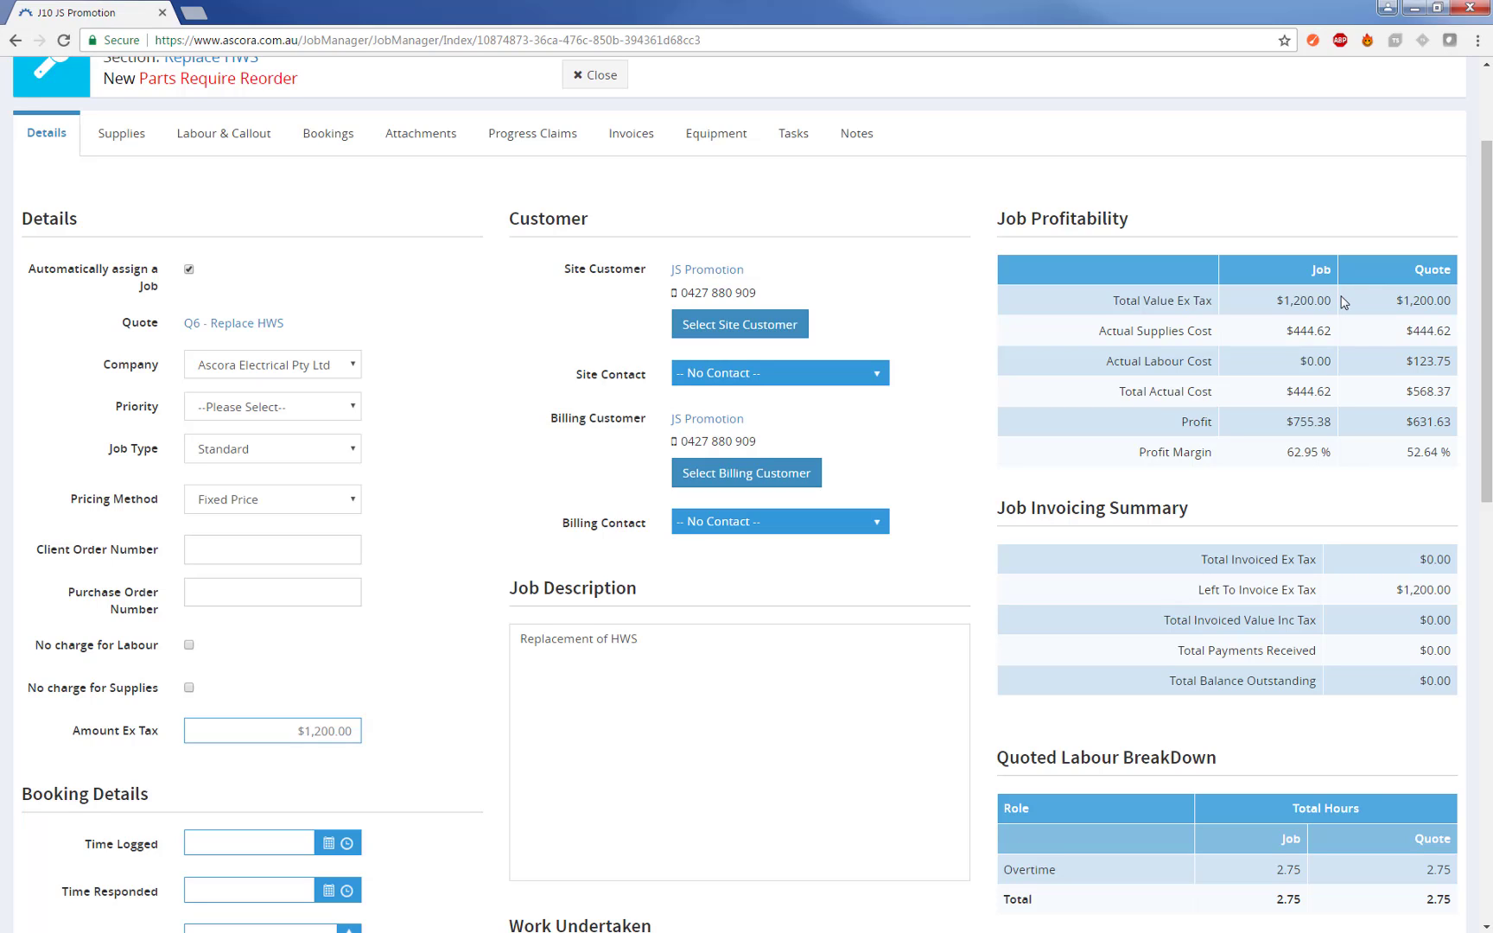
Step: Review job J10's Job Profitability table, noting the actual labour cost and $755.38 profit
{"action": "double_click", "coordinate": [1311, 361]}
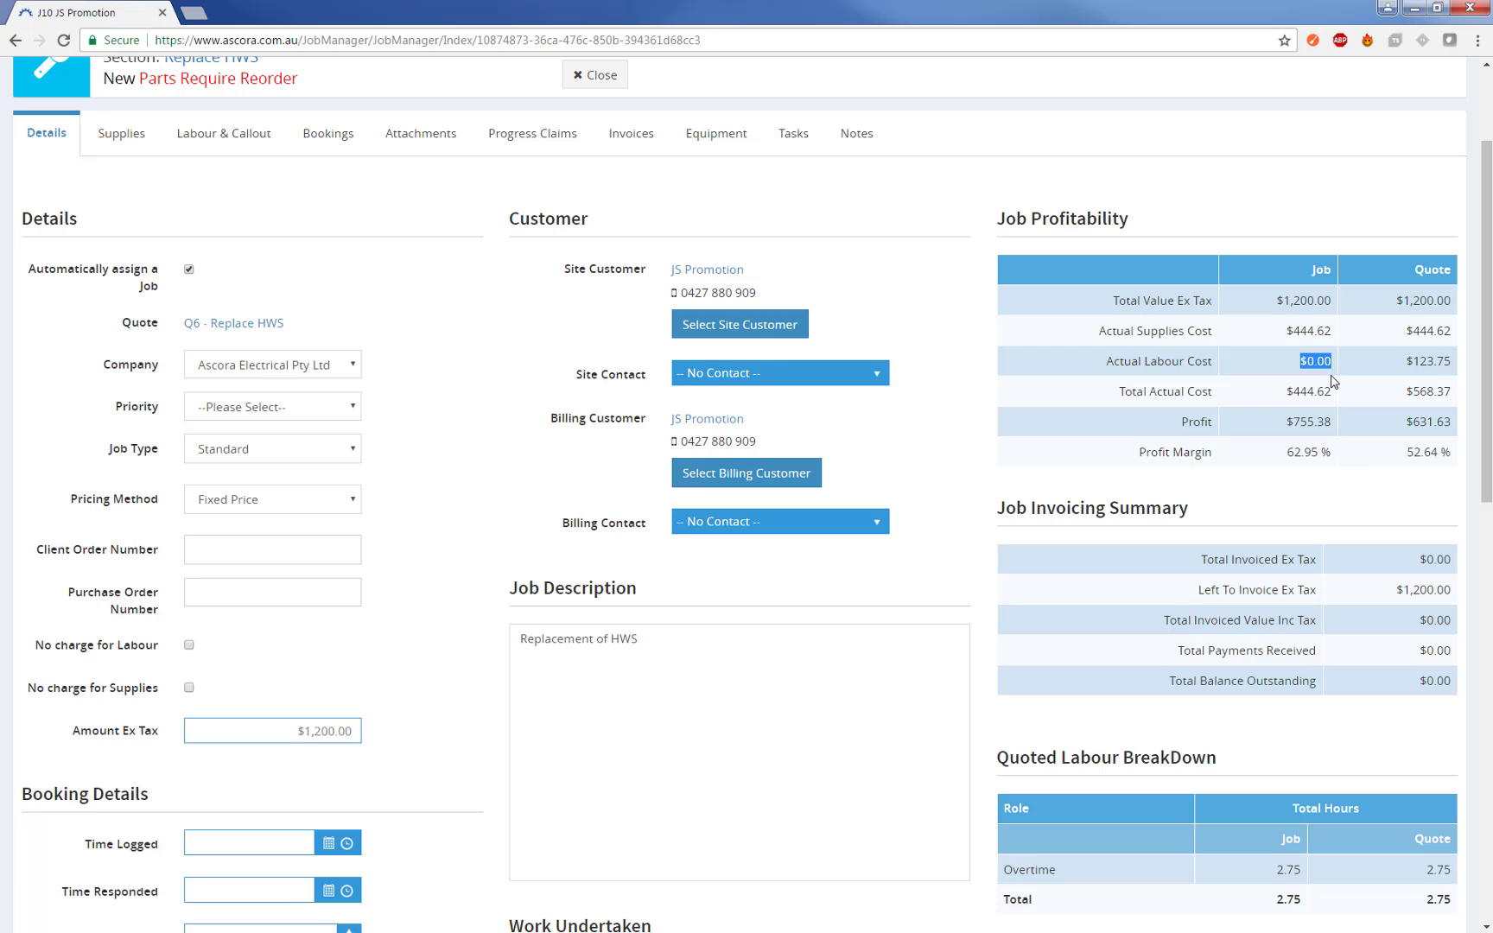
{"action": "scroll", "scroll_direction": "down", "scroll_amount": 3}
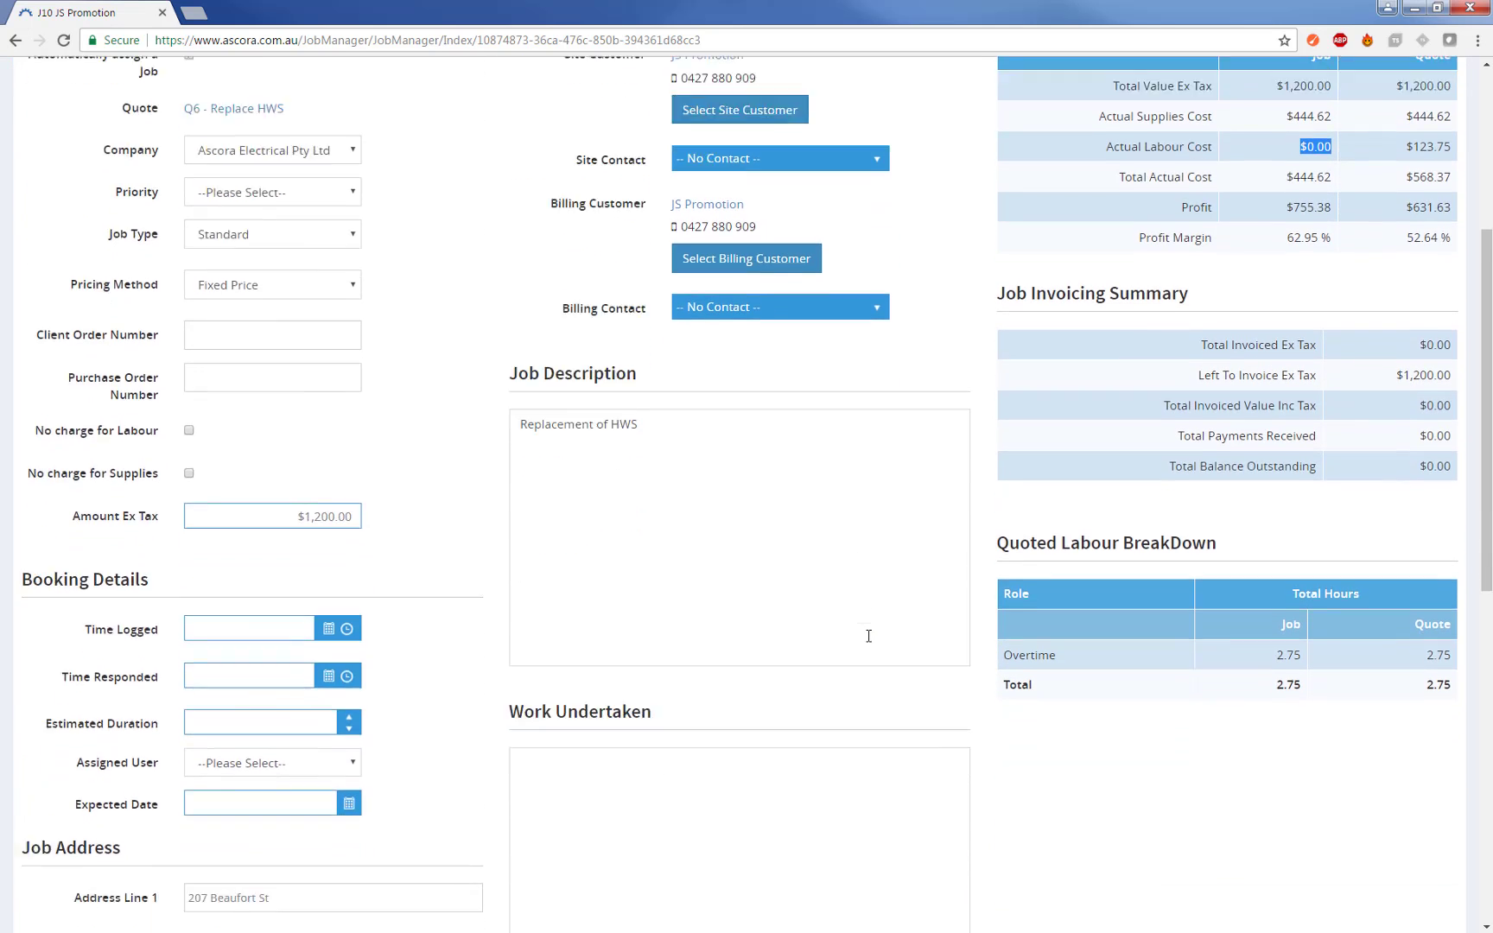
{"action": "scroll", "scroll_direction": "up", "scroll_amount": 3}
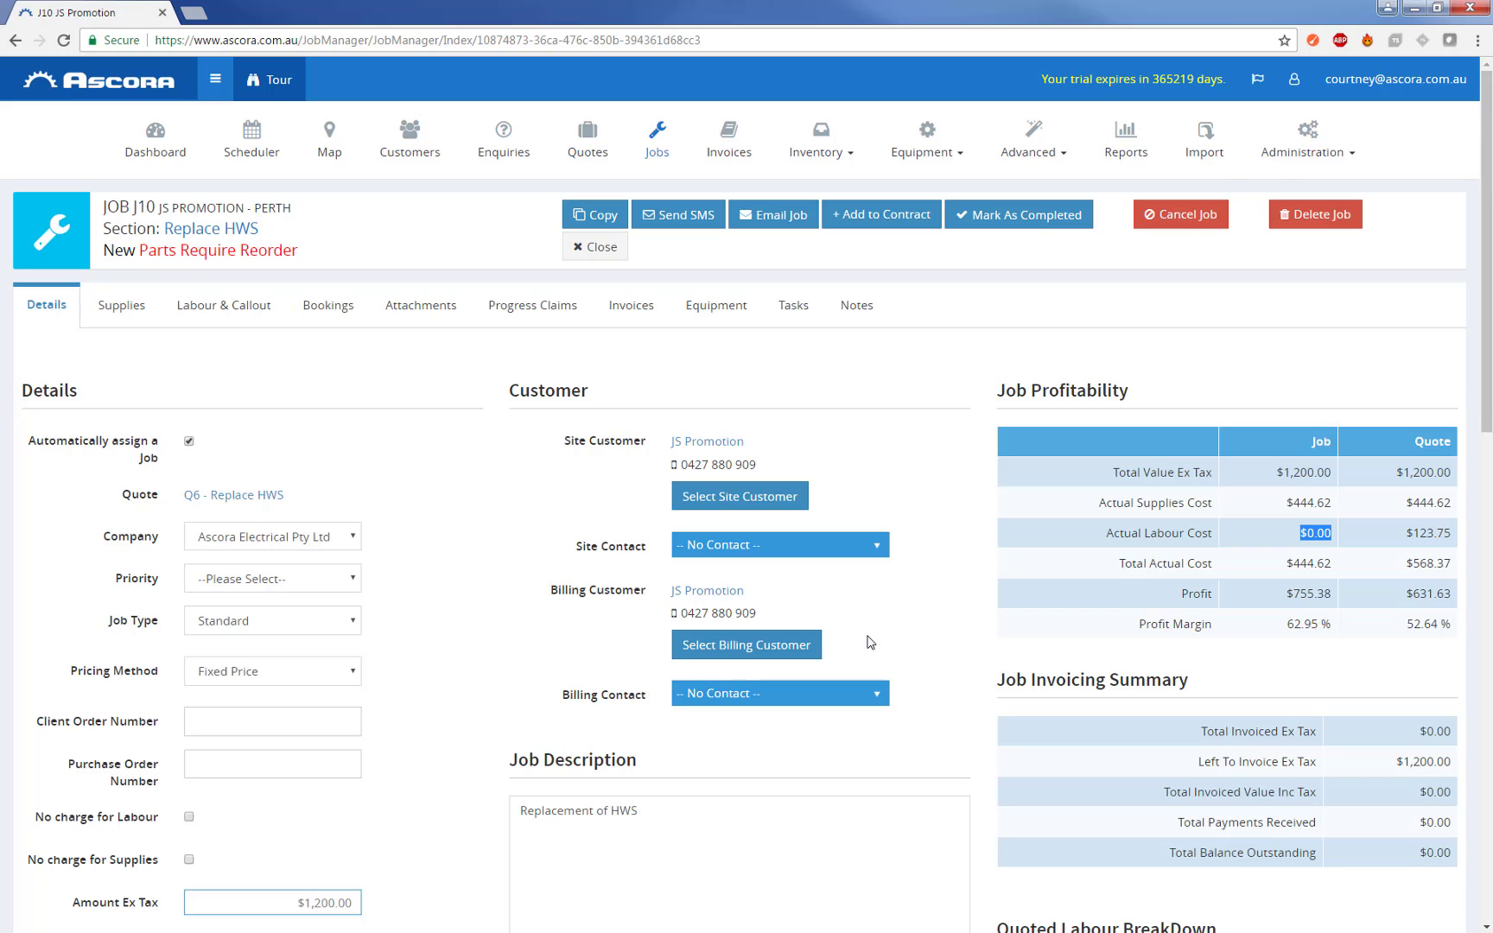
{"action": "mouse_move", "coordinate": [845, 590]}
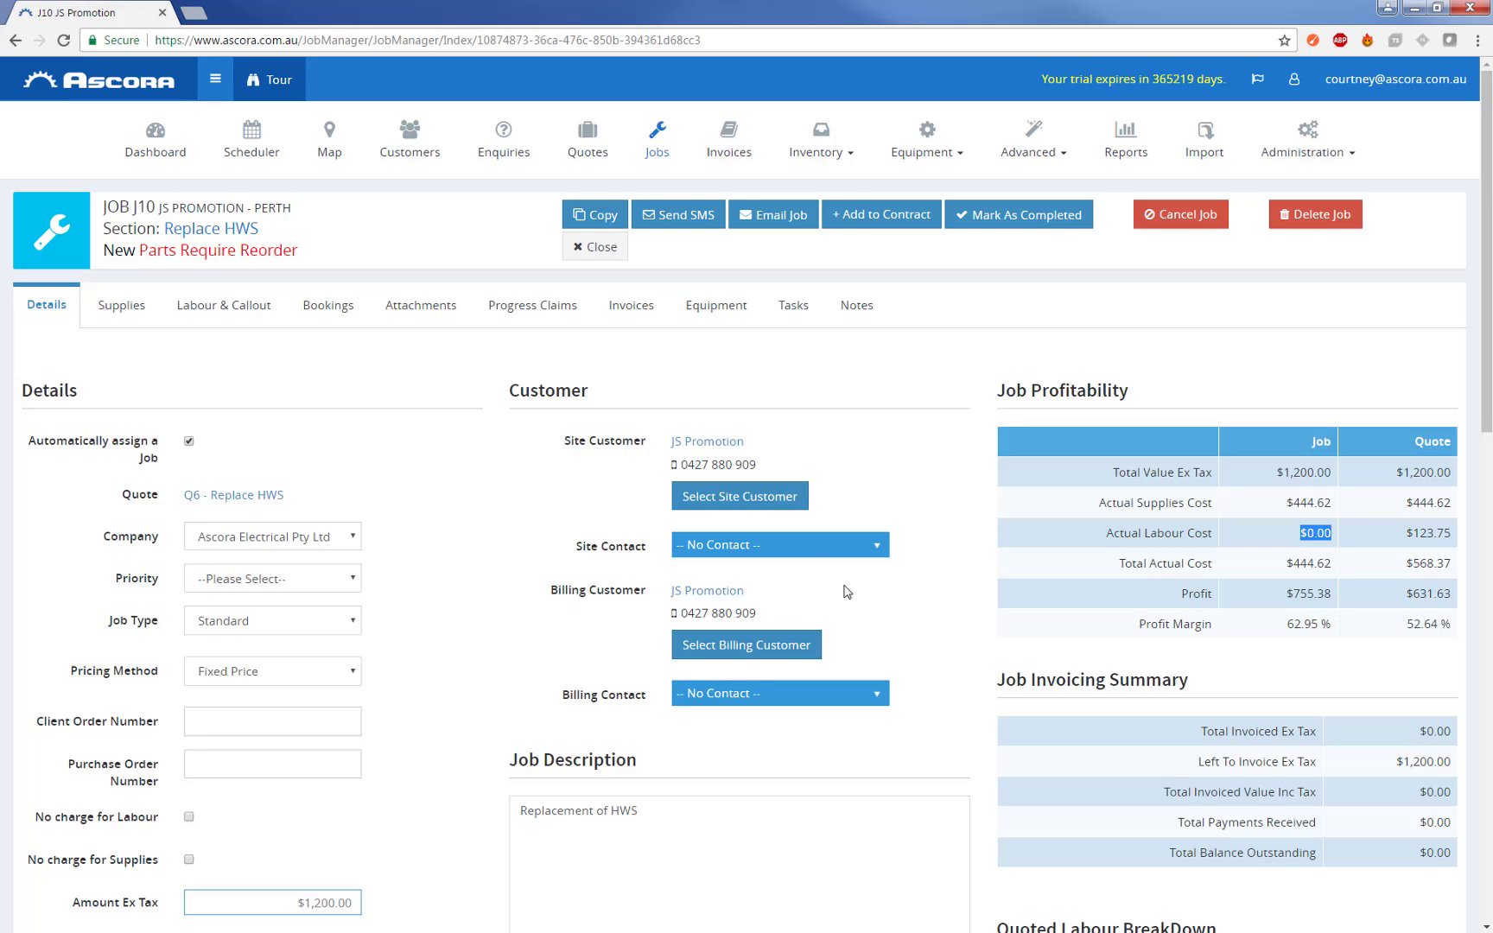
{"action": "mouse_move", "coordinate": [684, 464]}
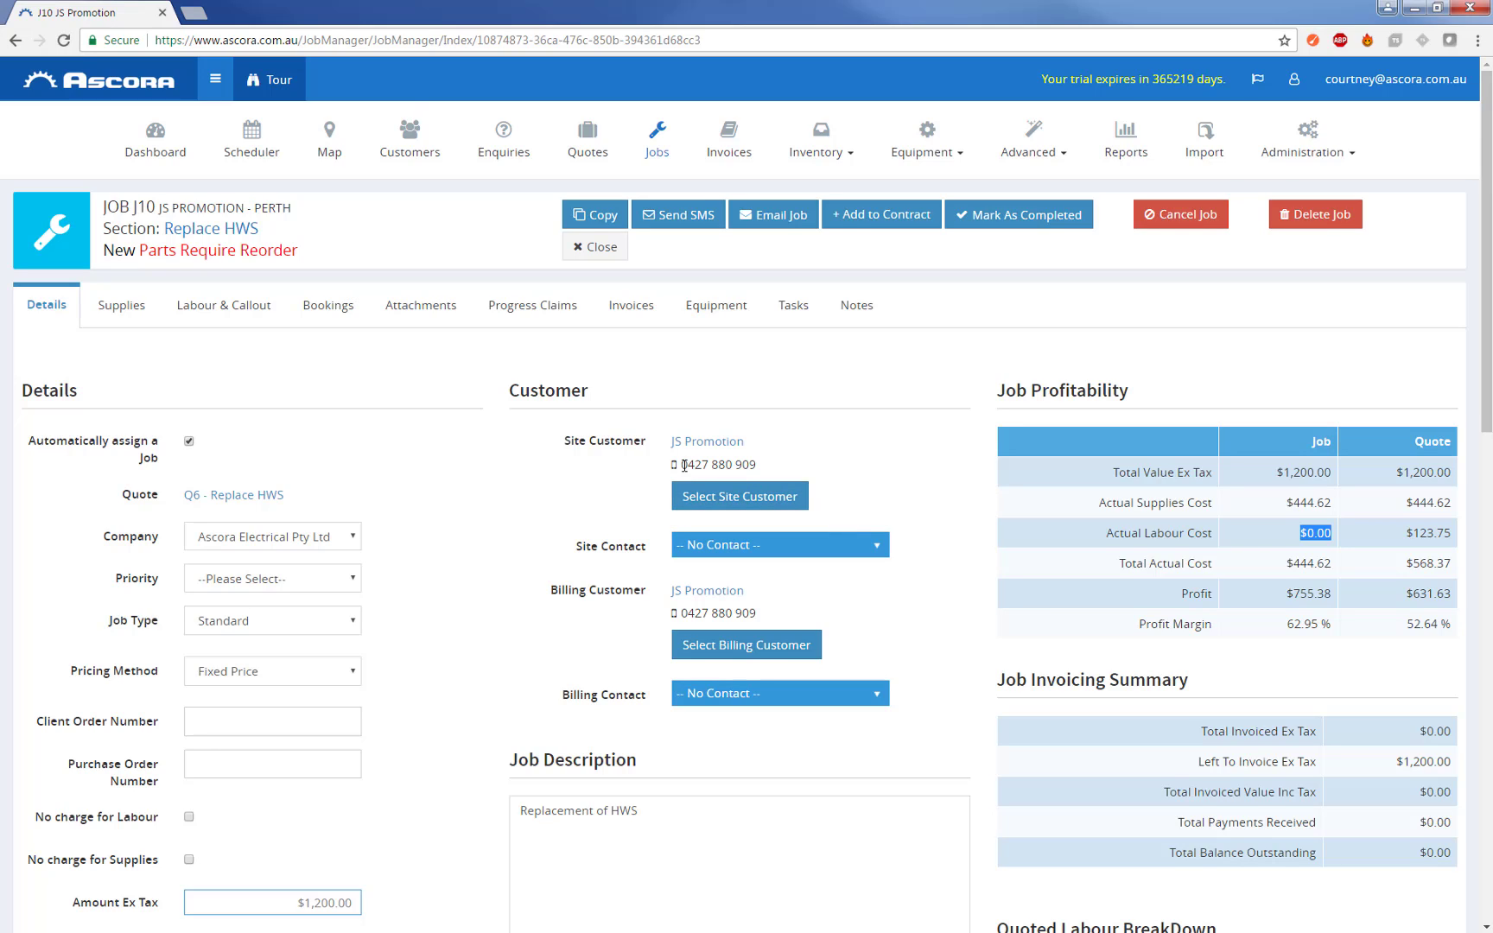